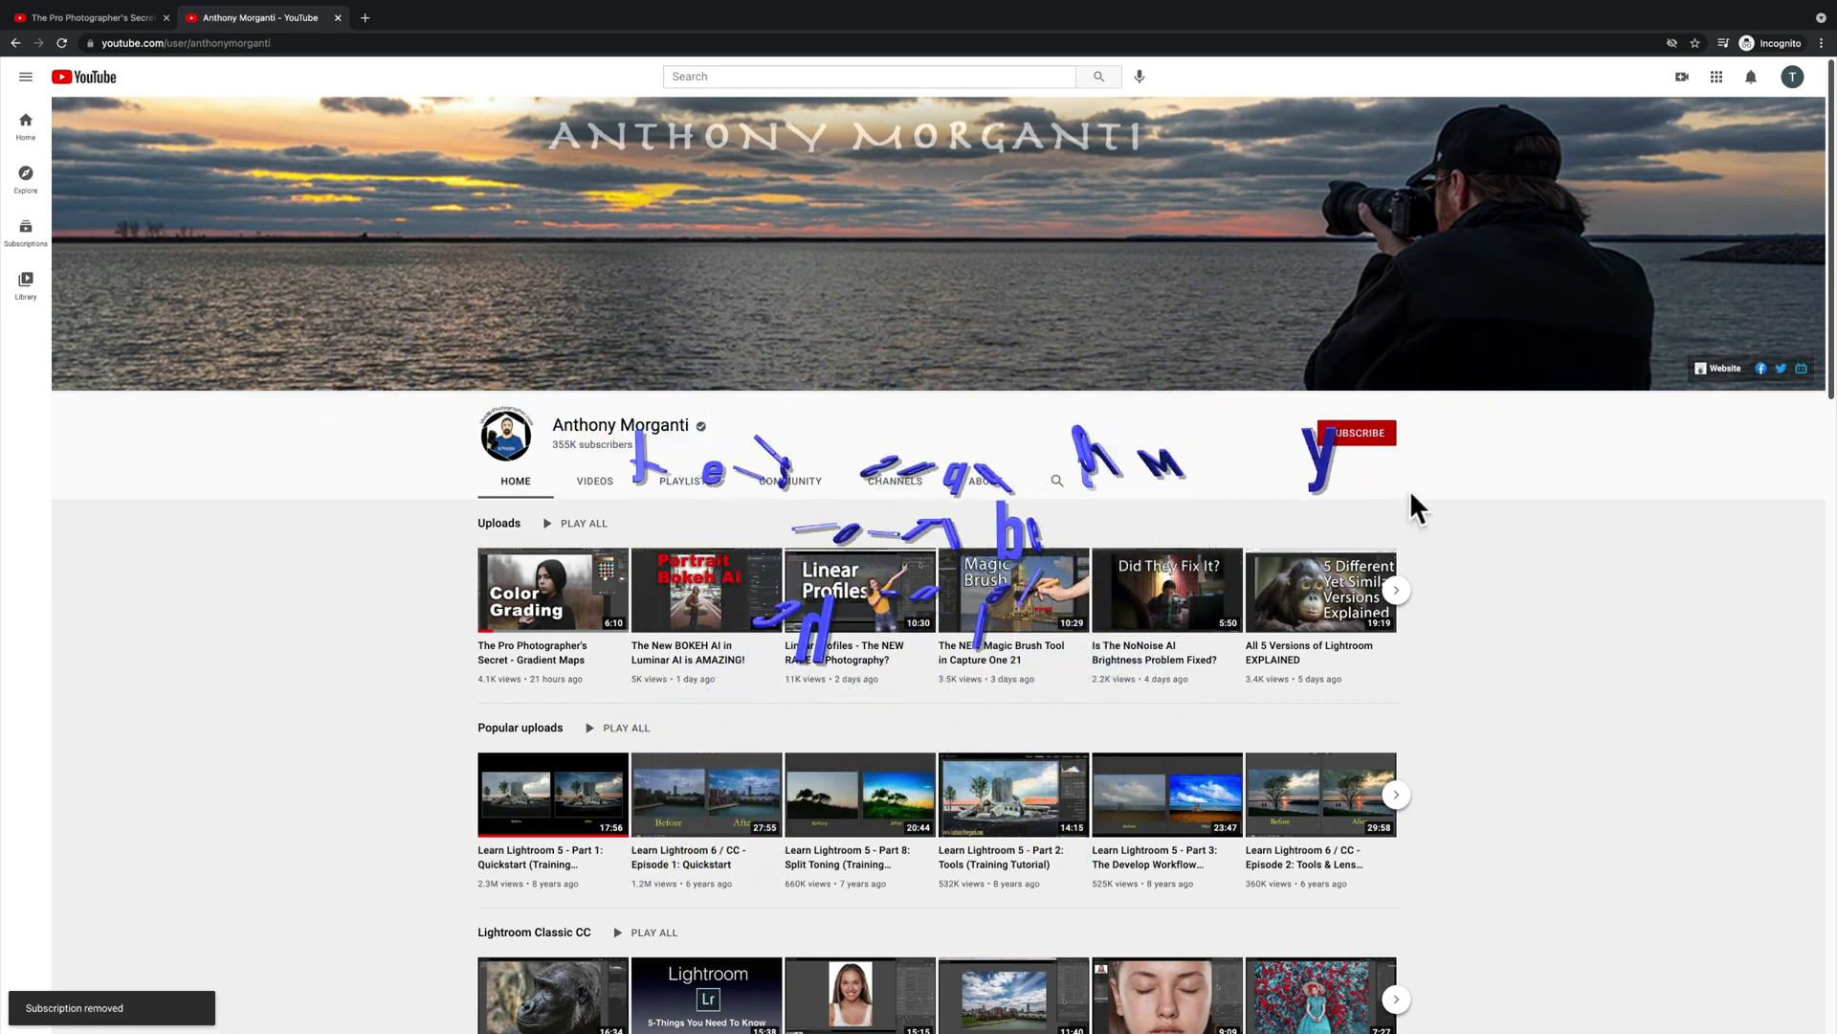
Expand the Lightroom drive and Lightroom RAW Files, then open the Hamburg Beach folder.
click(1355, 432)
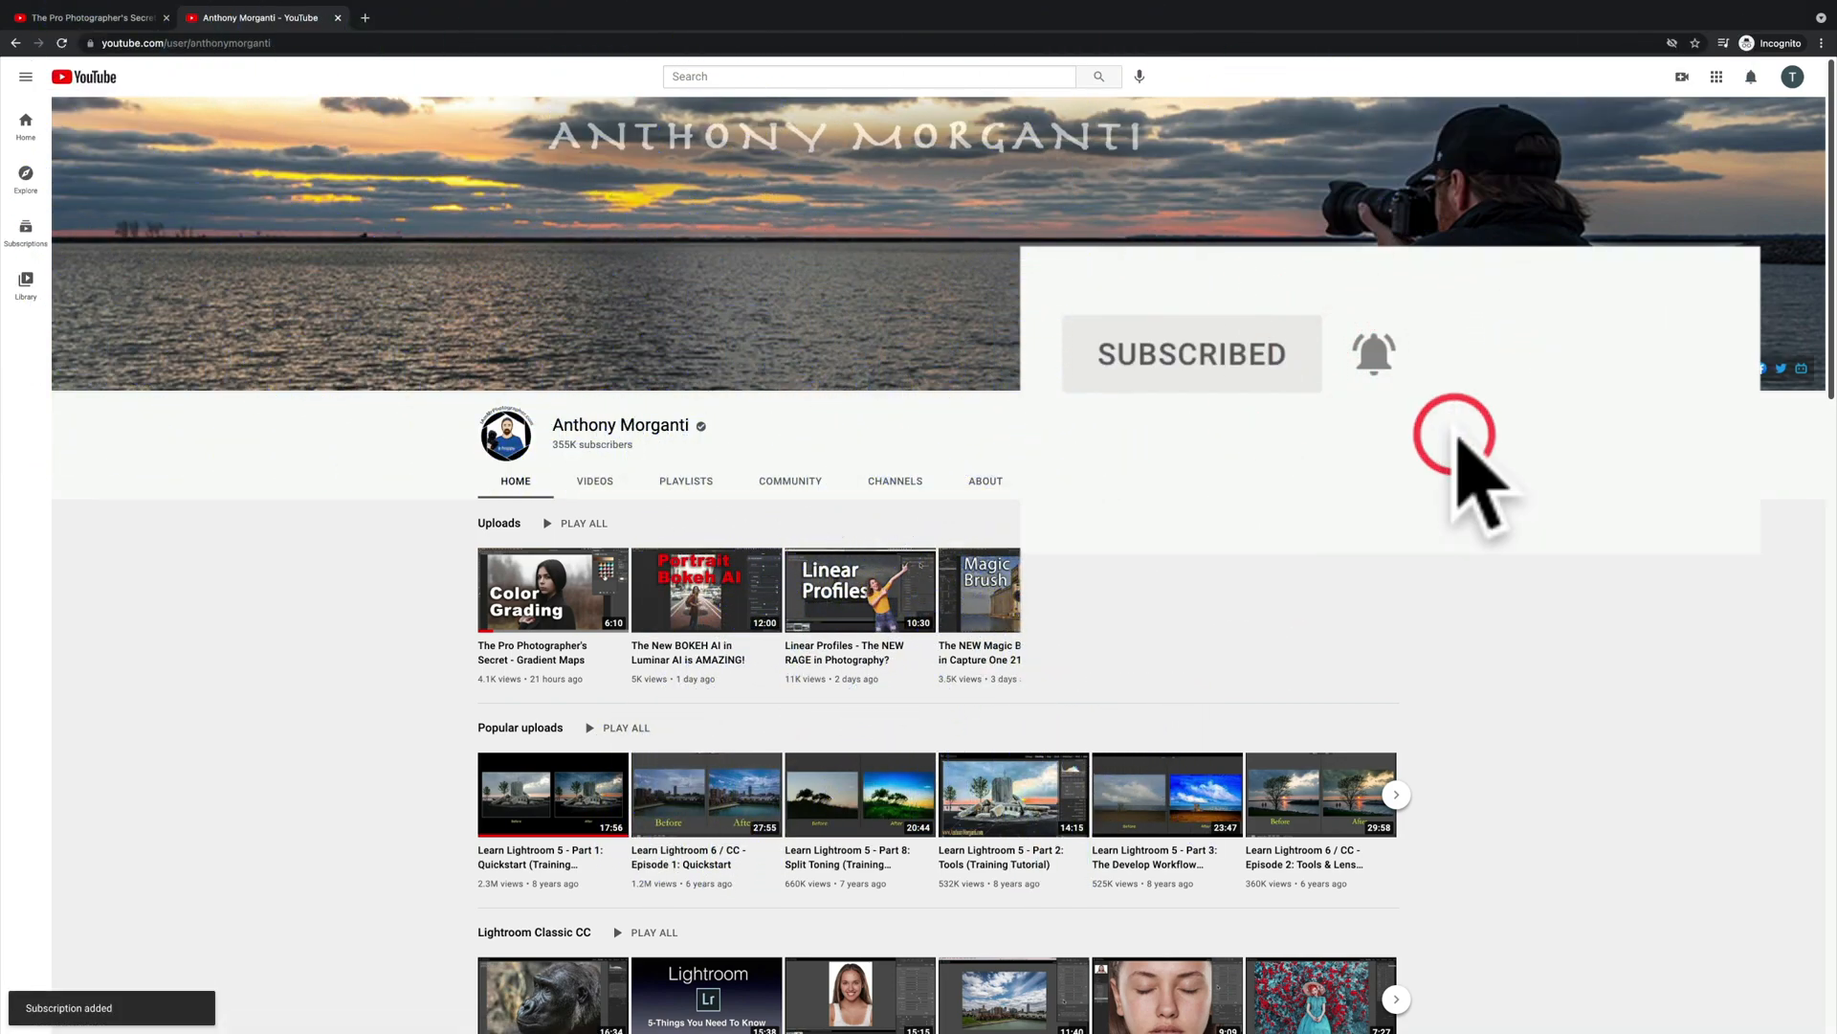
click(552, 590)
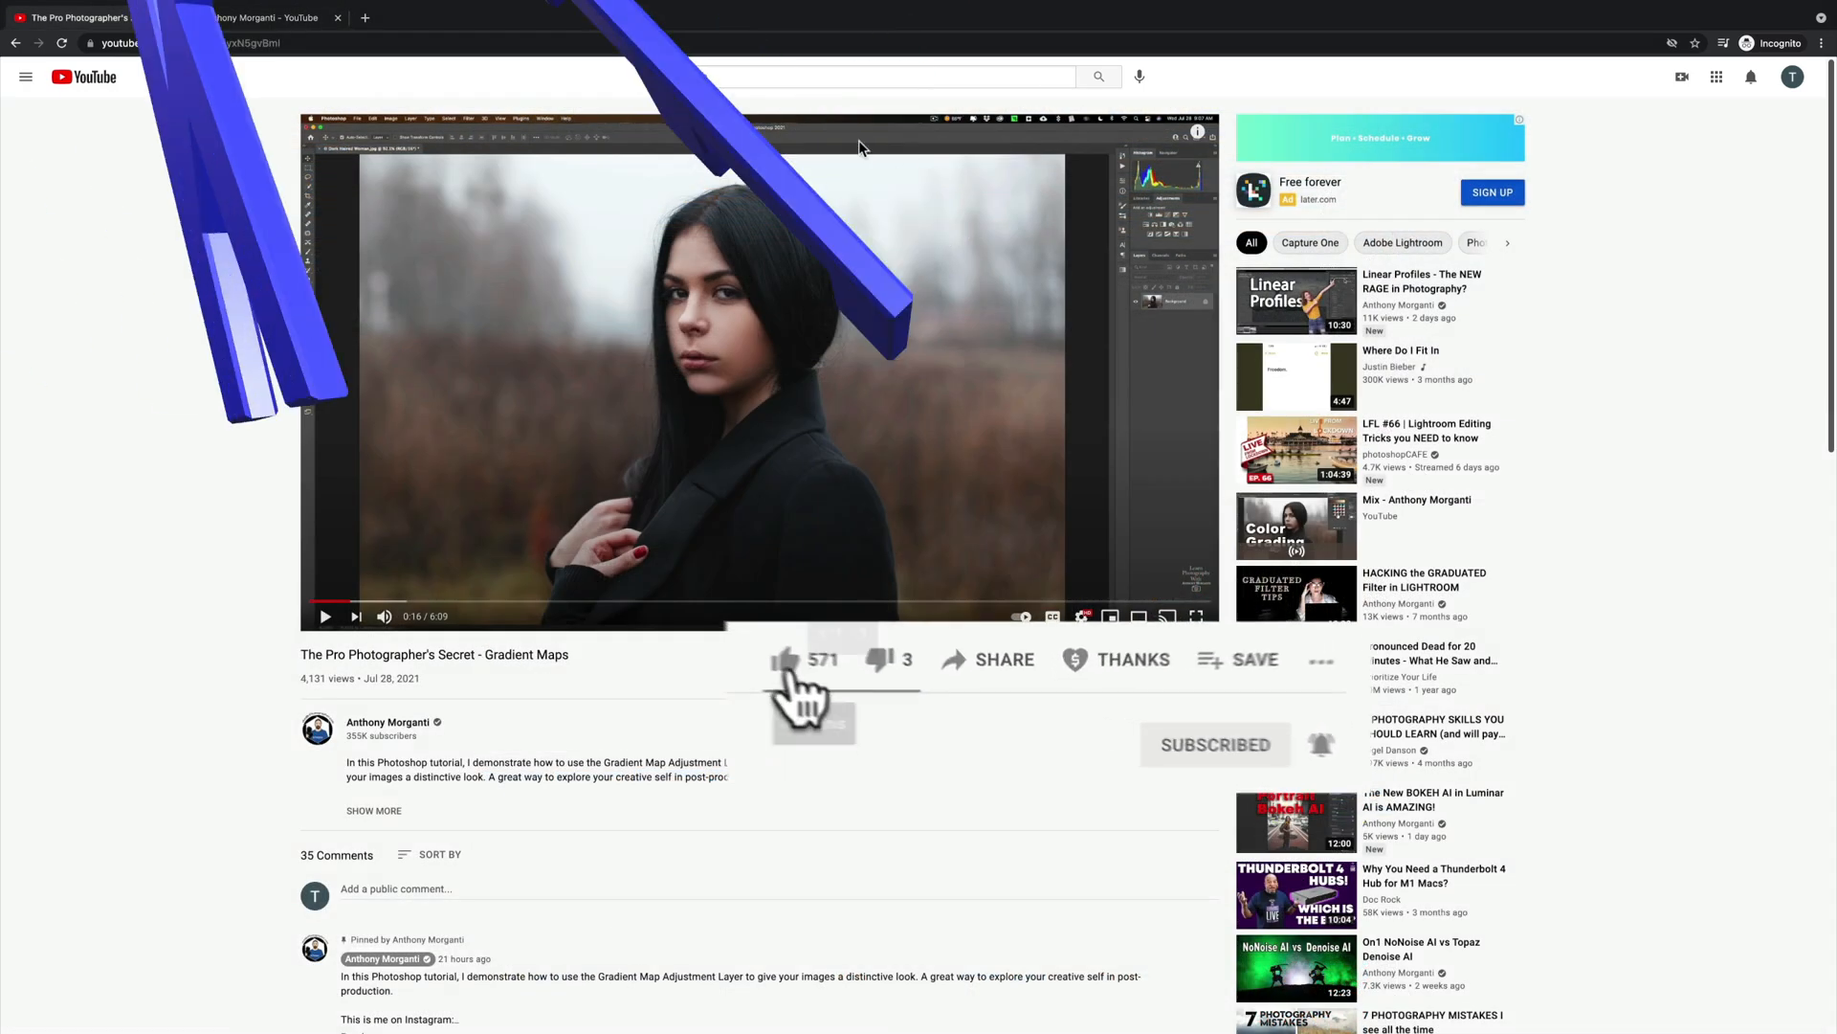
click(785, 658)
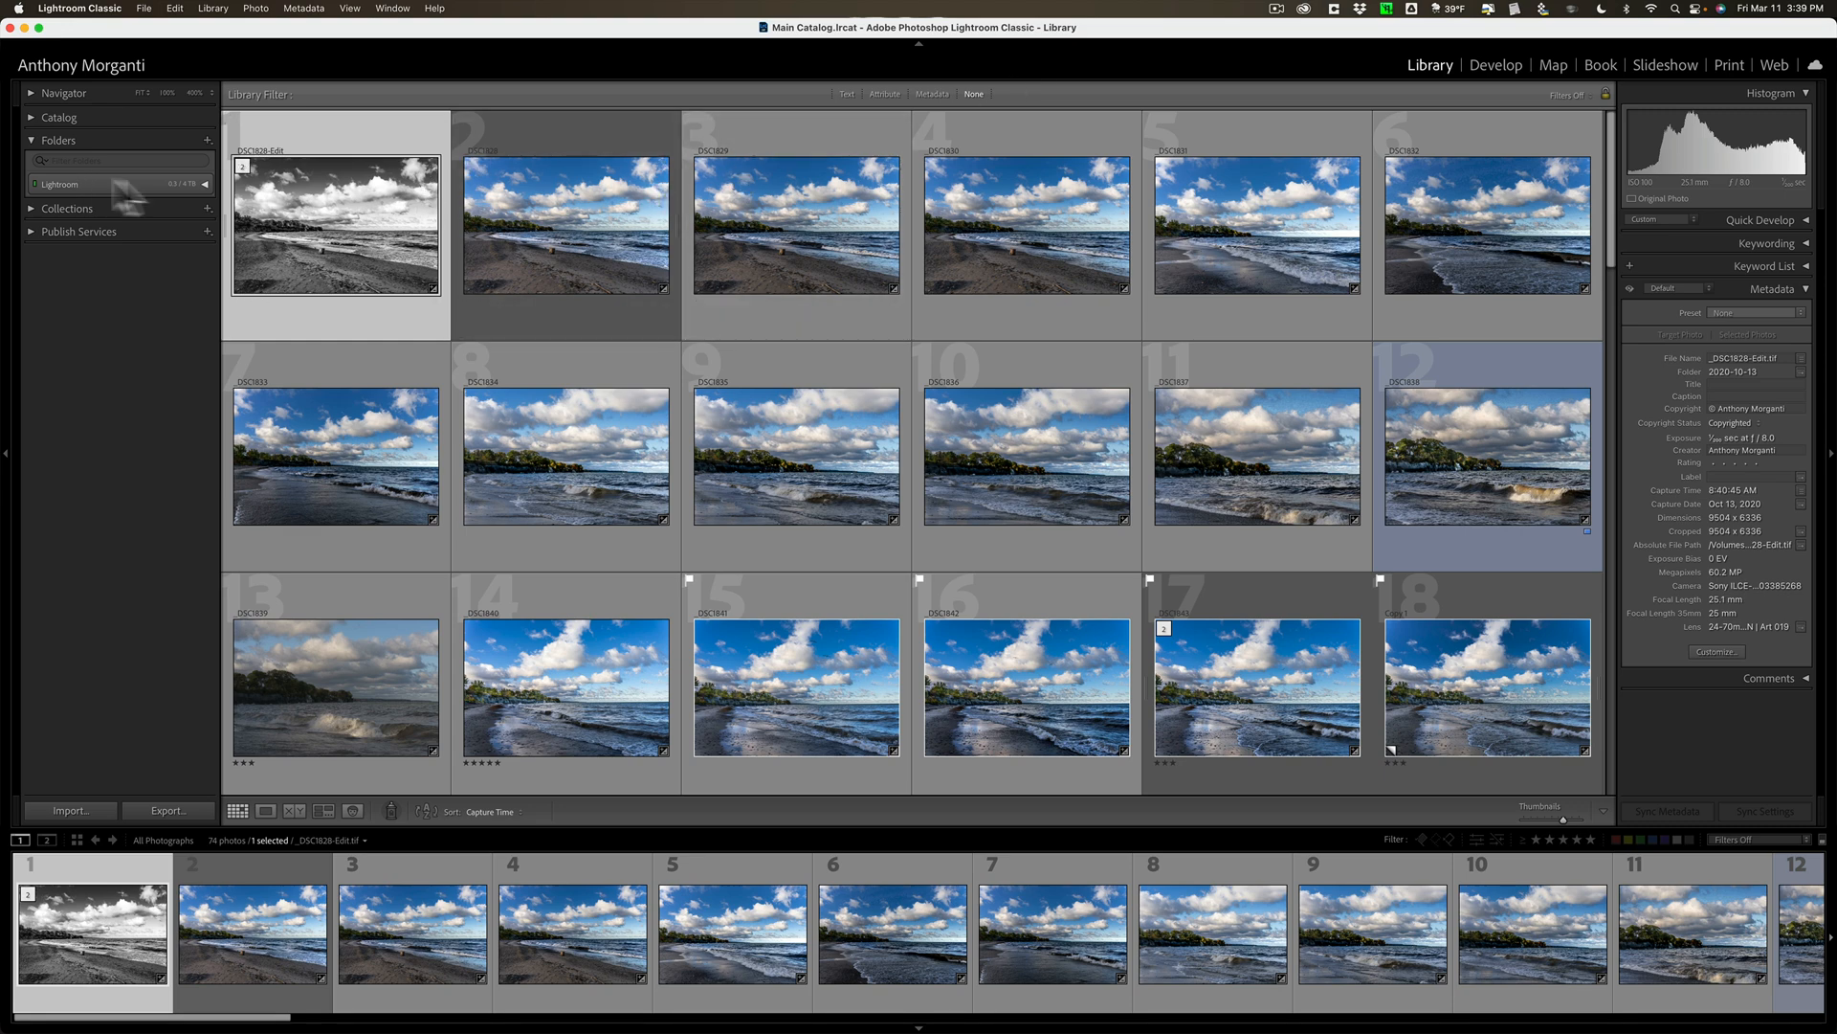
click(35, 184)
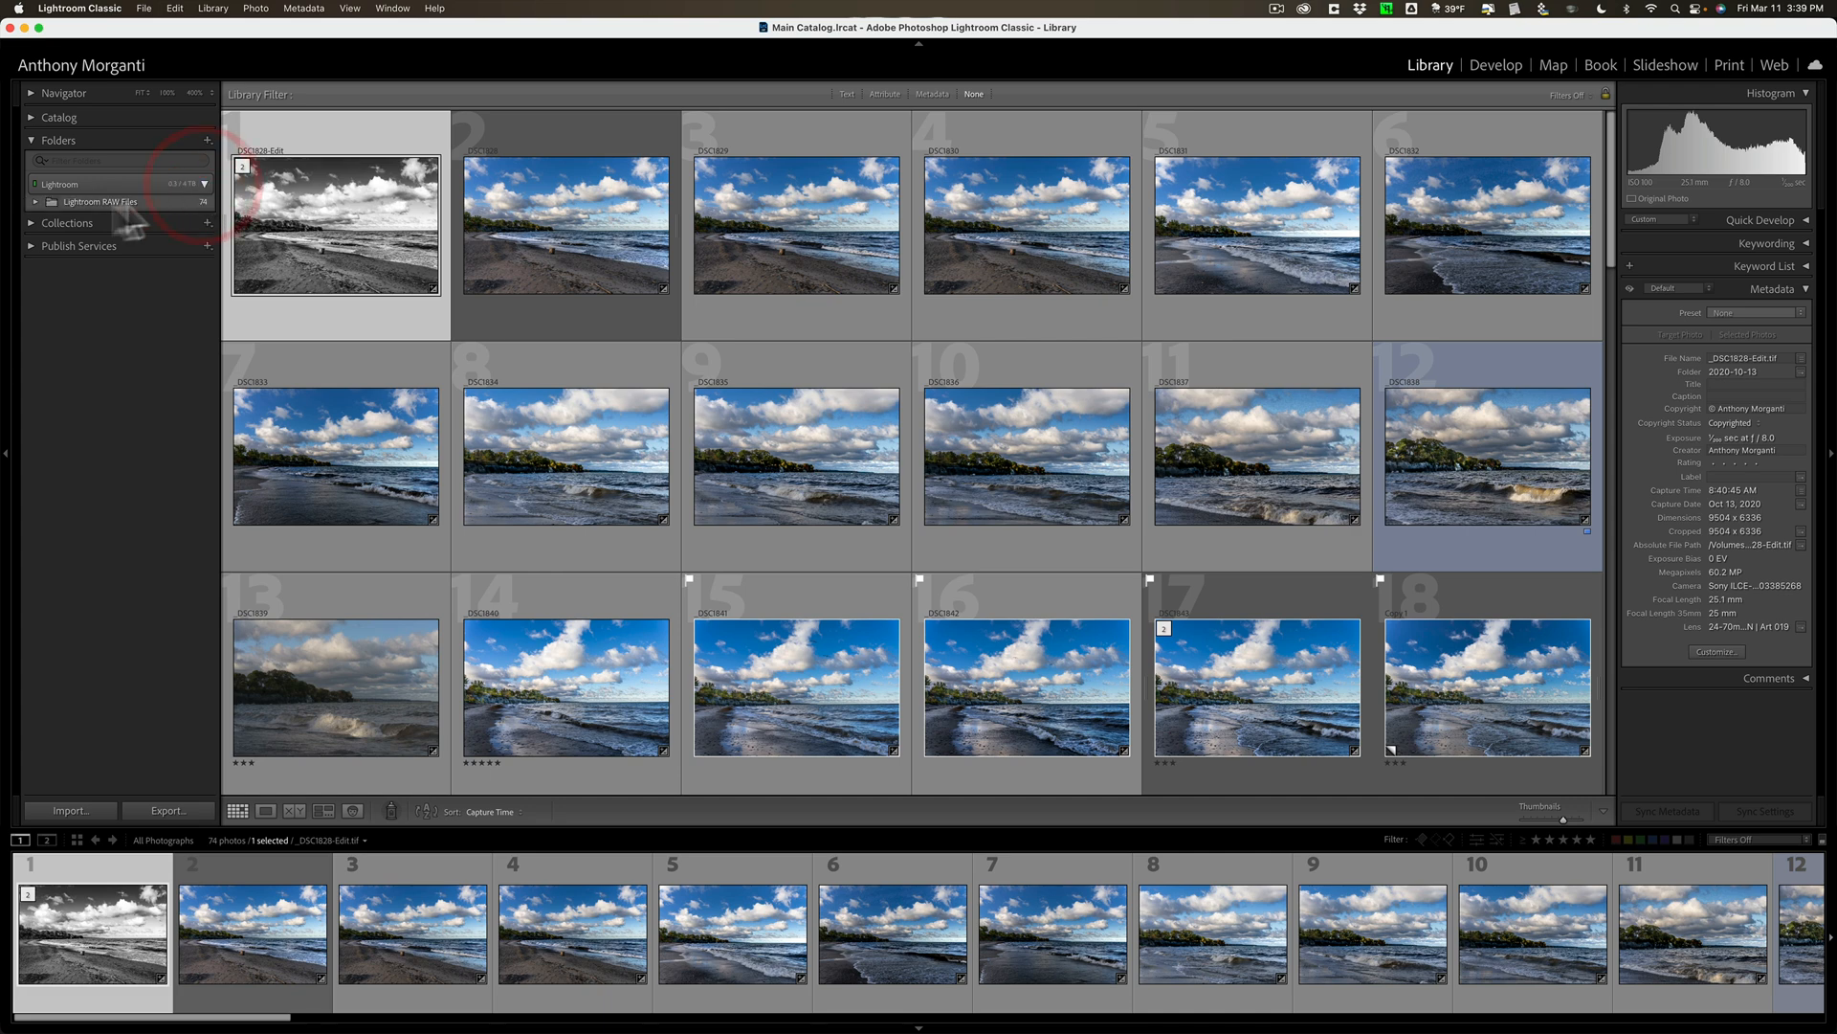
click(36, 200)
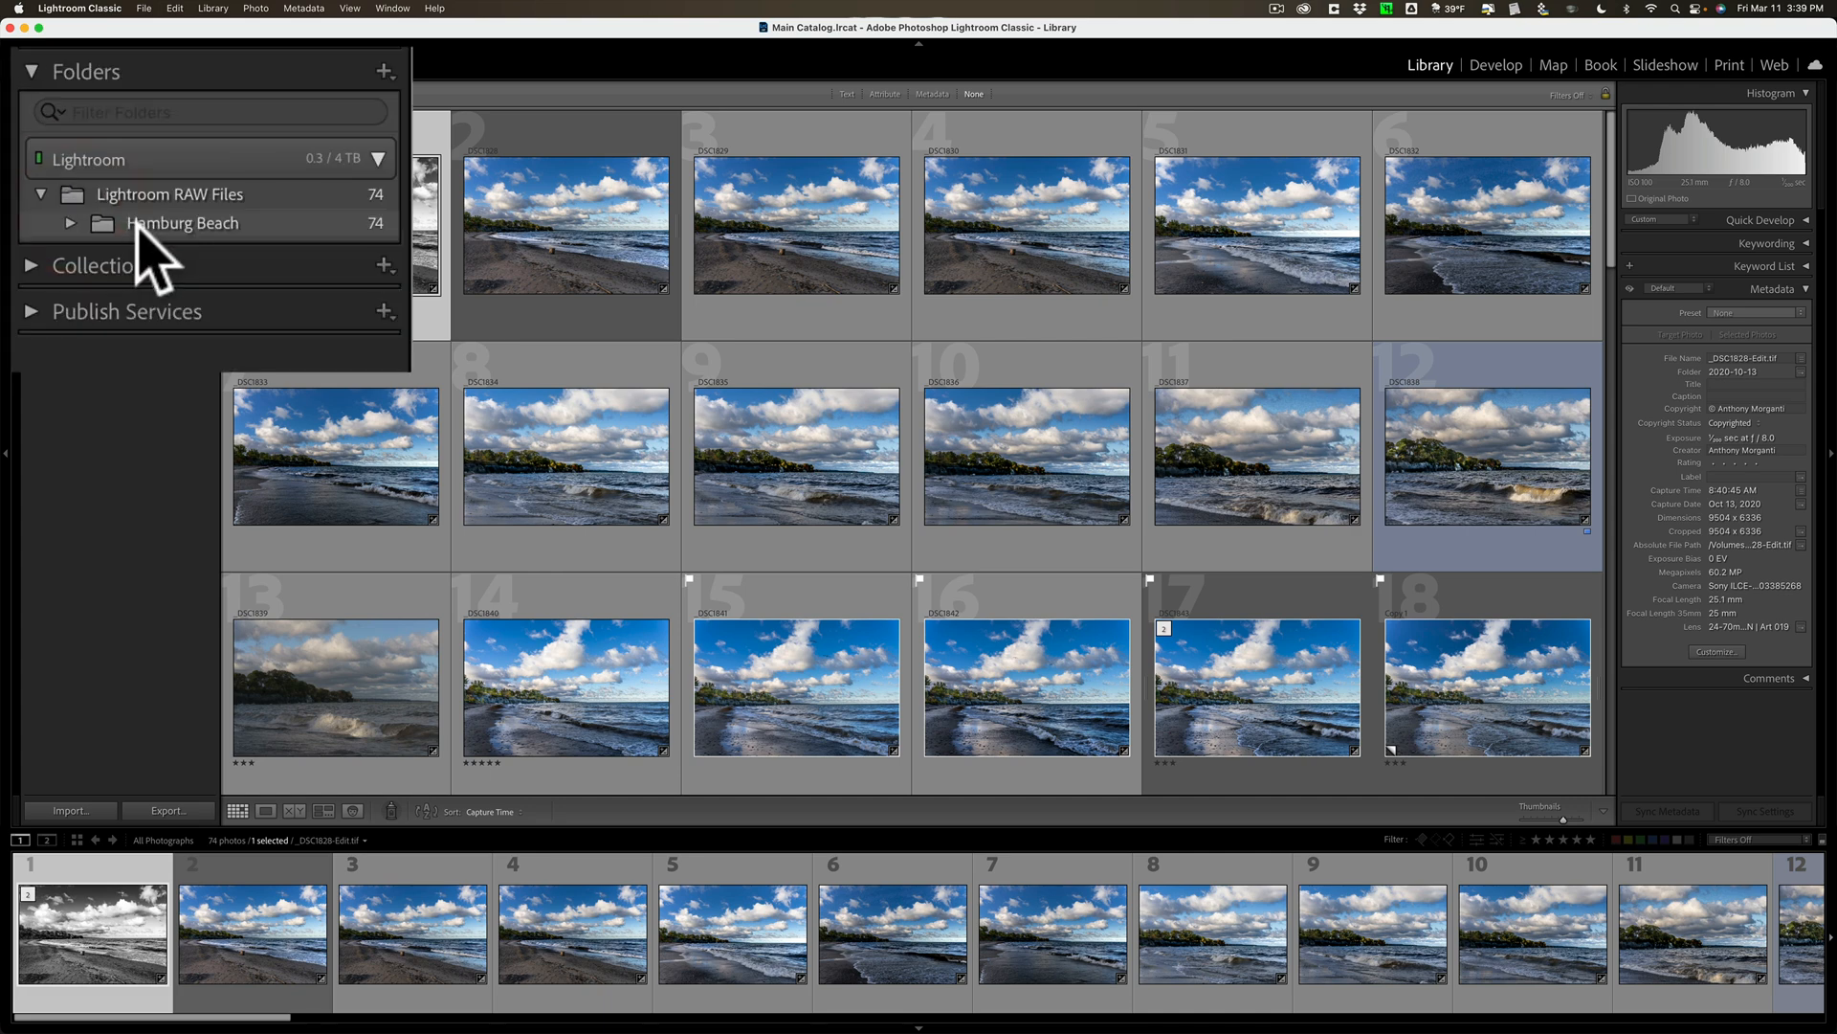
click(184, 223)
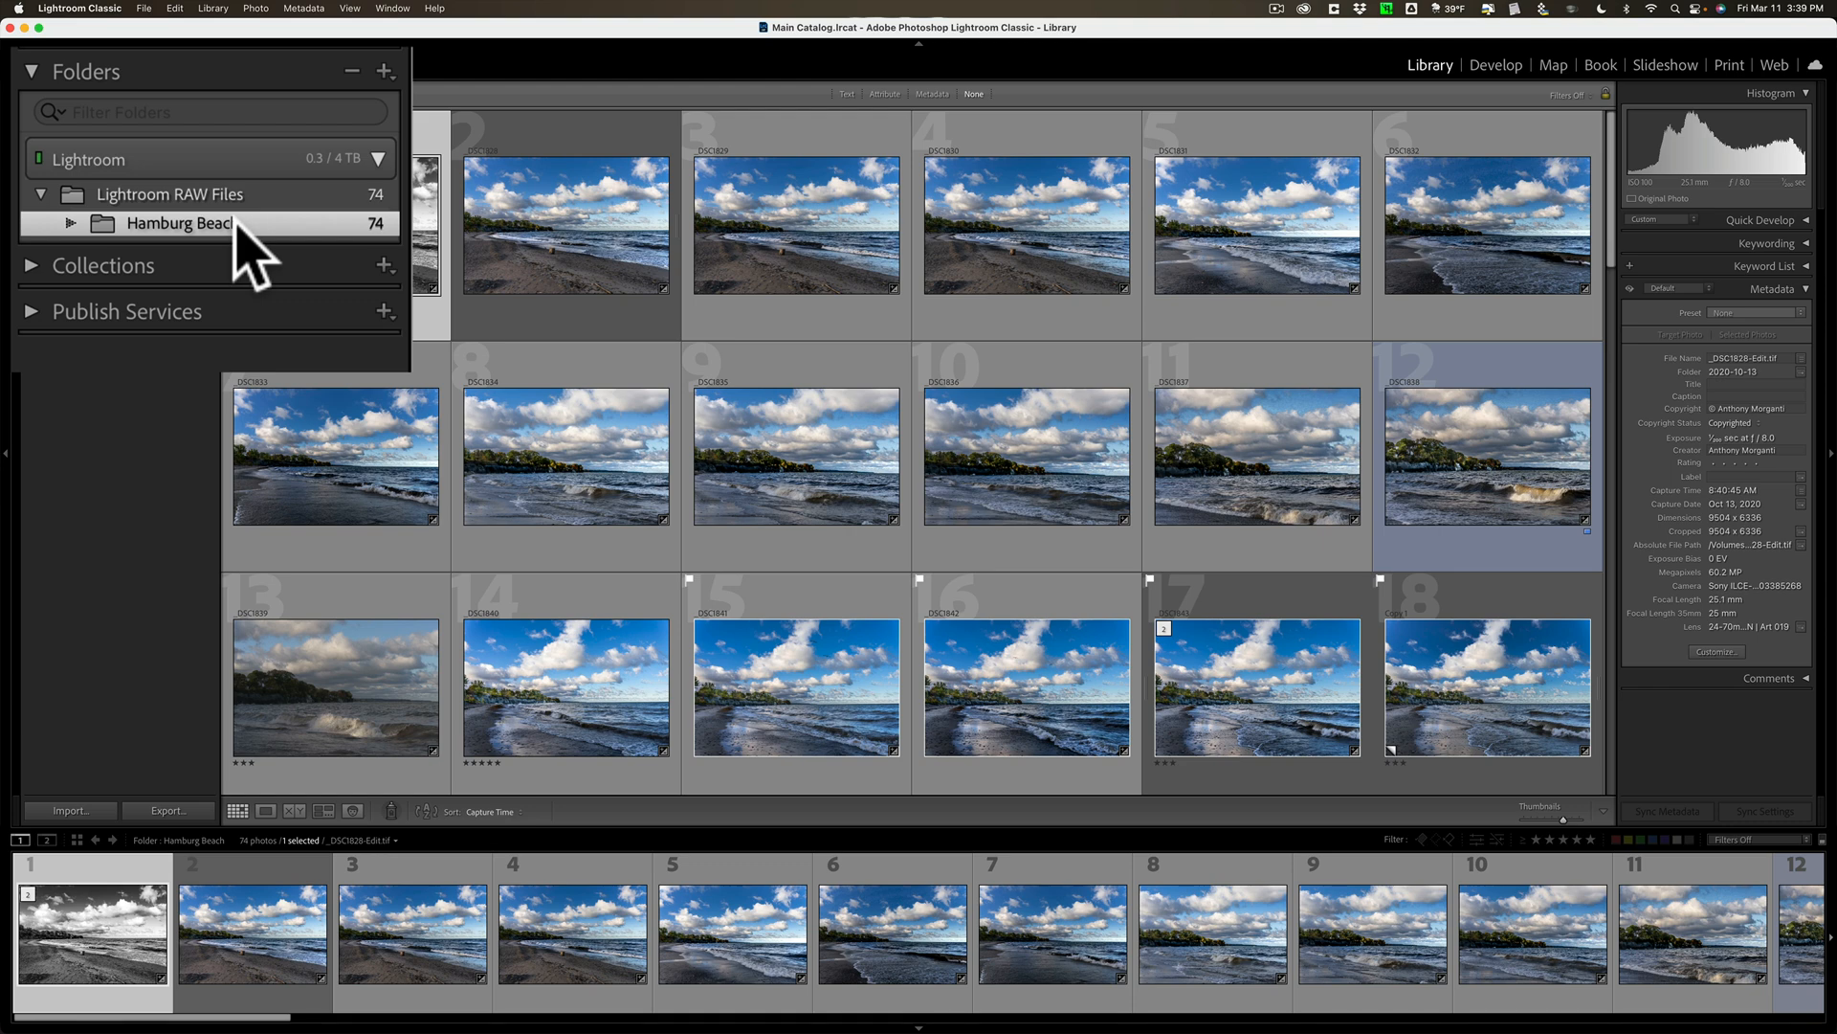
mouse_move(328, 252)
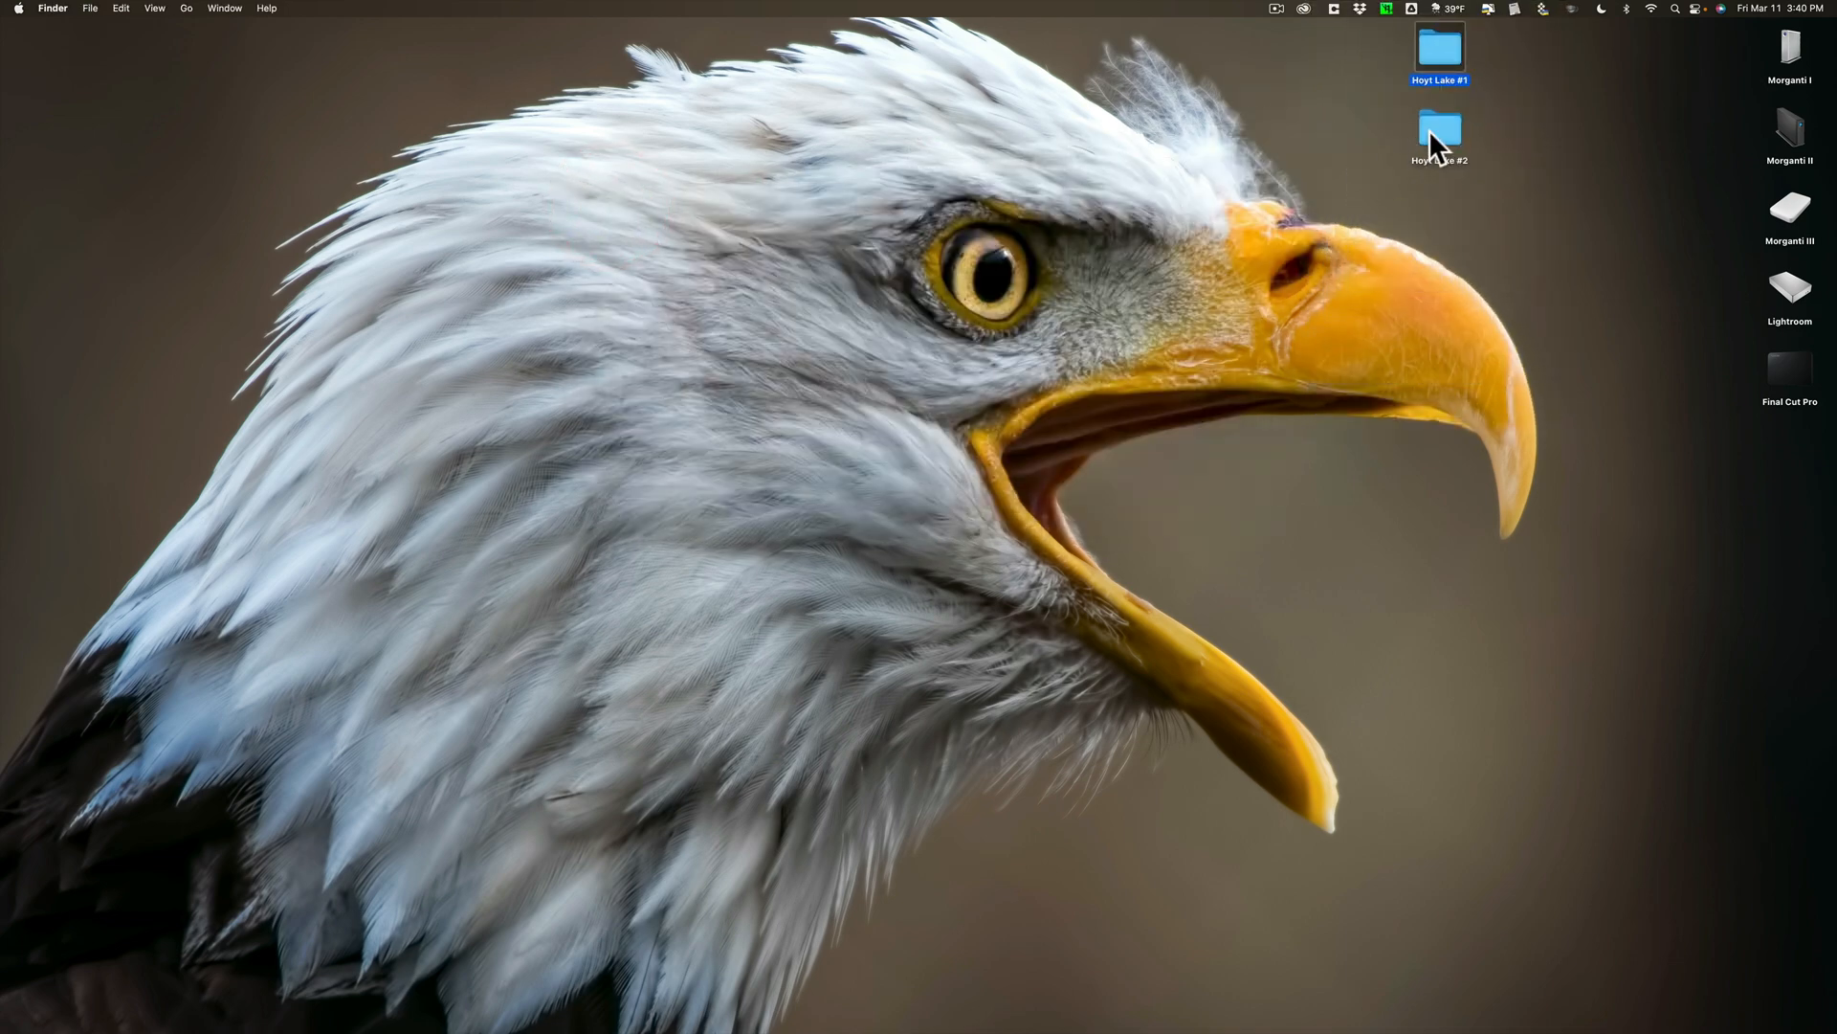
double_click(1439, 130)
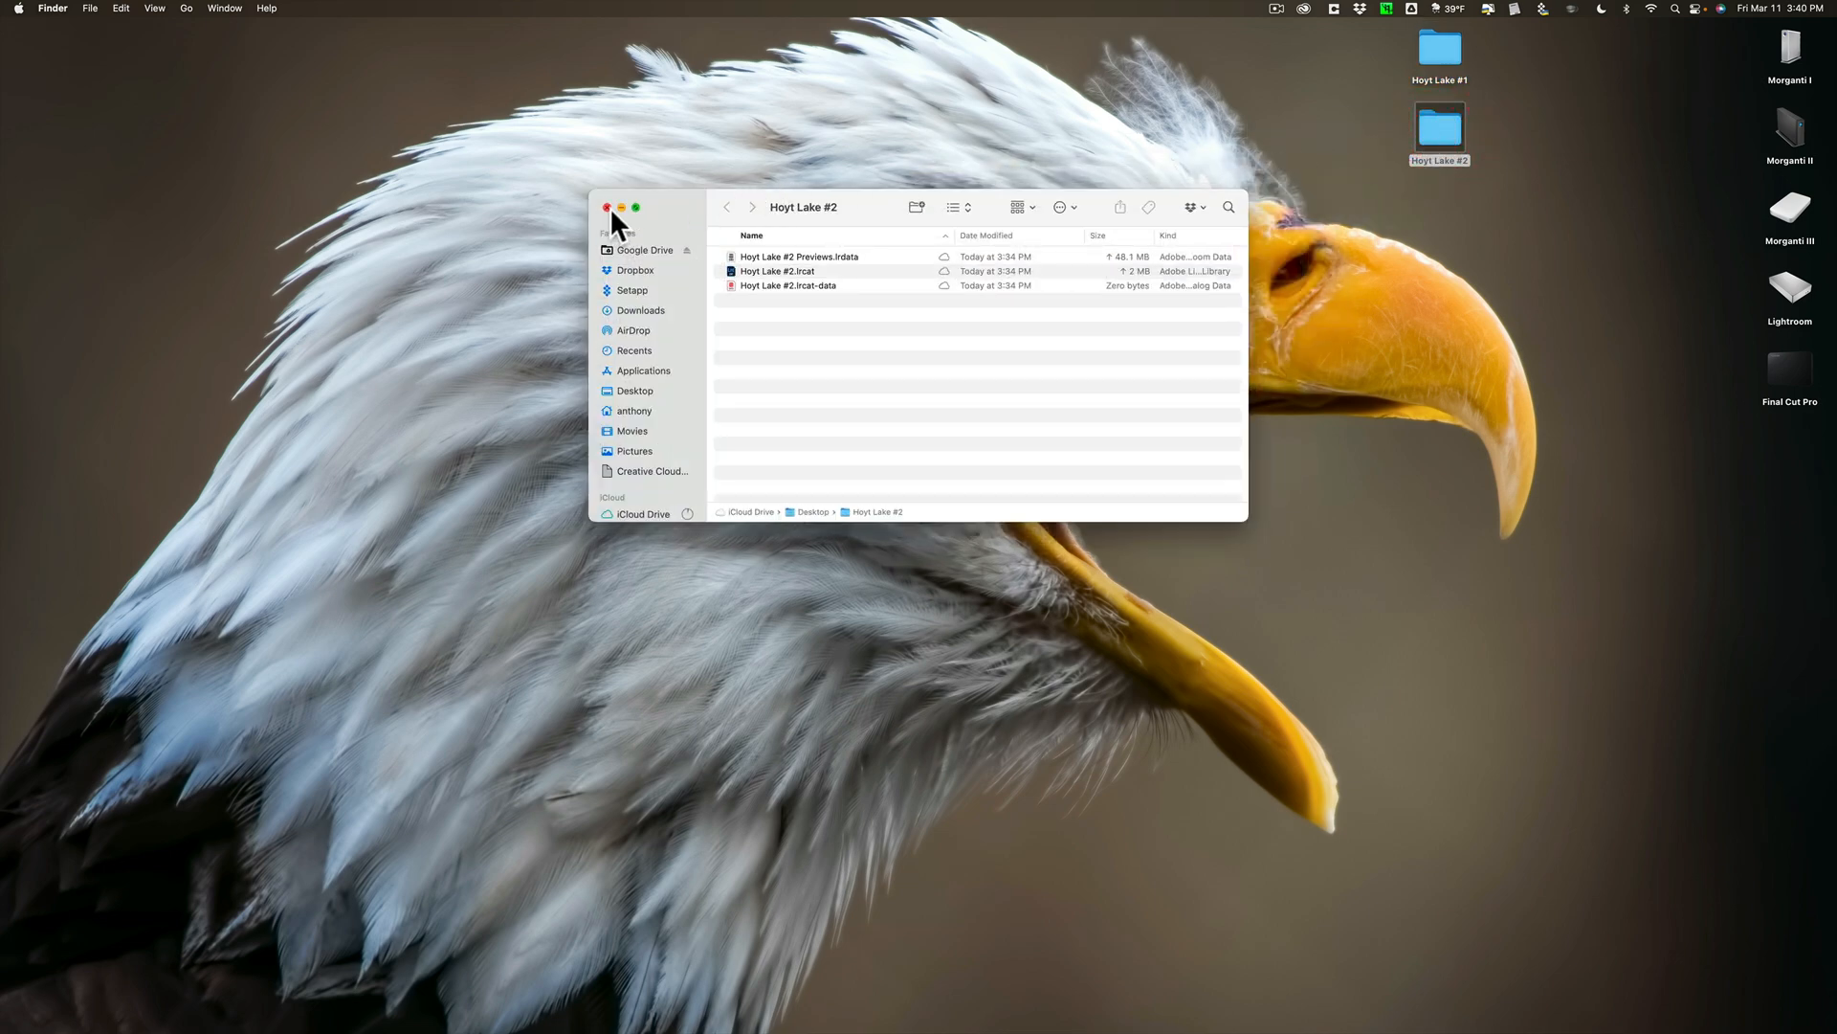
click(607, 208)
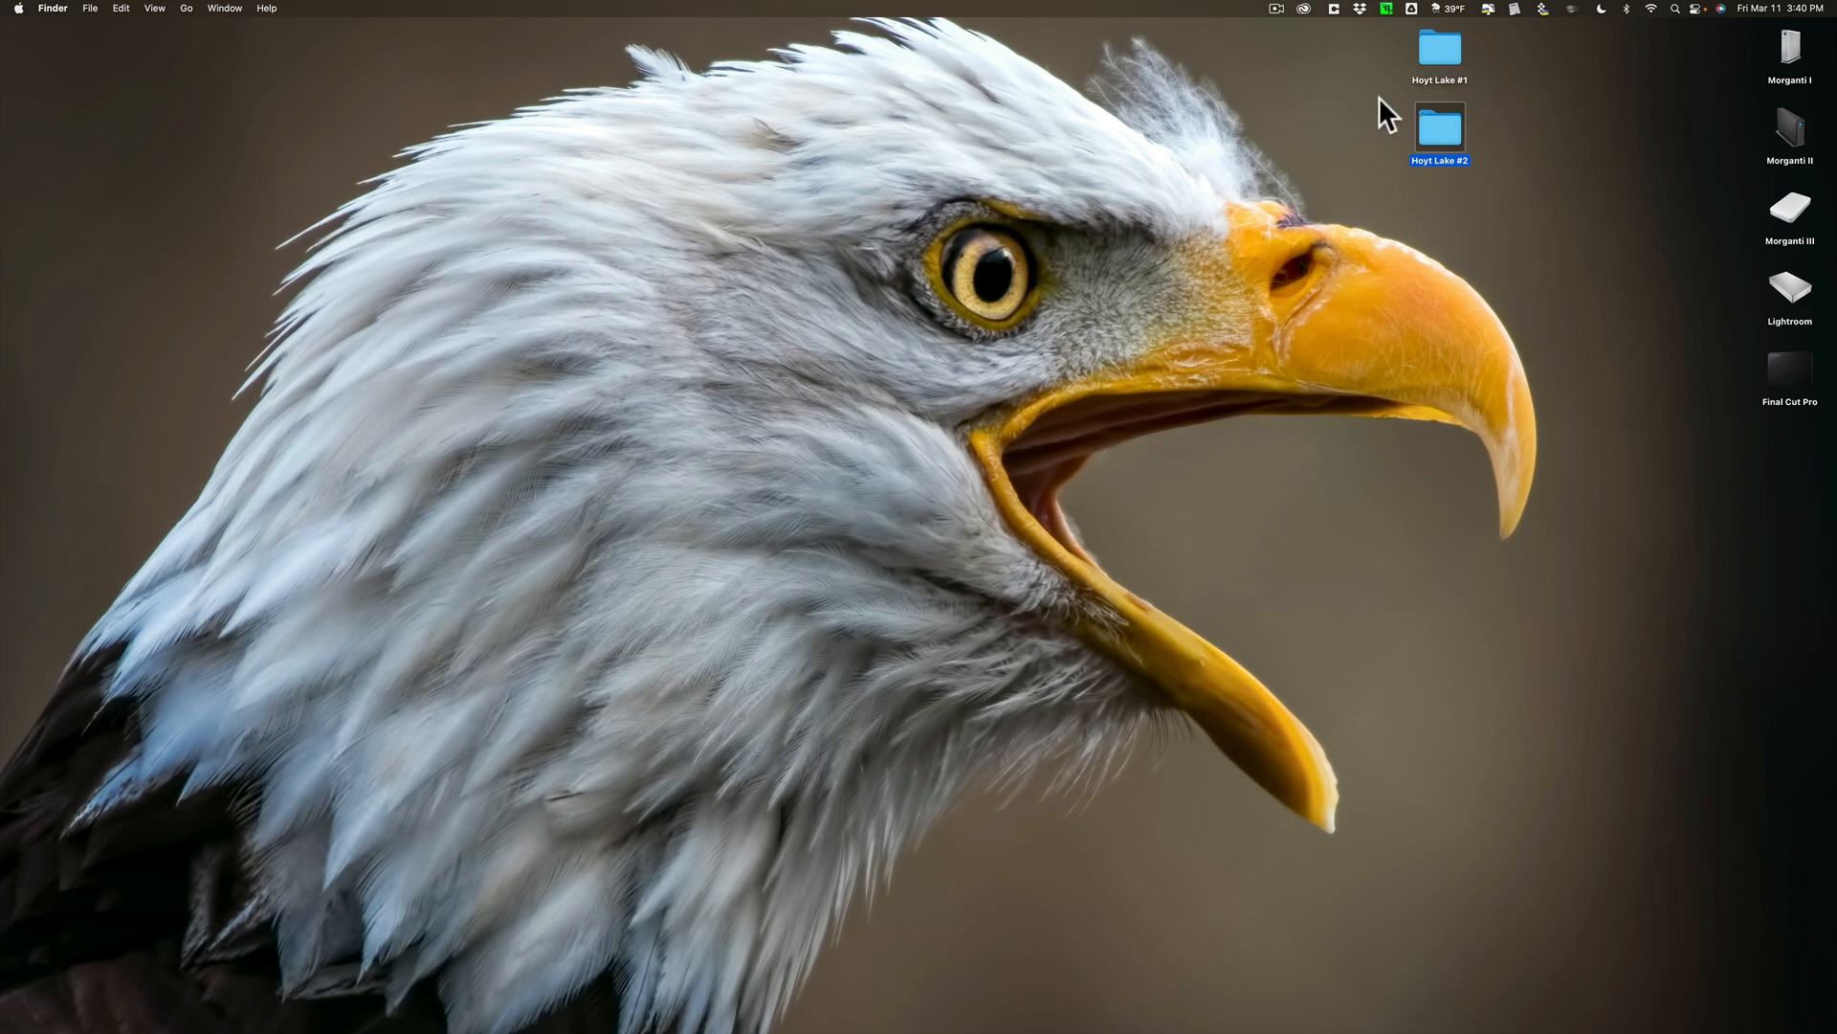
mouse_move(1395, 97)
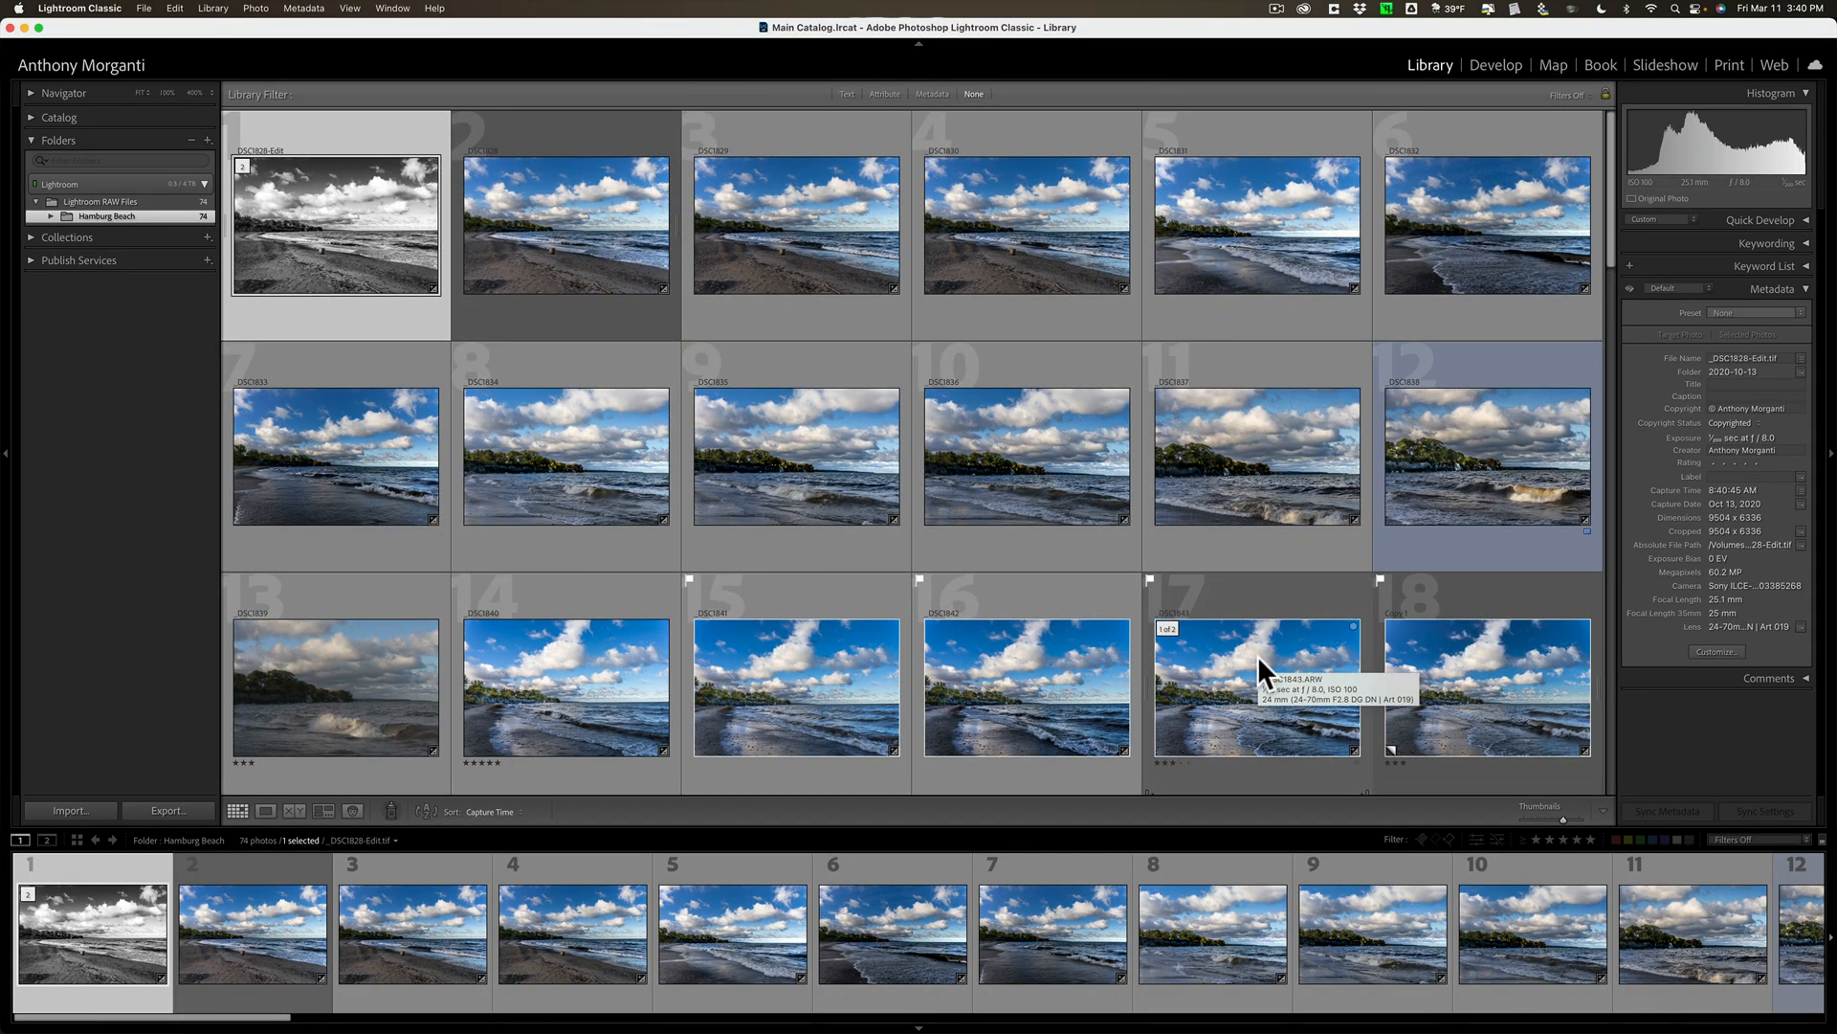
mouse_move(829, 381)
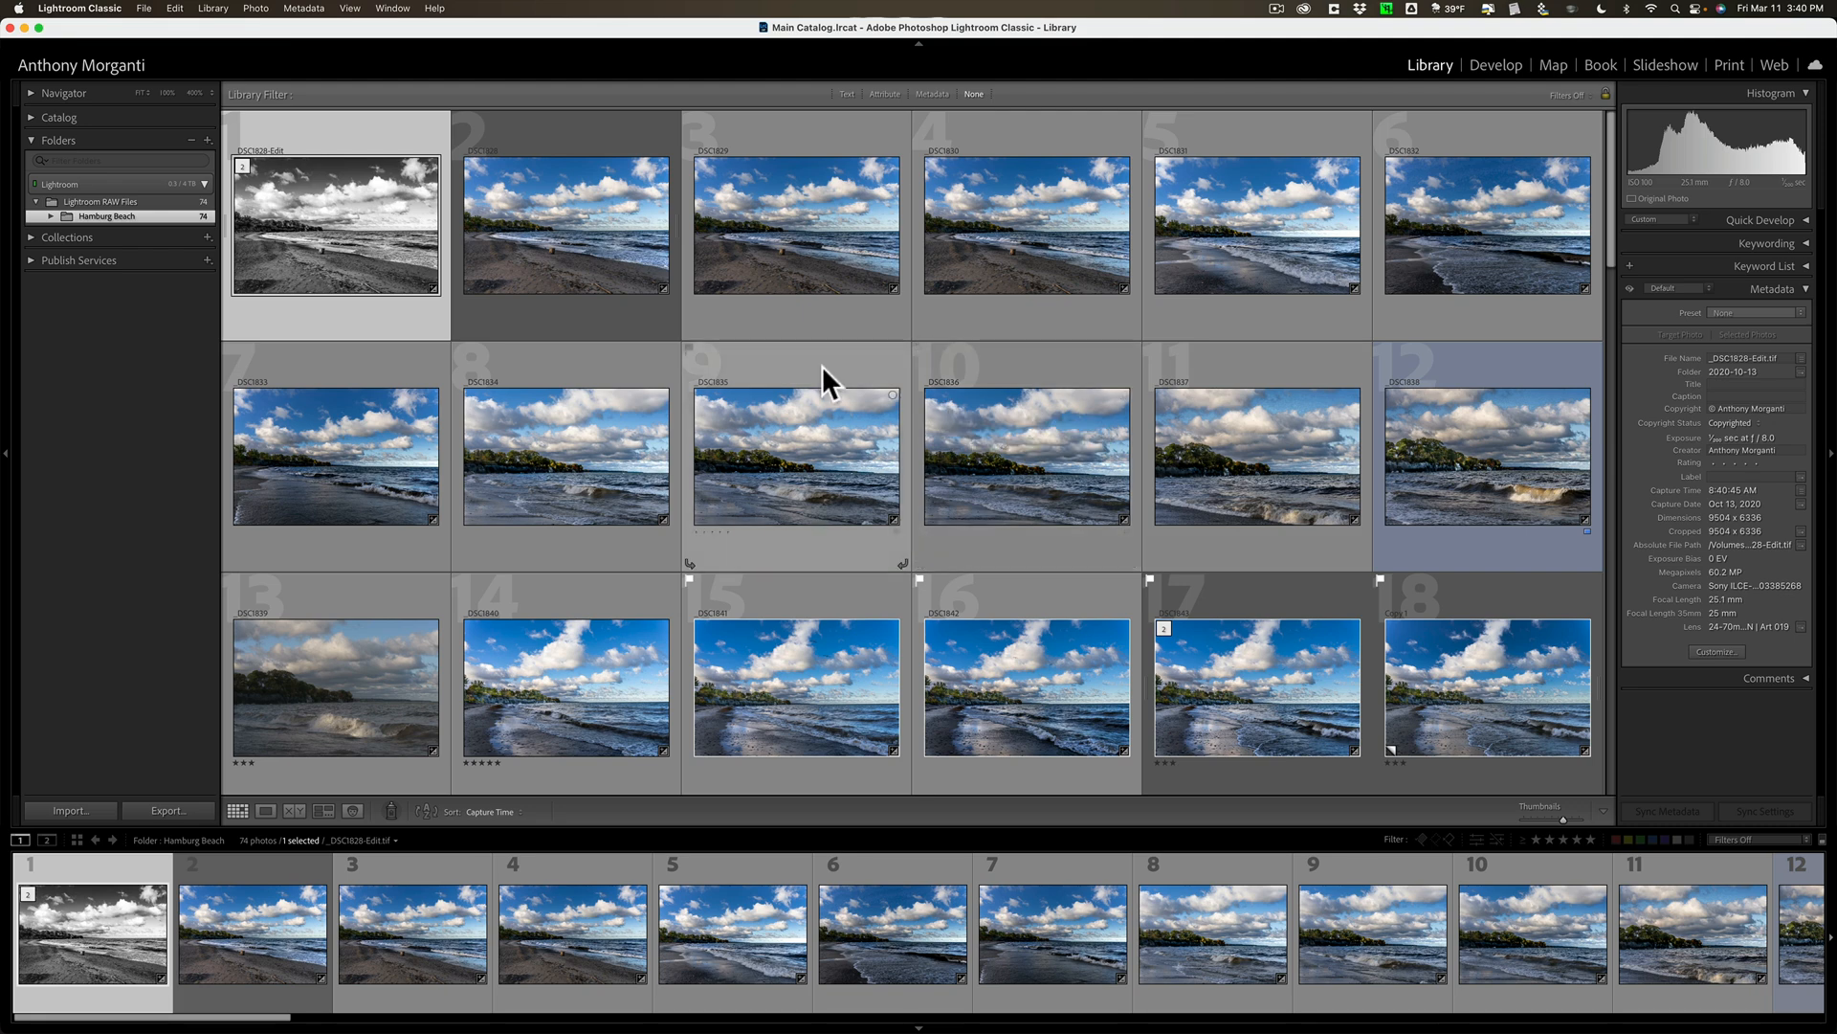
mouse_move(157, 26)
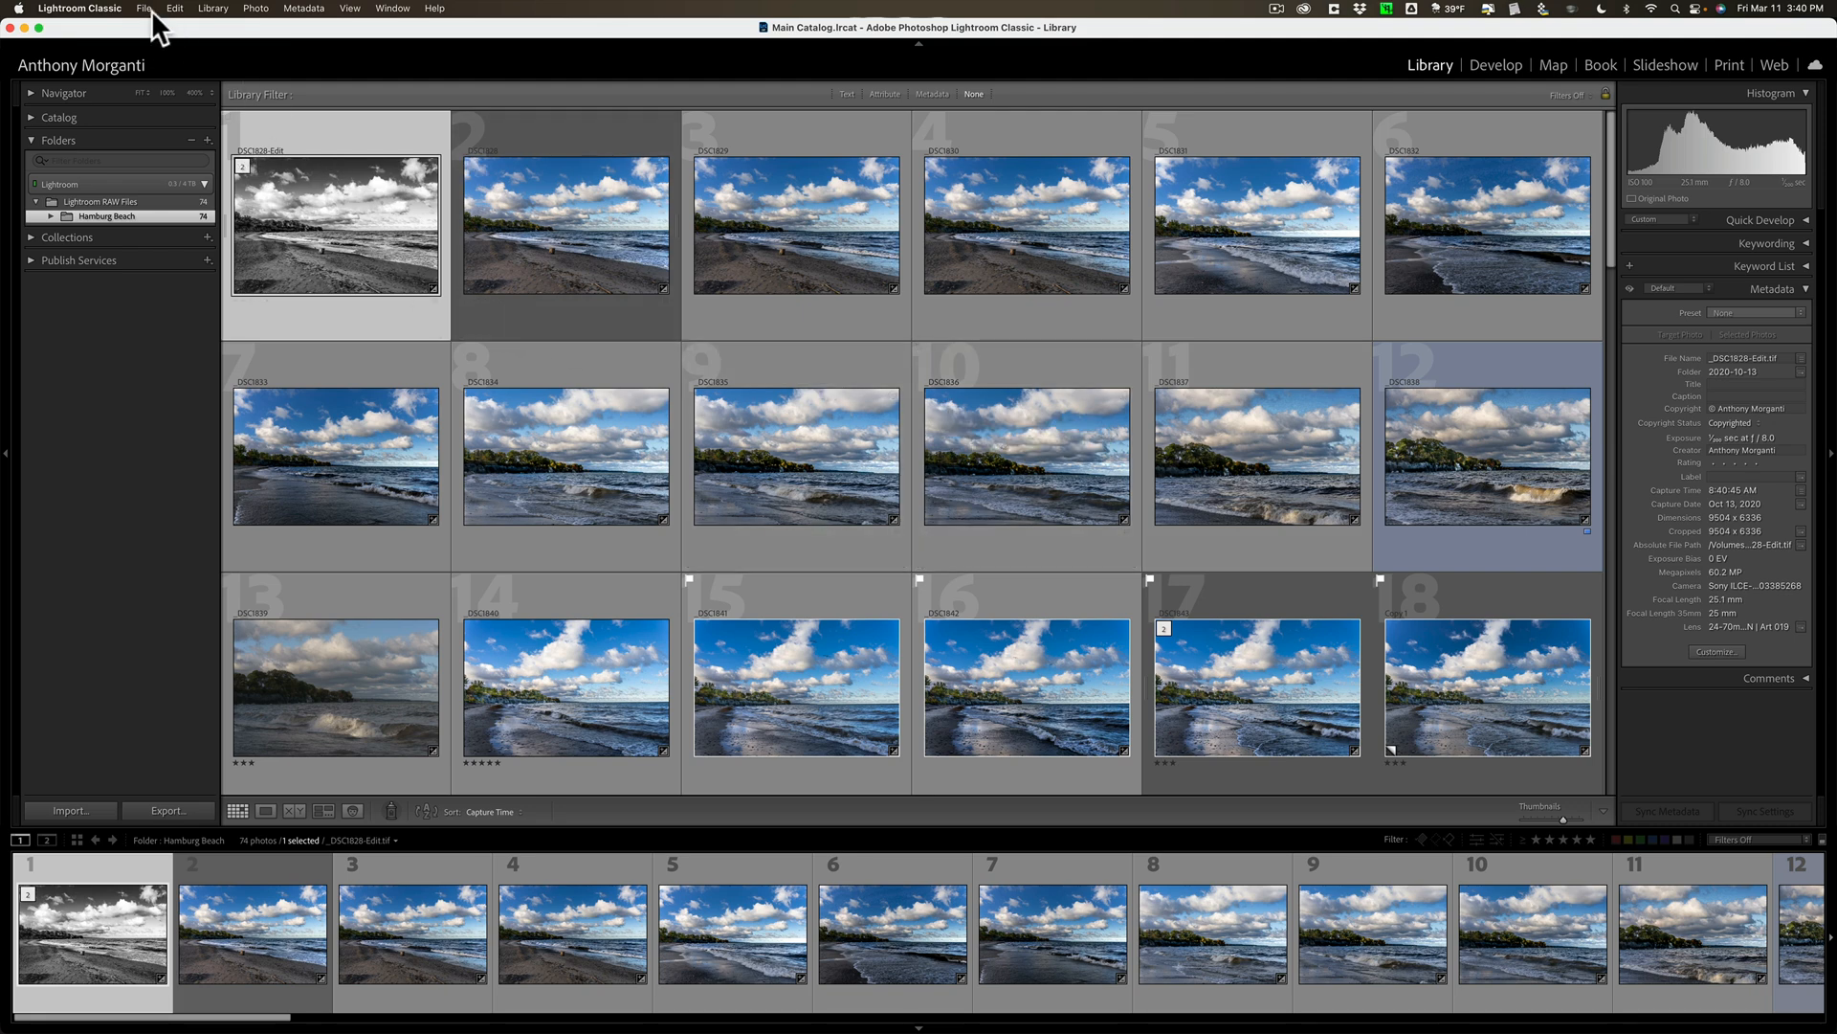
Start Import from Another Catalog and select Hoyt Lake #1.lrcat in the Desktop's Hoyt Lake #1 folder.
click(145, 9)
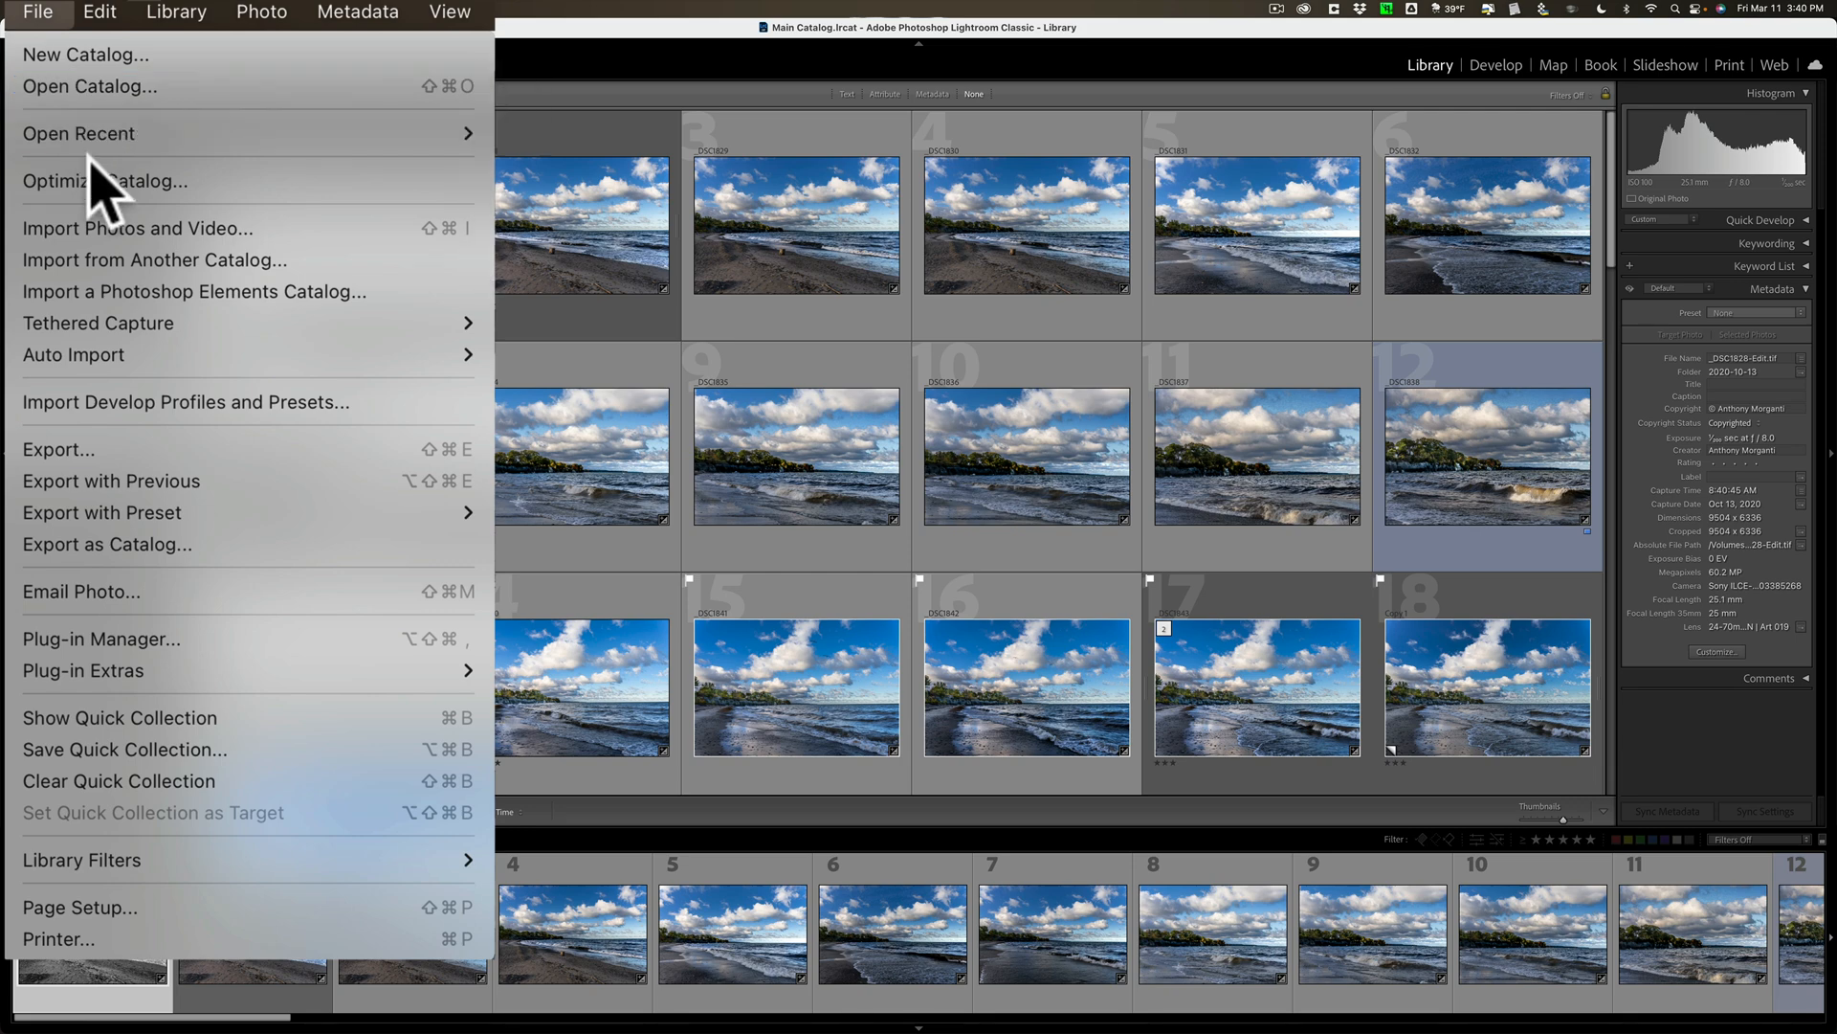
mouse_move(153, 260)
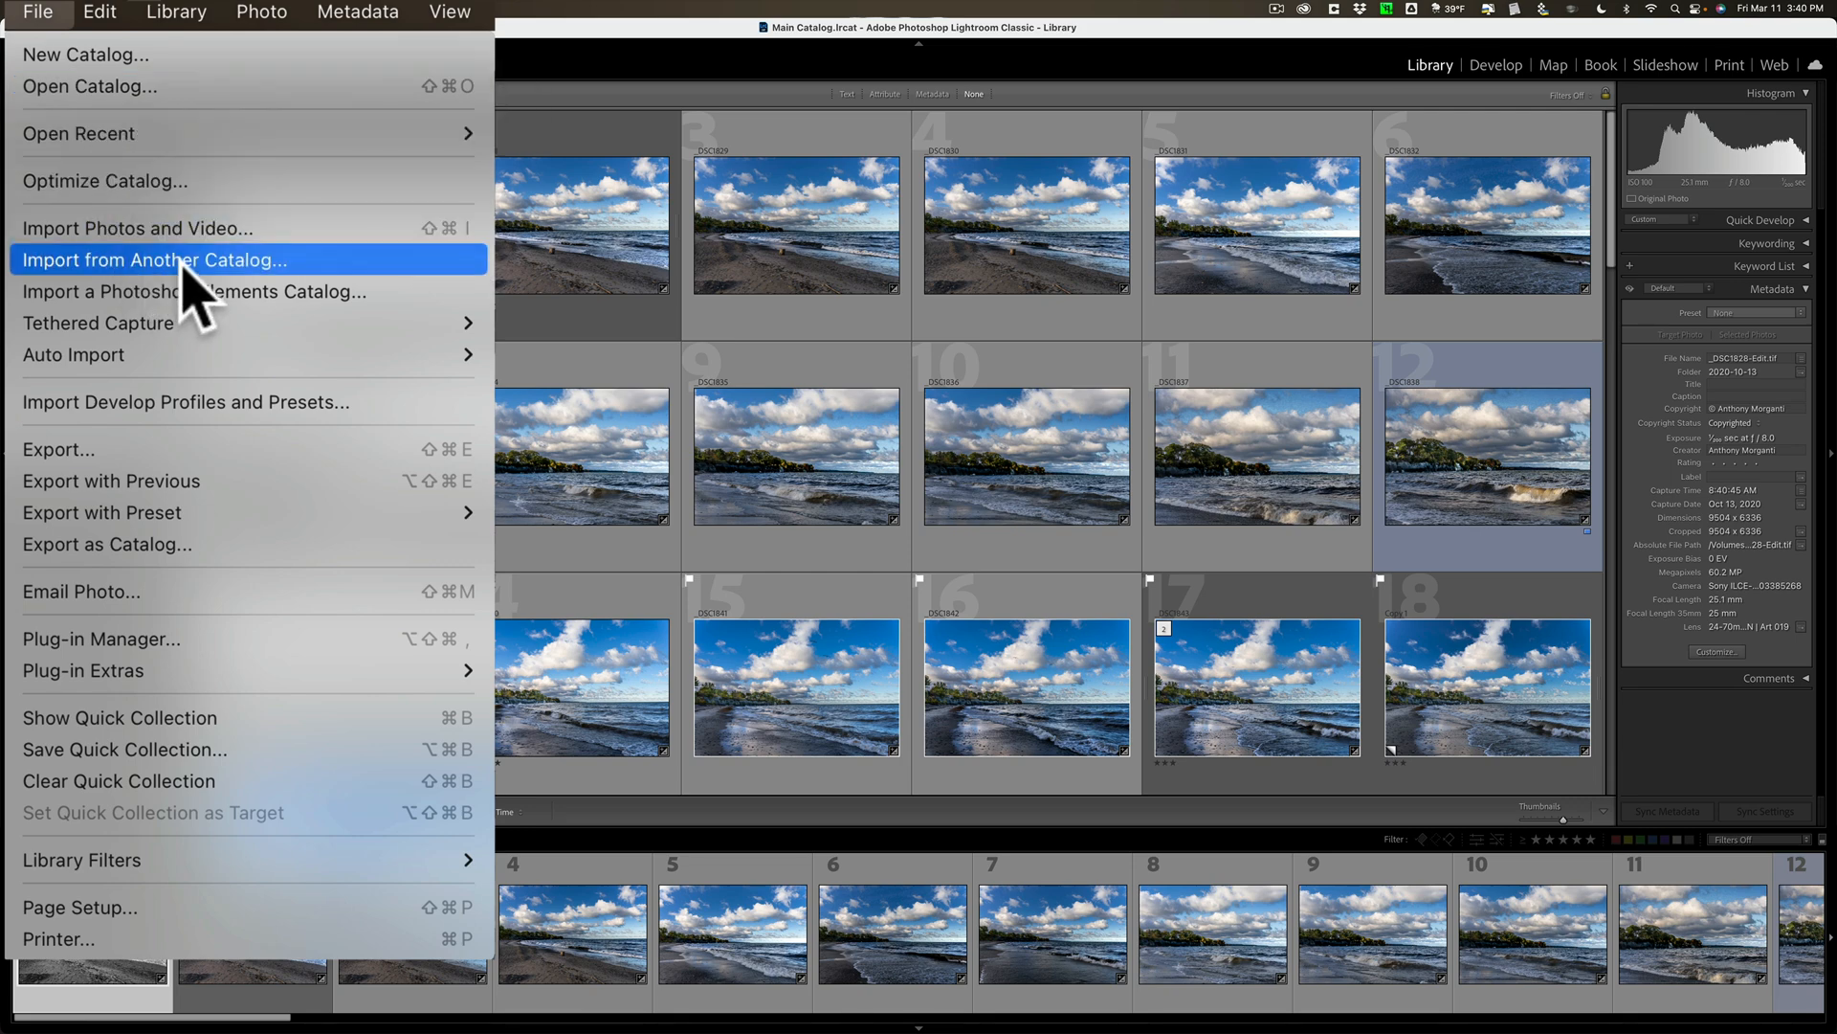
click(152, 259)
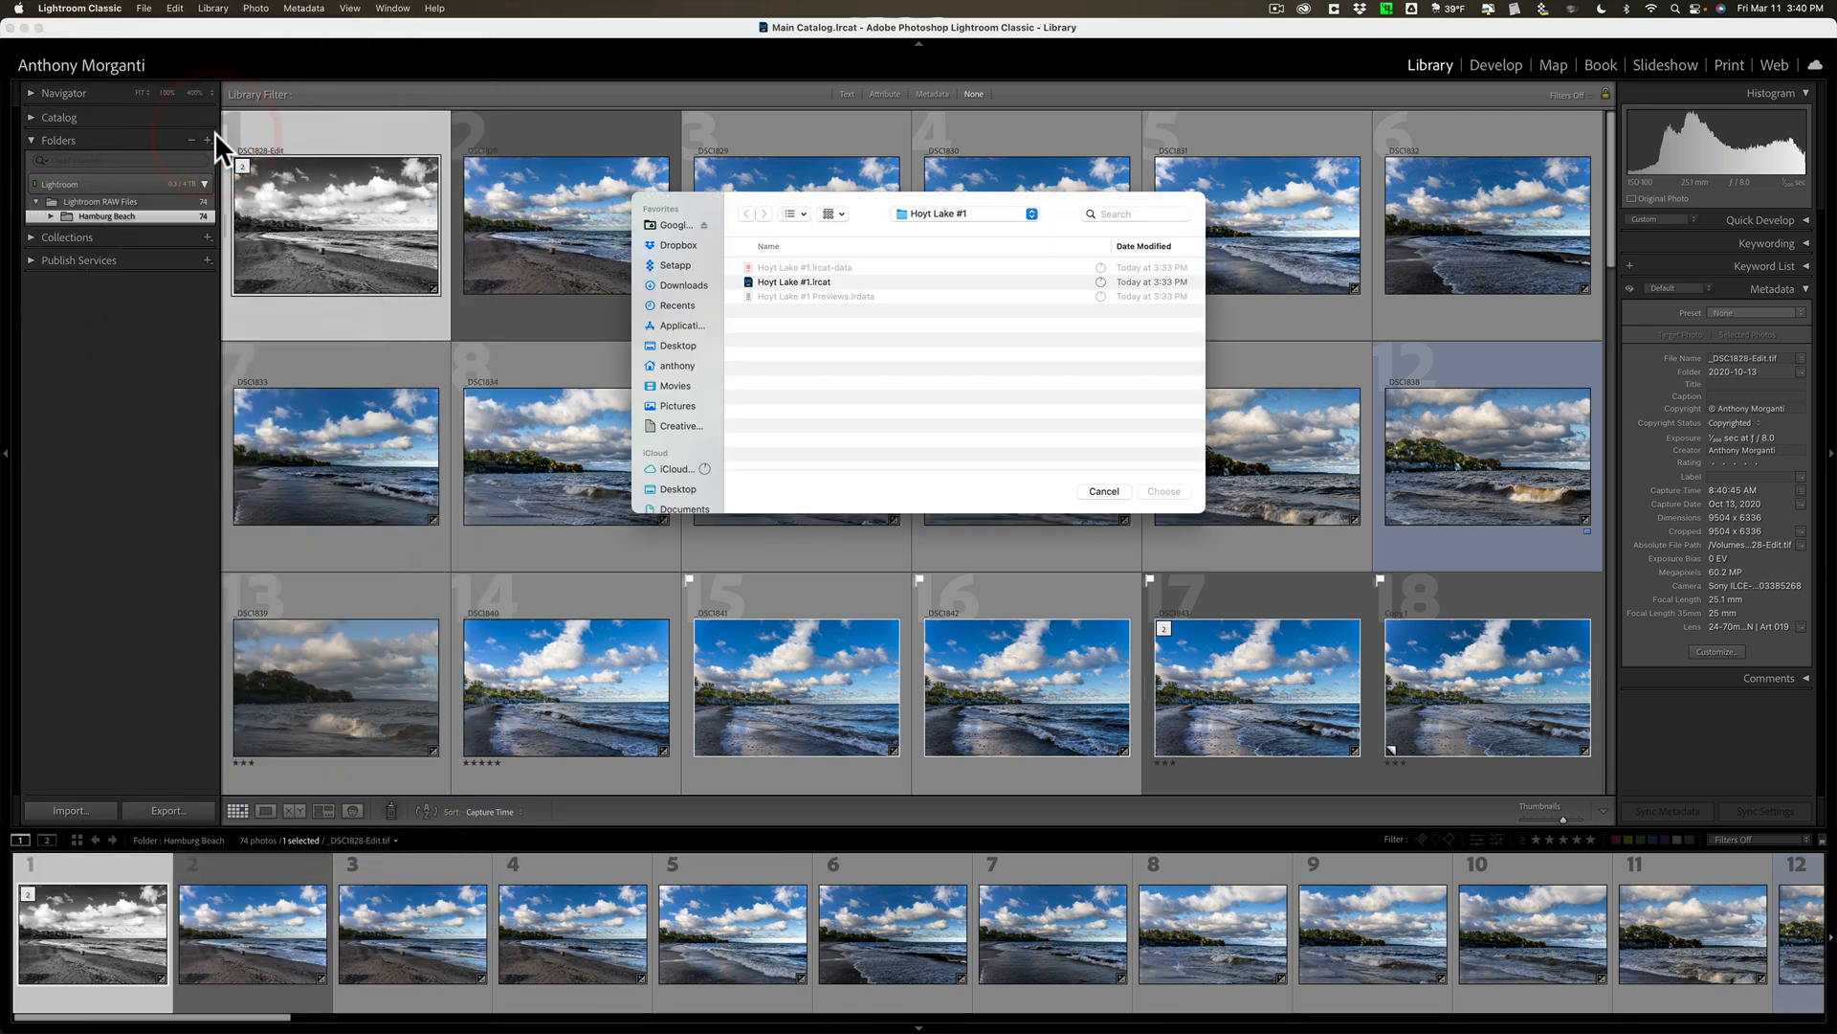
click(677, 489)
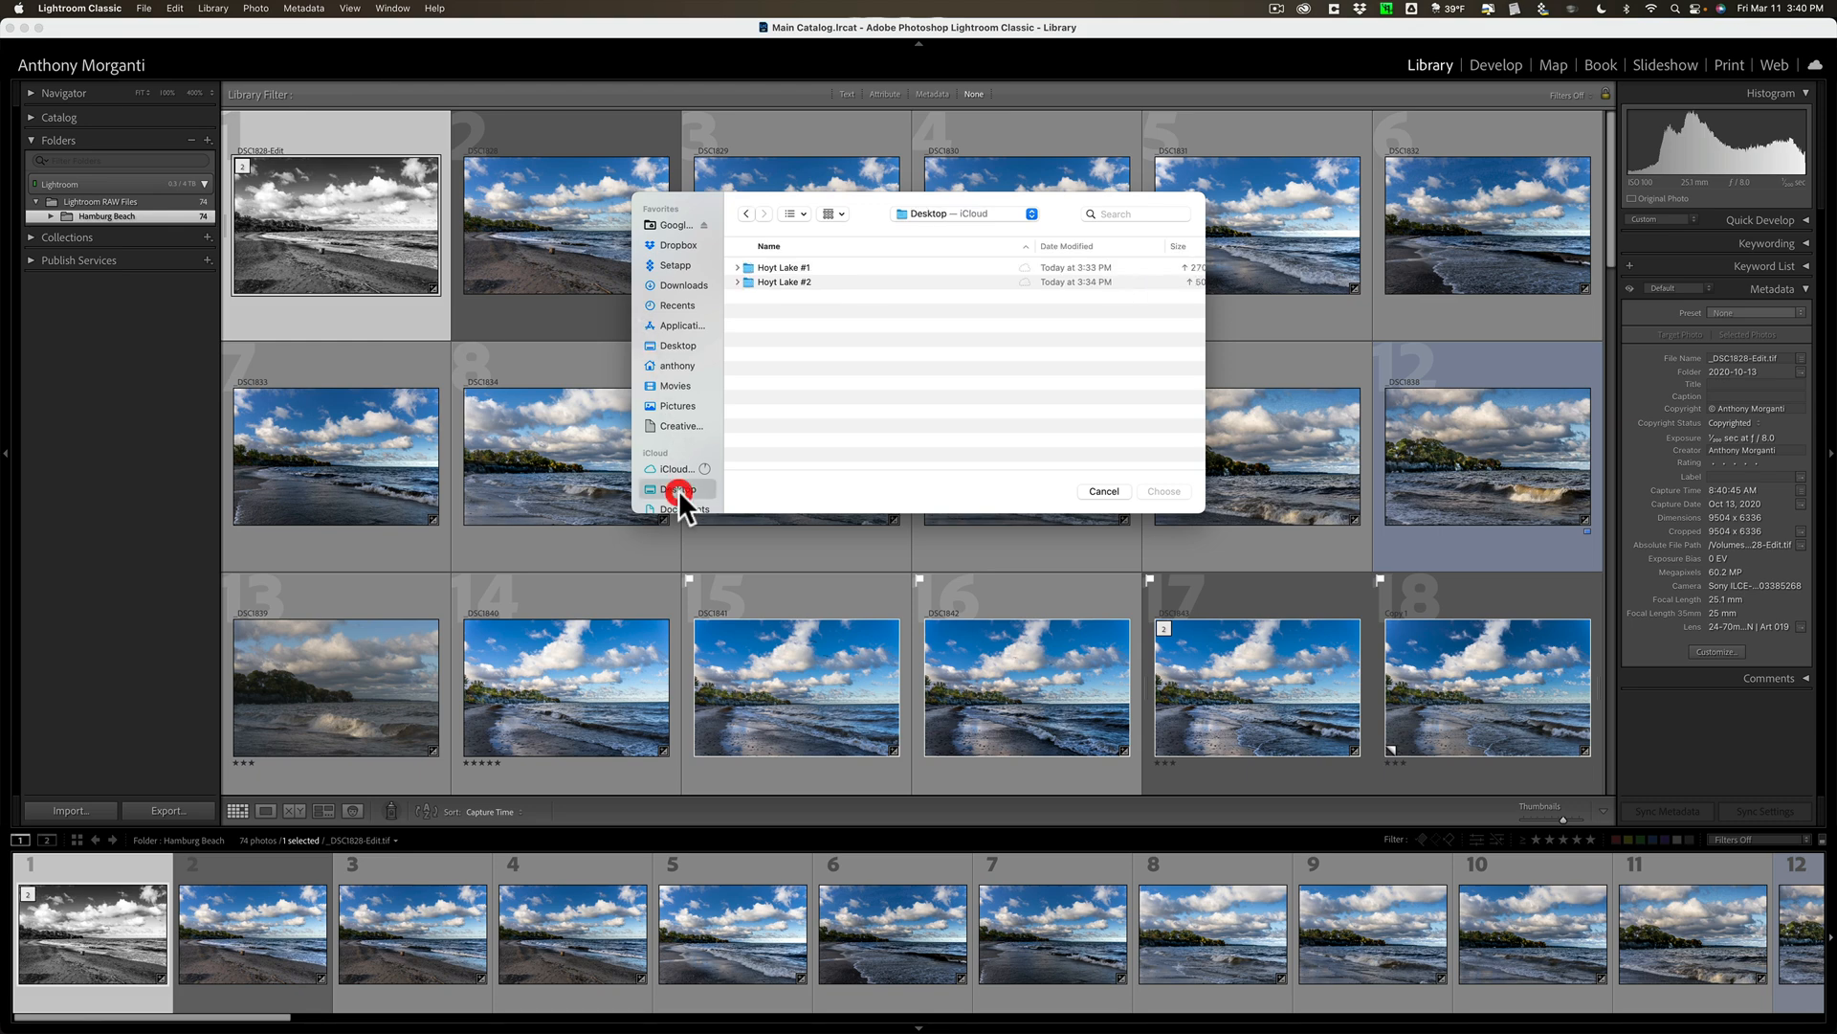
mouse_move(814, 316)
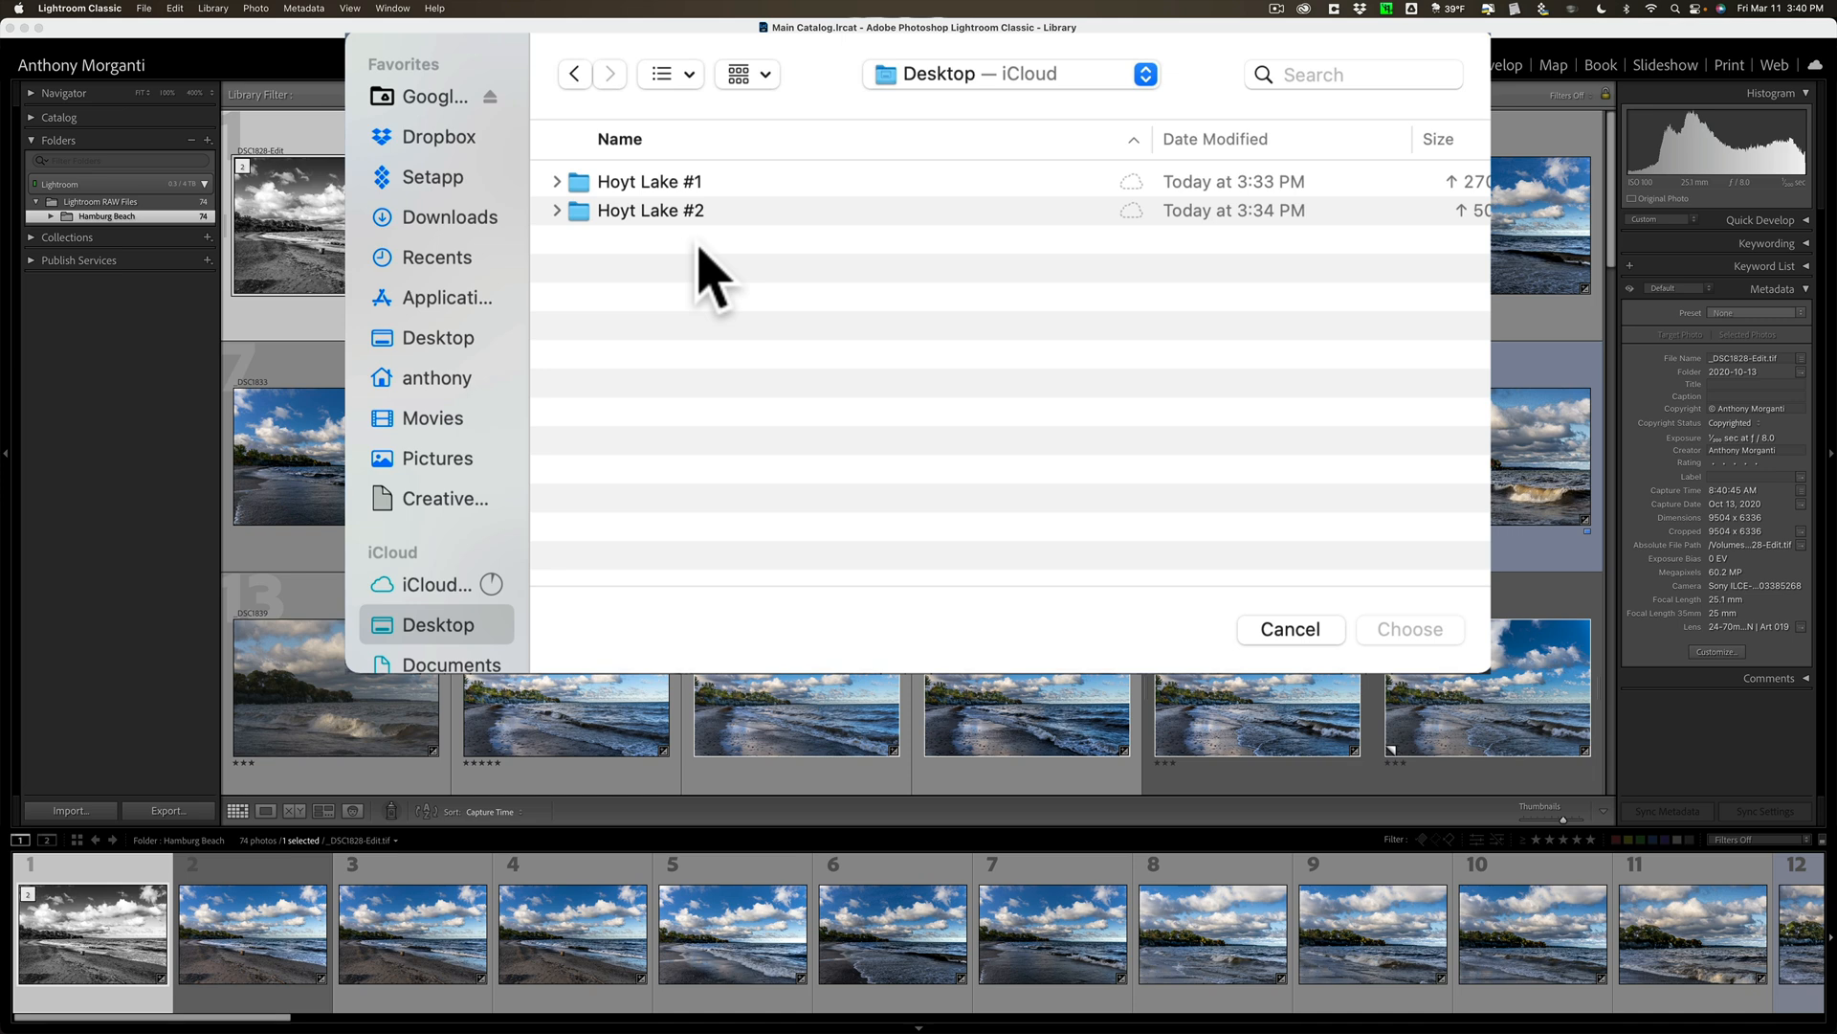
mouse_move(656, 218)
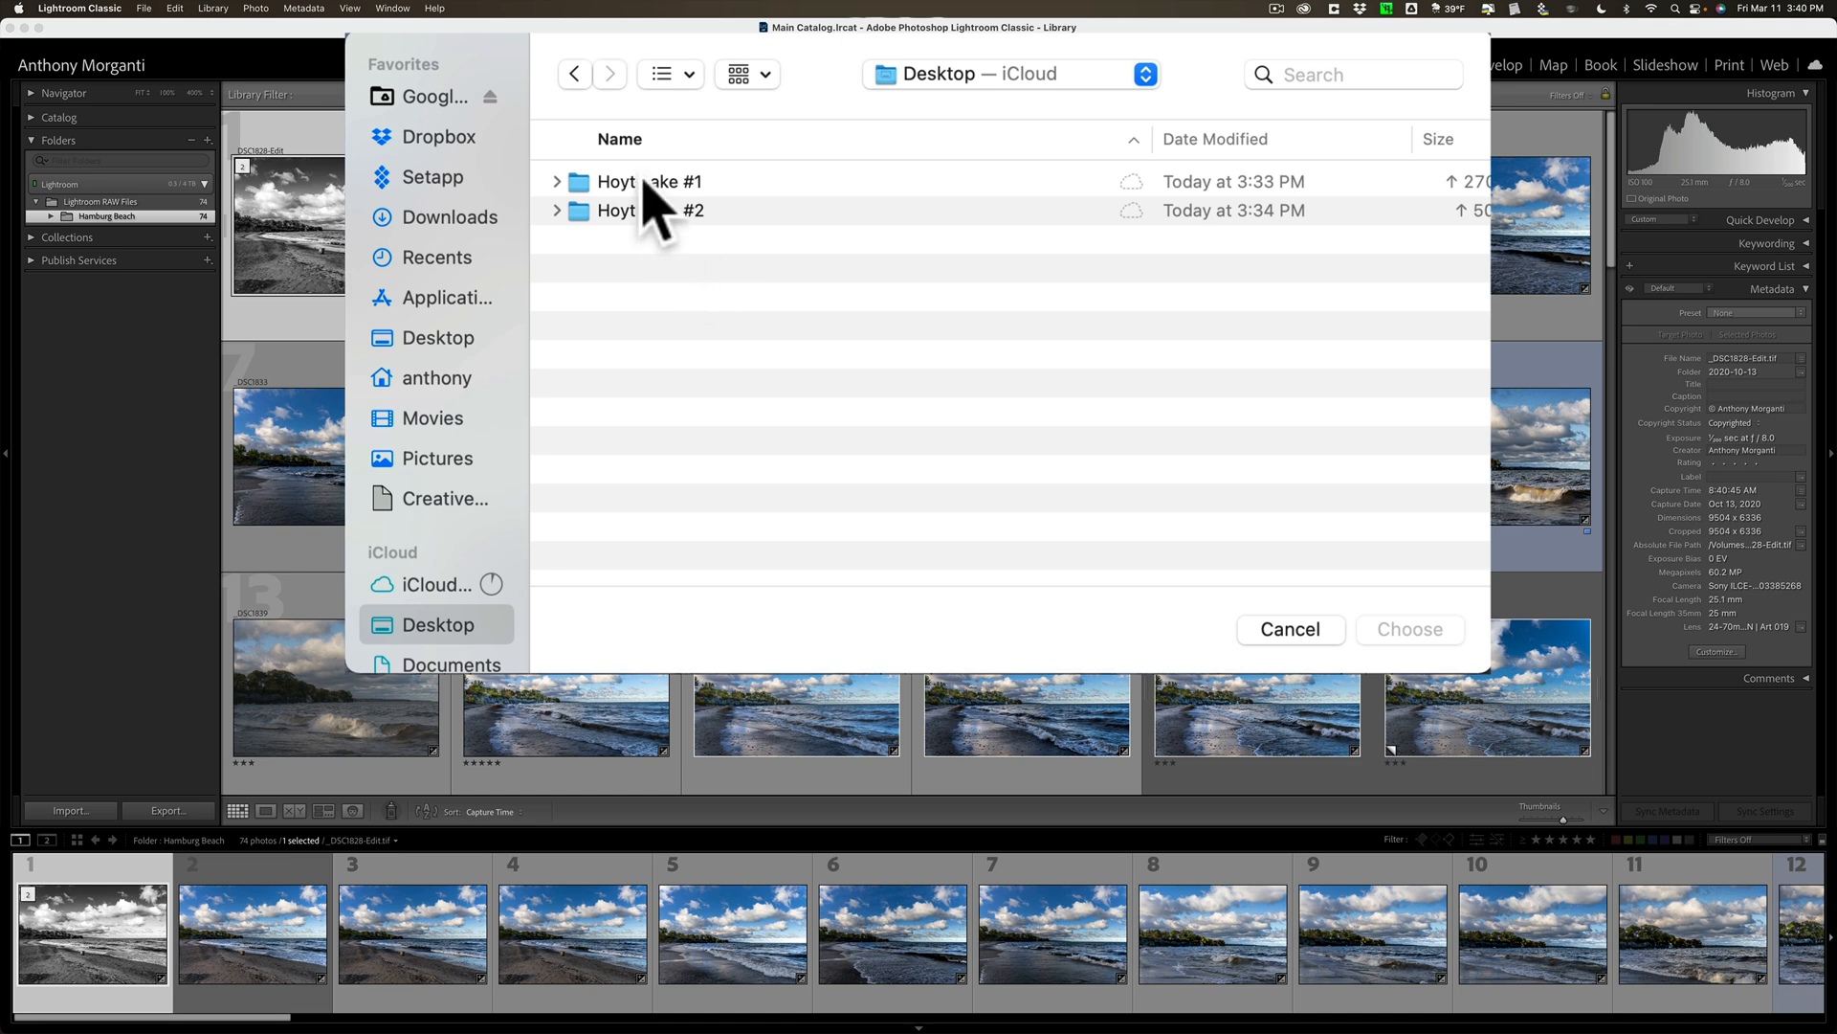
double_click(651, 182)
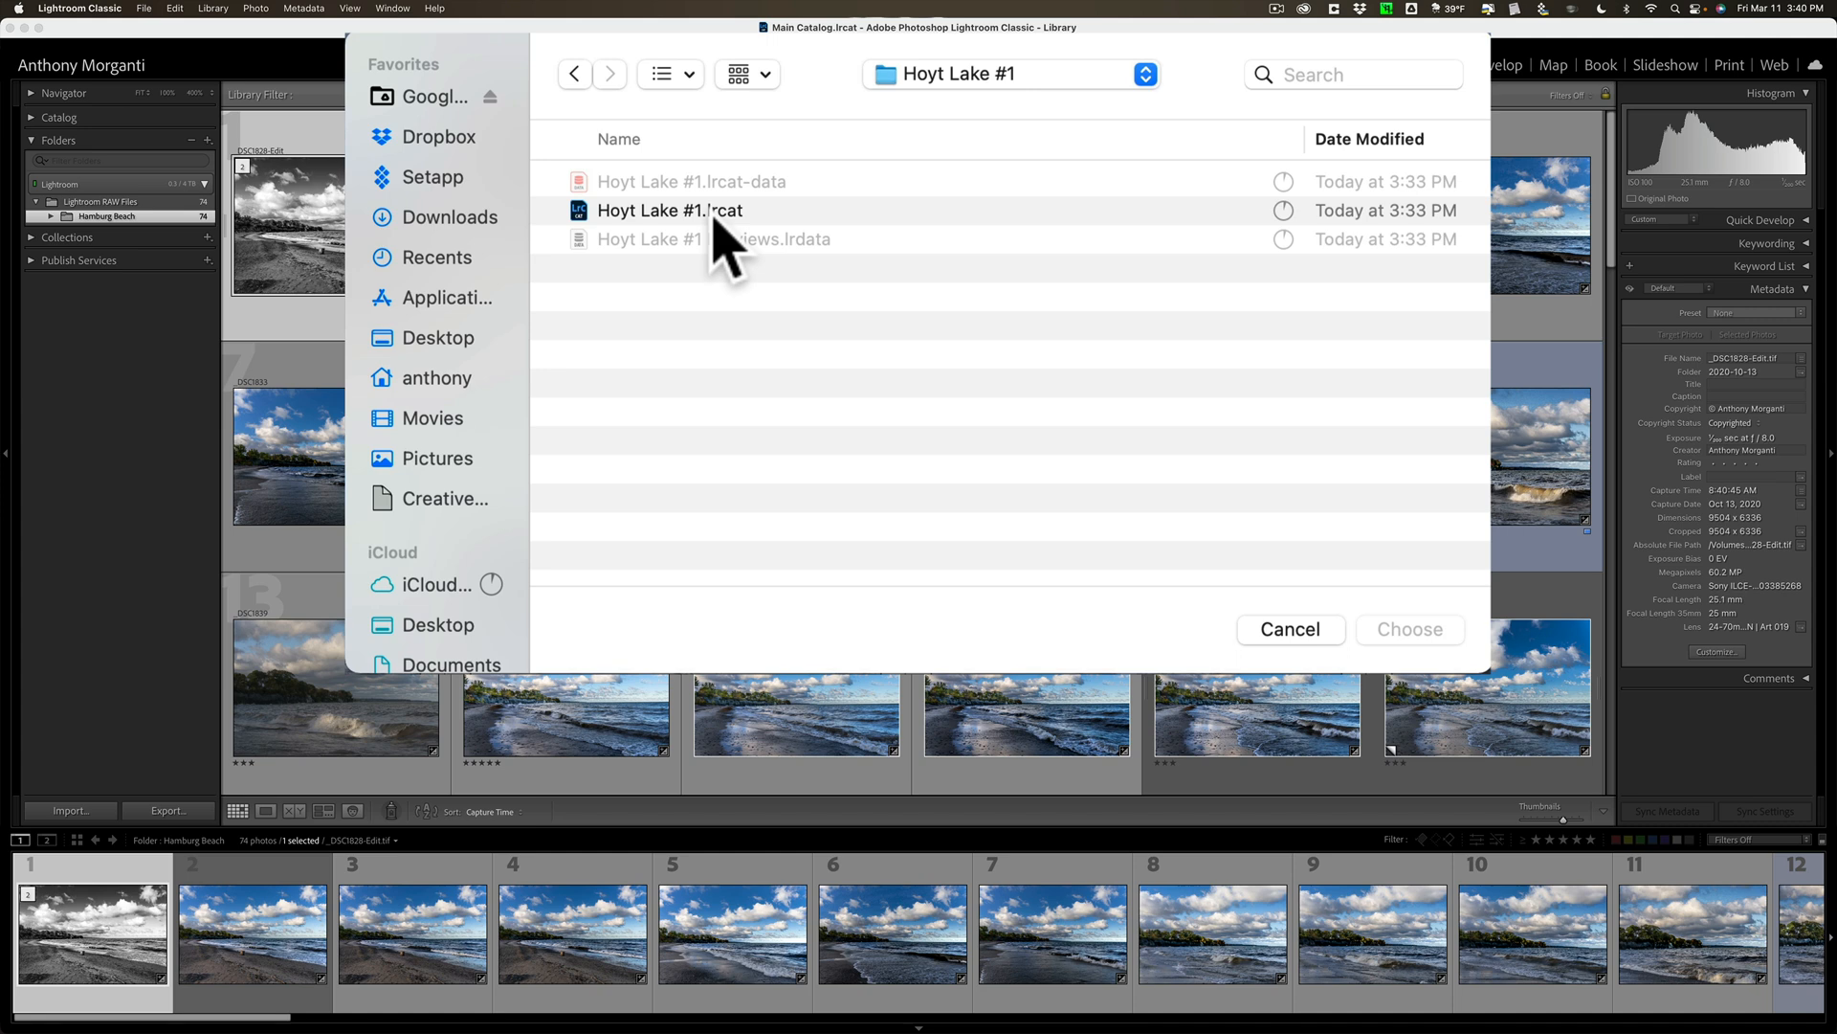
click(672, 210)
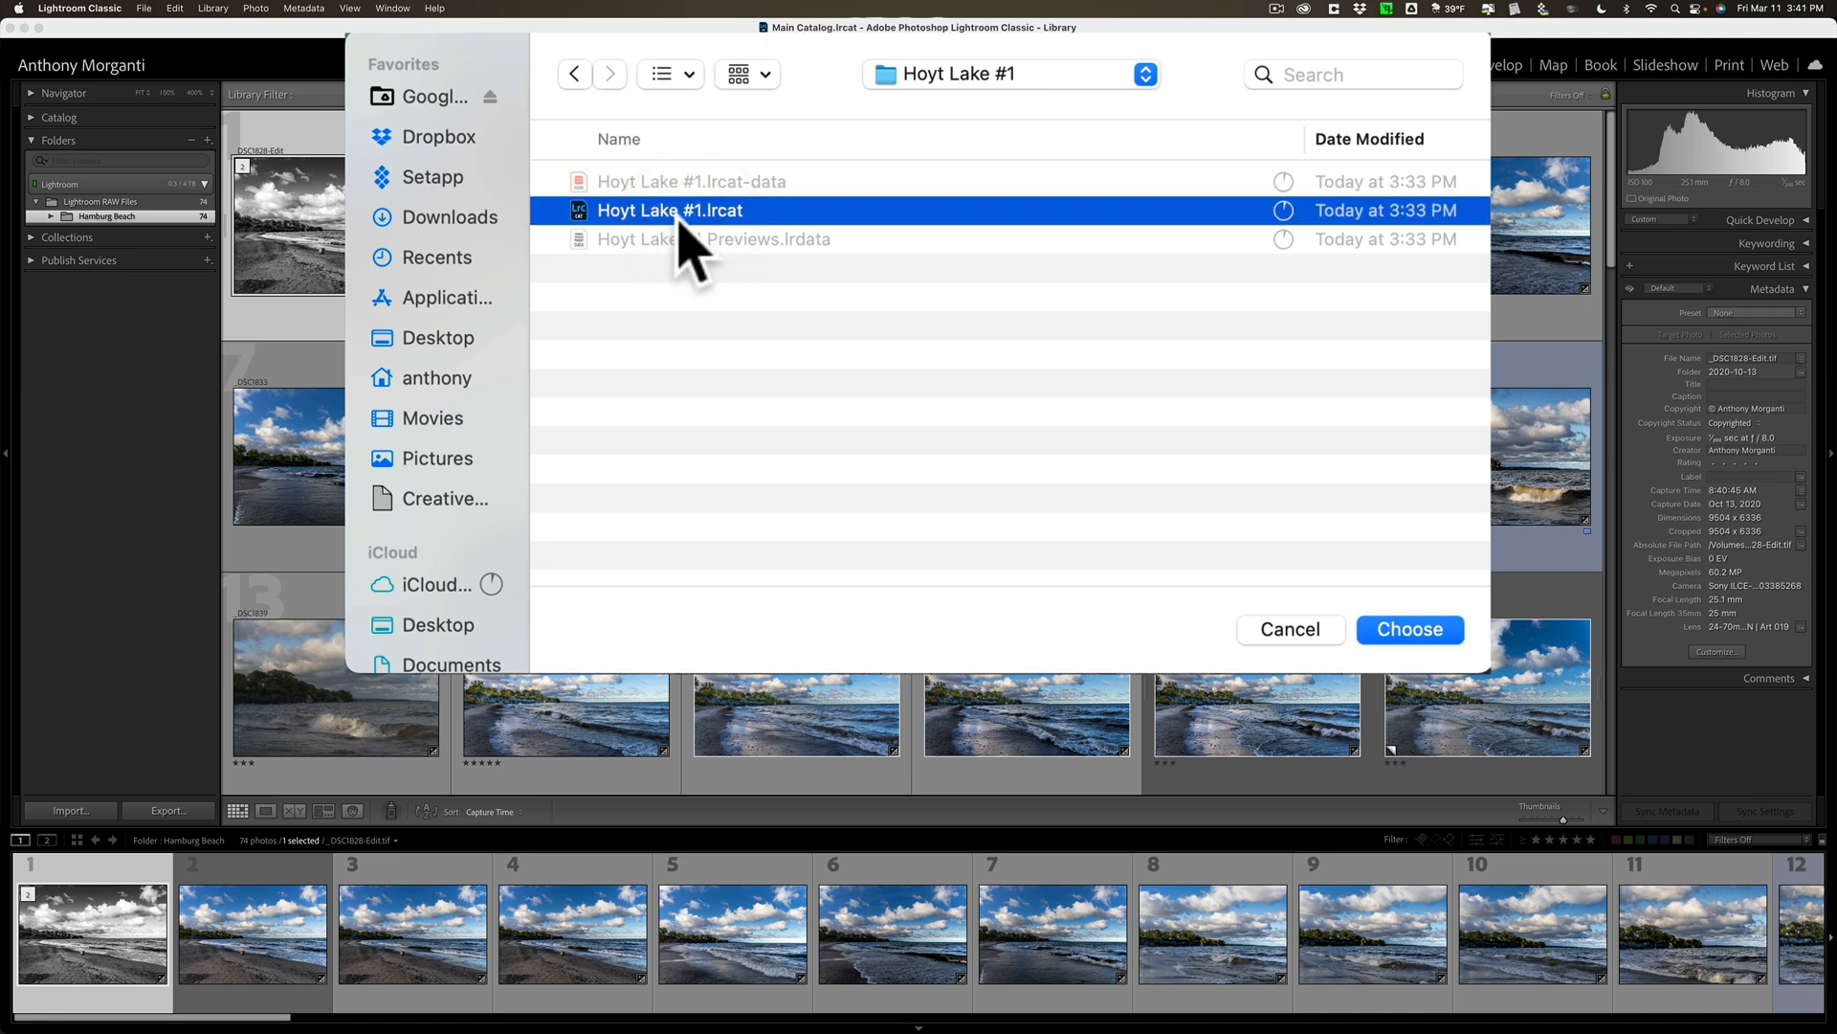
mouse_move(738, 257)
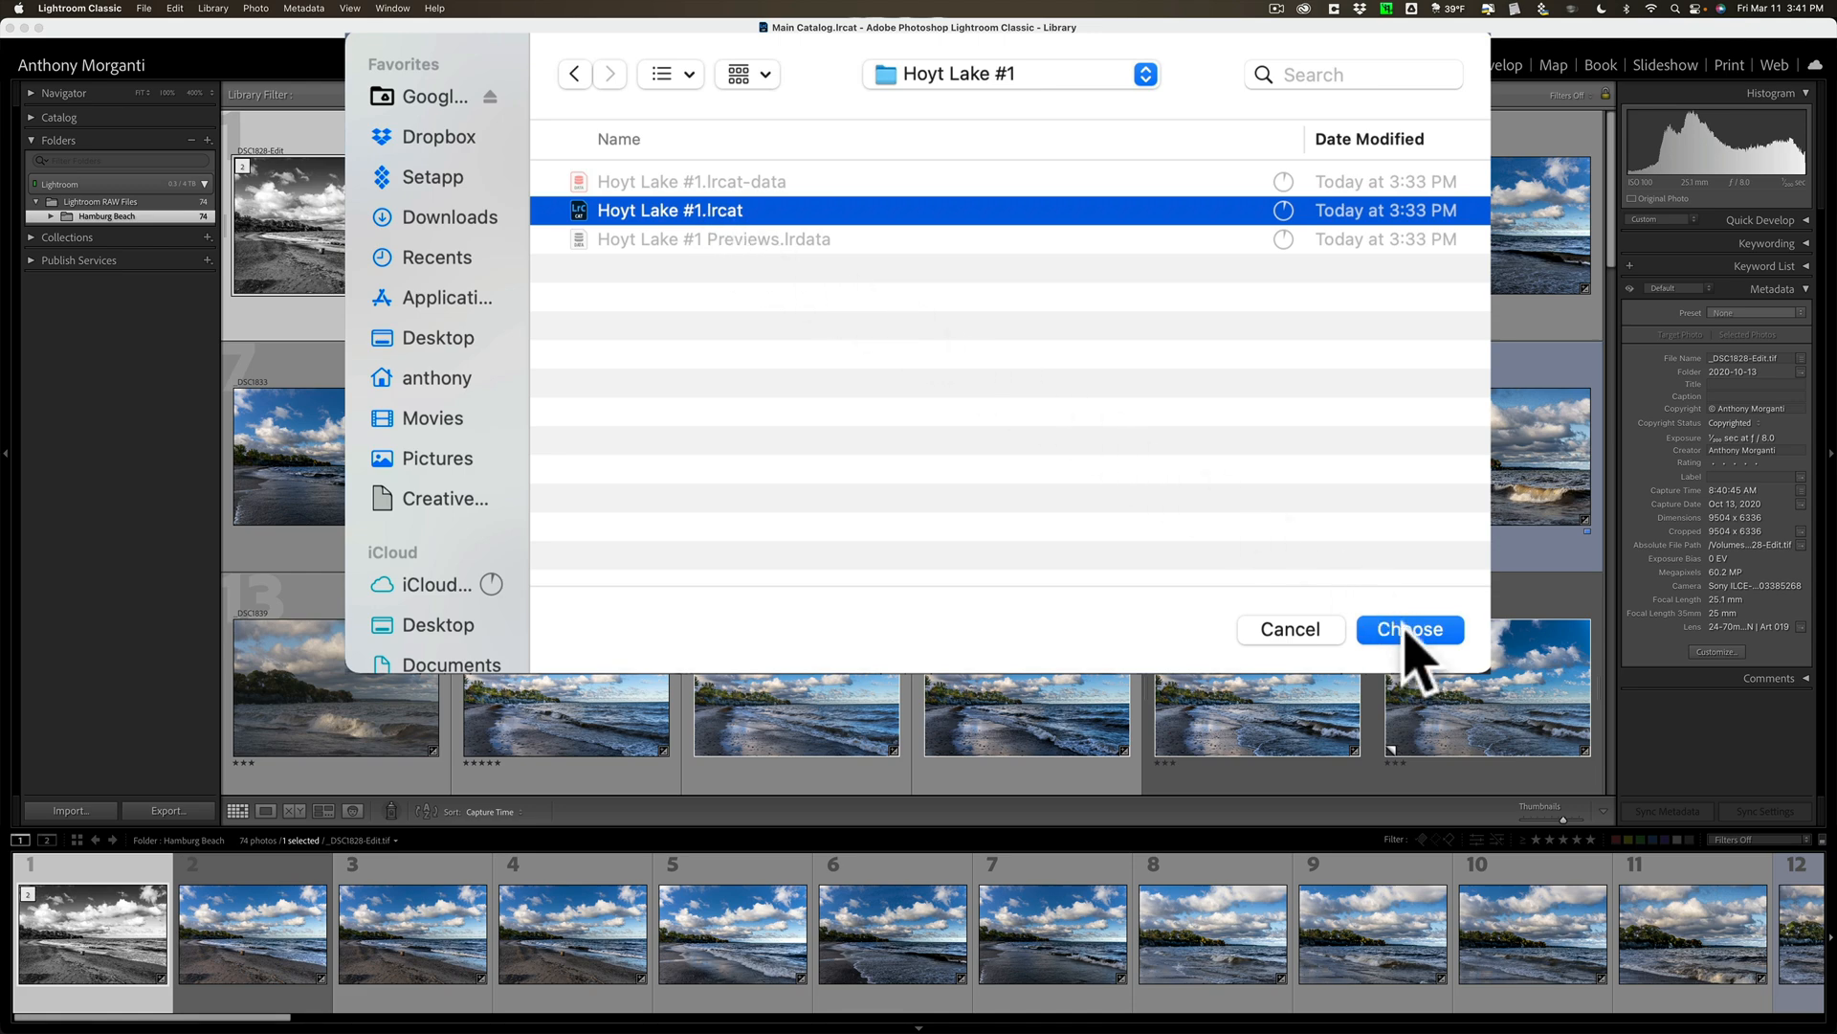
Confirm Hoyt Lake #1 as the source catalog and toggle the DSC1080.ARW checkbox.
click(1410, 630)
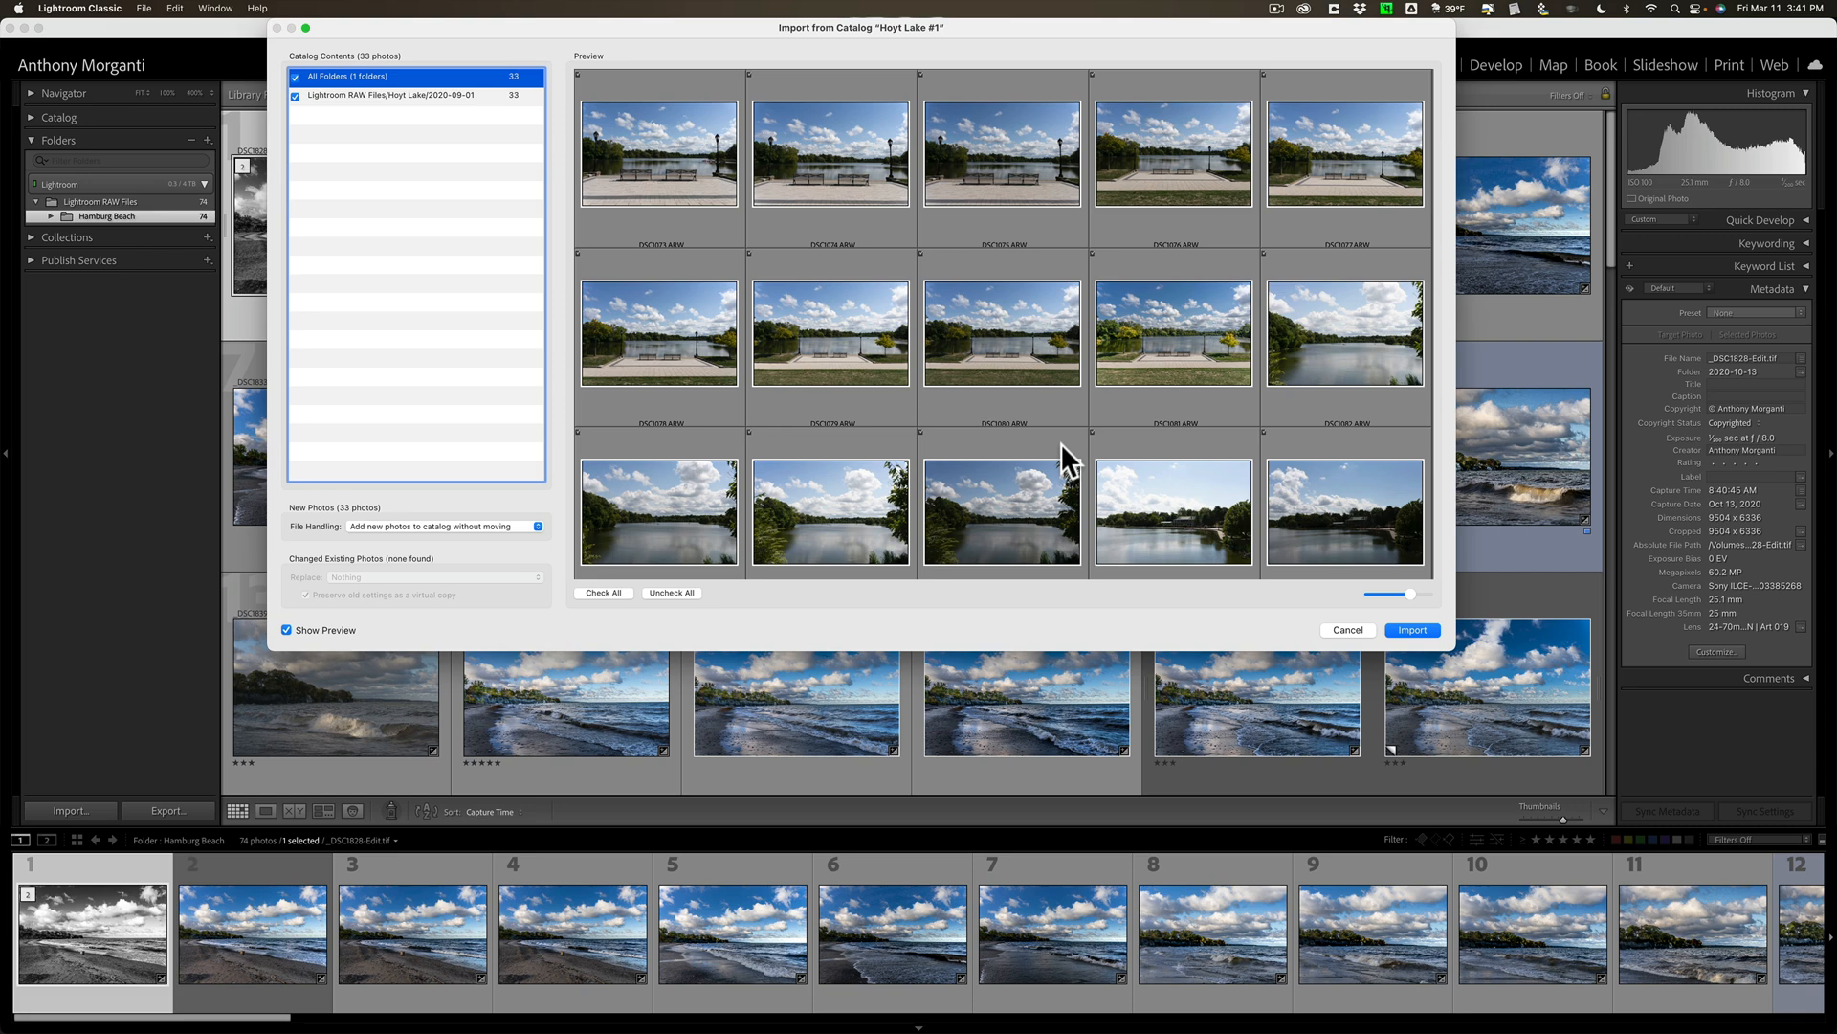
mouse_move(1070, 458)
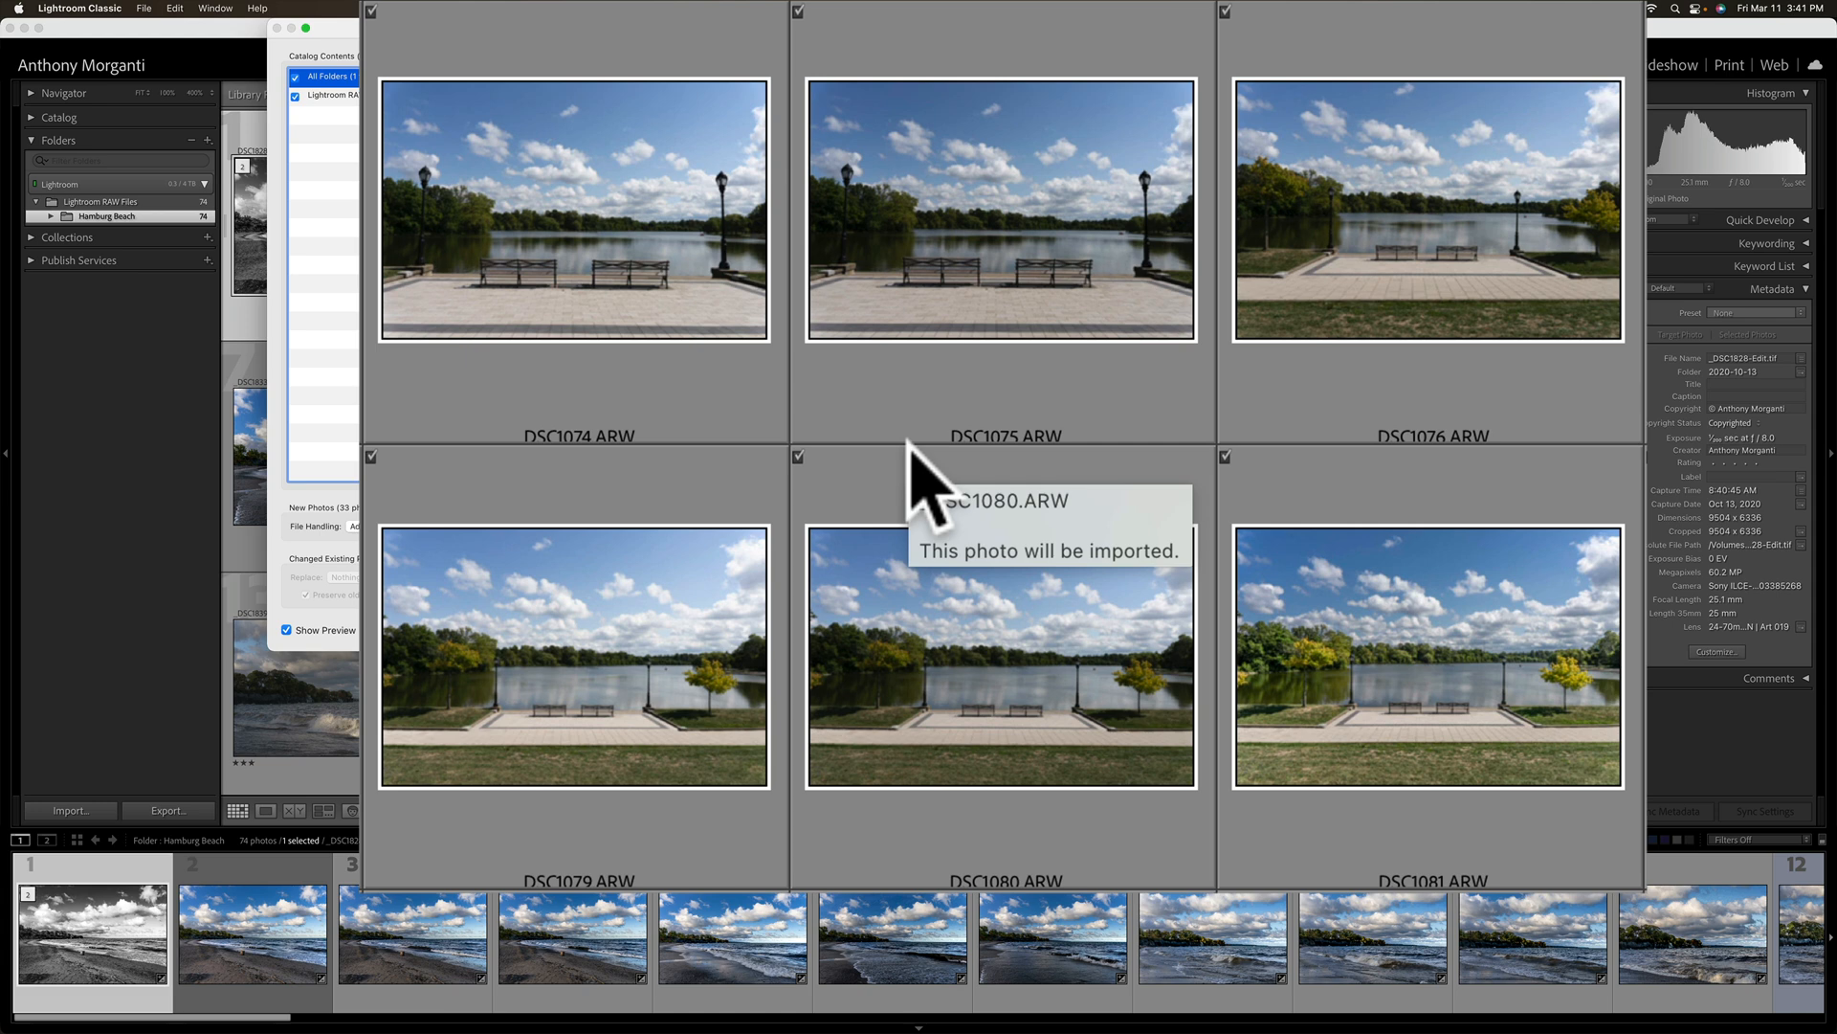
mouse_move(919, 492)
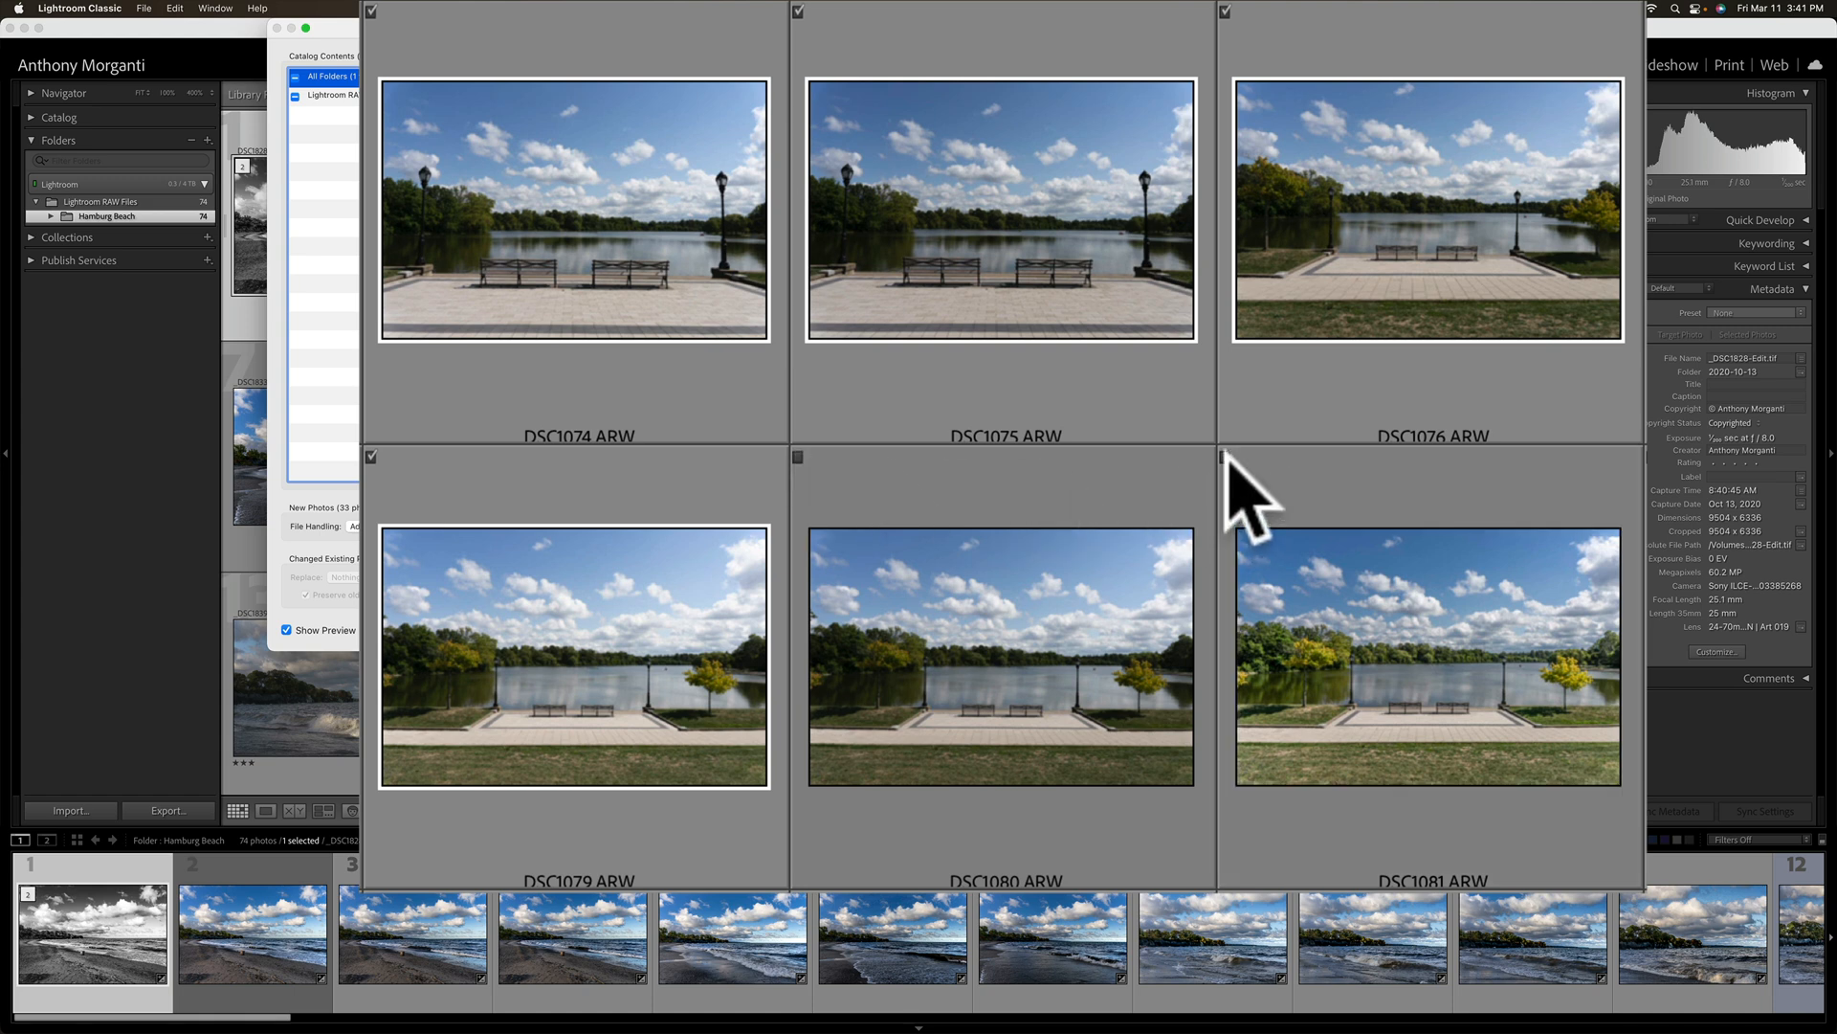
click(799, 455)
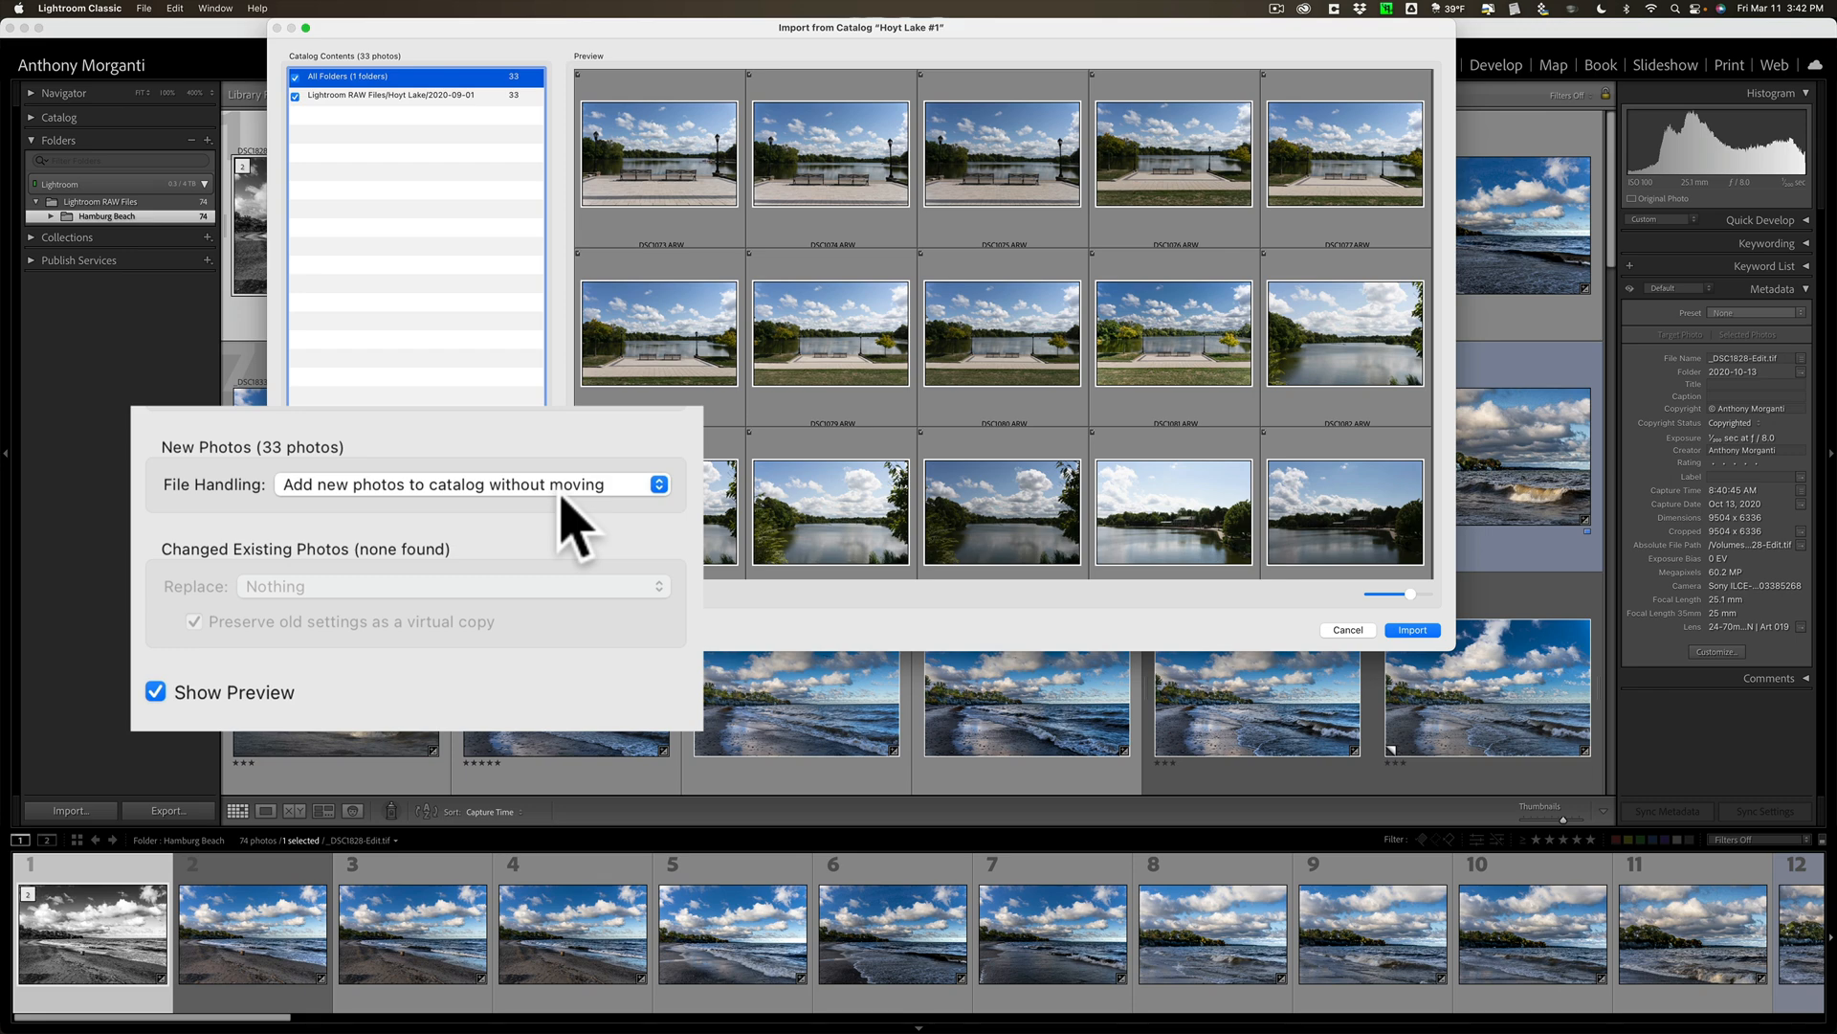
Set File Handling to 'Add new photos to catalog without moving'.
click(474, 484)
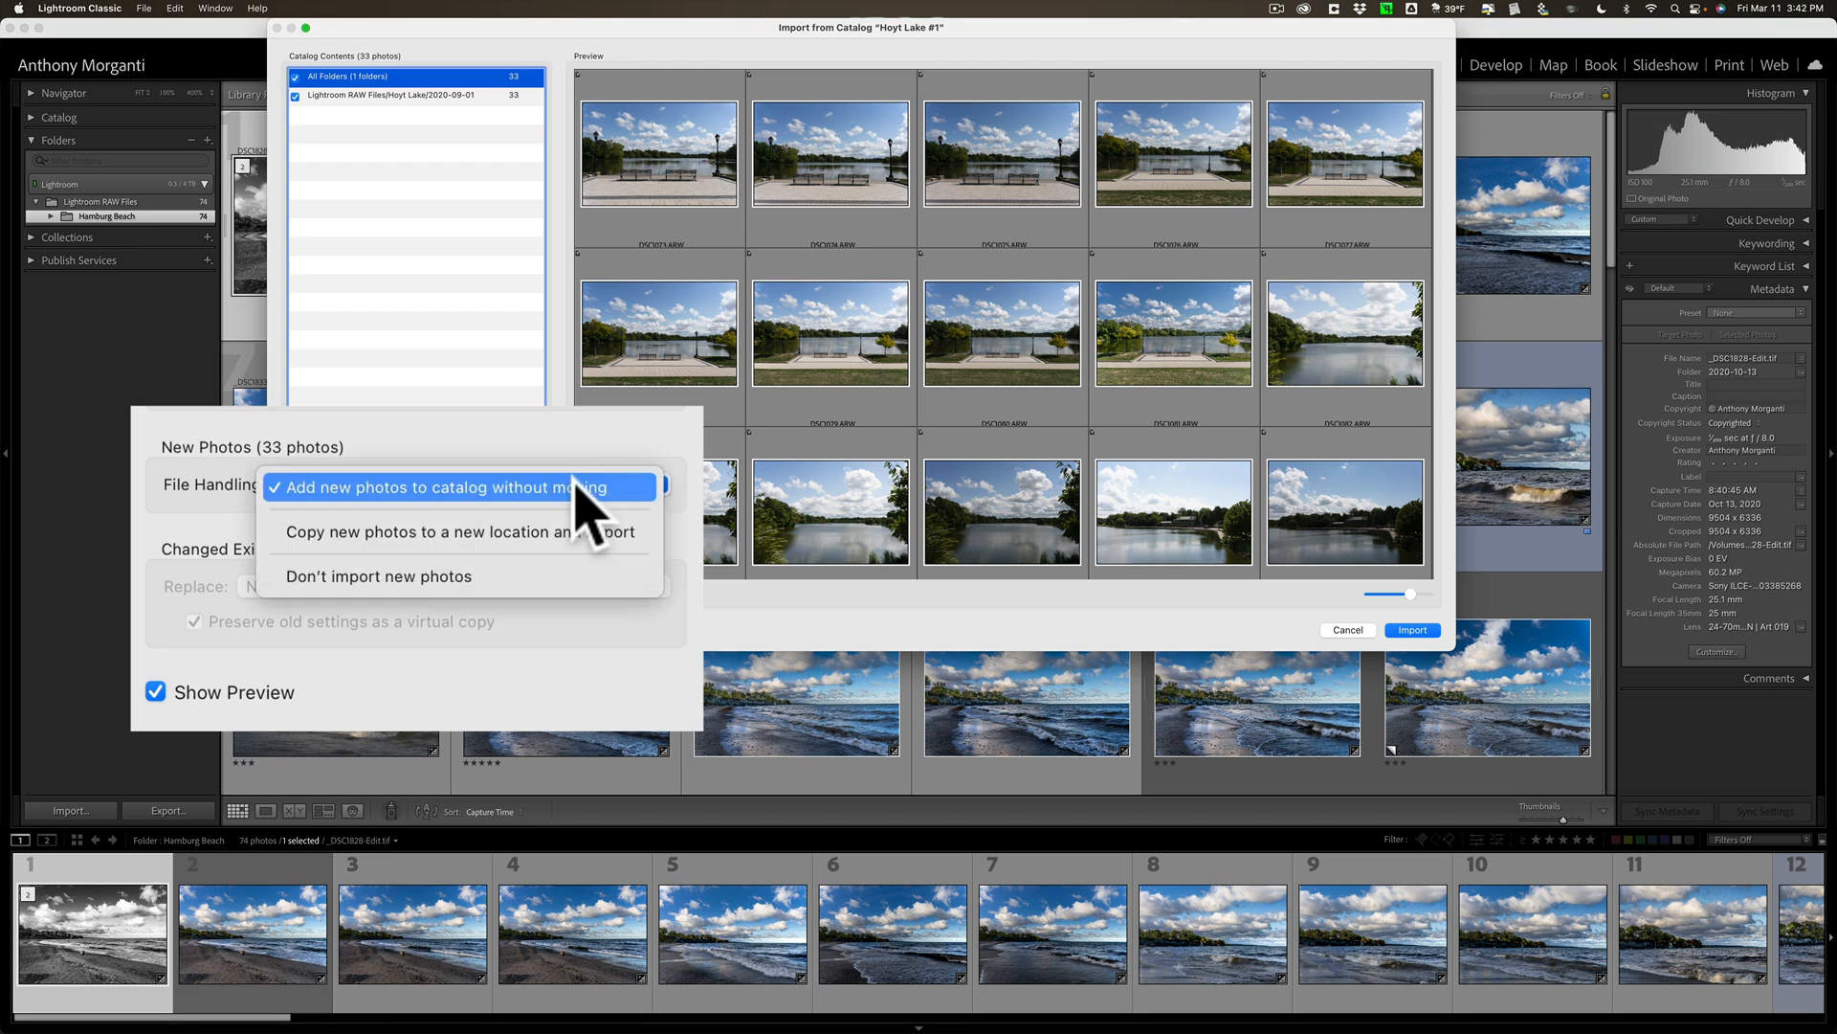
mouse_move(459, 531)
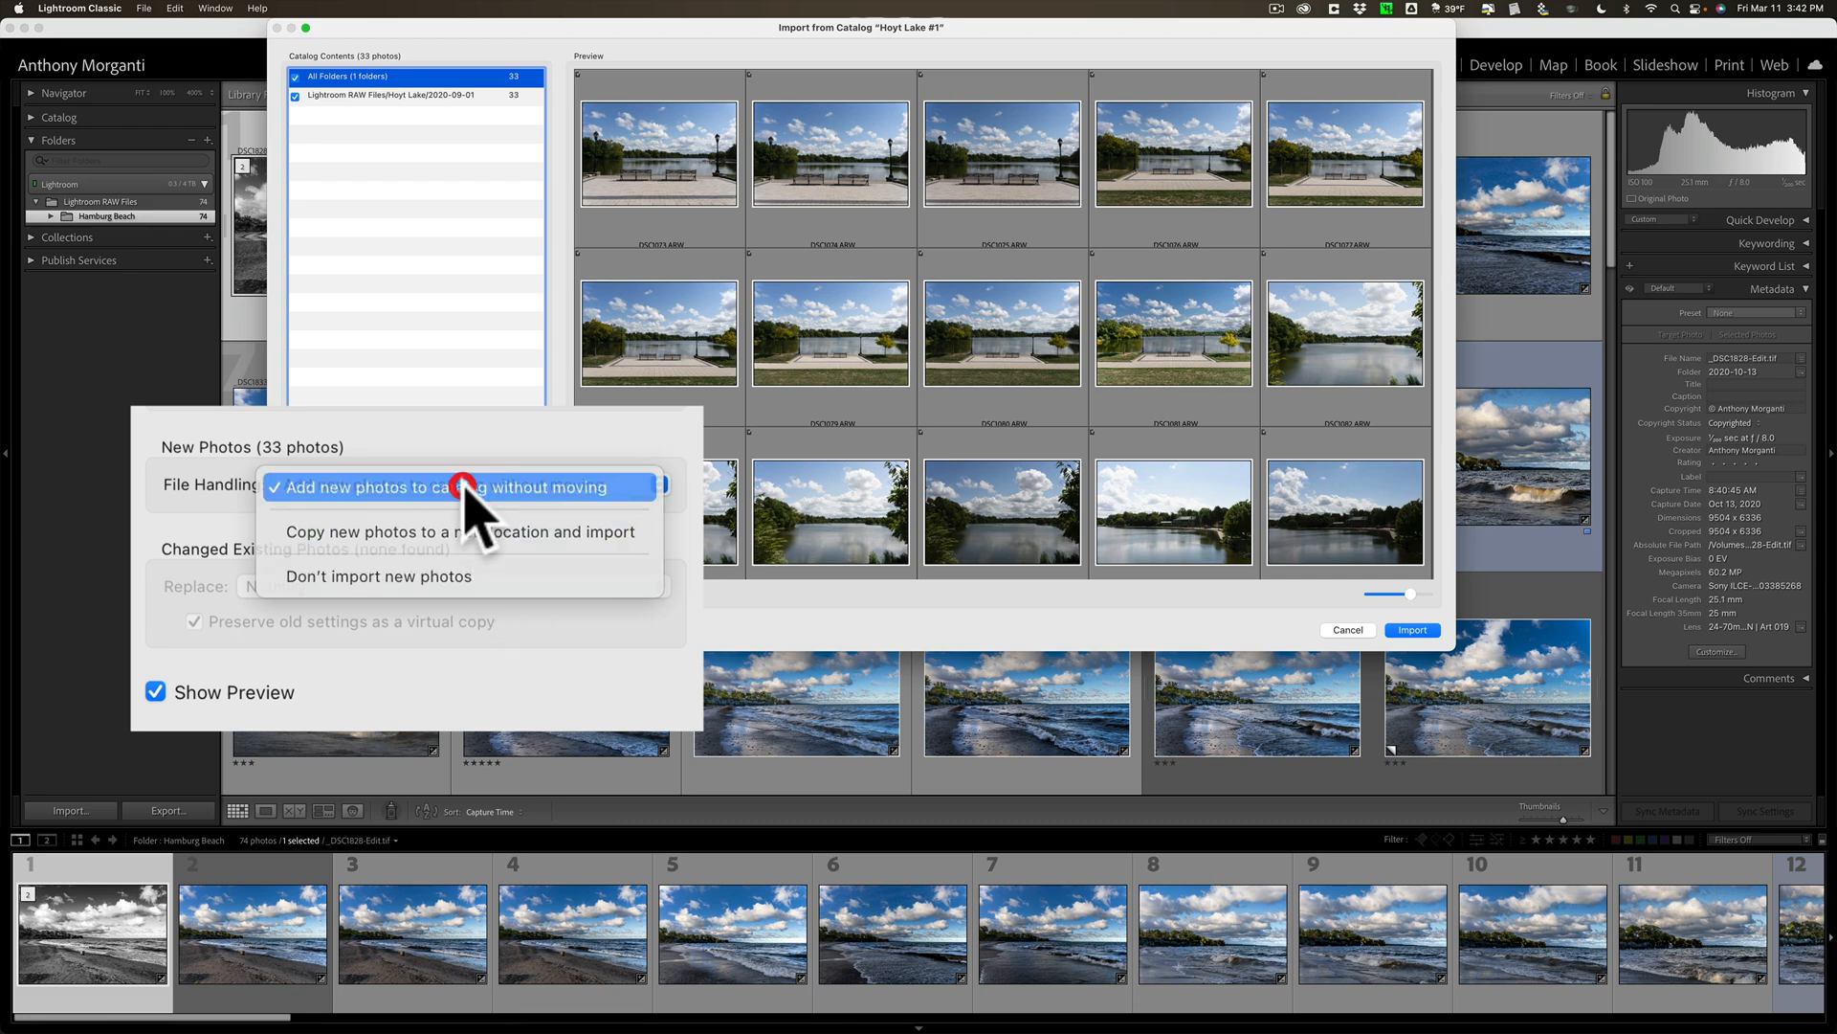
click(458, 486)
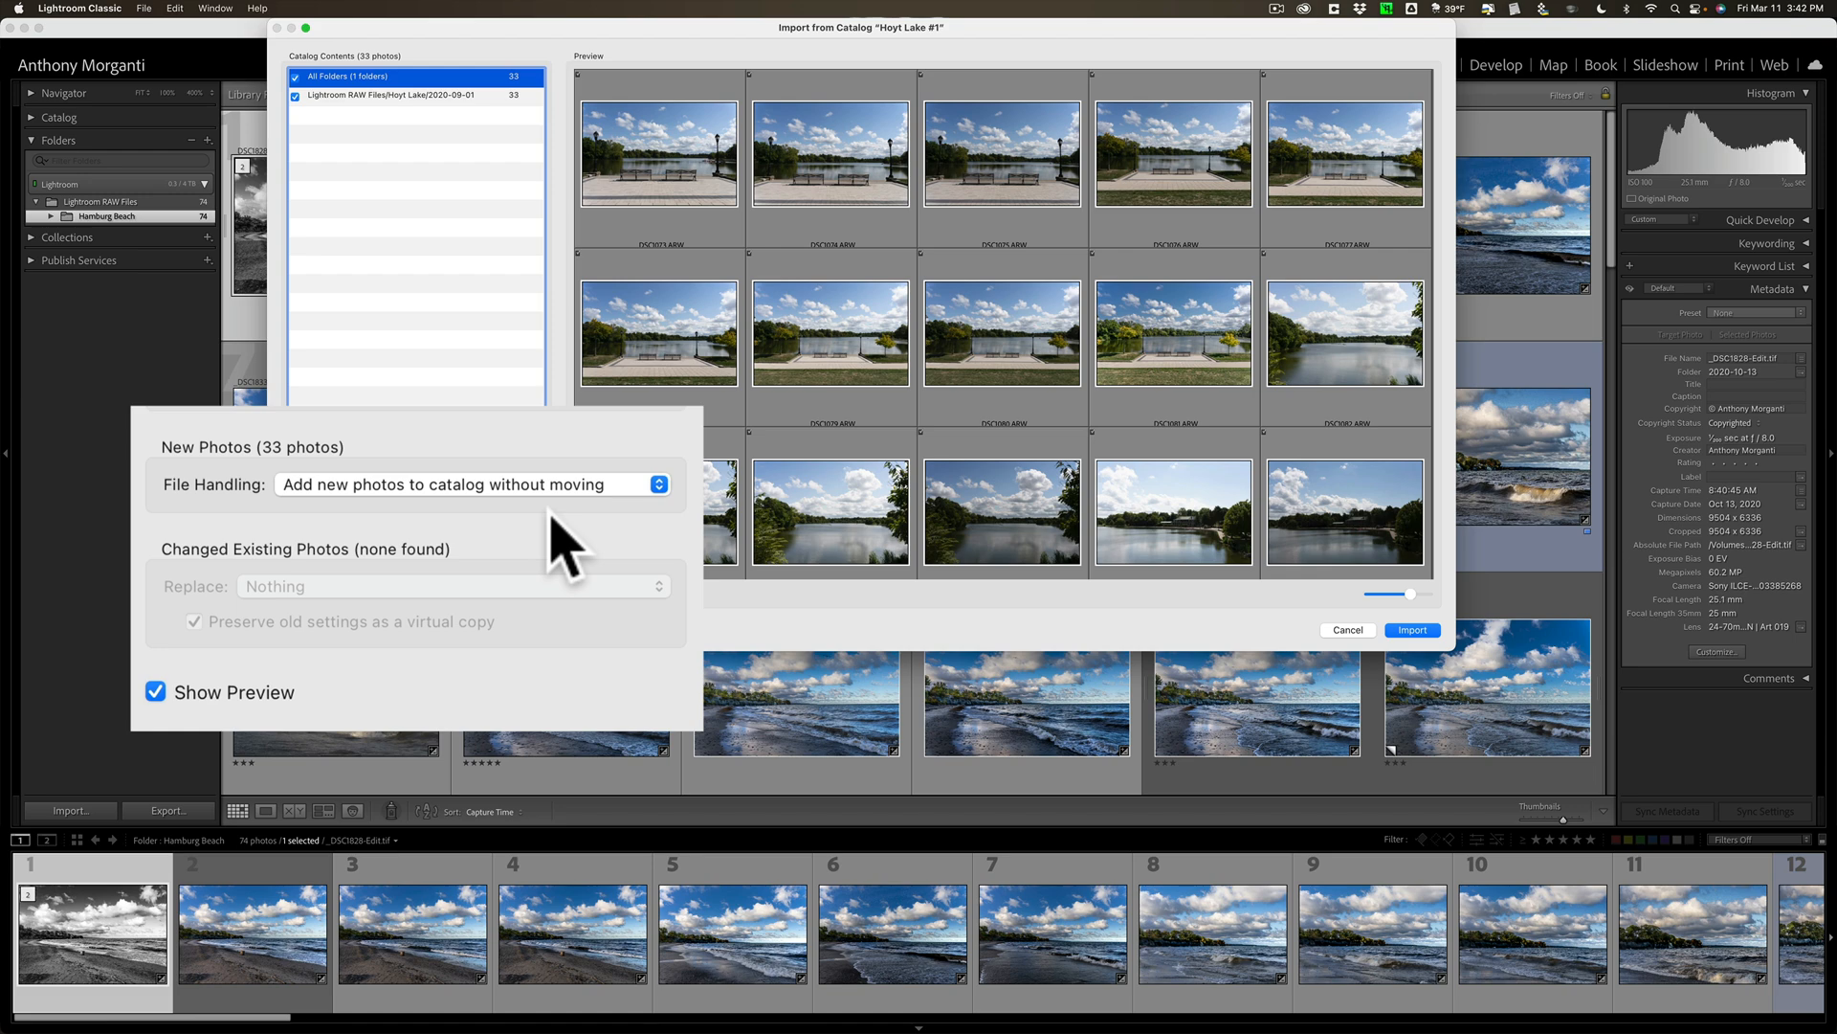
mouse_move(235, 691)
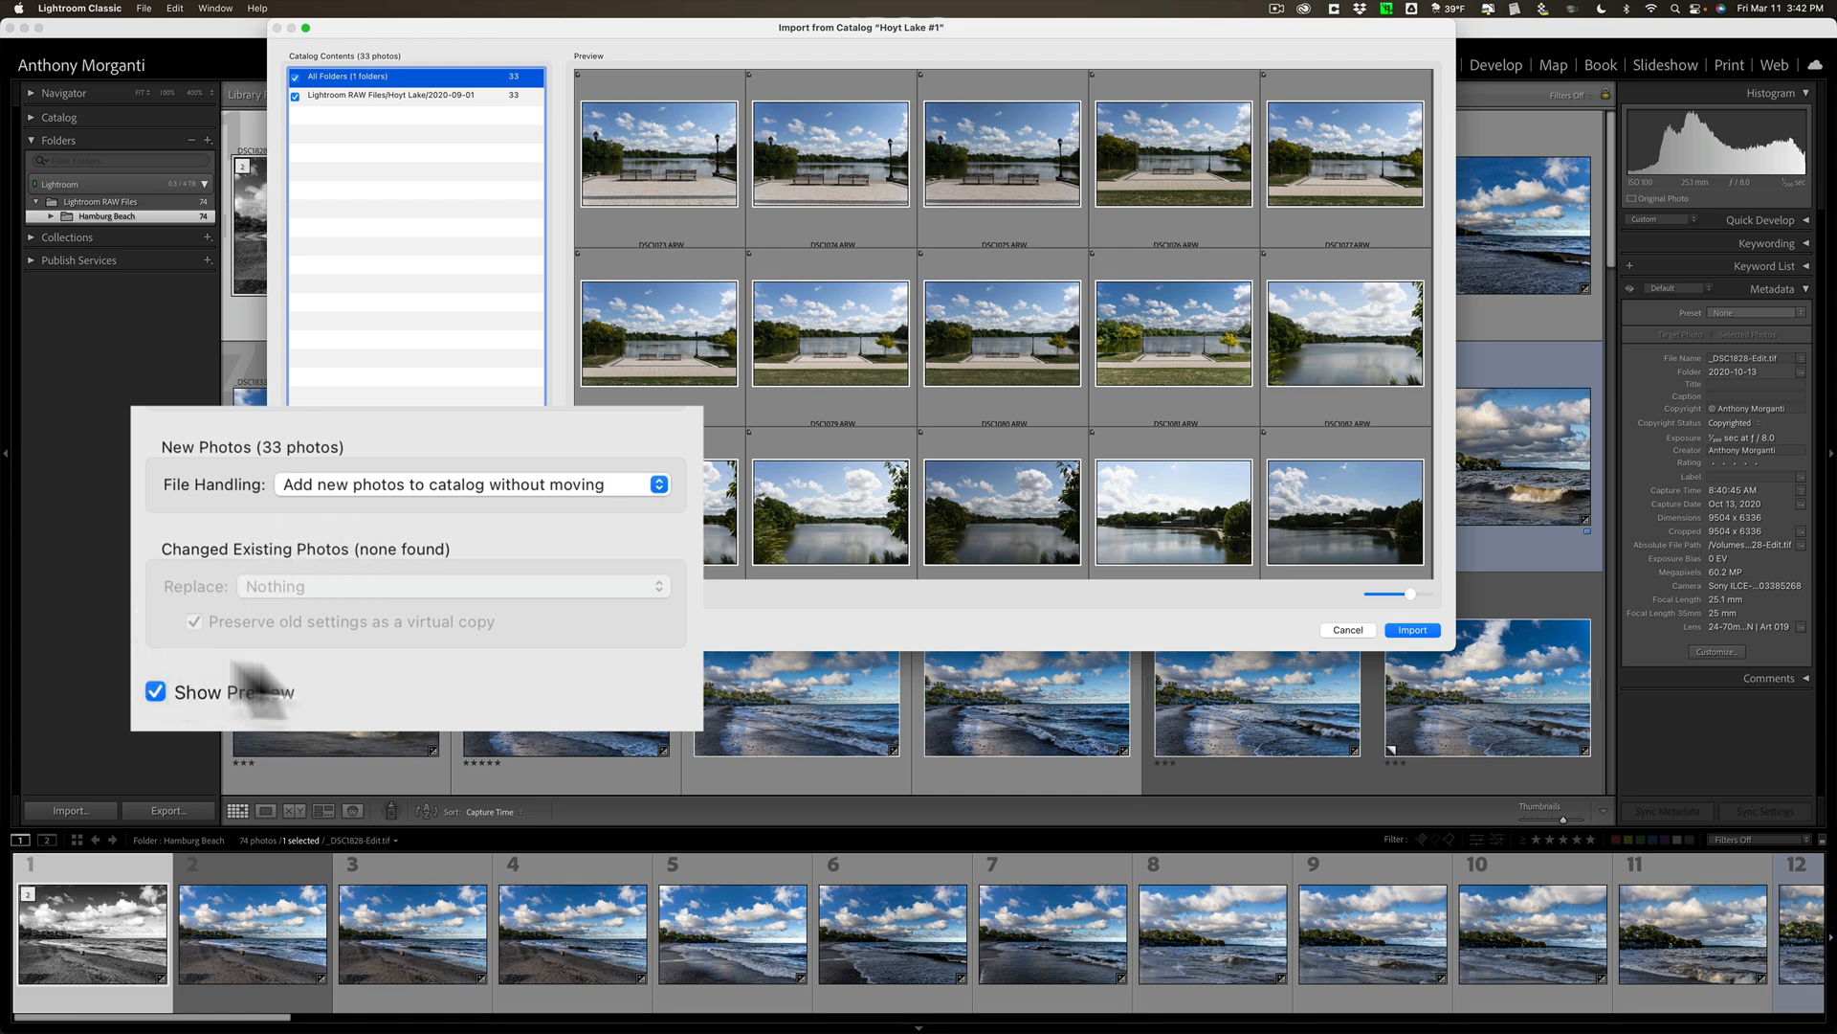
mouse_move(527, 638)
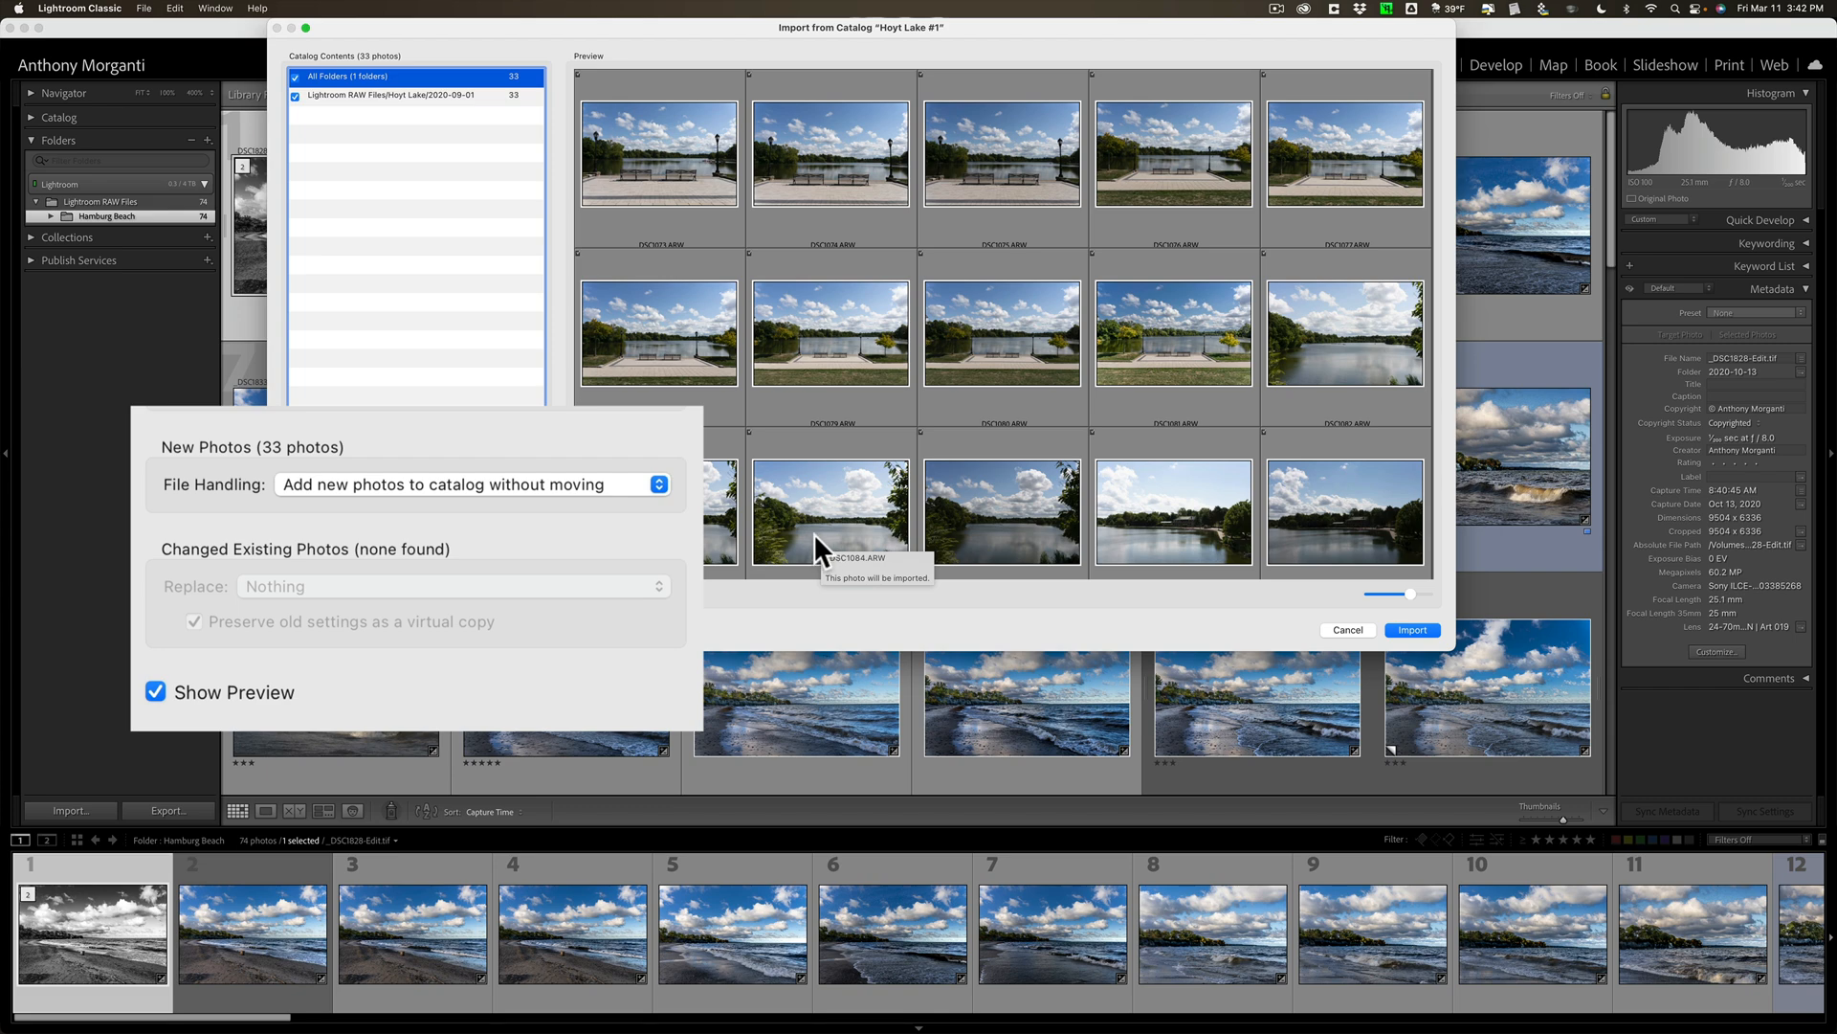
mouse_move(352, 632)
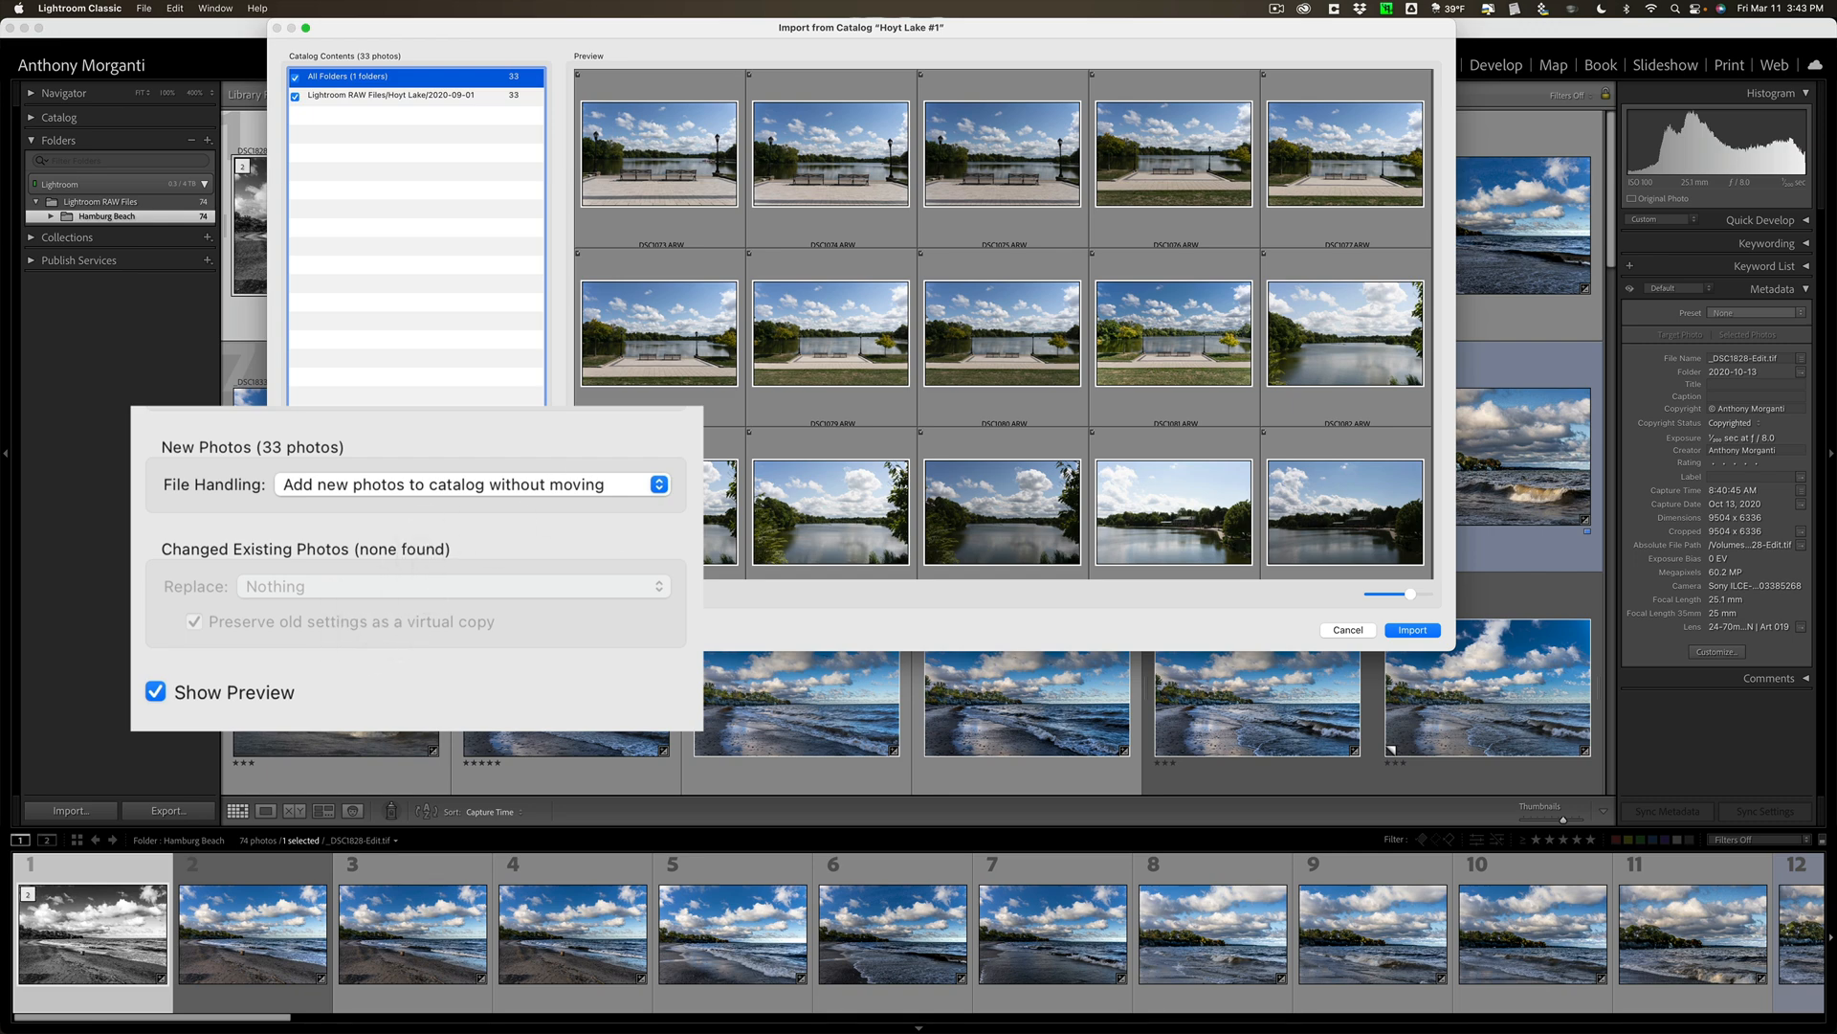
mouse_move(460, 129)
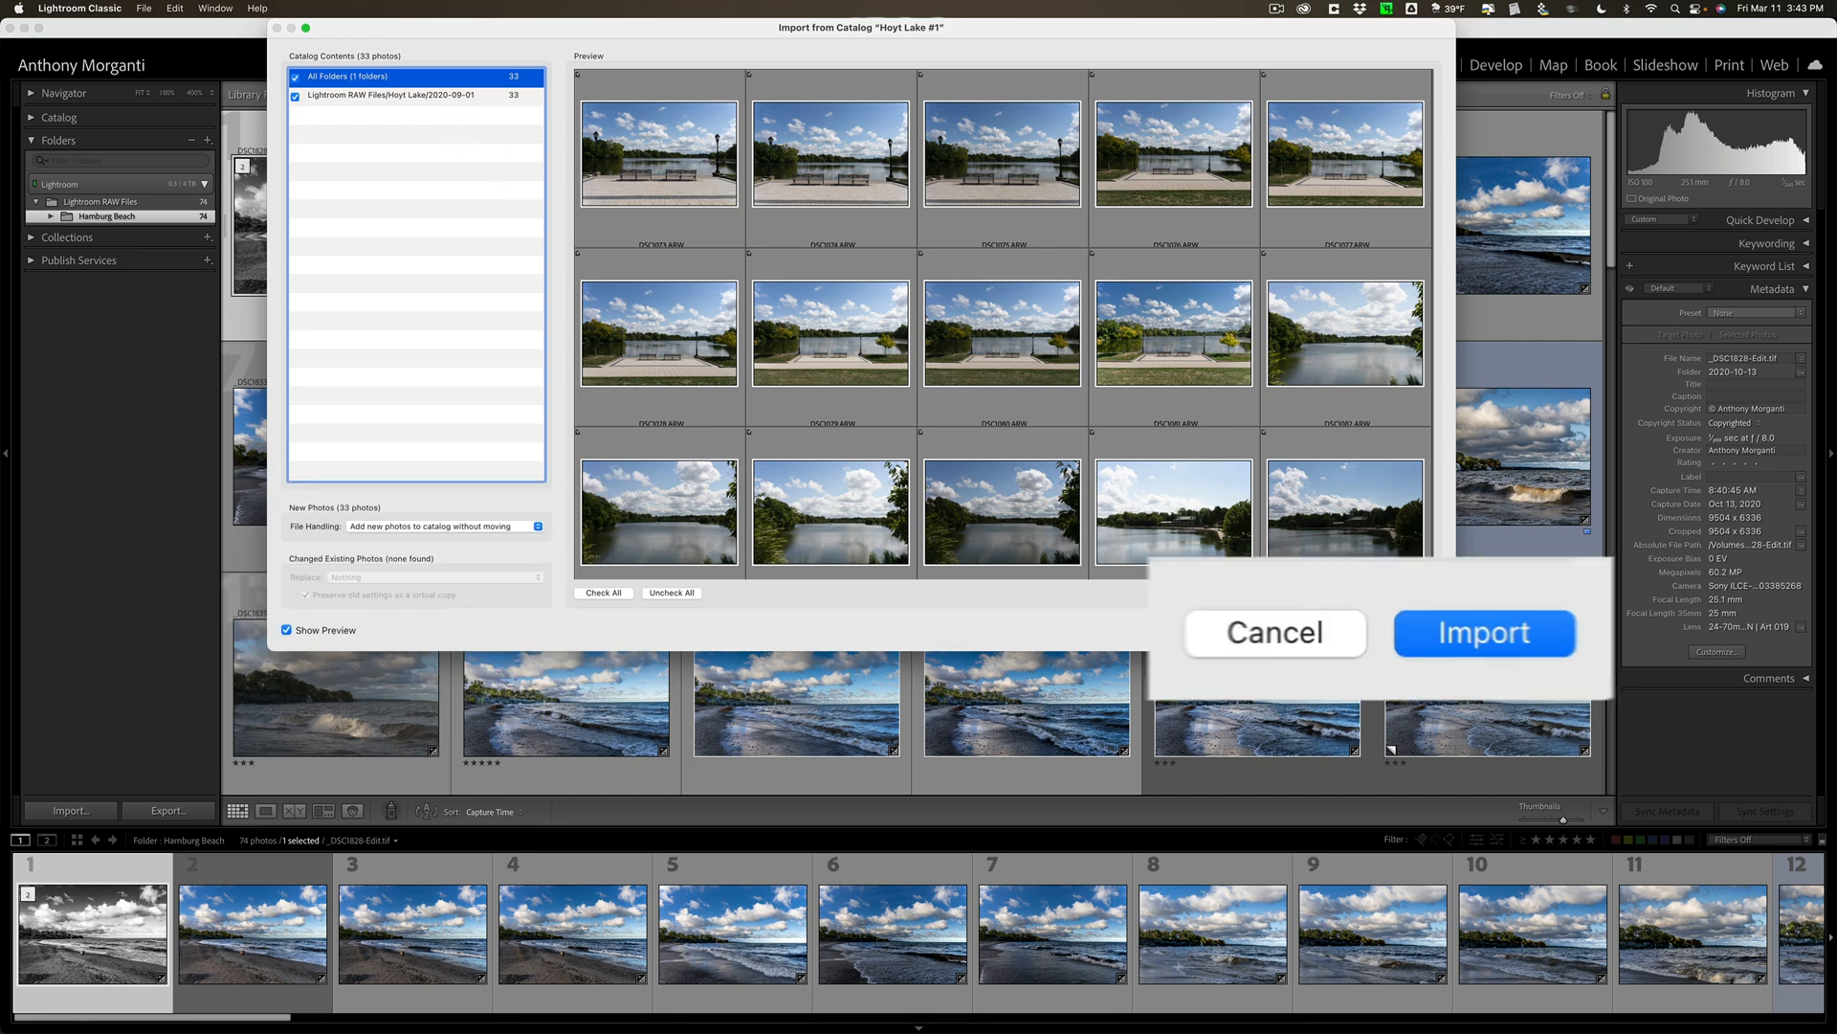
Import the 33 Hoyt Lake #1 photos and check the Hoyt Lake folder's 2020-09-01 subfolder.
click(1482, 632)
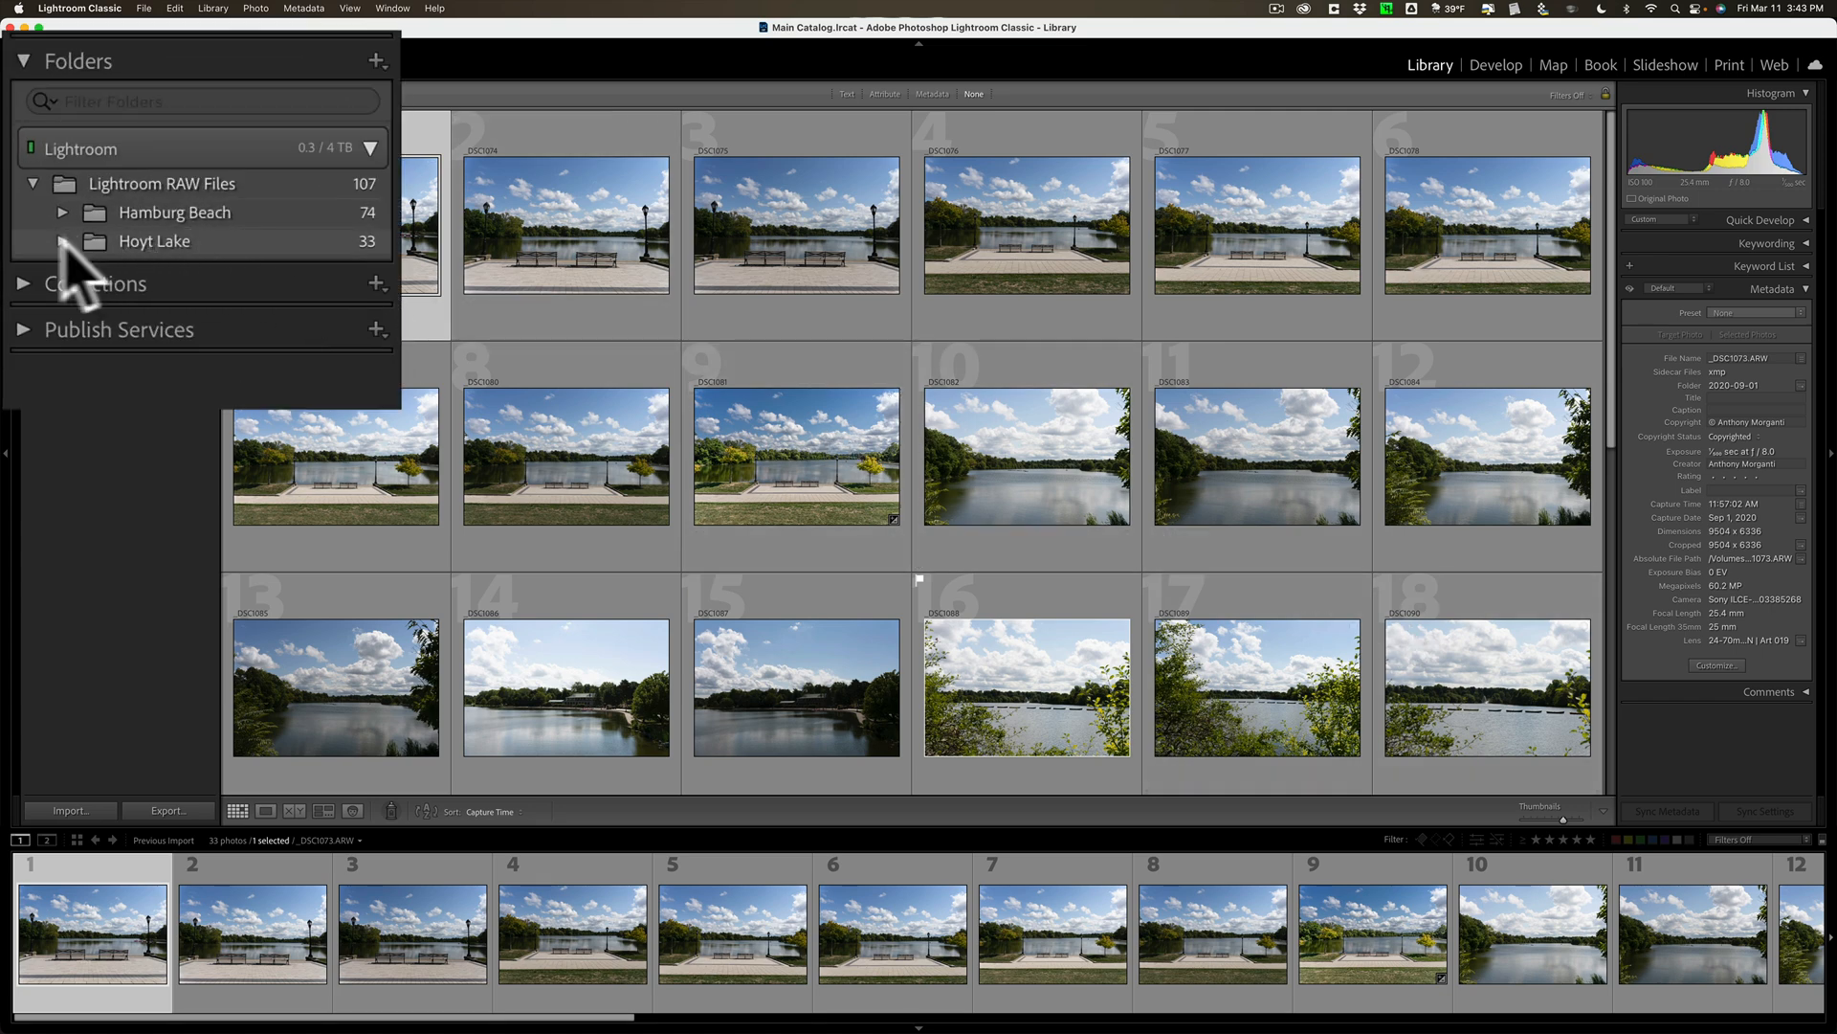
click(63, 241)
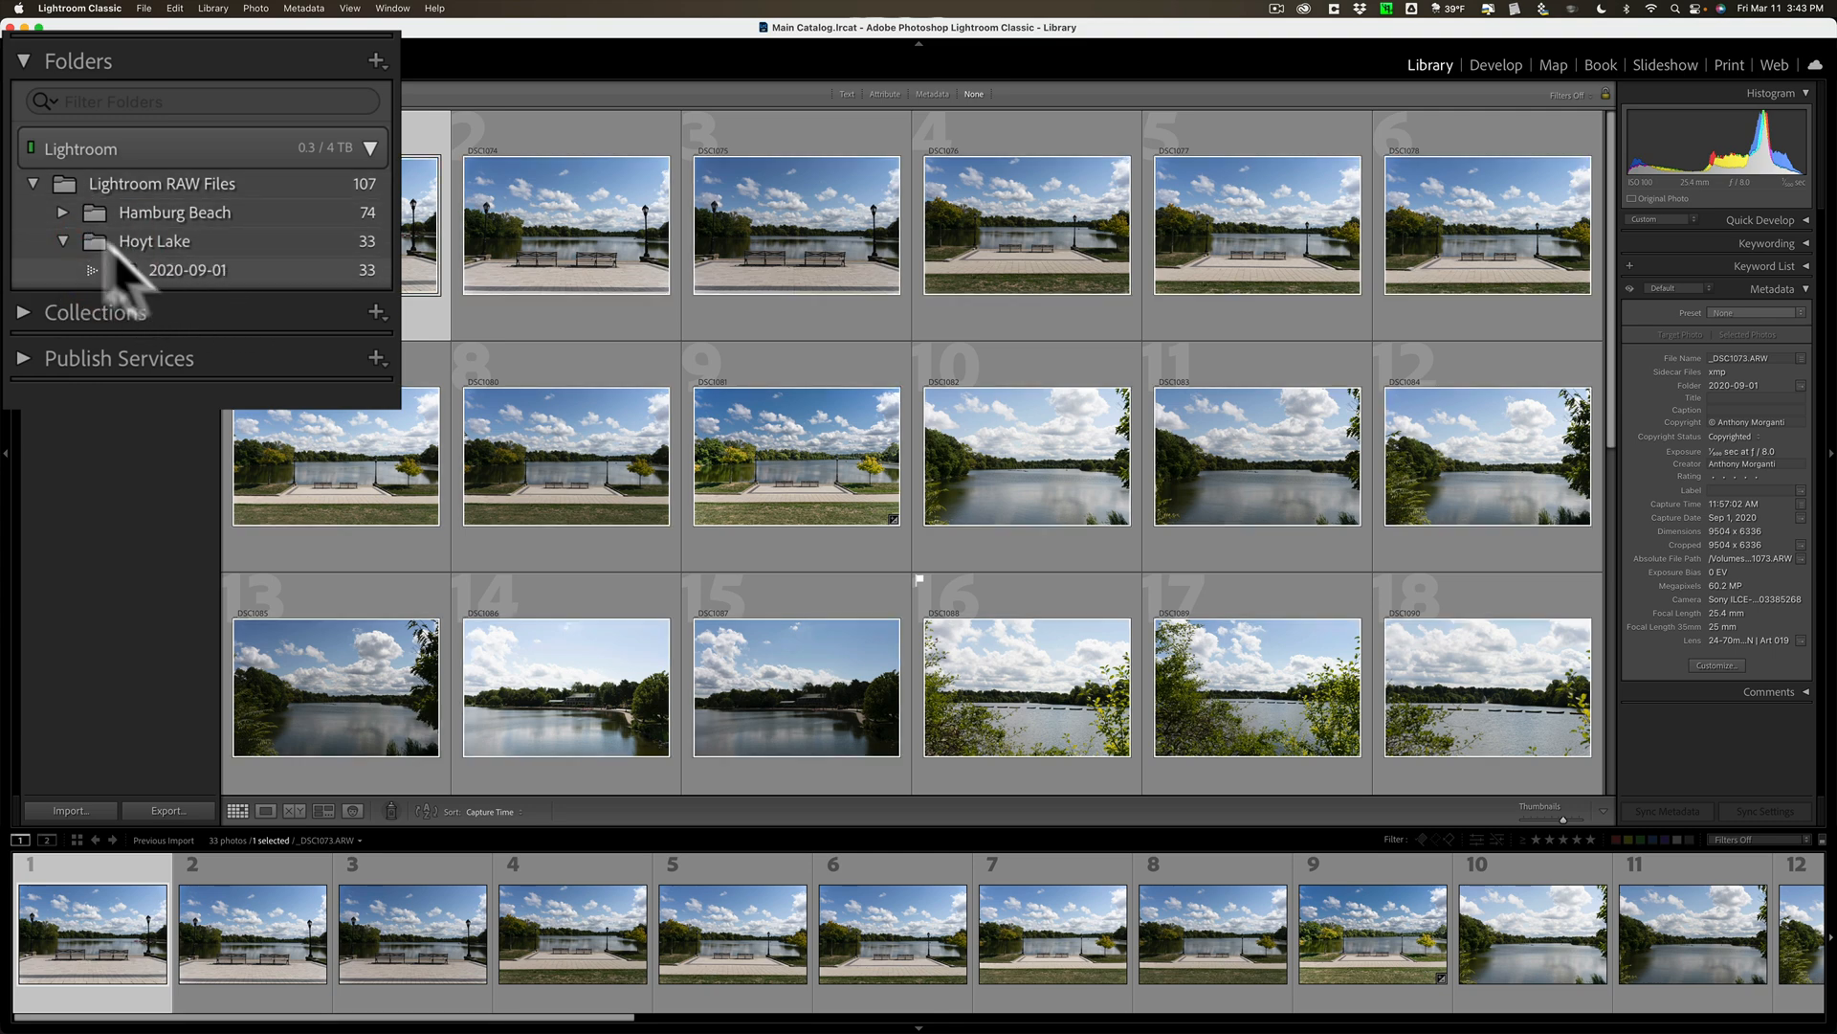
click(66, 240)
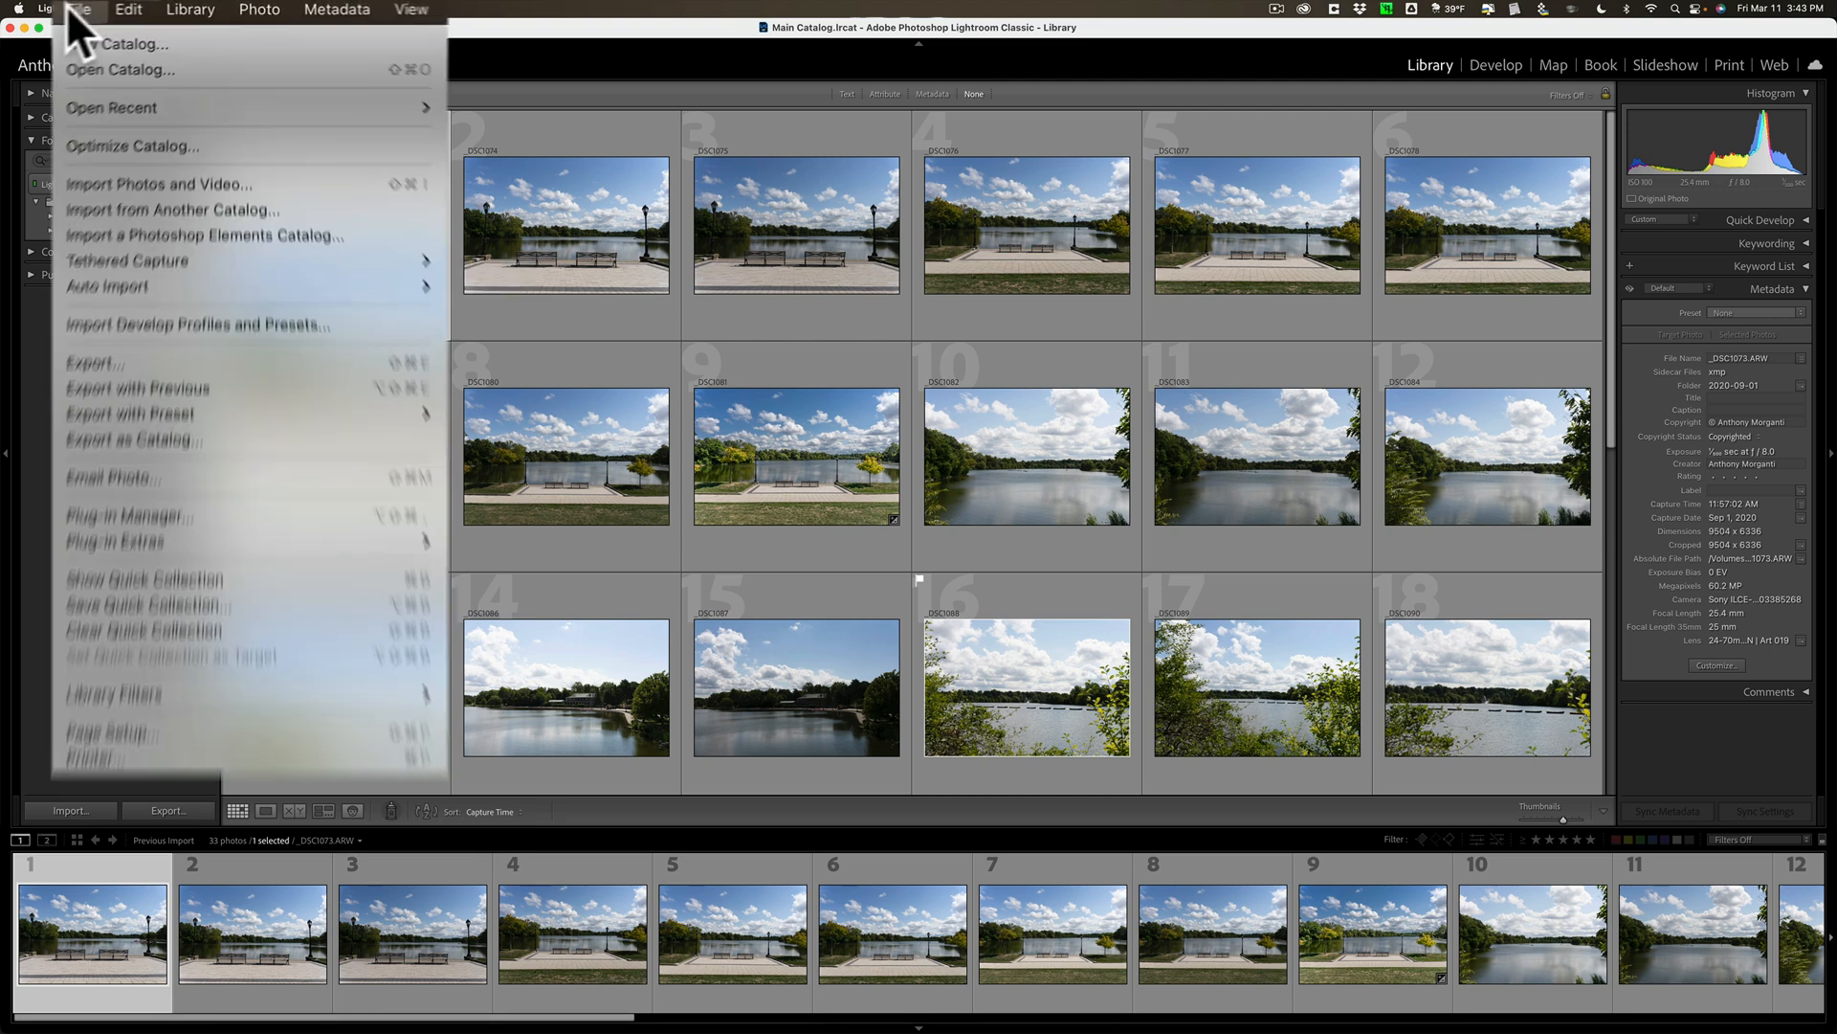
mouse_move(152, 259)
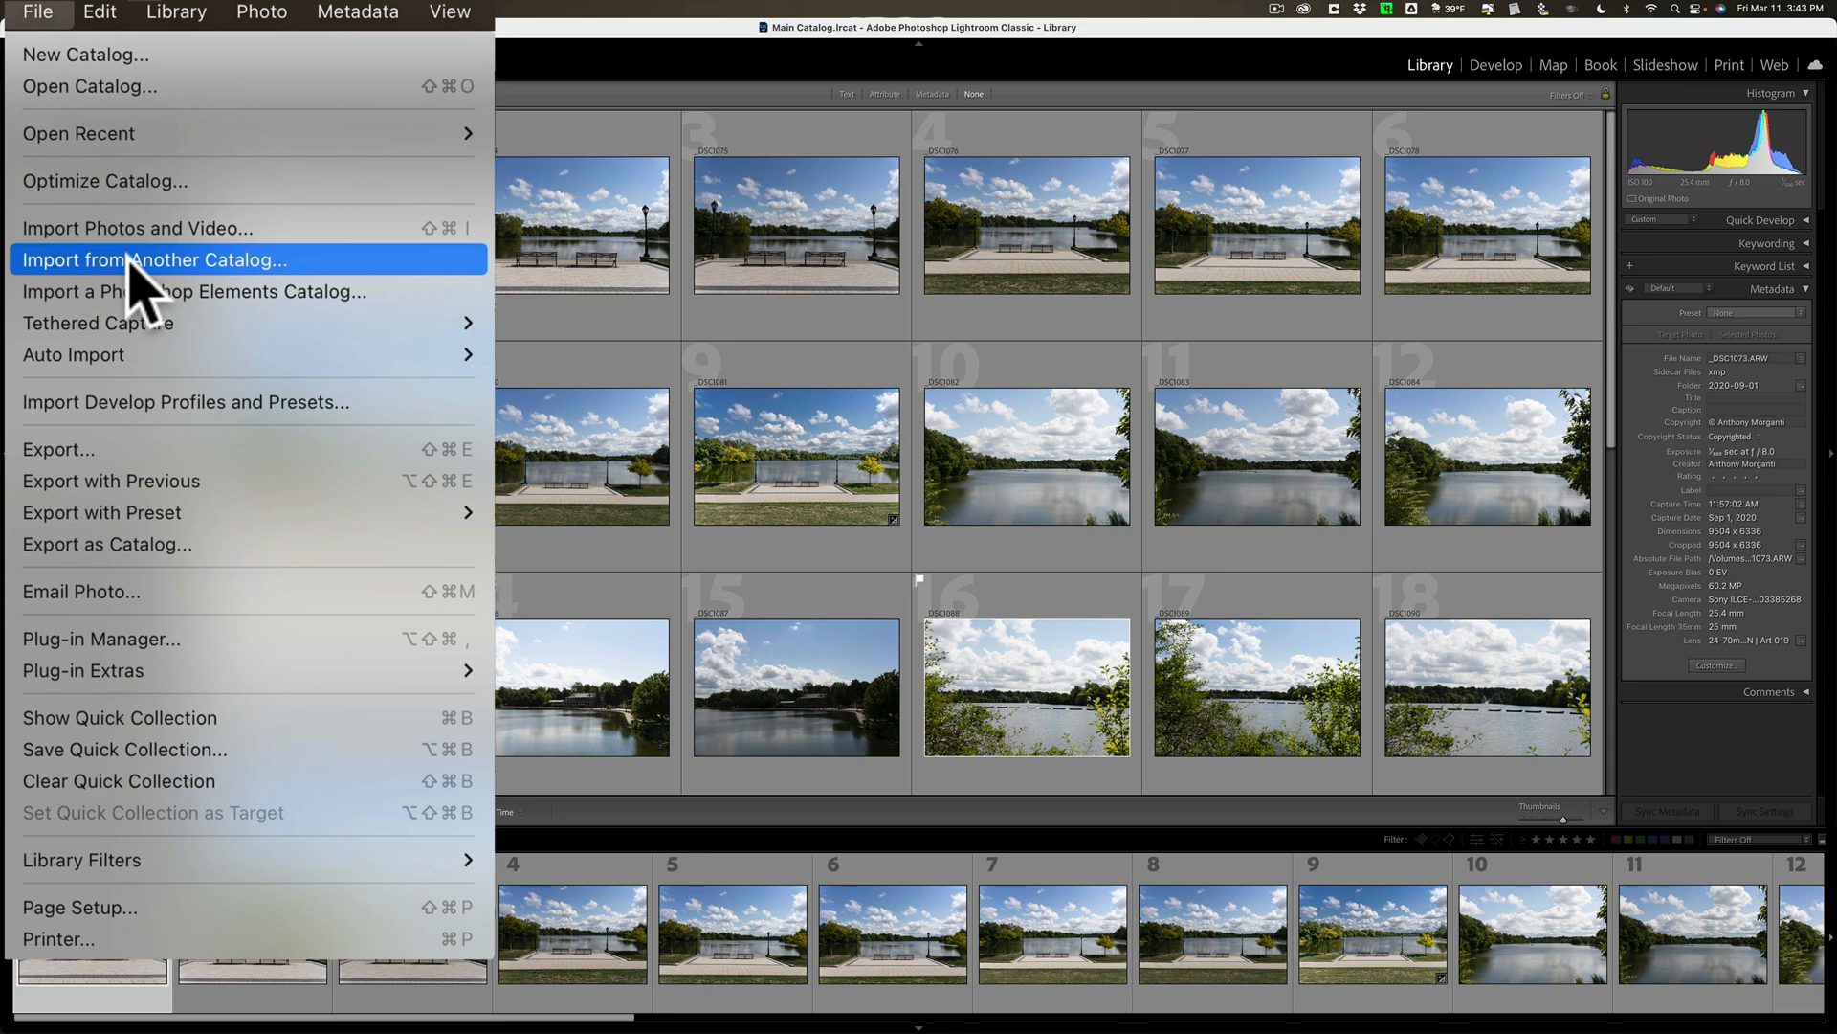
Import from Another Catalog, choosing Hoyt Lake #2.lrcat inside the Hoyt Lake #2 folder.
click(152, 260)
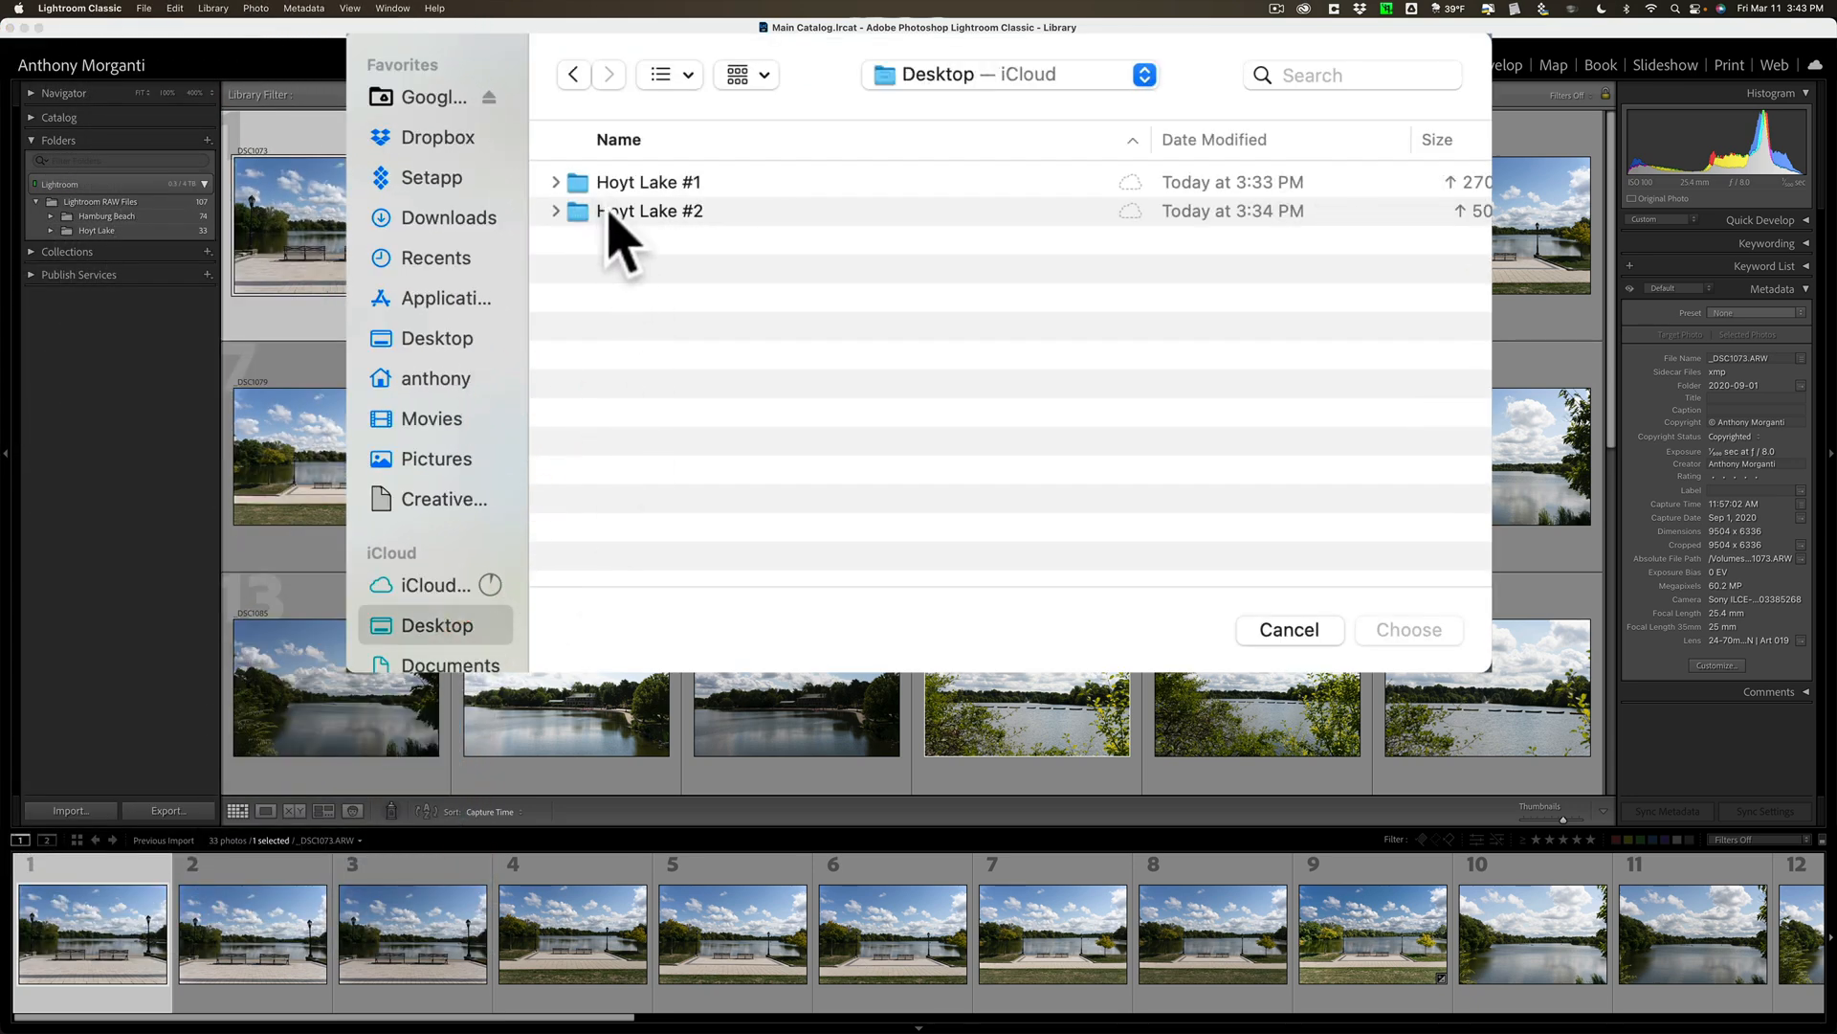
double_click(648, 211)
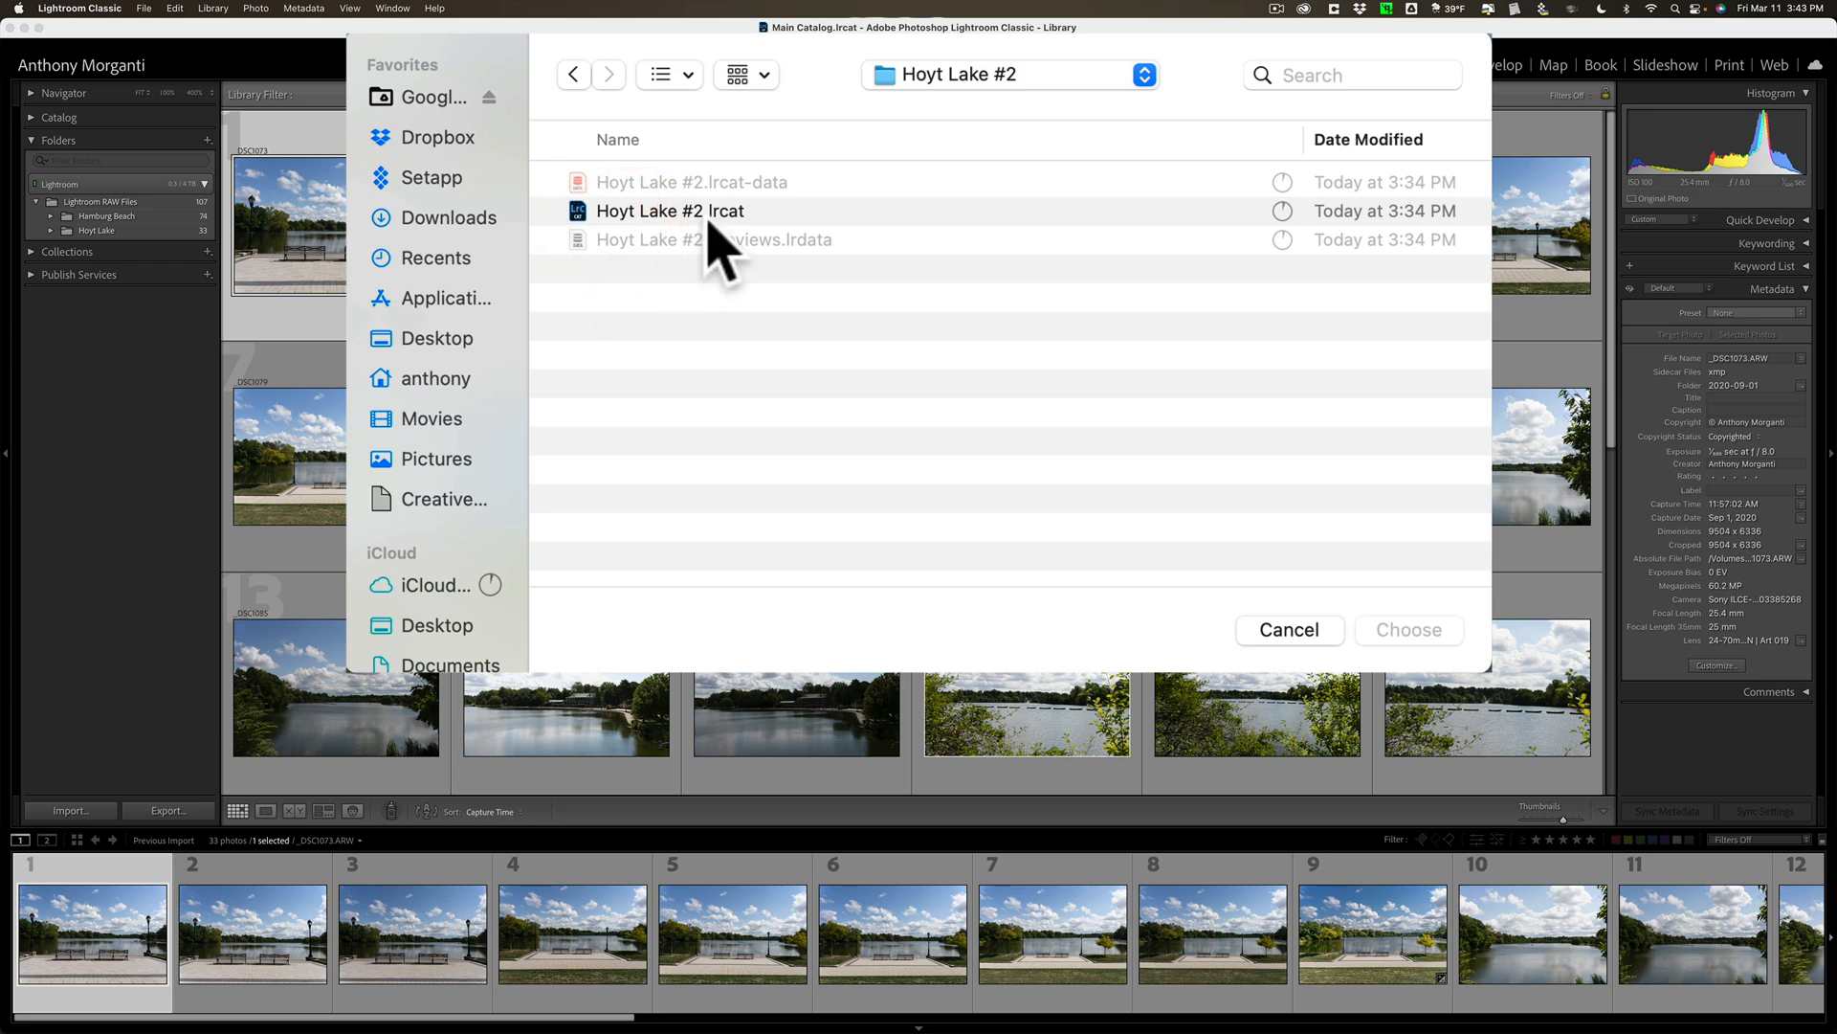
click(691, 210)
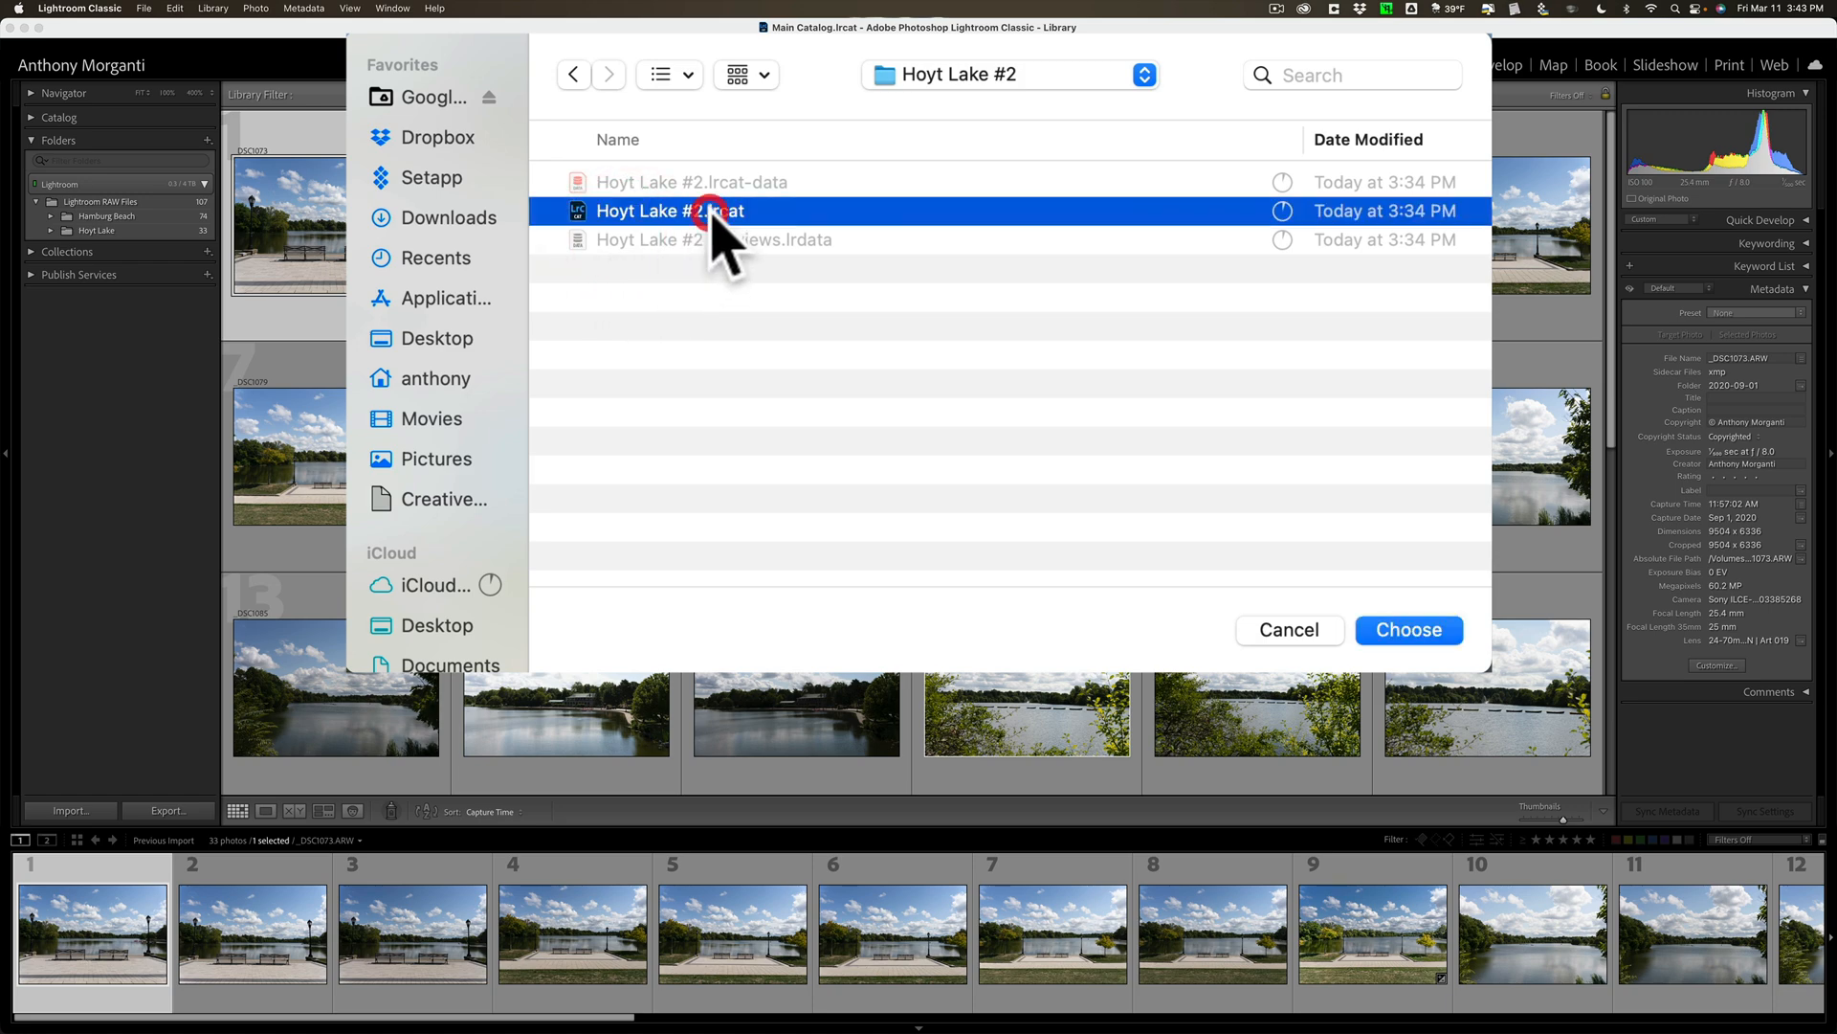
click(1407, 630)
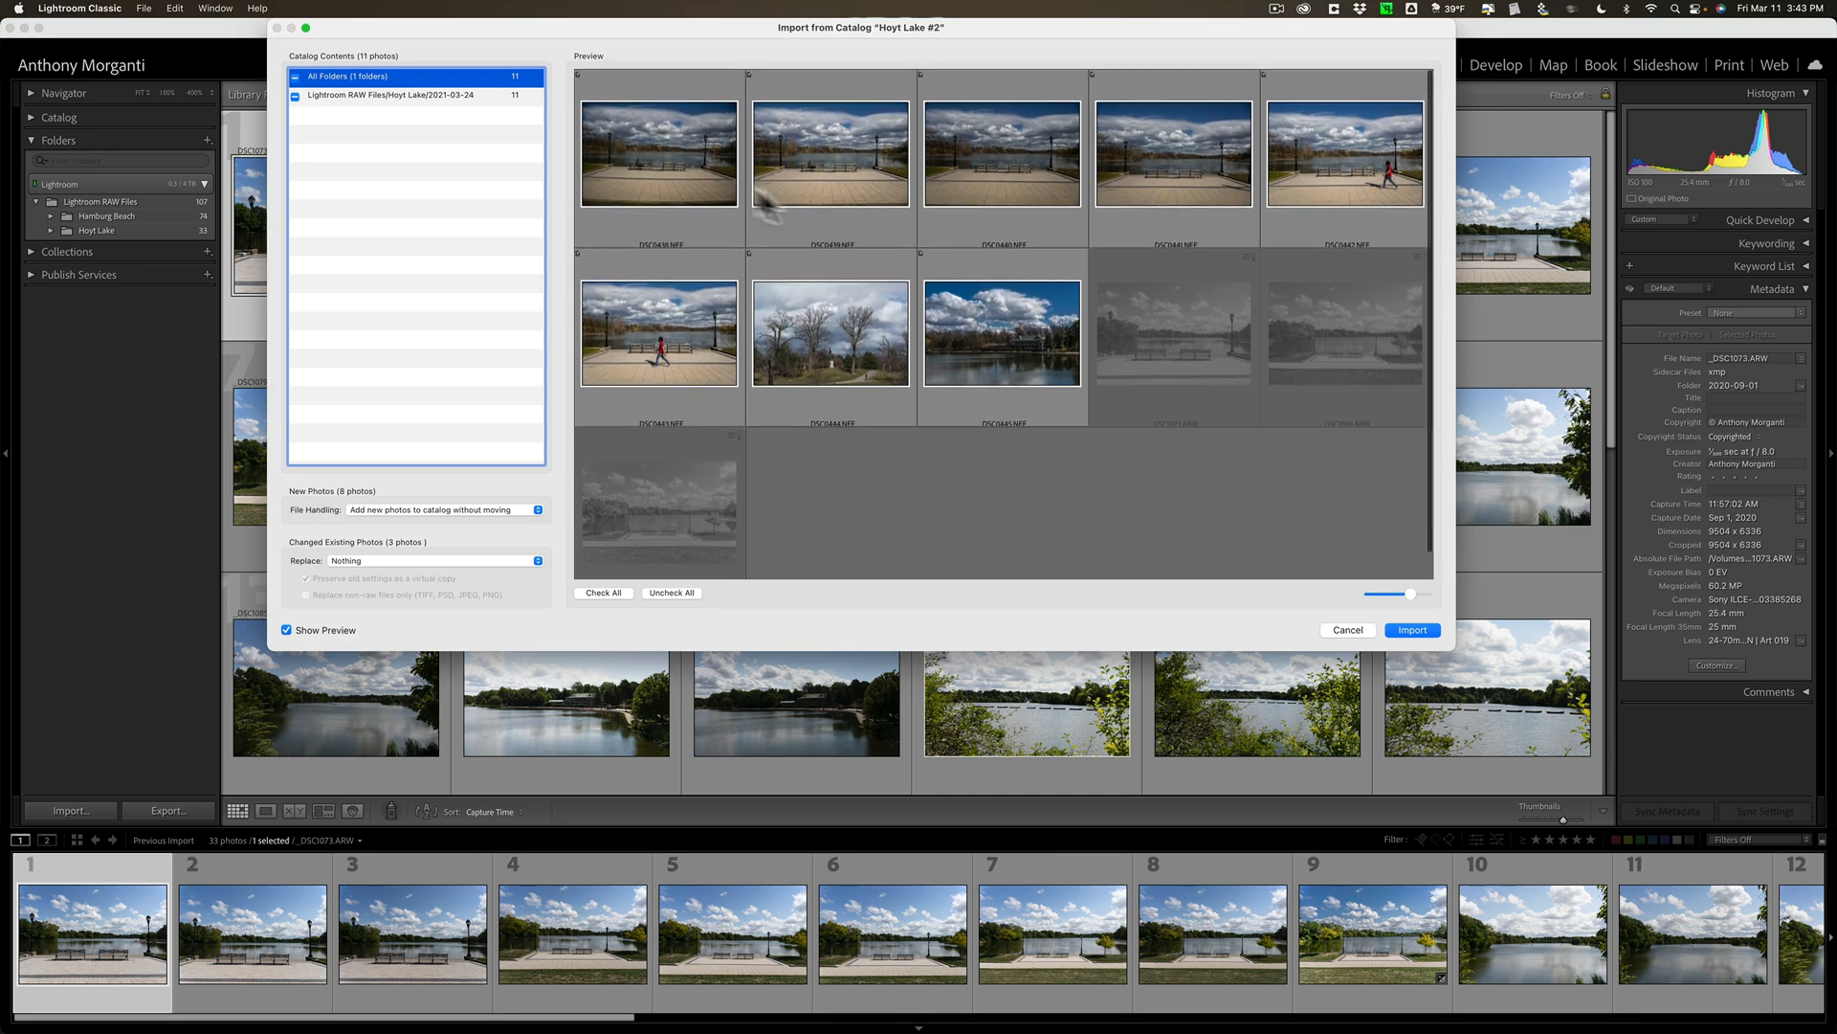
mouse_move(1079, 422)
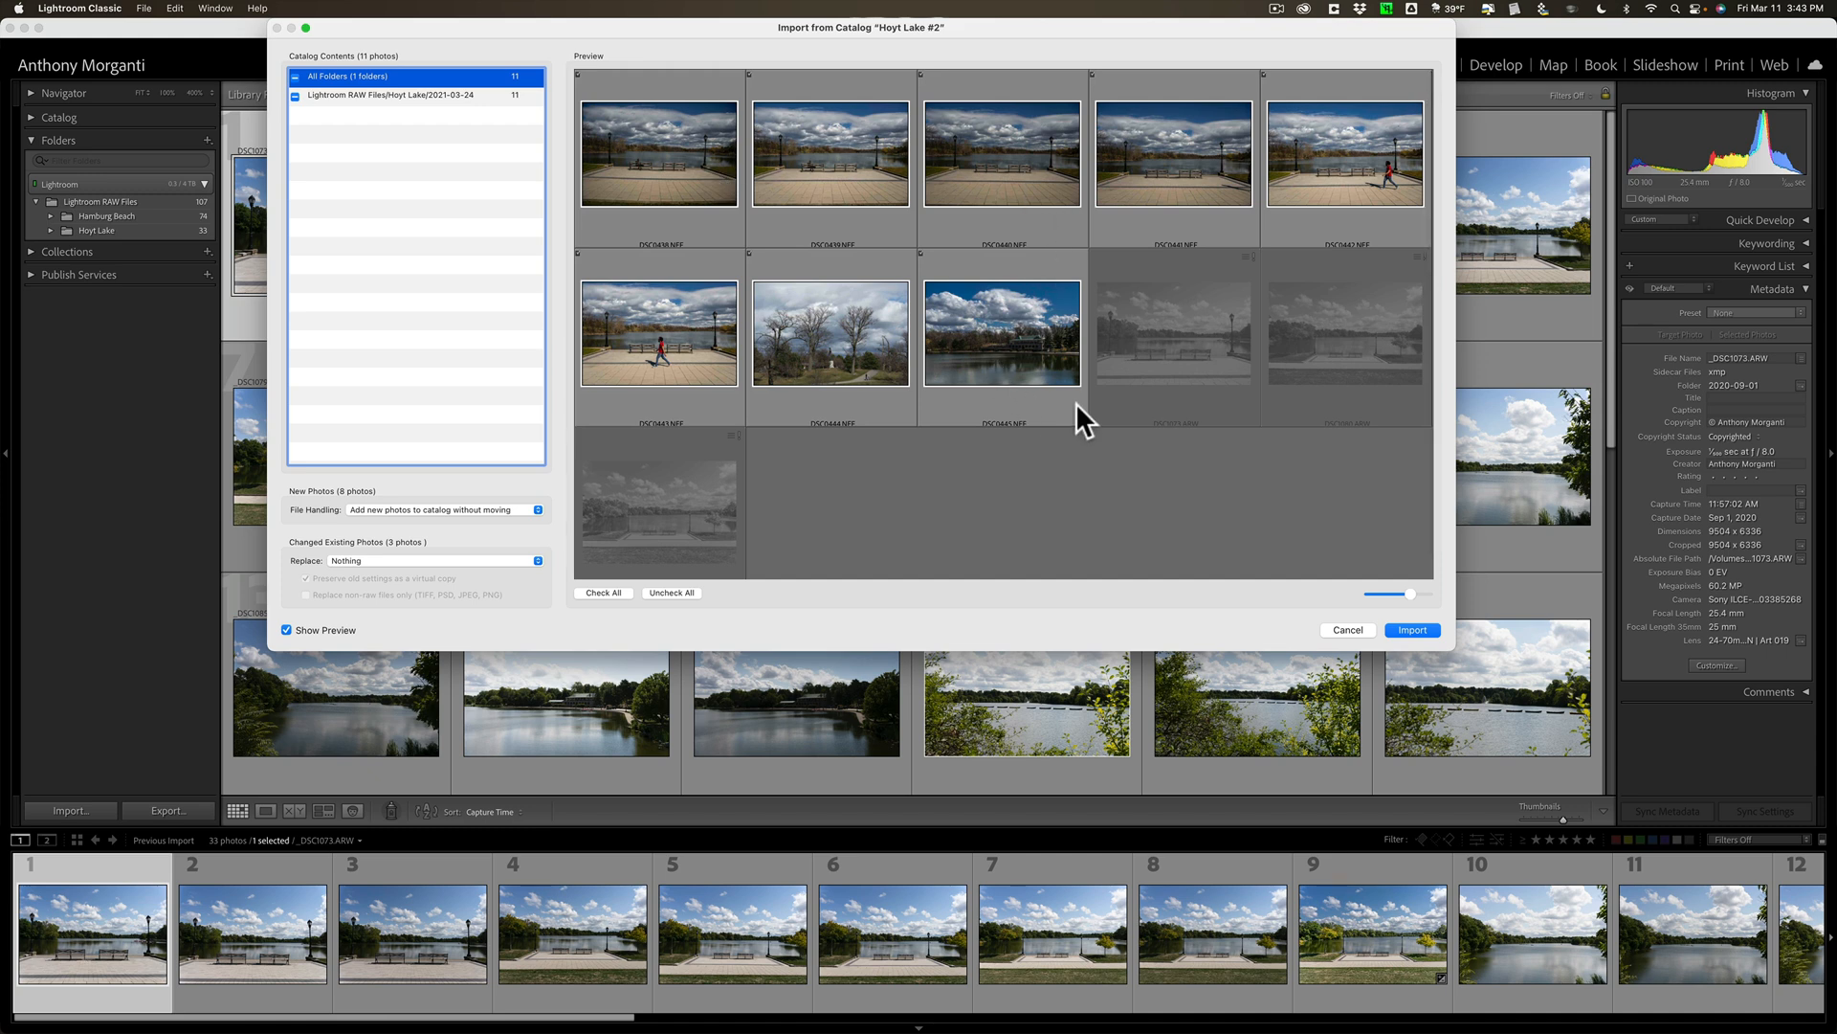
mouse_move(1340, 339)
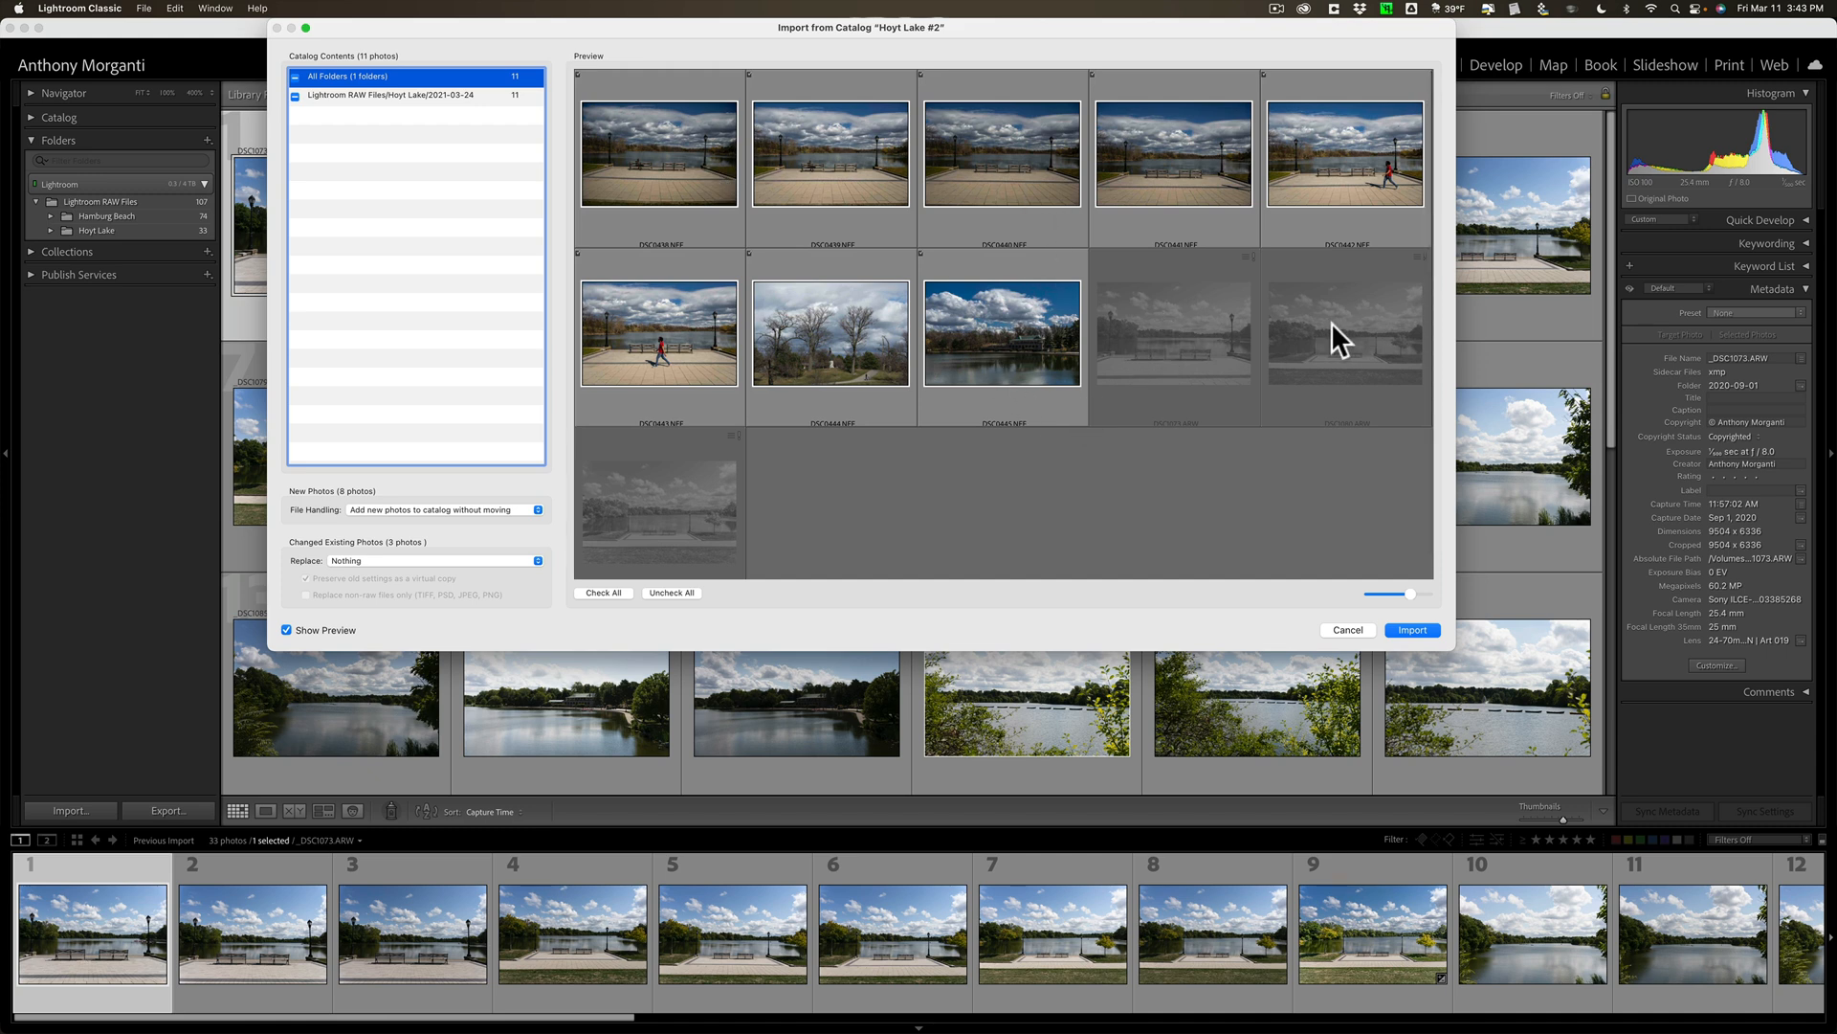
mouse_move(1256, 326)
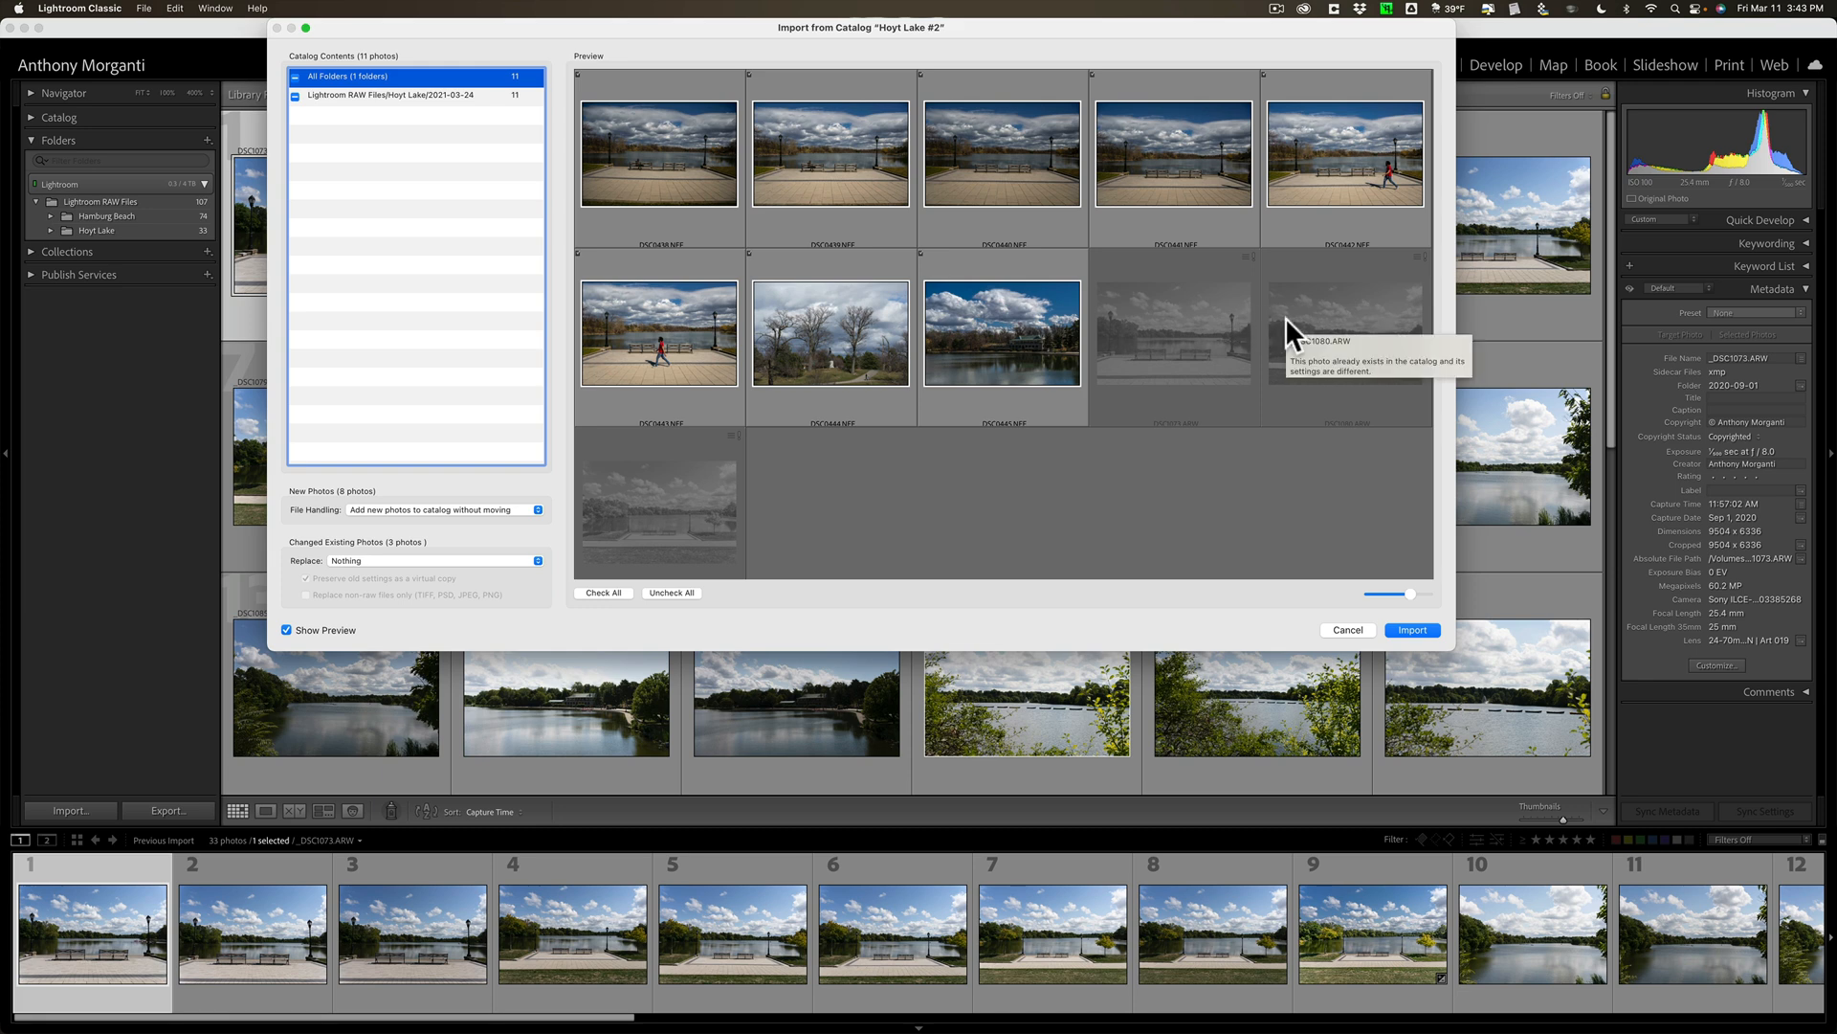
click(442, 451)
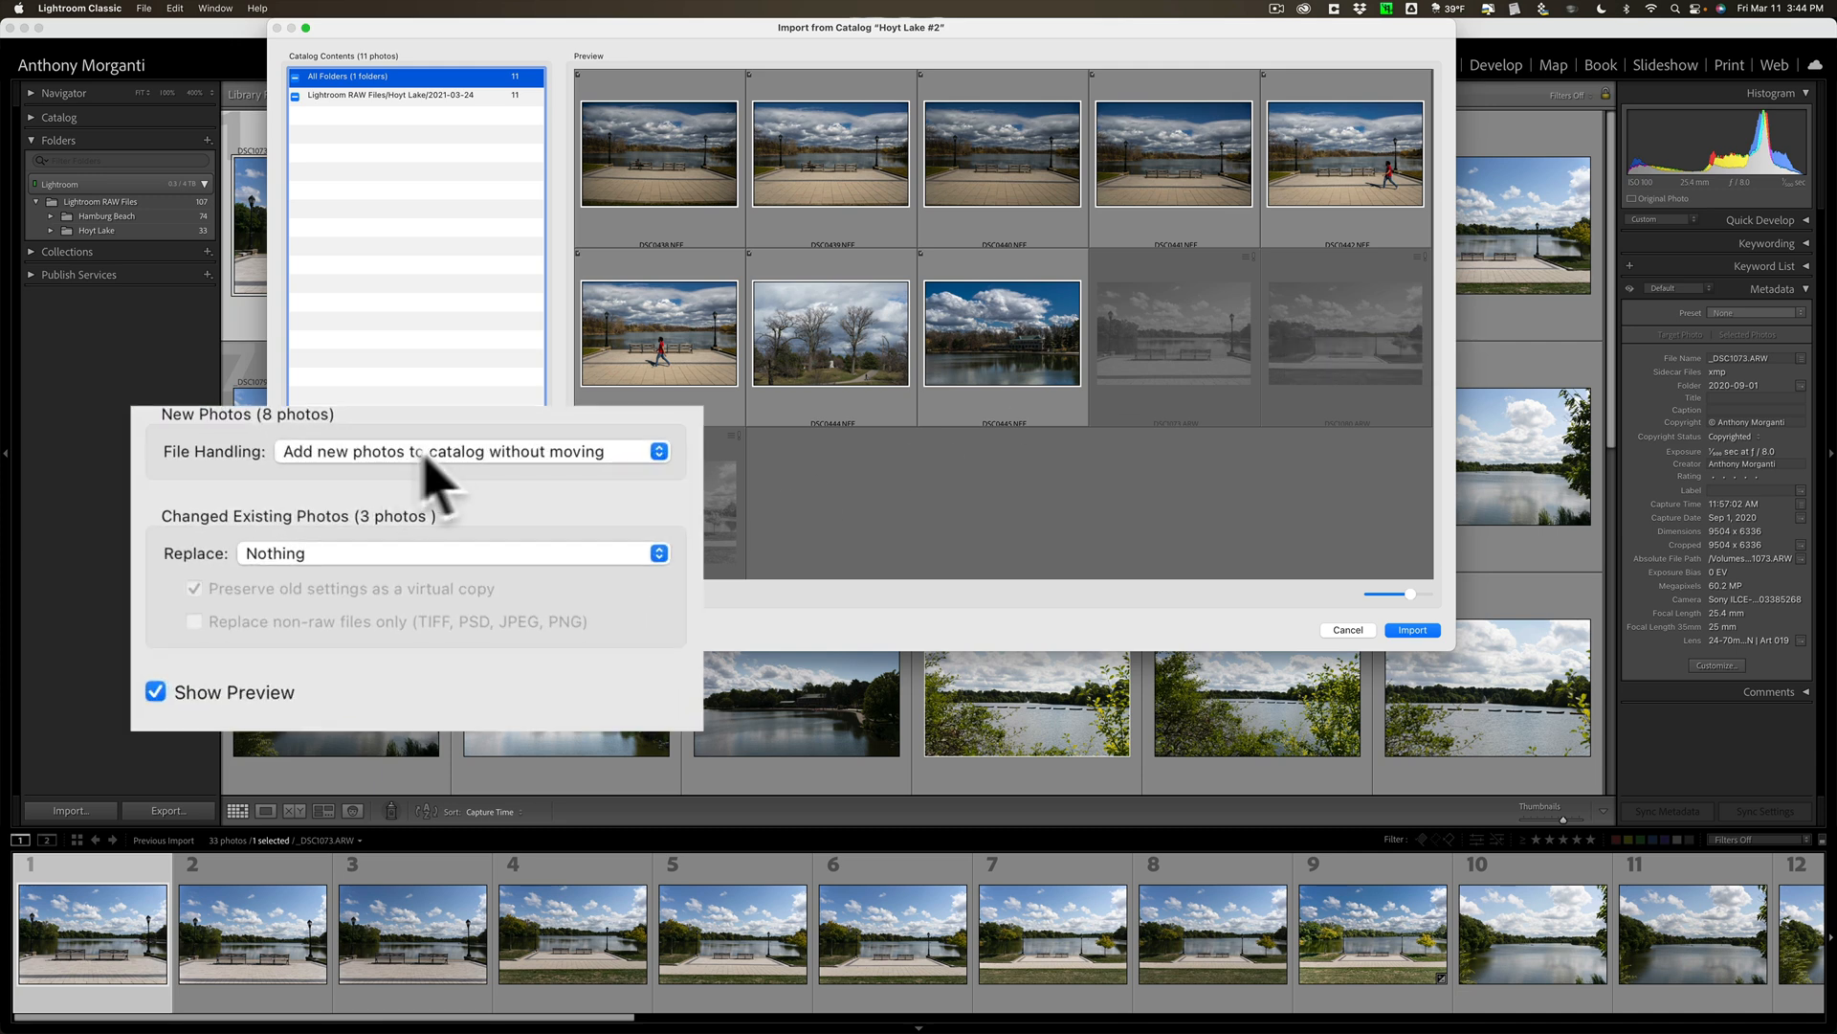
mouse_move(458, 480)
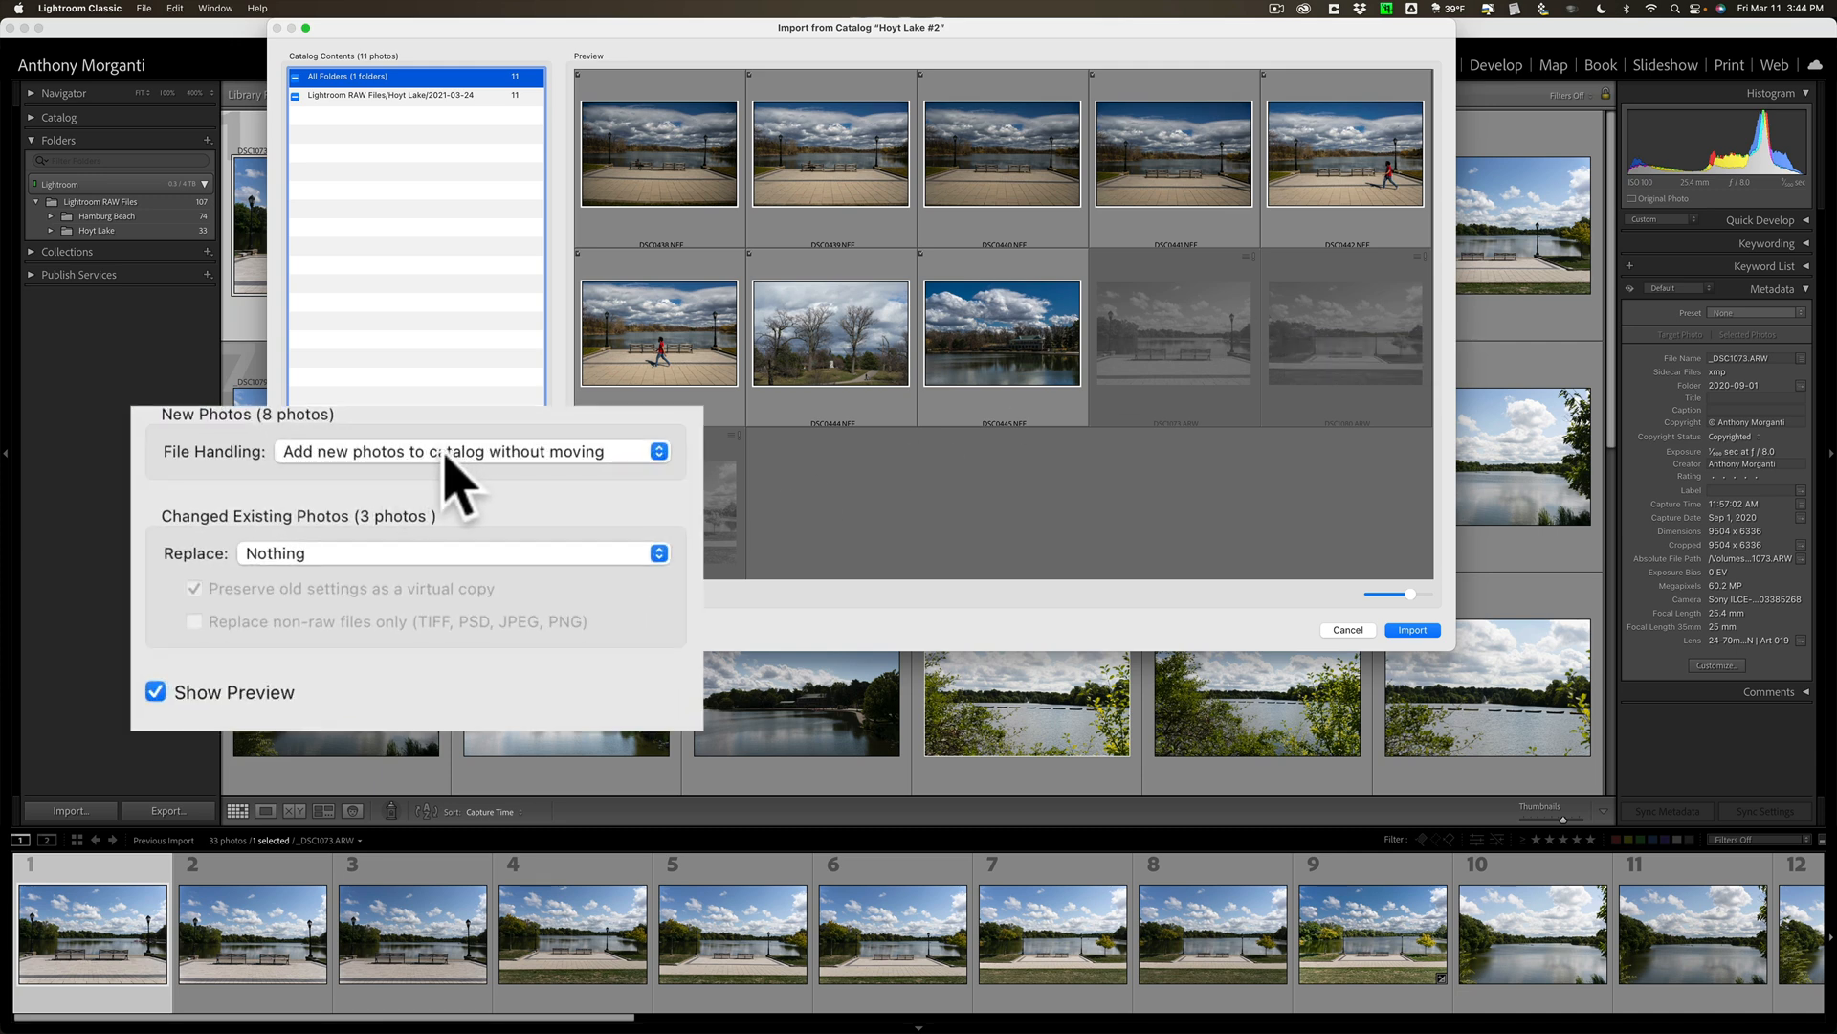
mouse_move(966, 147)
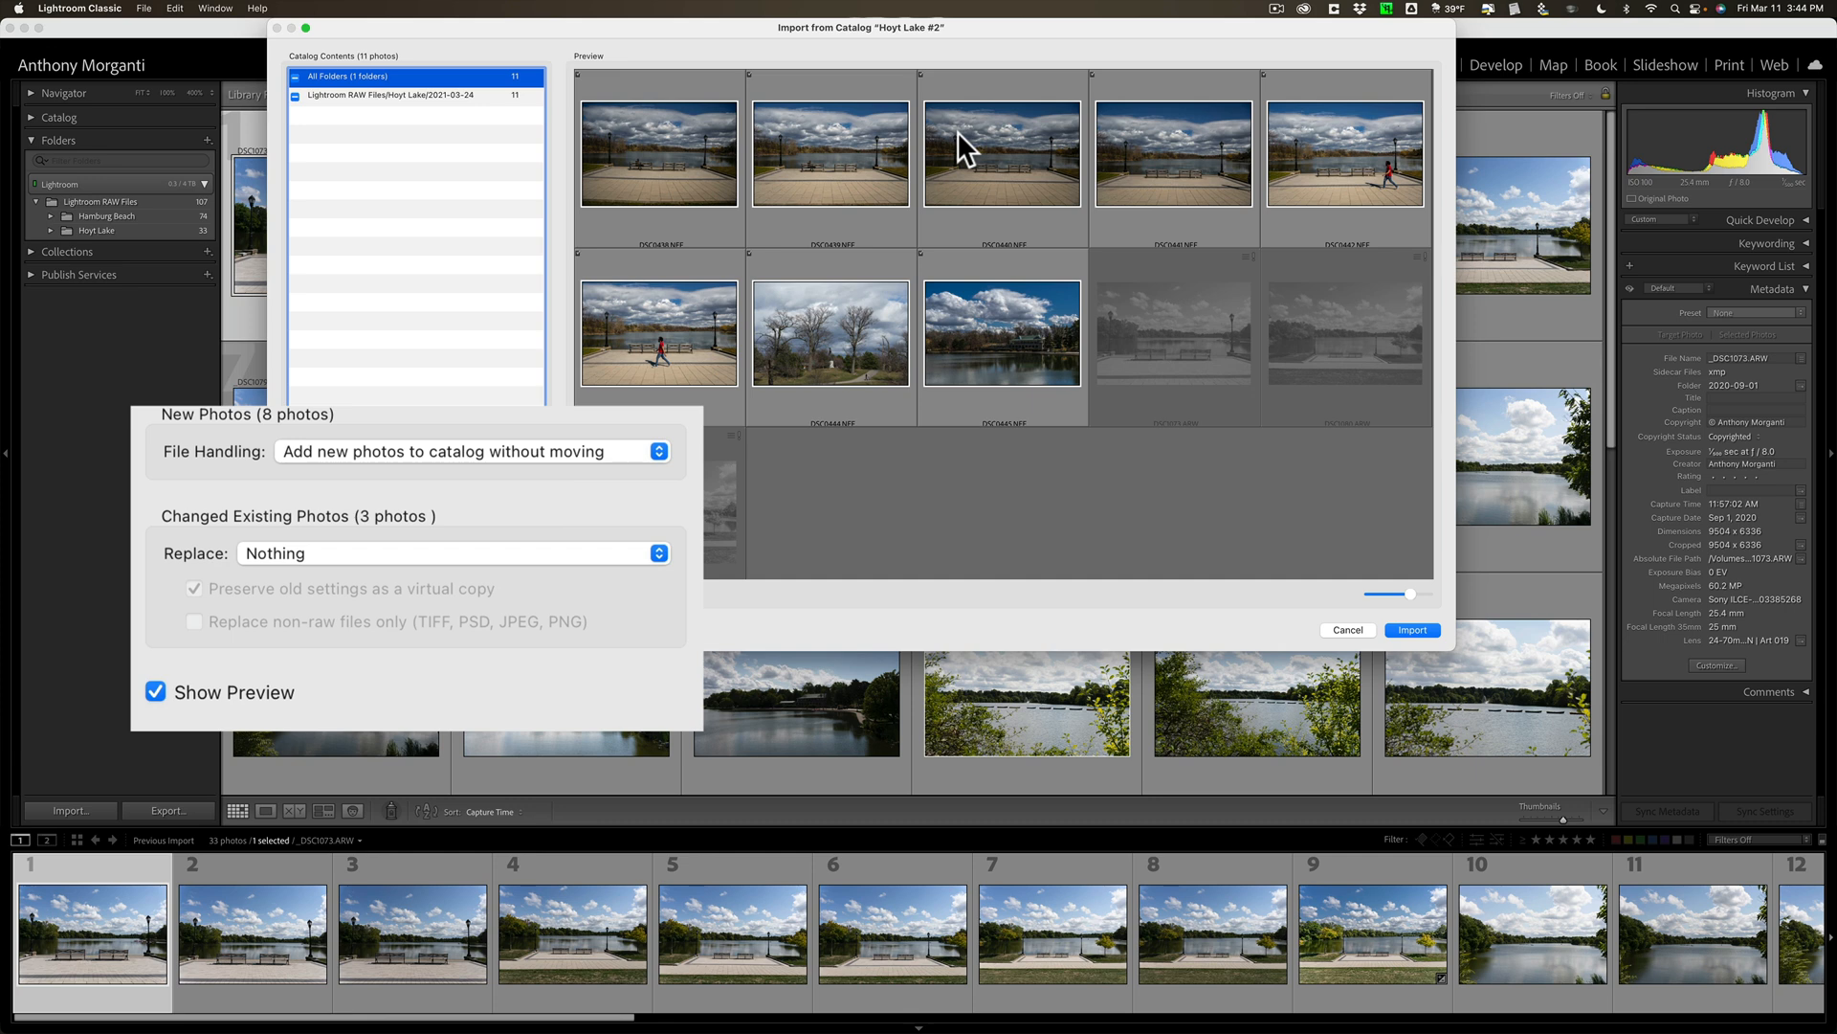
mouse_move(934, 163)
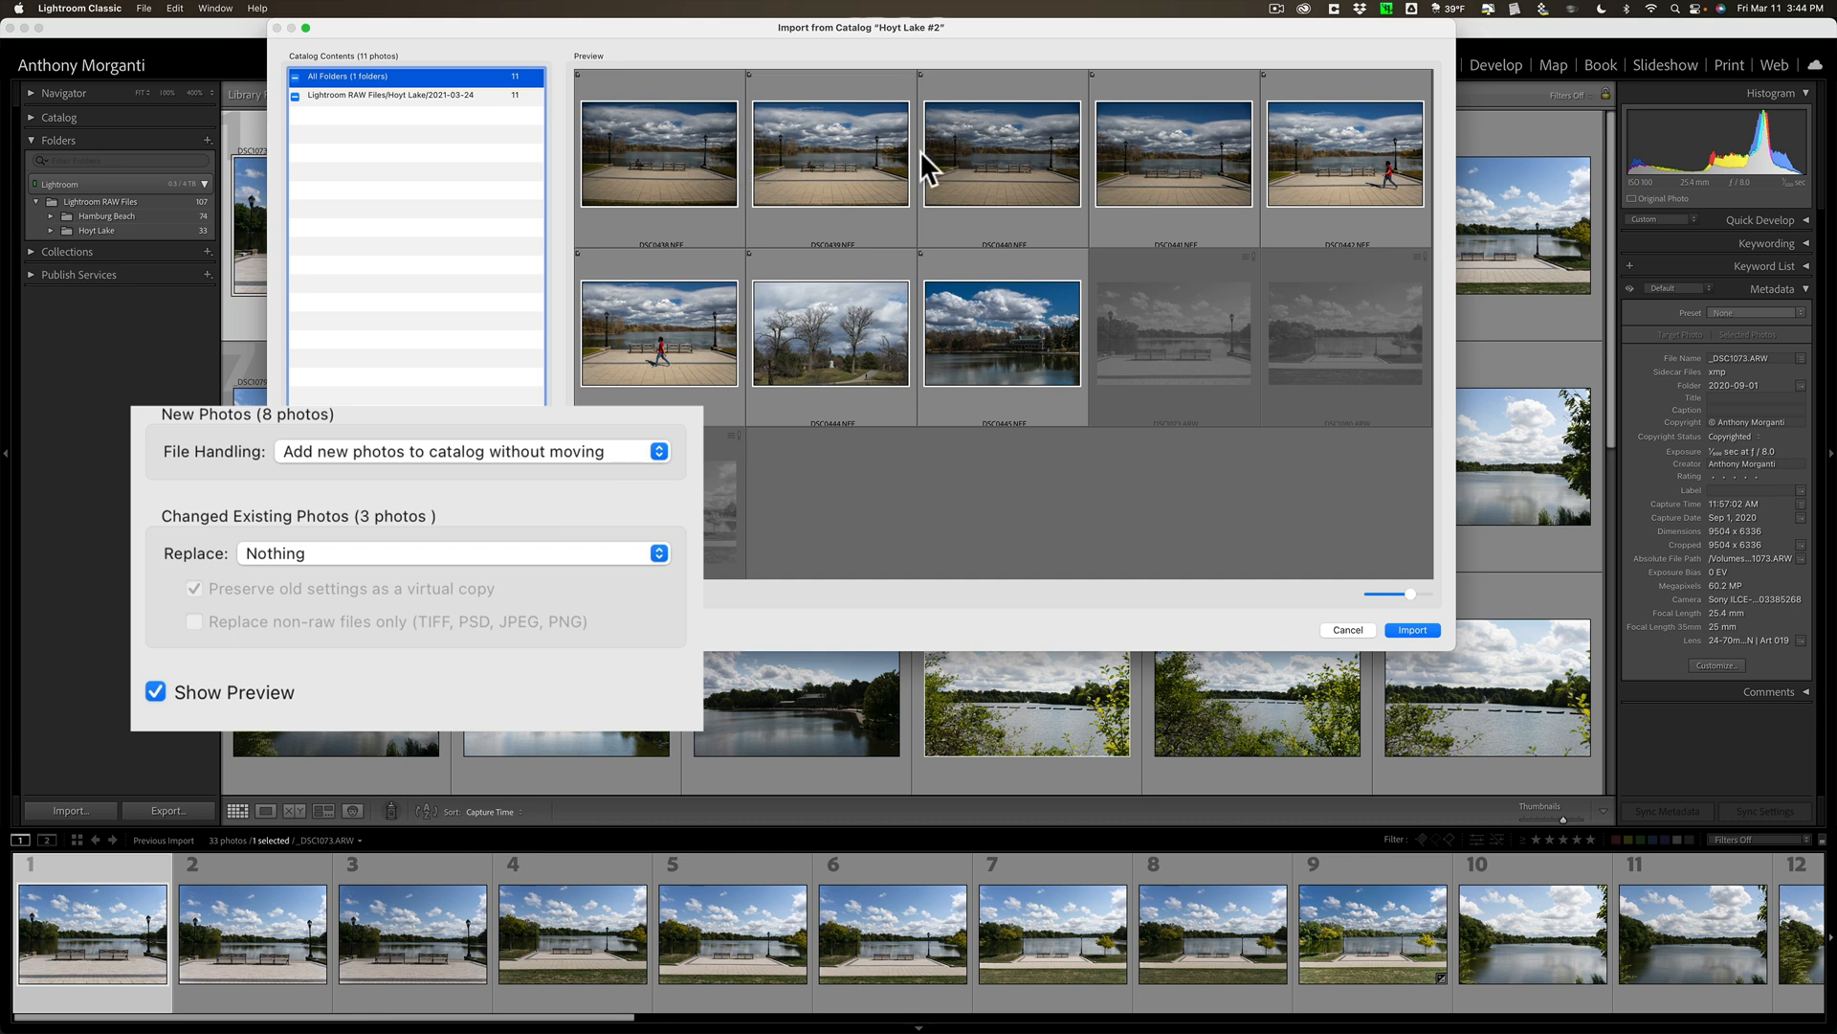
mouse_move(991, 332)
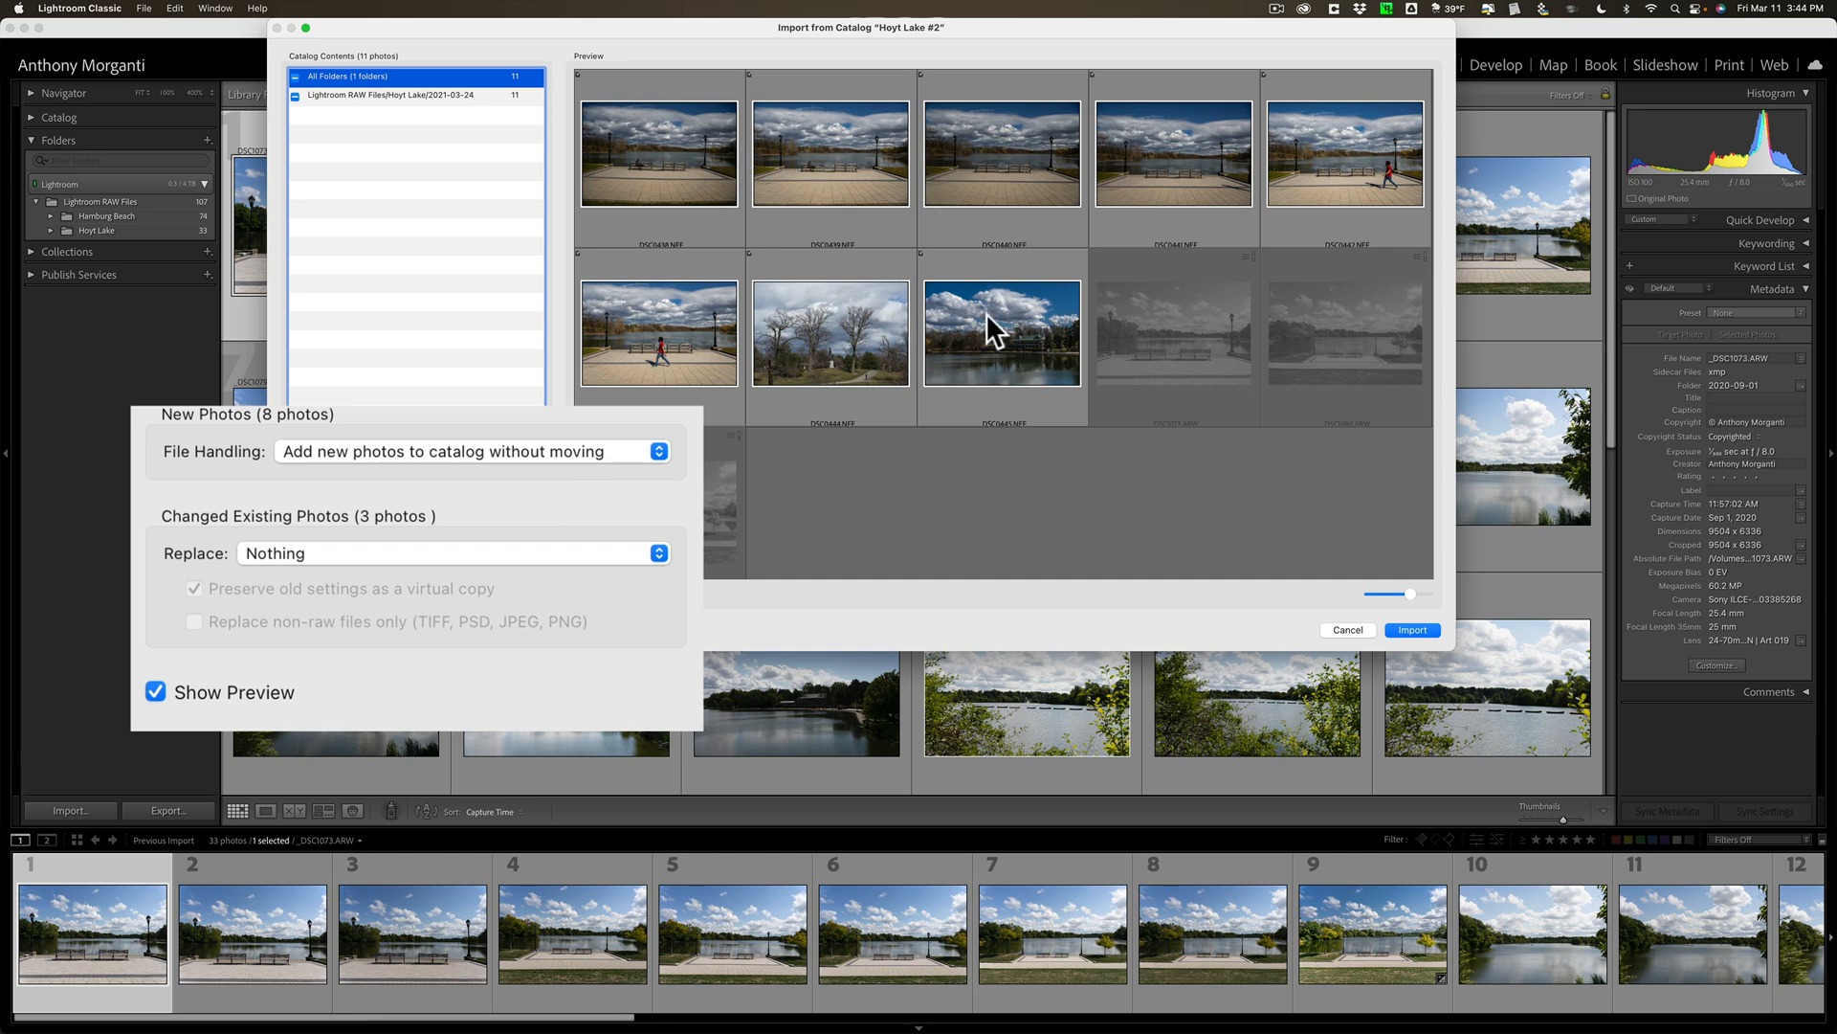
mouse_move(1002, 332)
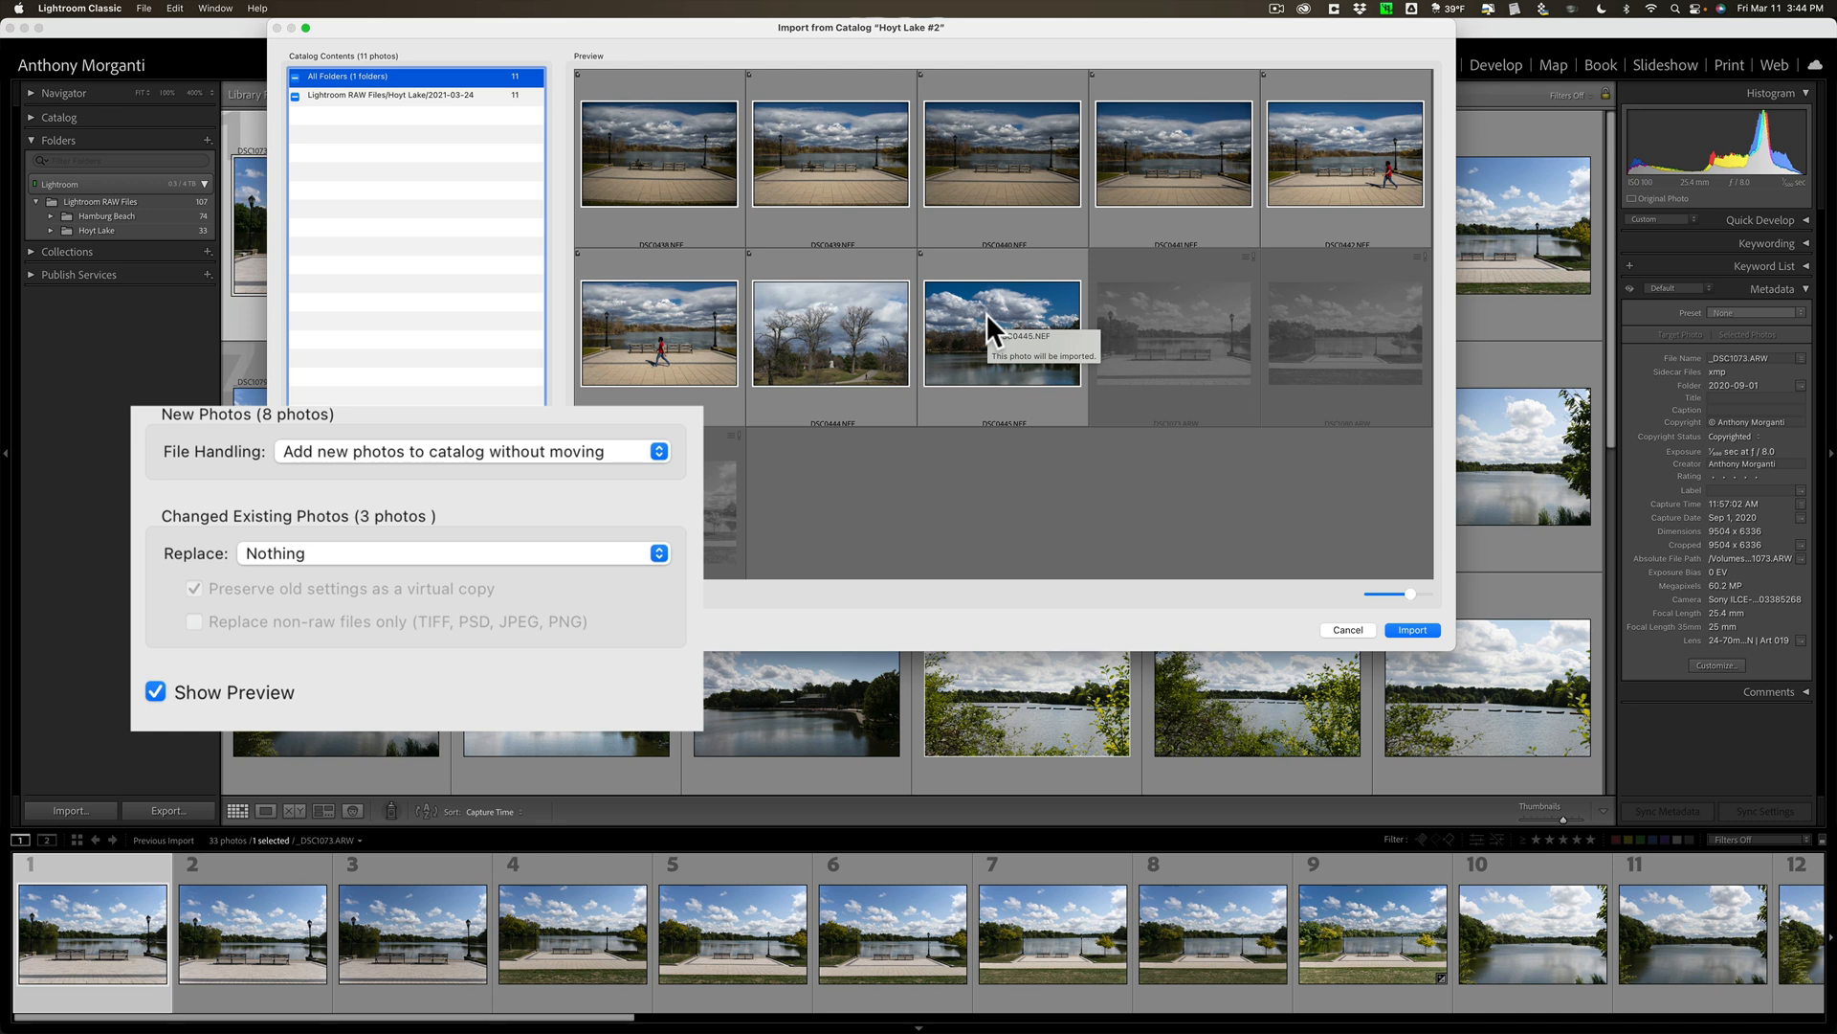
mouse_move(1340, 328)
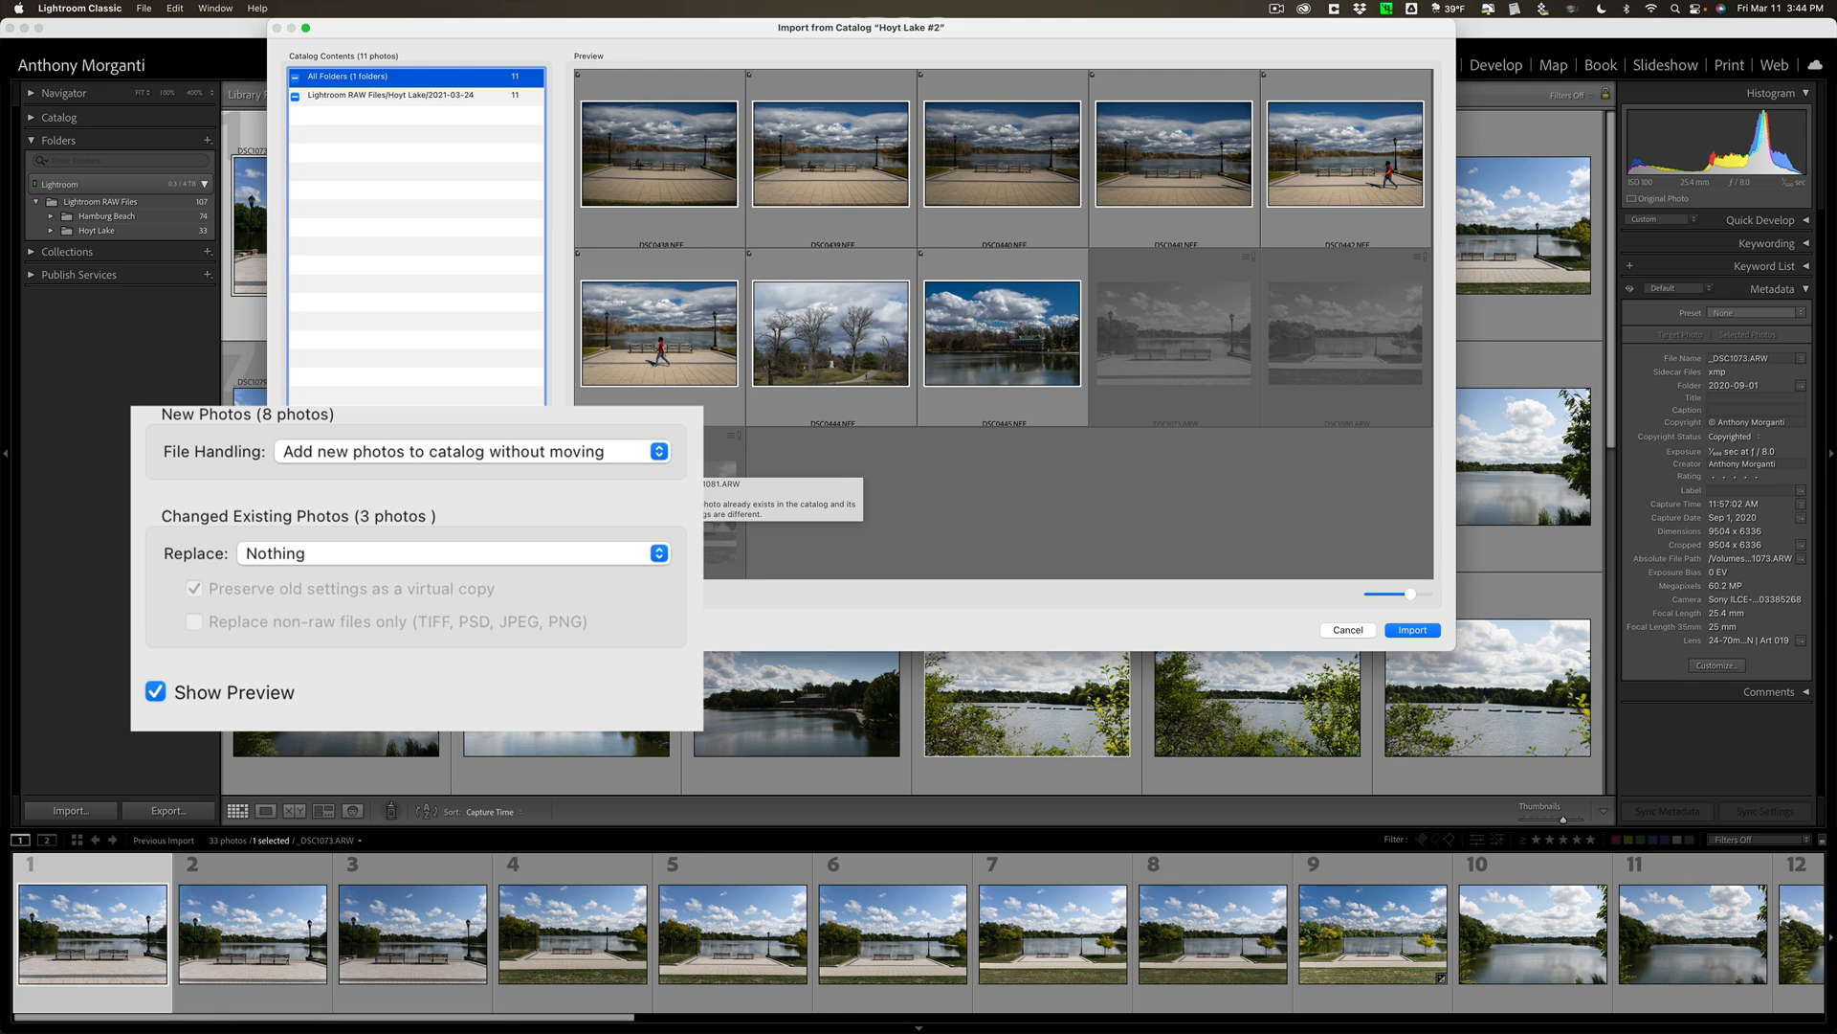
mouse_move(570, 574)
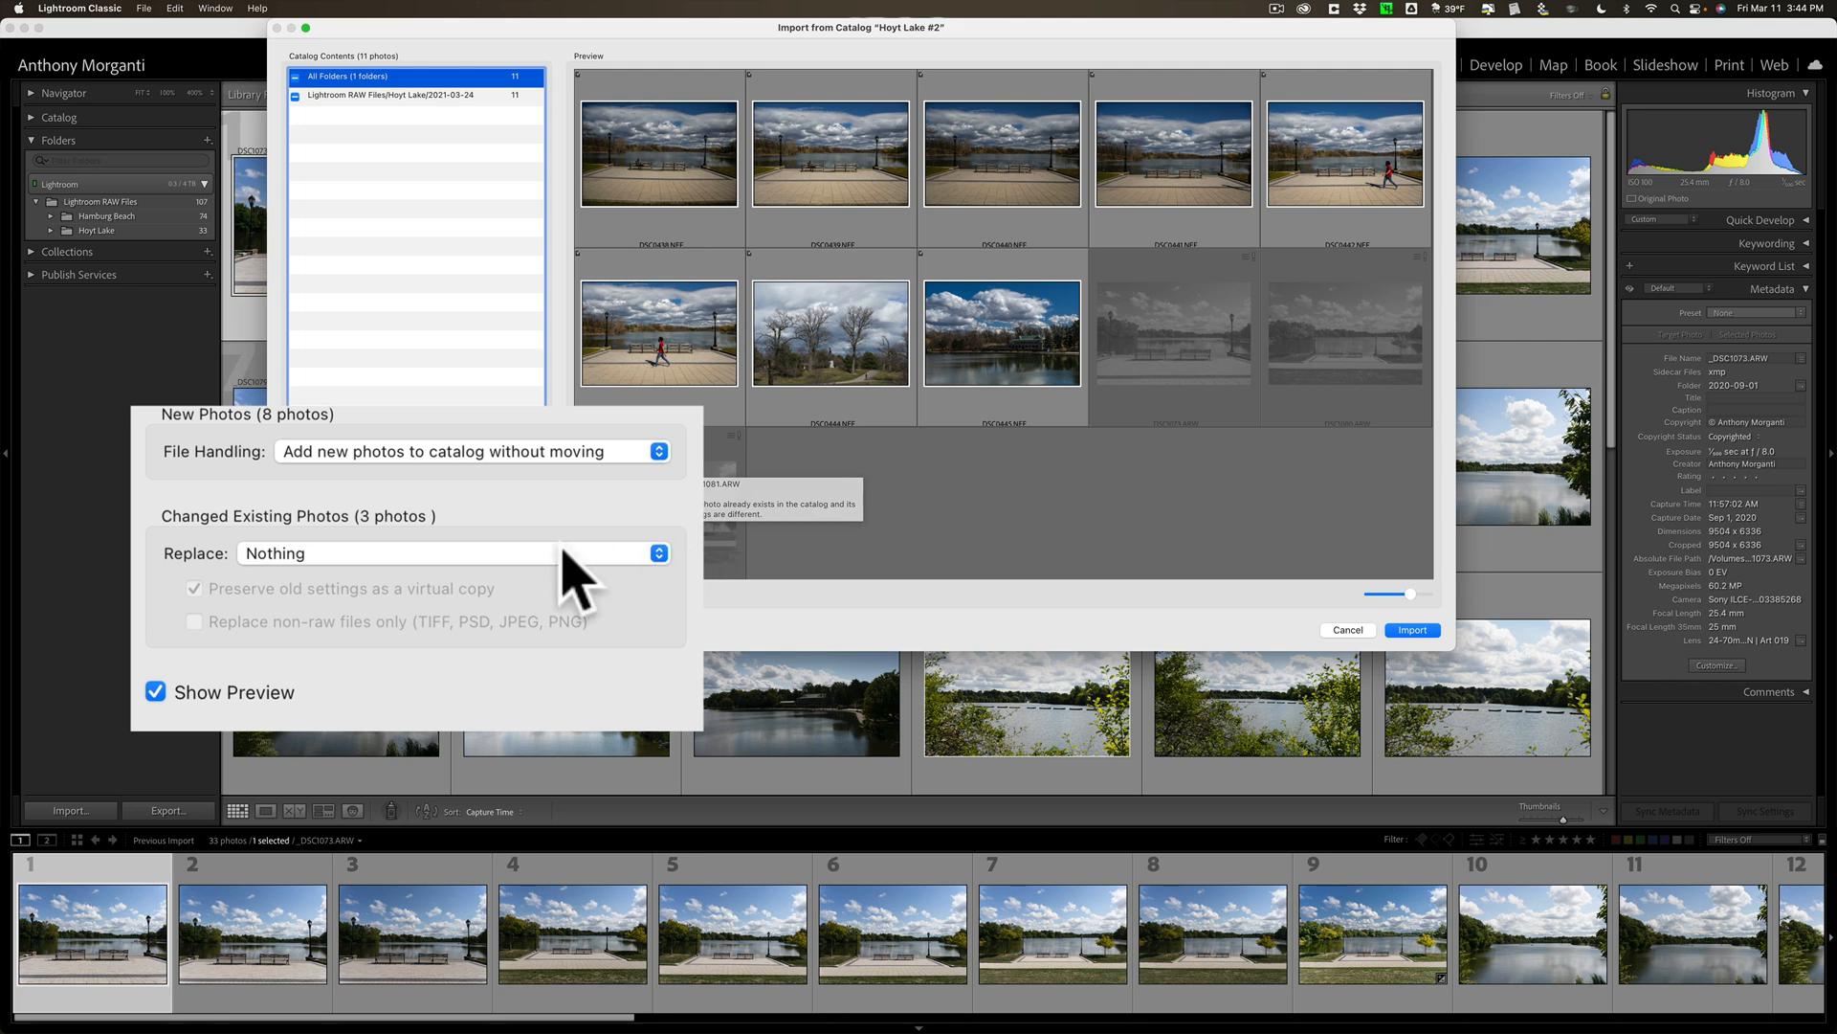
mouse_move(891, 267)
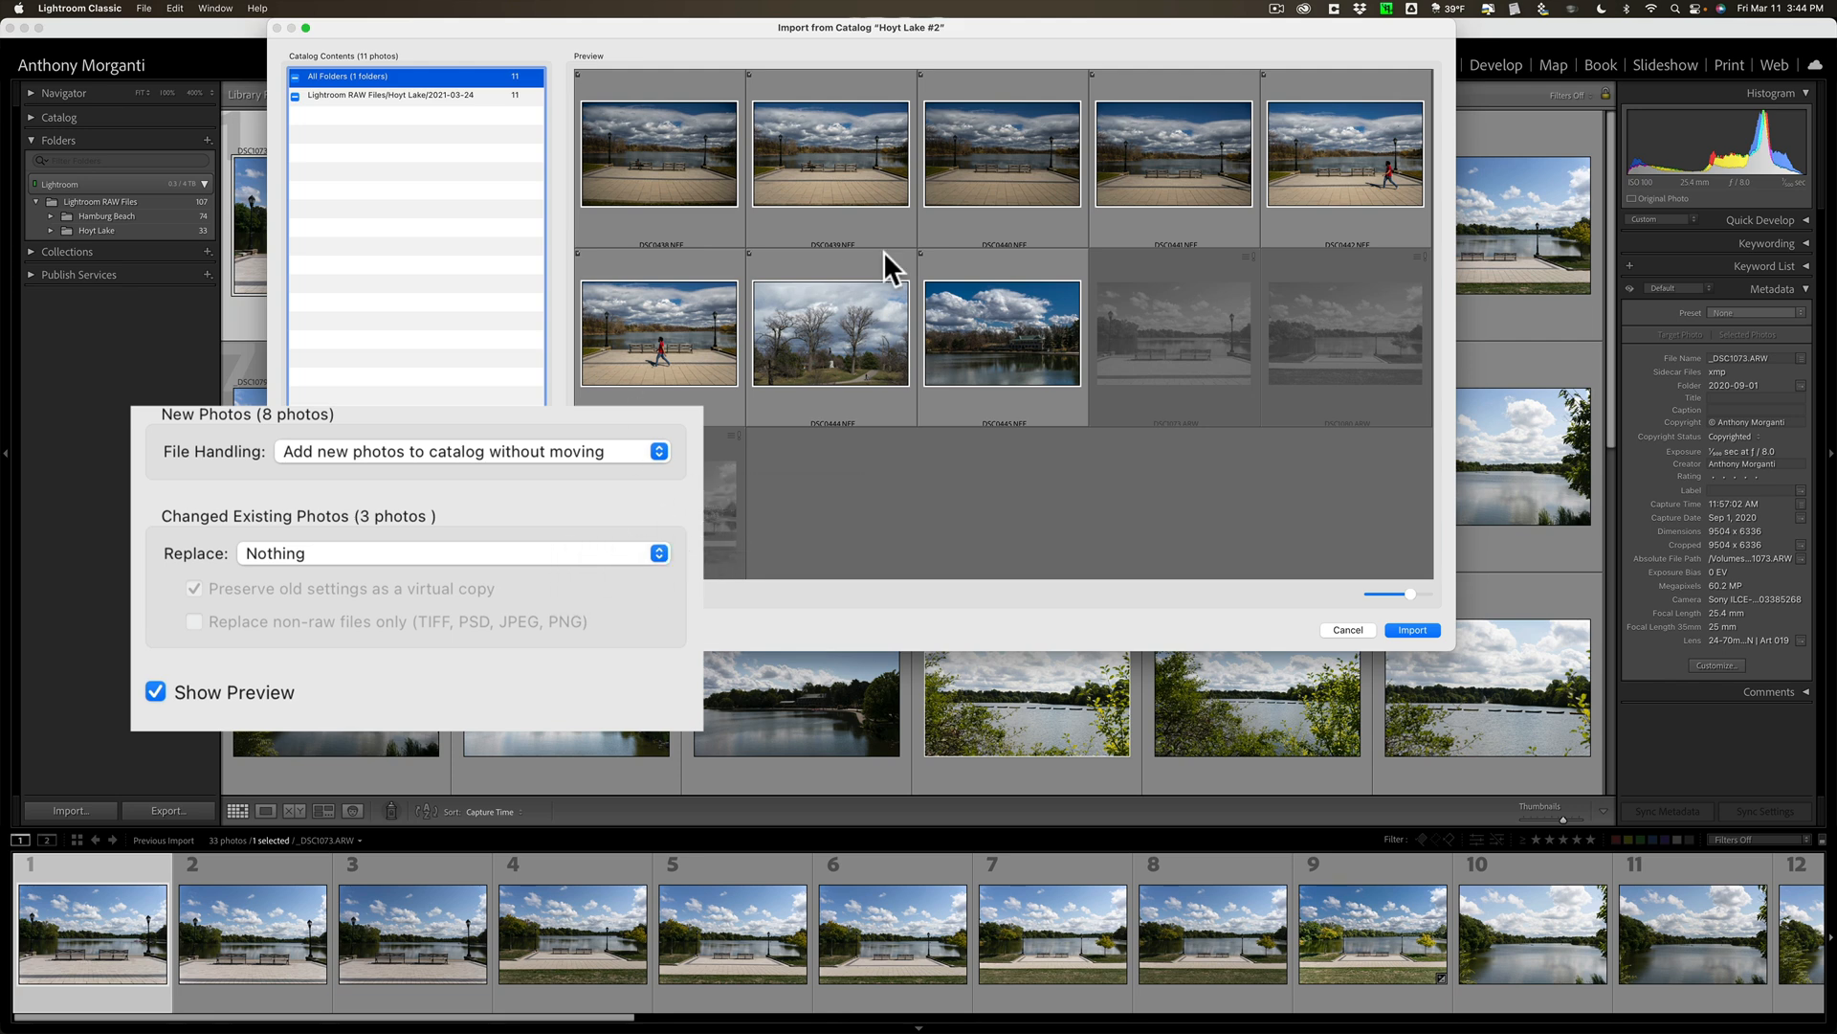
mouse_move(642, 551)
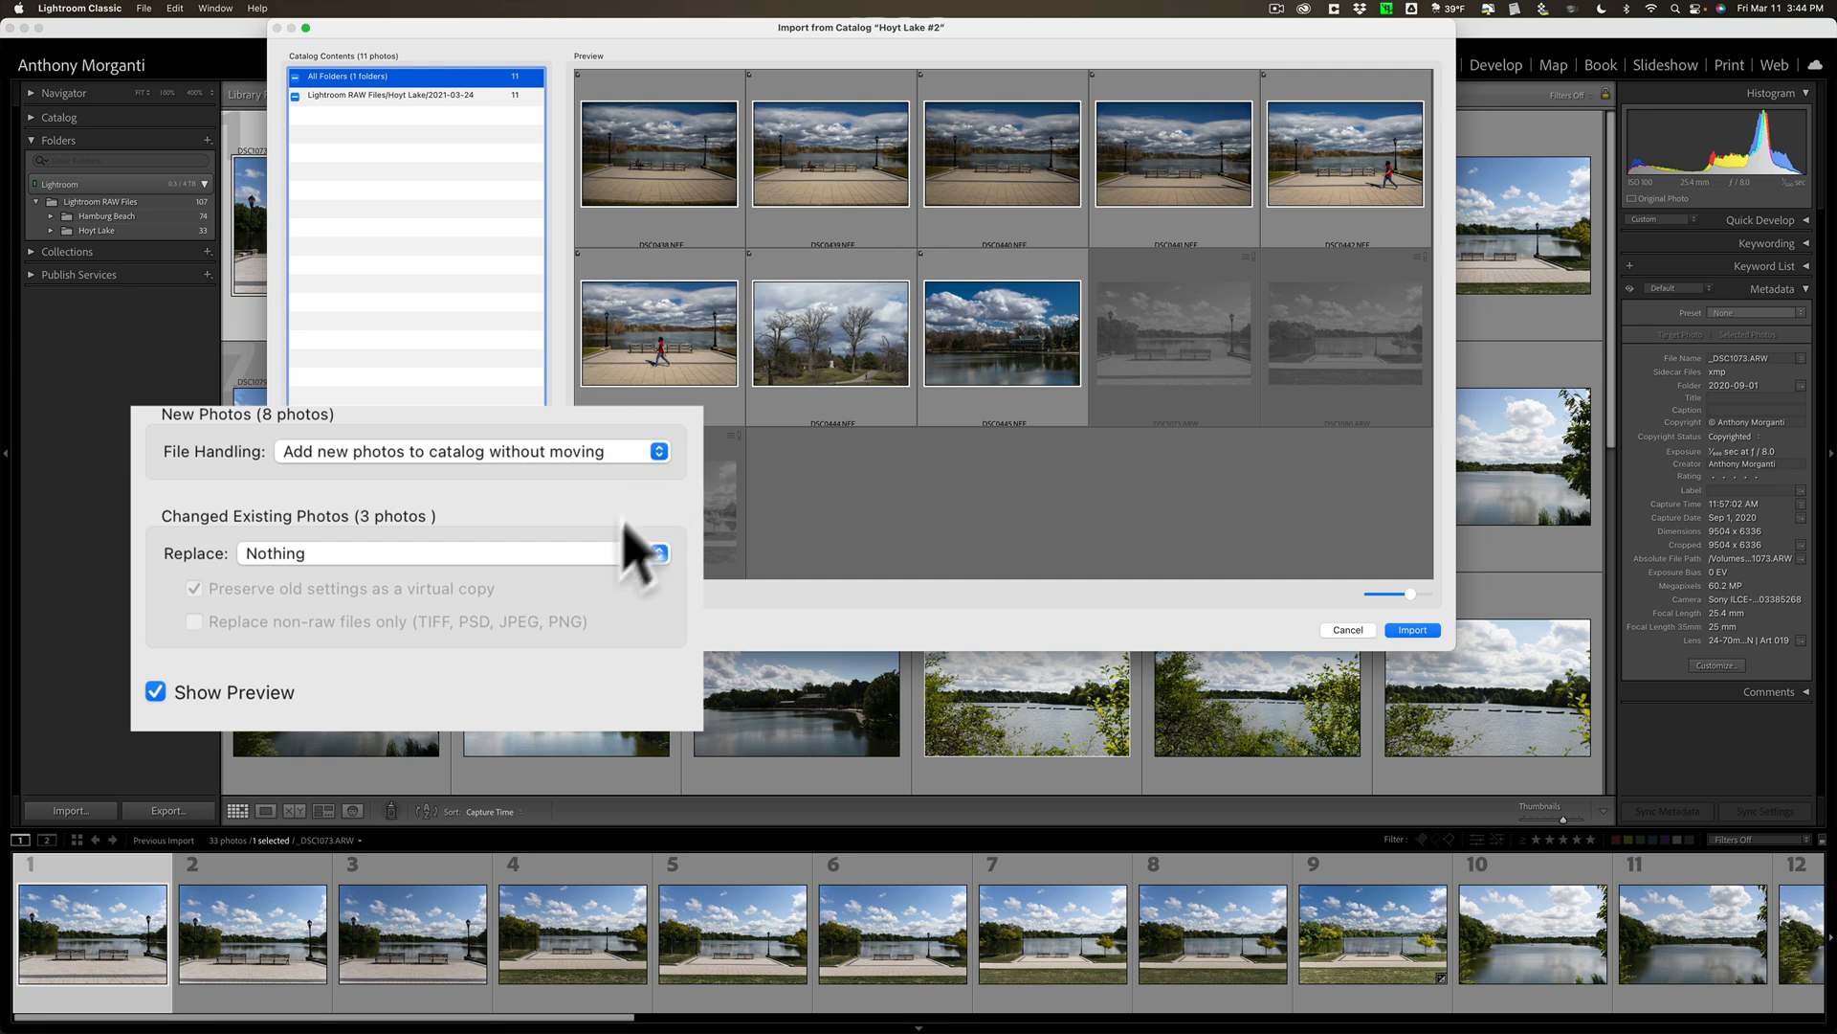
Set Replace to 'Metadata and develop settings only'.
click(427, 552)
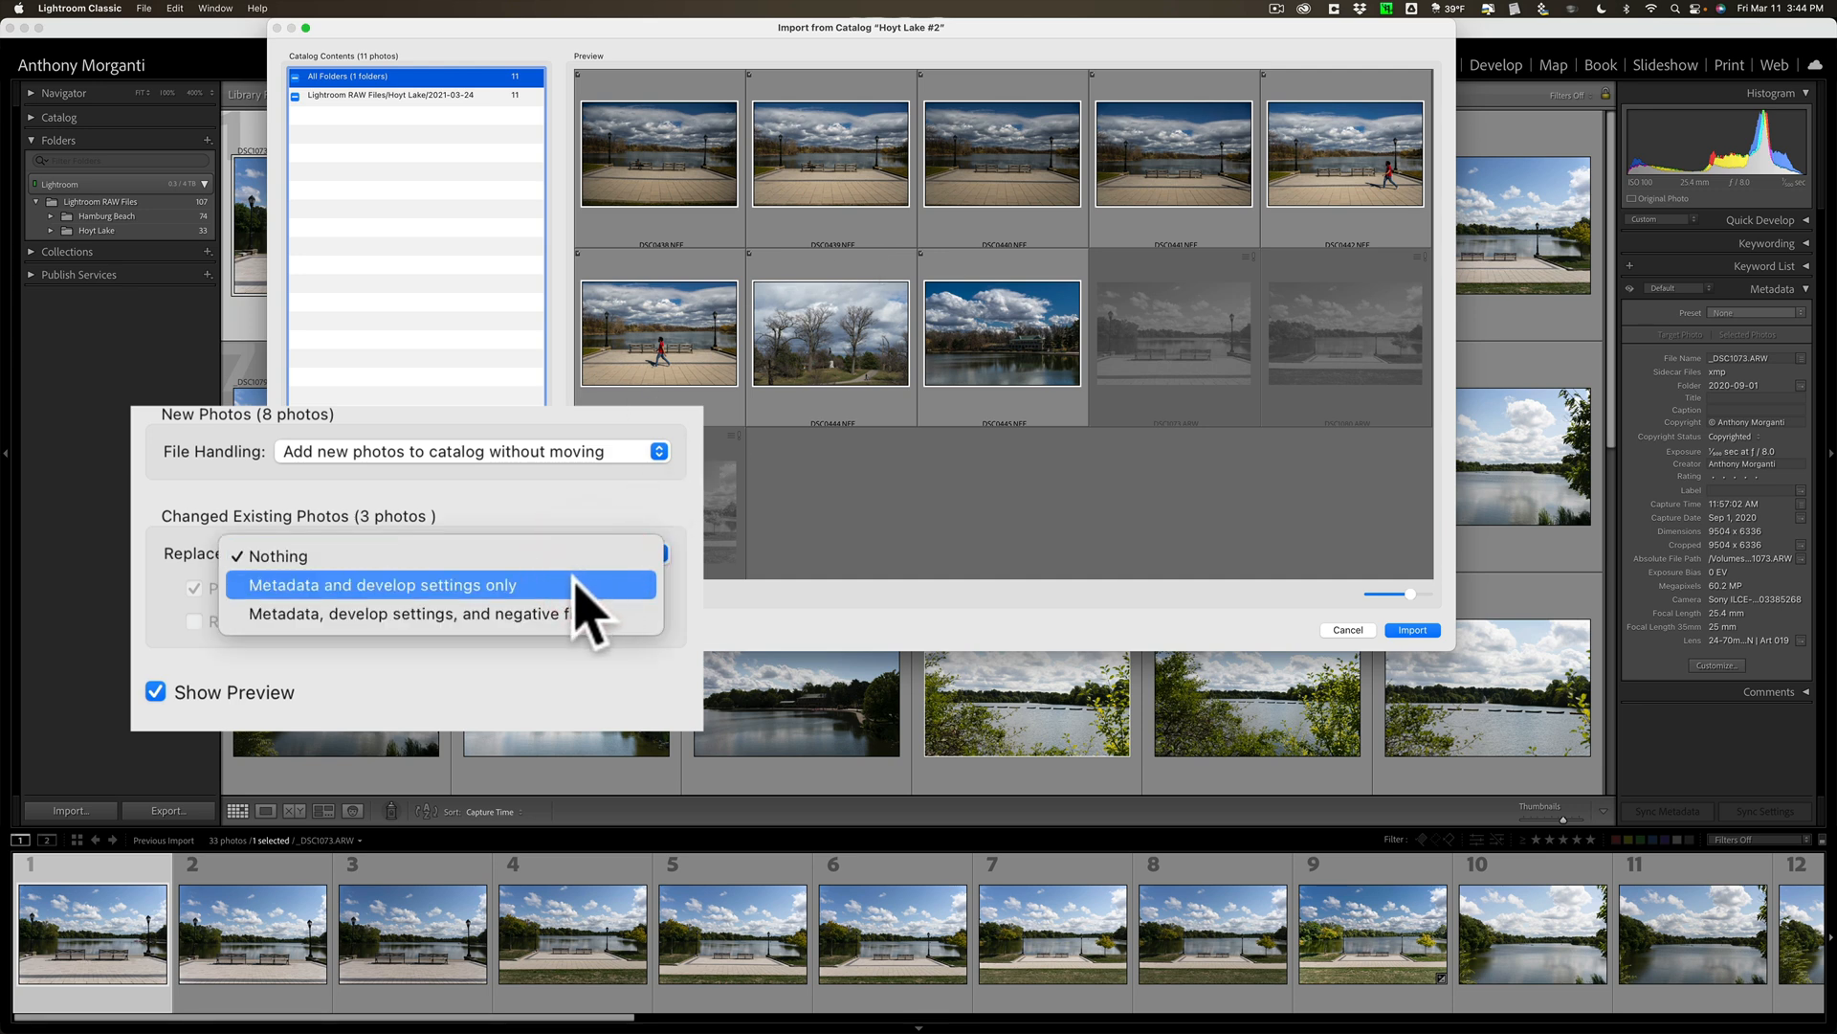
click(382, 584)
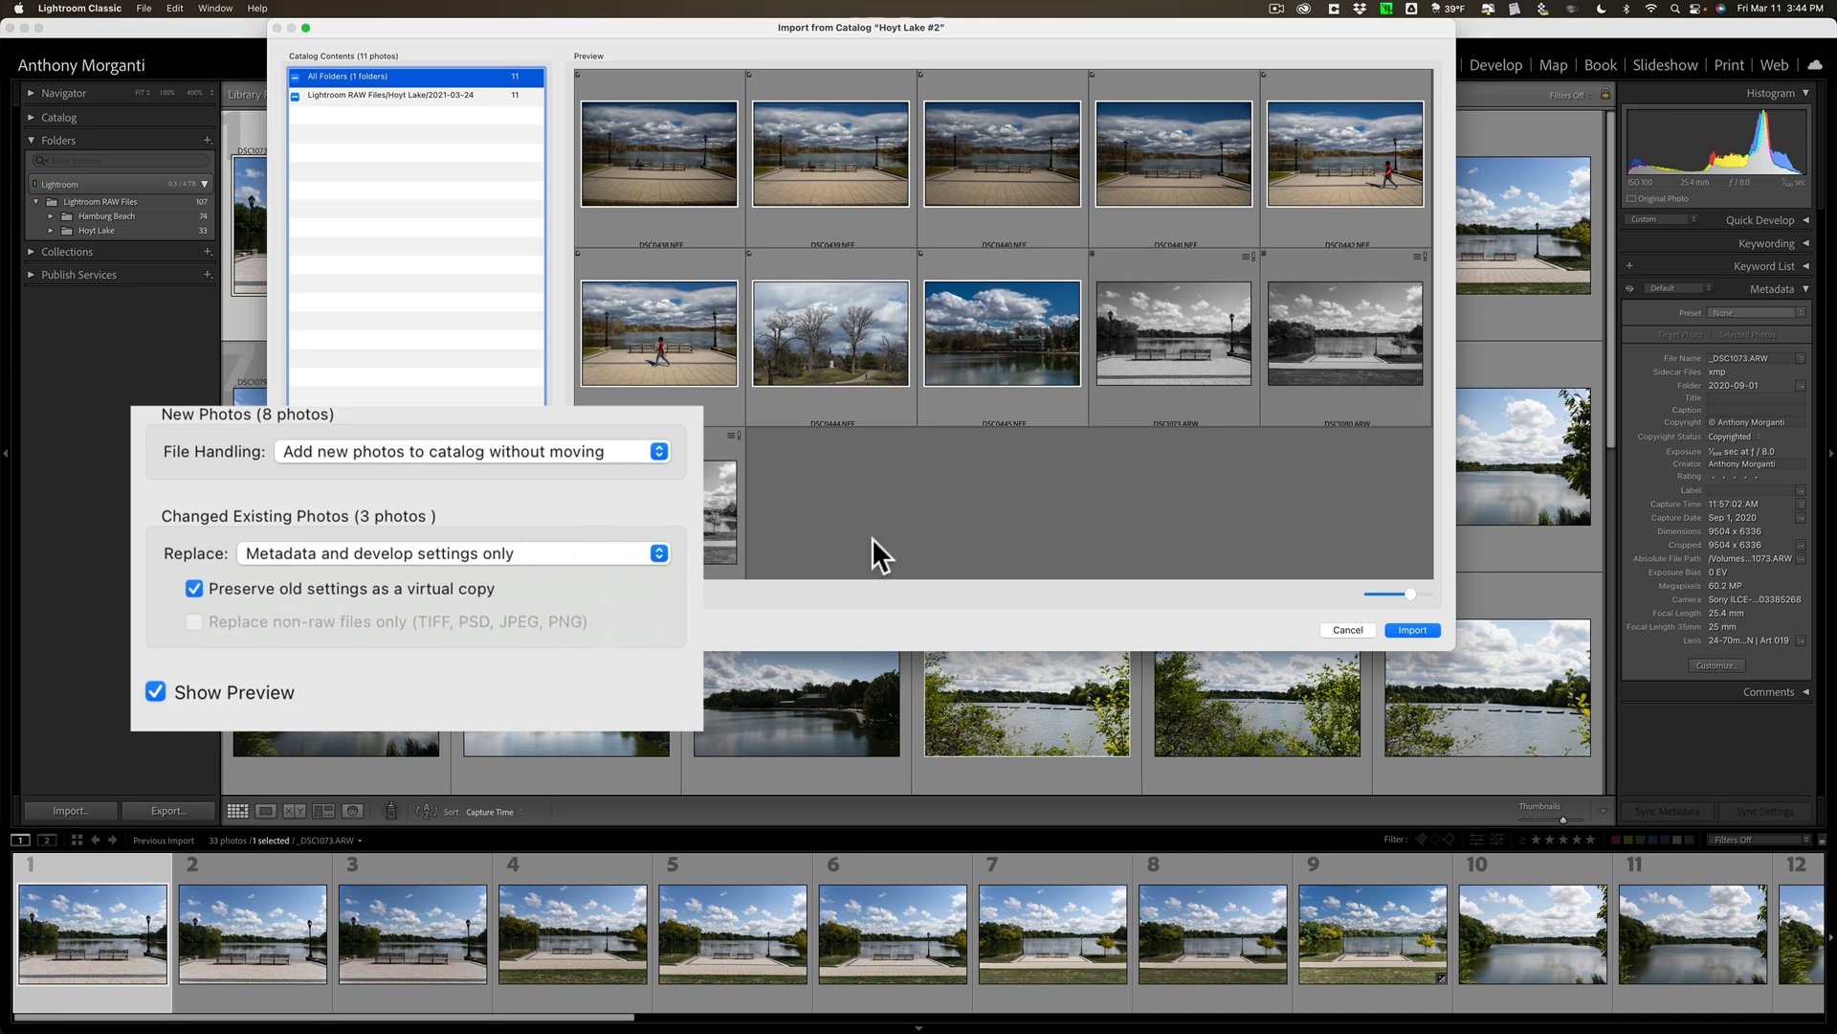
mouse_move(1169, 314)
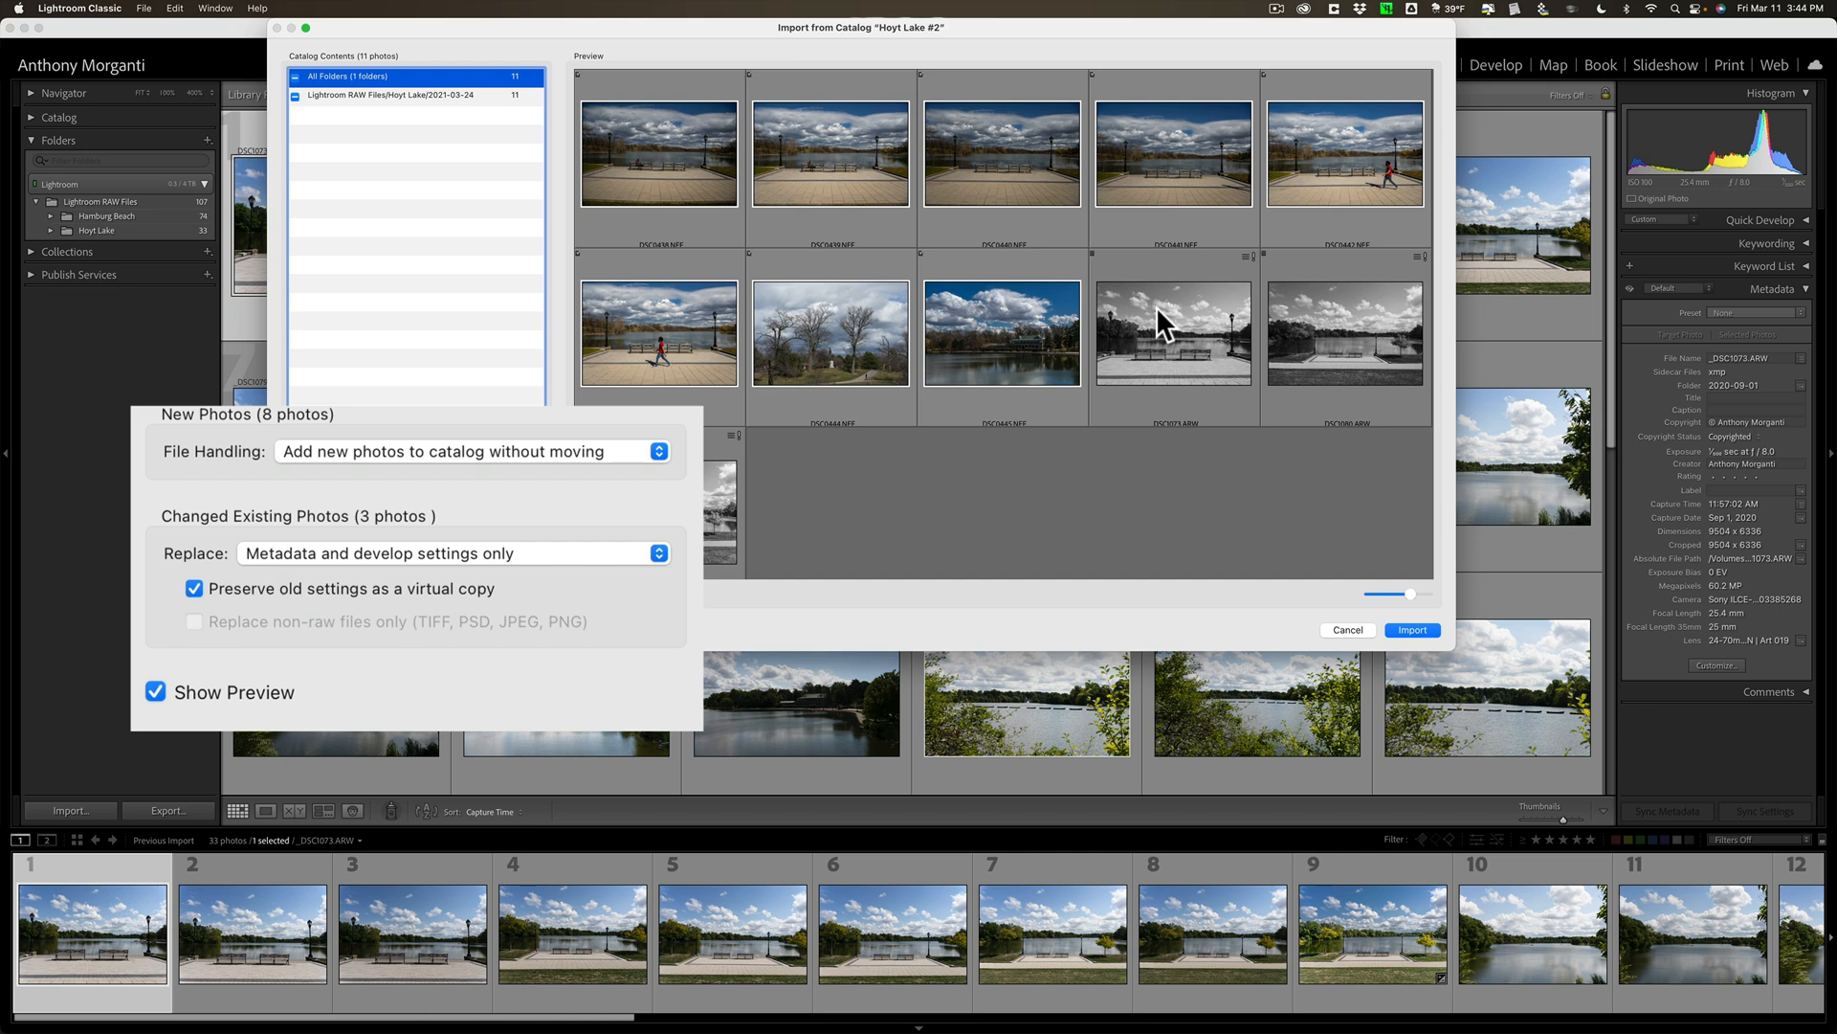
mouse_move(1169, 325)
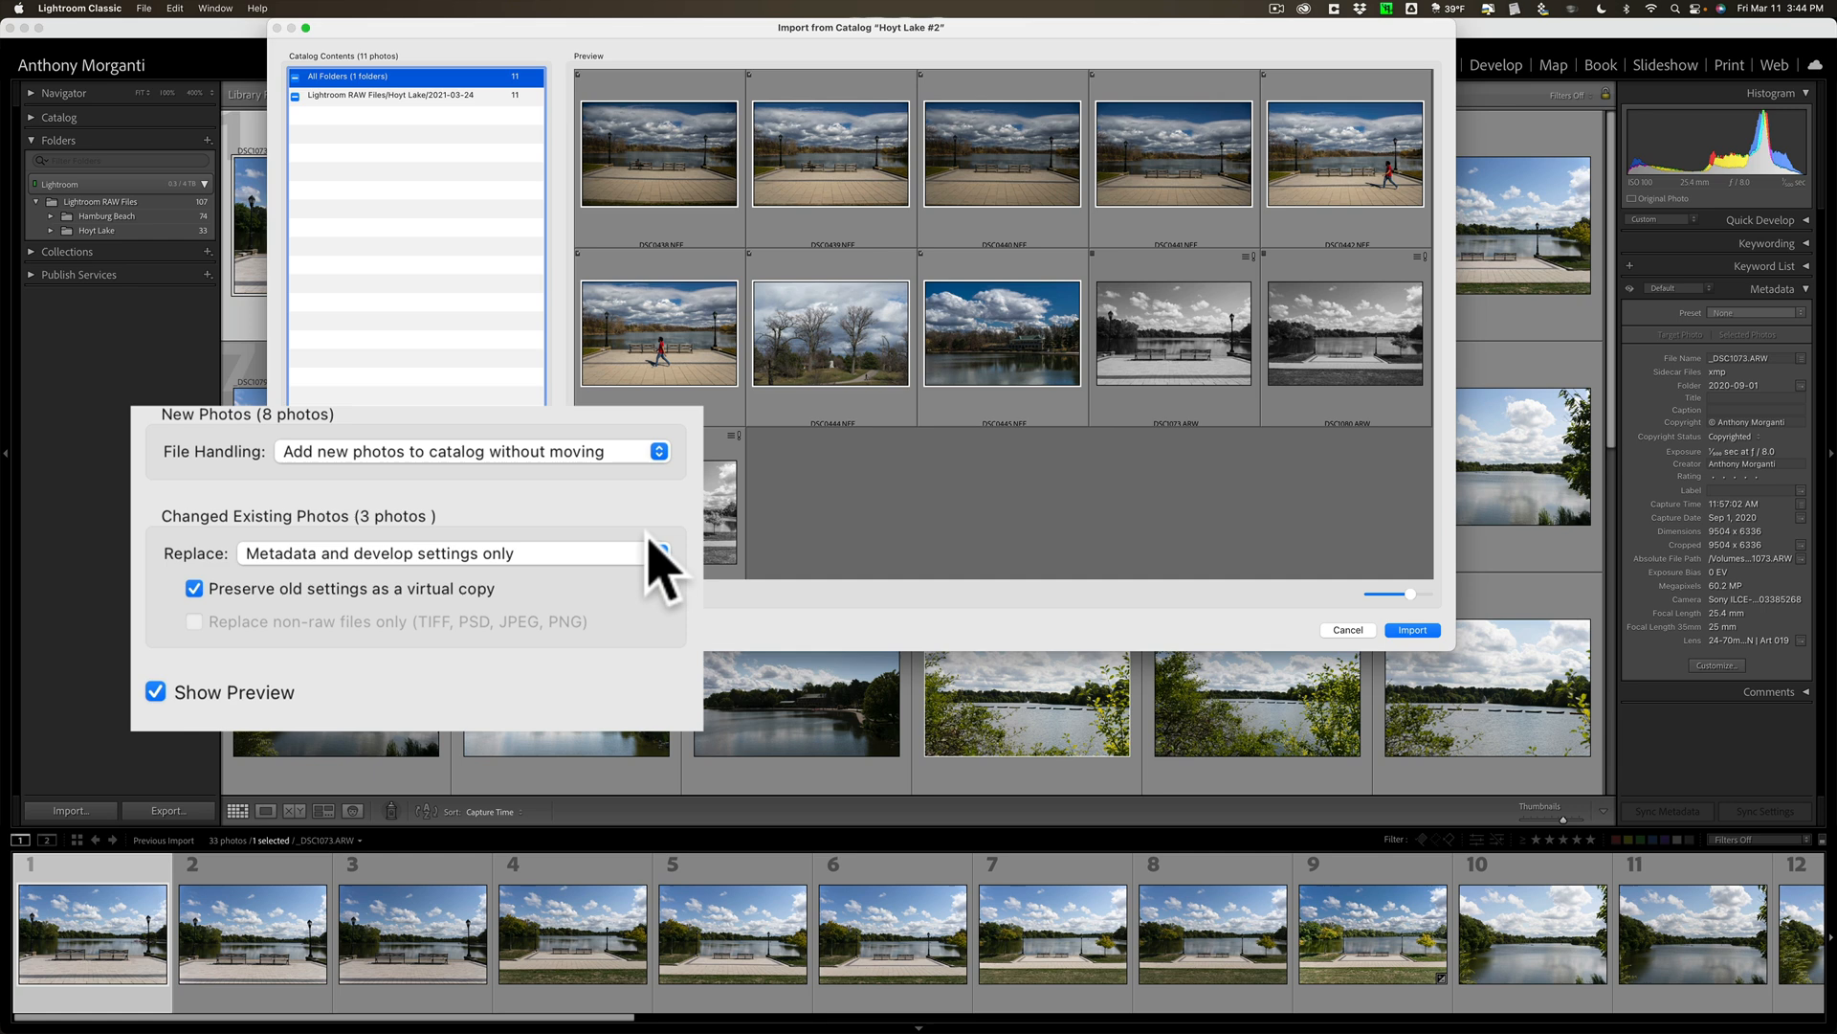
mouse_move(427, 627)
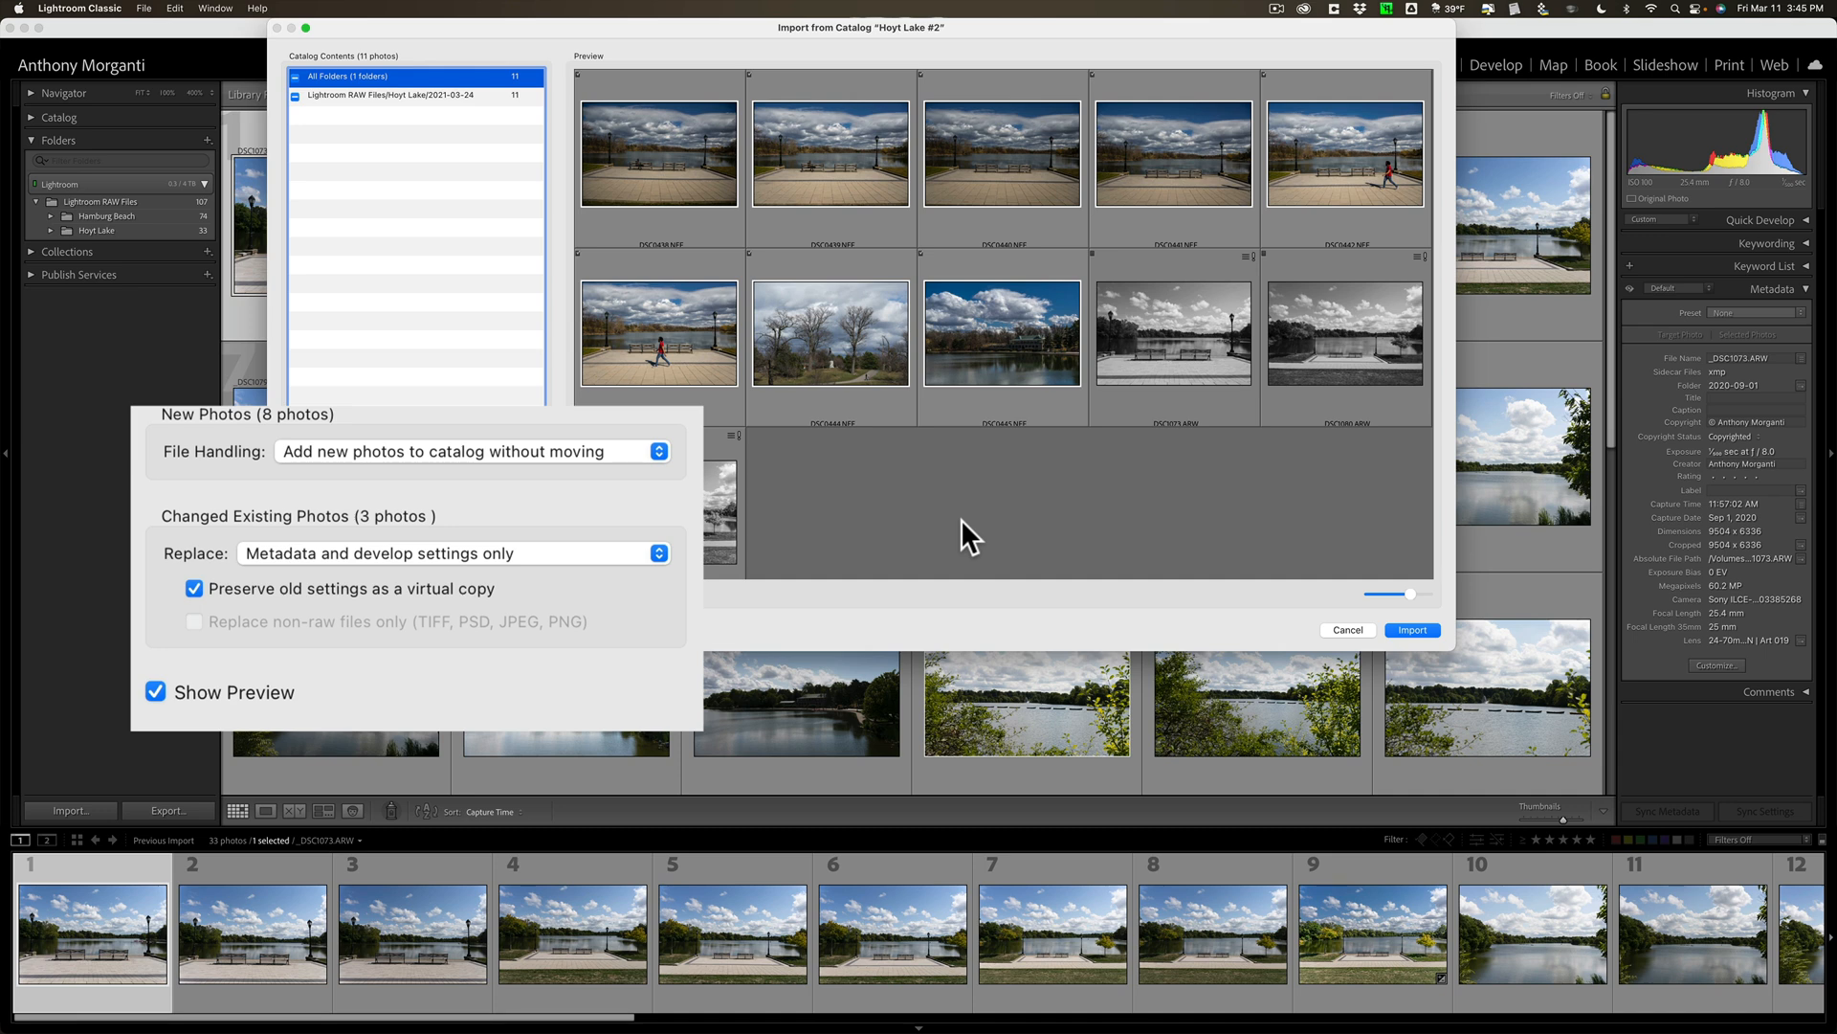
mouse_move(982, 529)
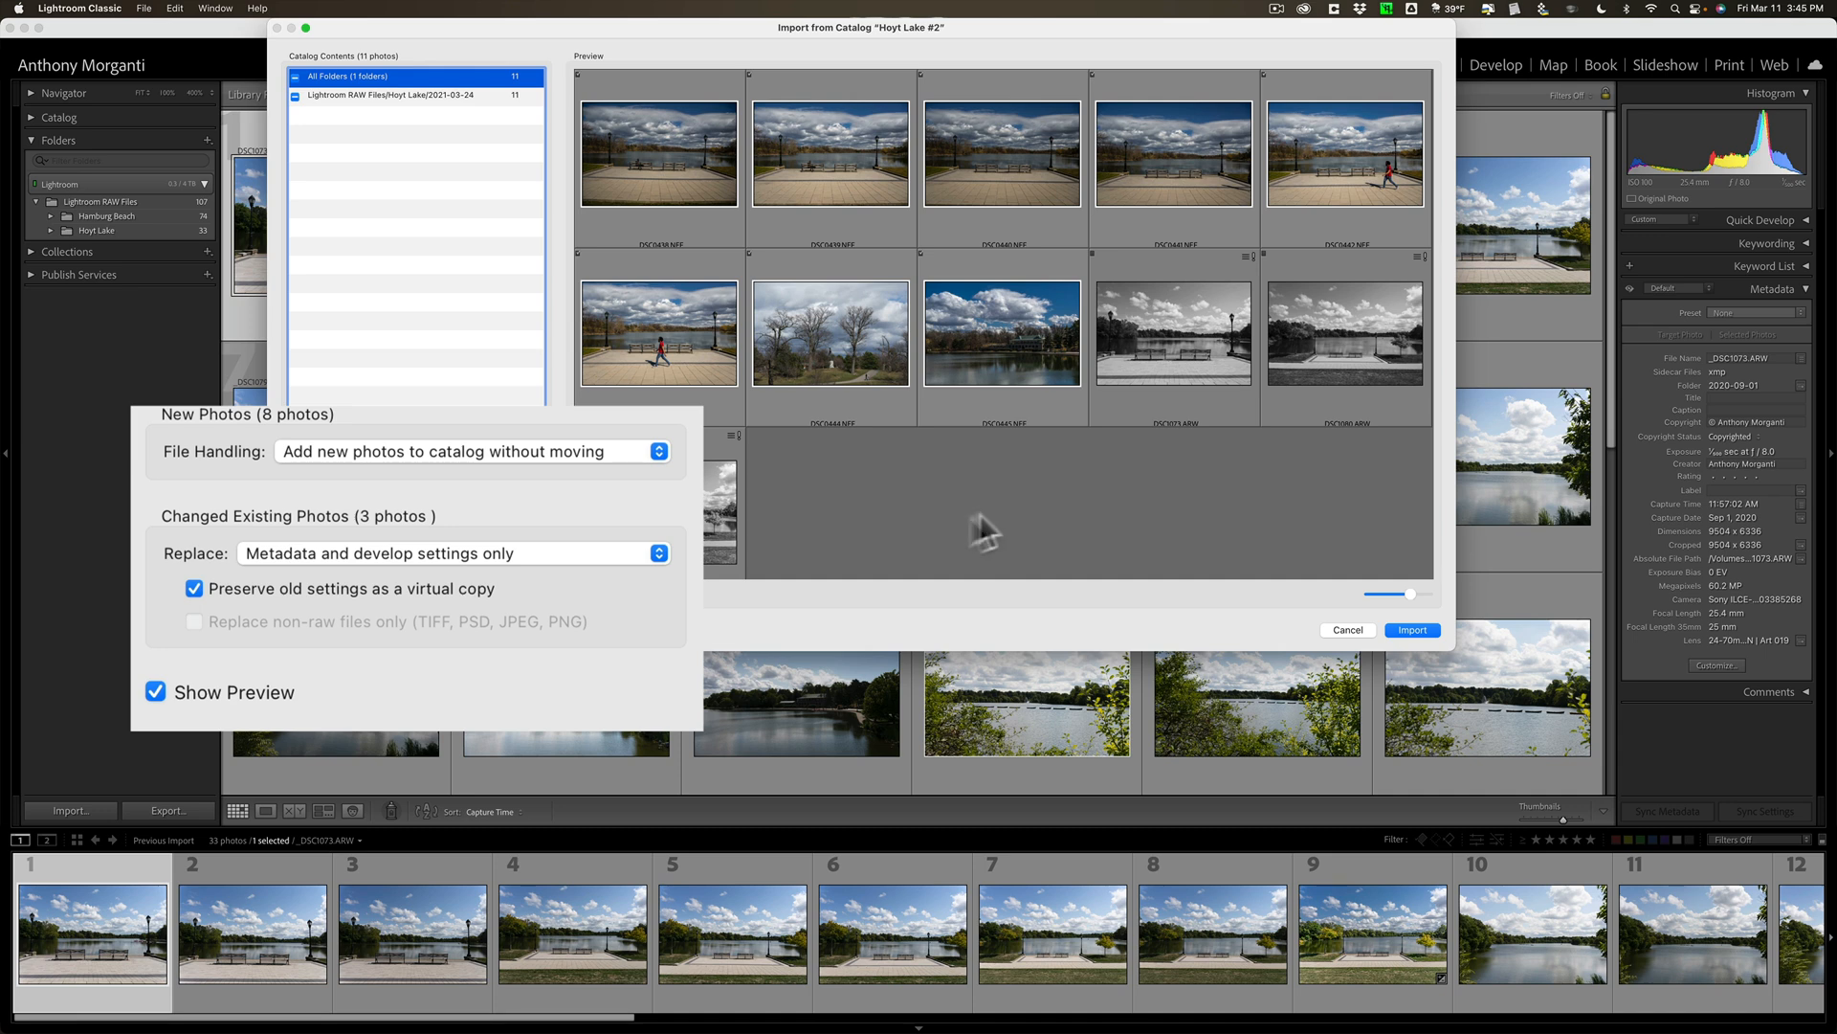
mouse_move(411, 633)
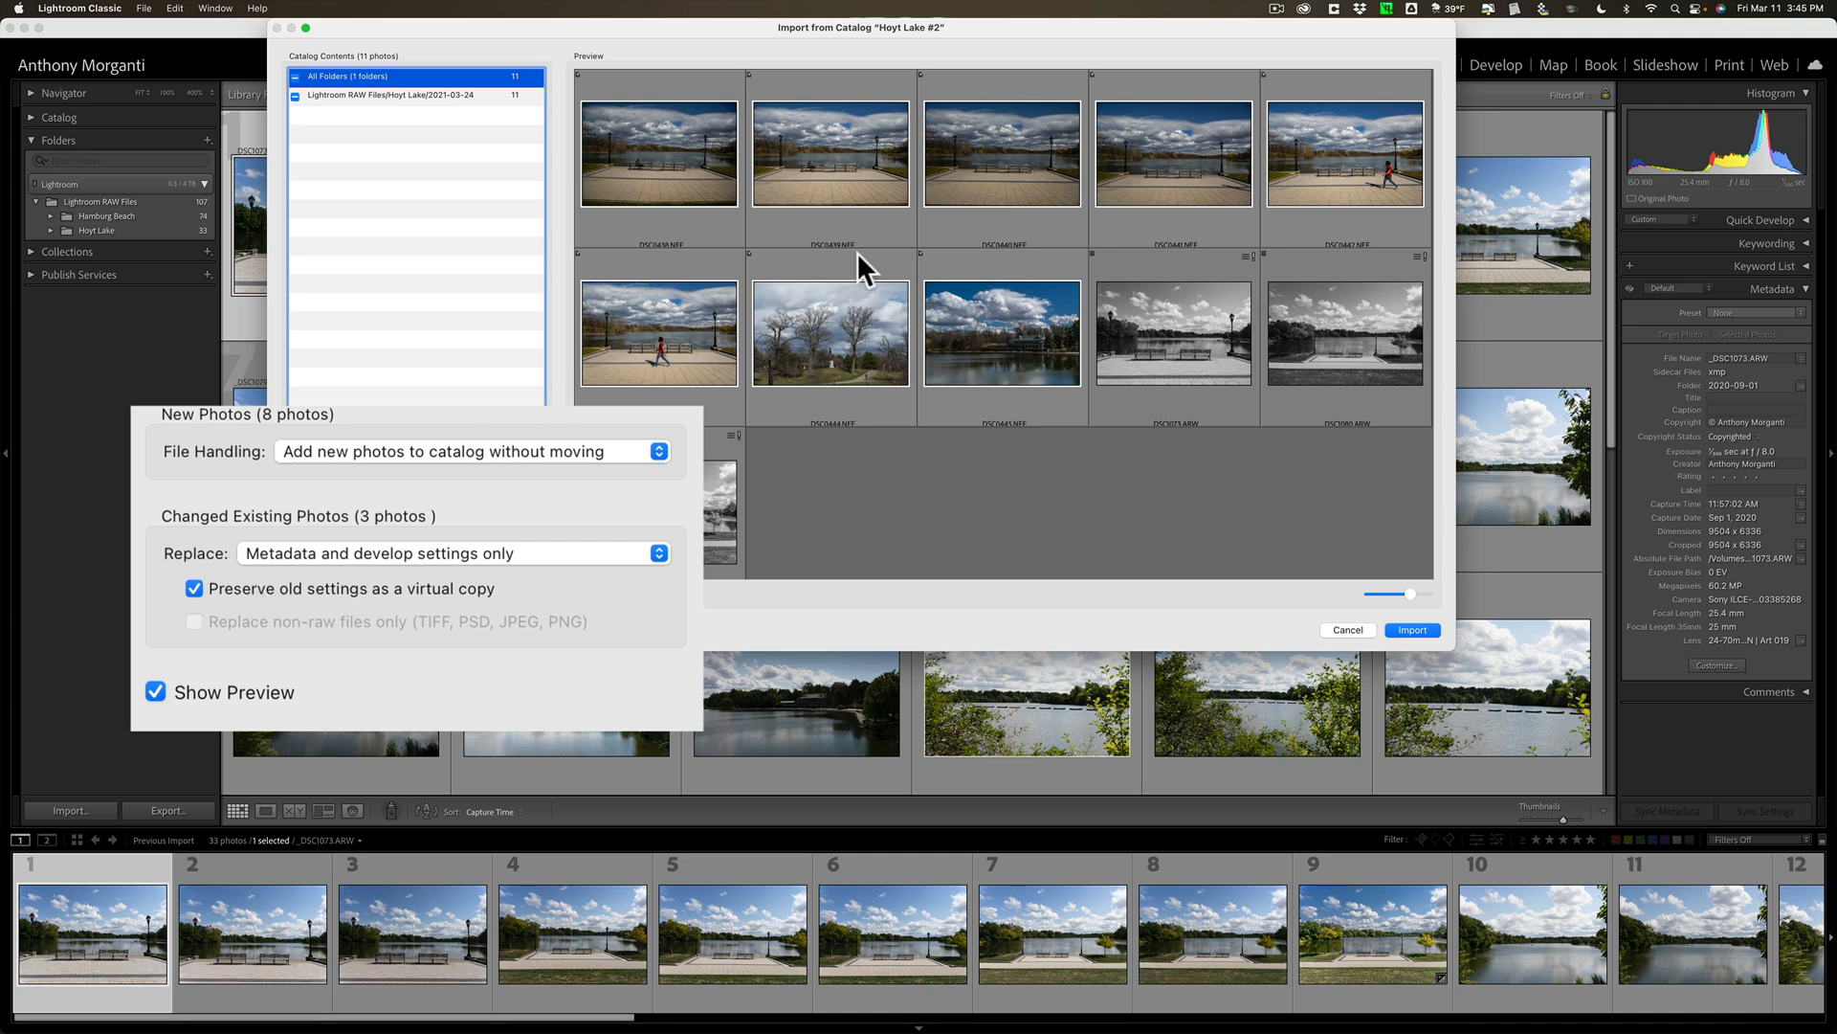
mouse_move(865, 266)
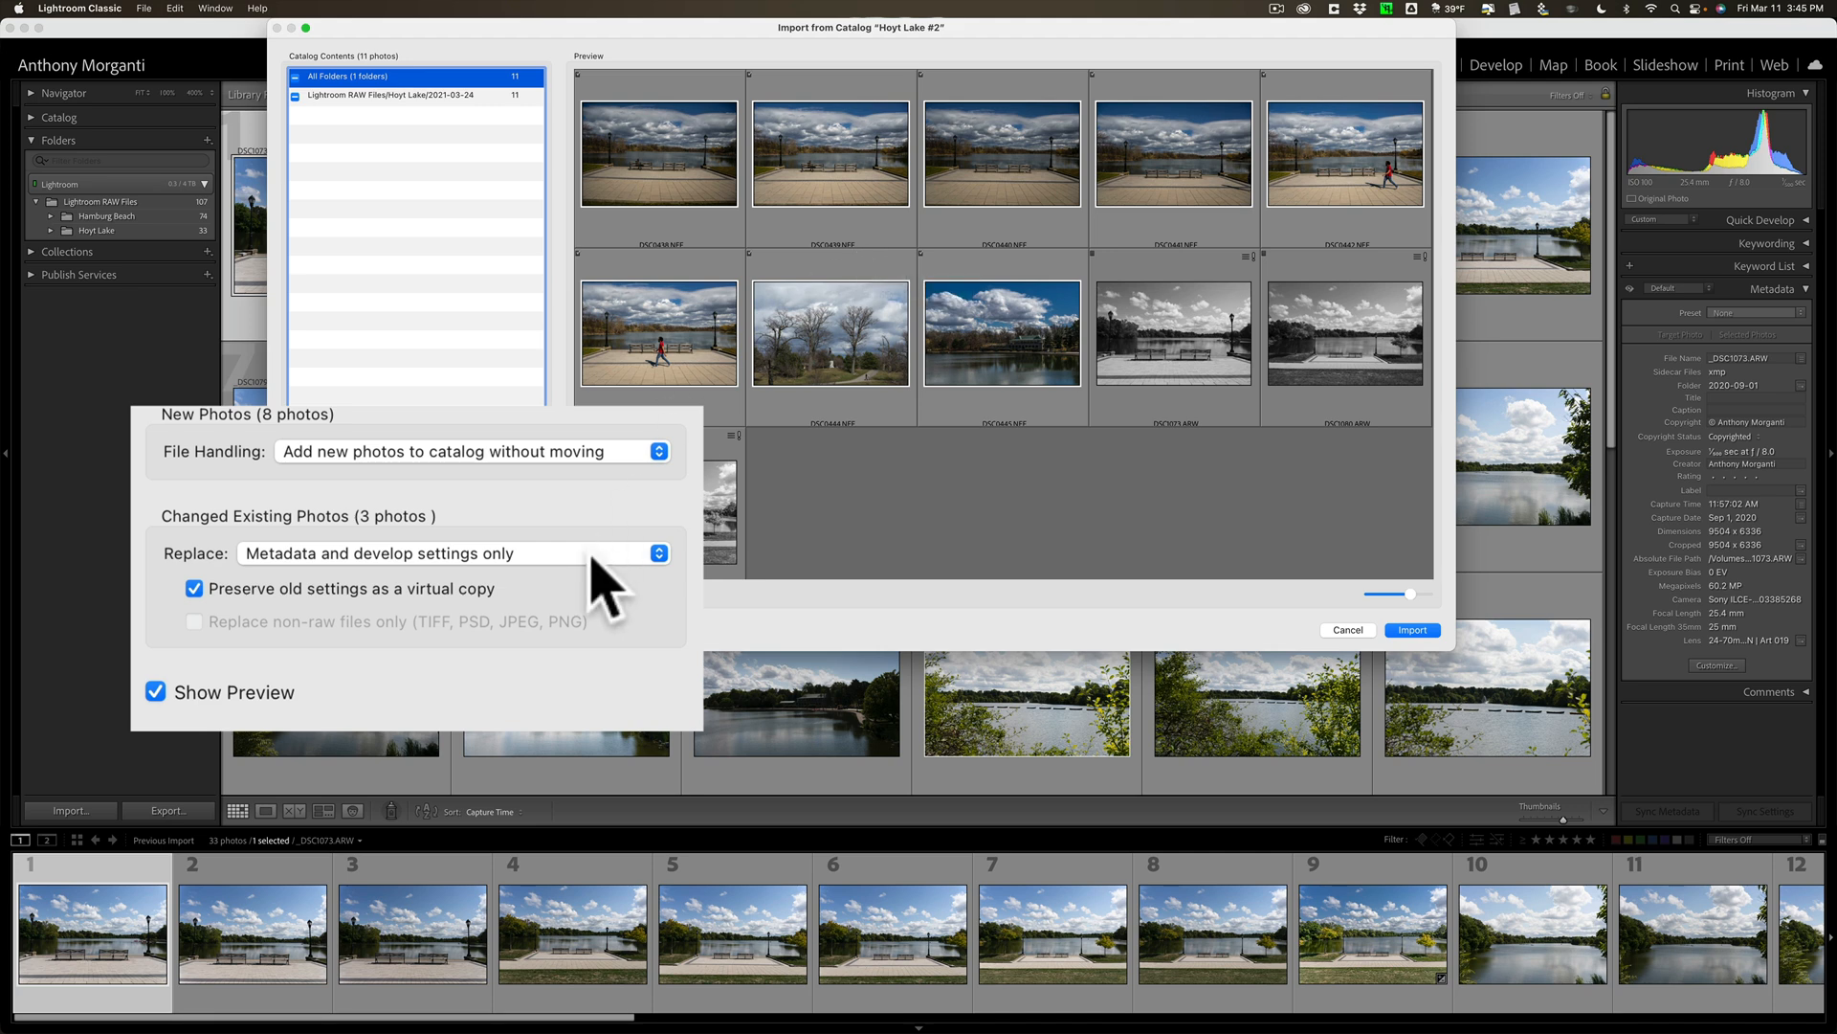
Set Replace to 'Metadata, develop settings, and negative files' and tick 'Replace non-raw files only'.
click(458, 552)
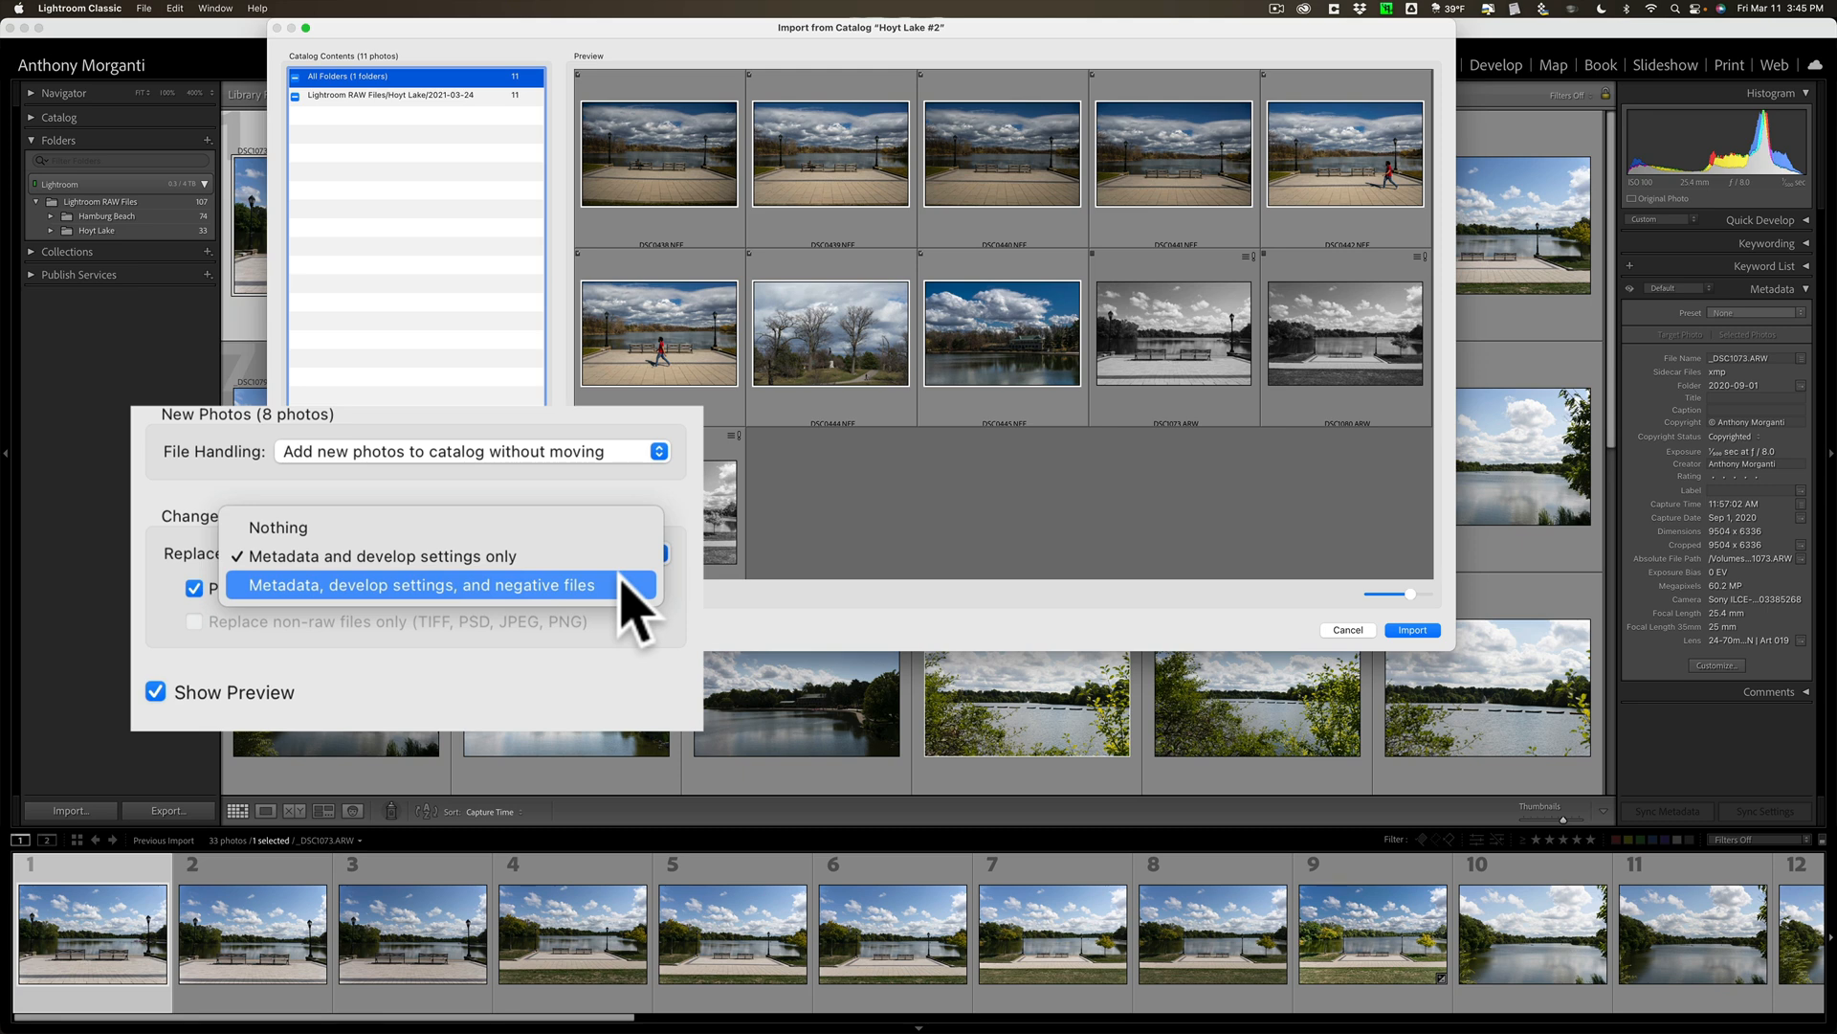
click(422, 584)
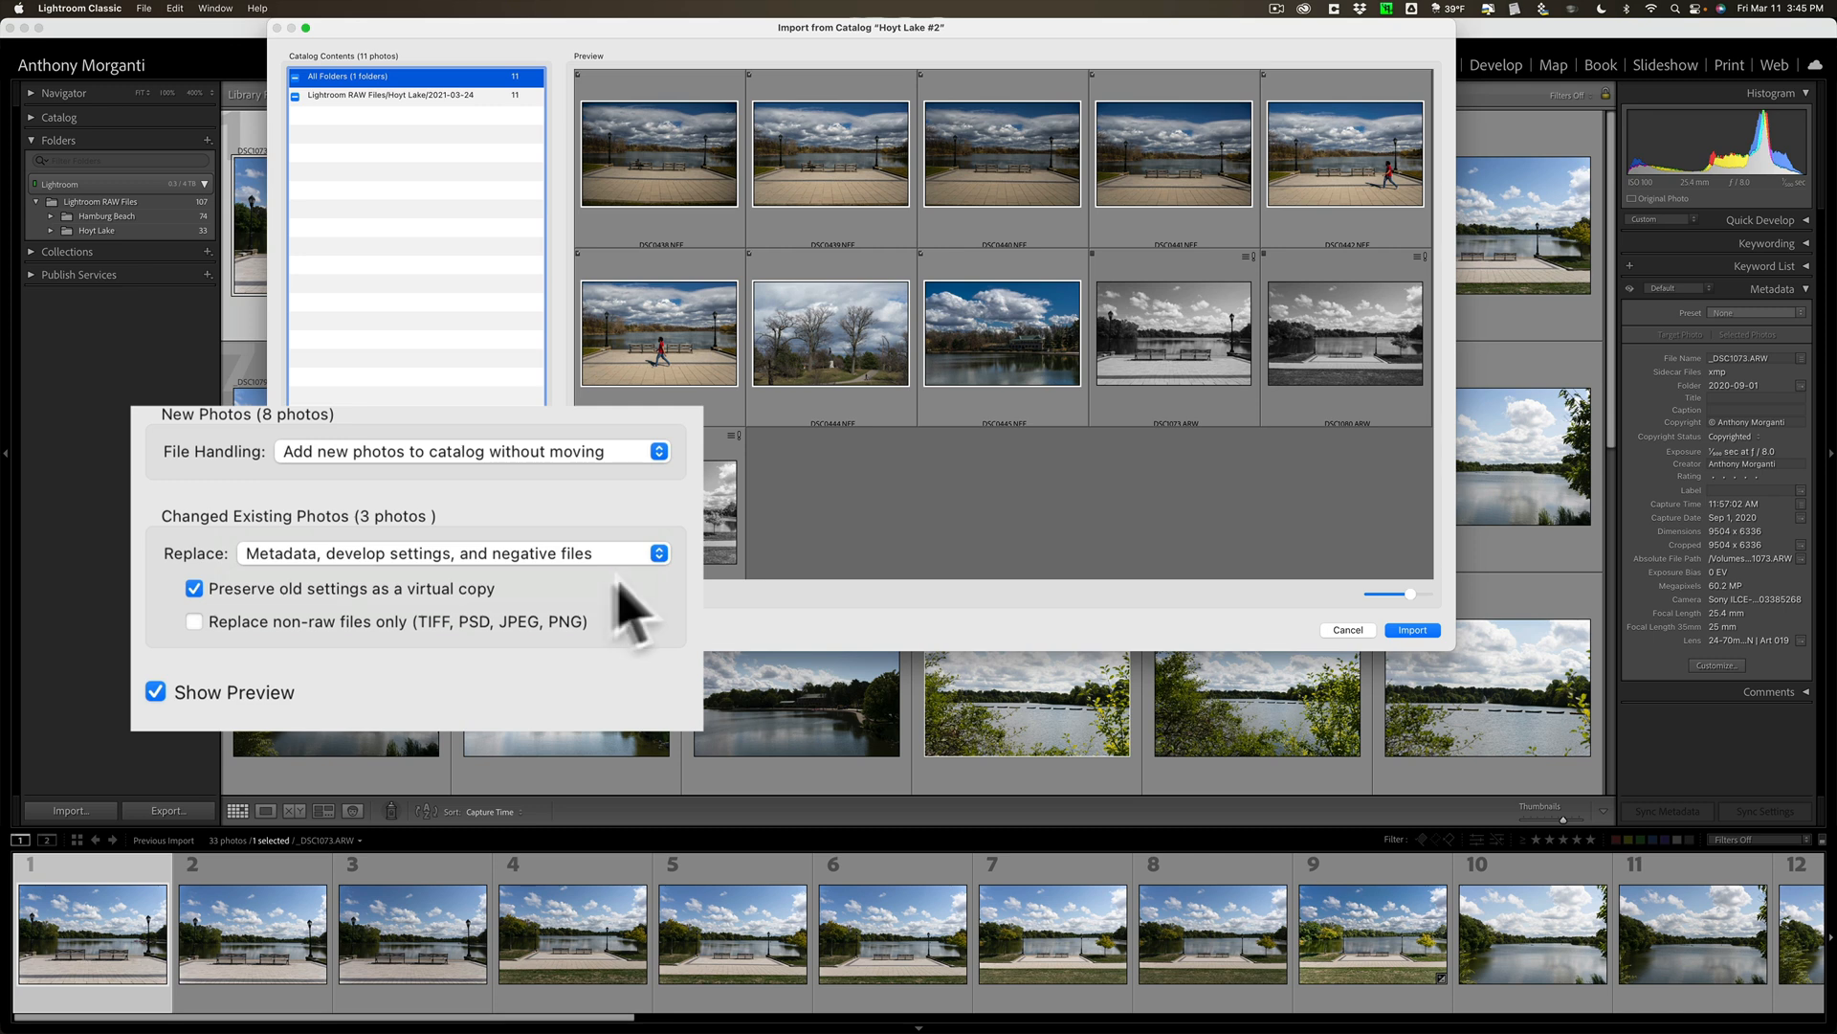
click(194, 621)
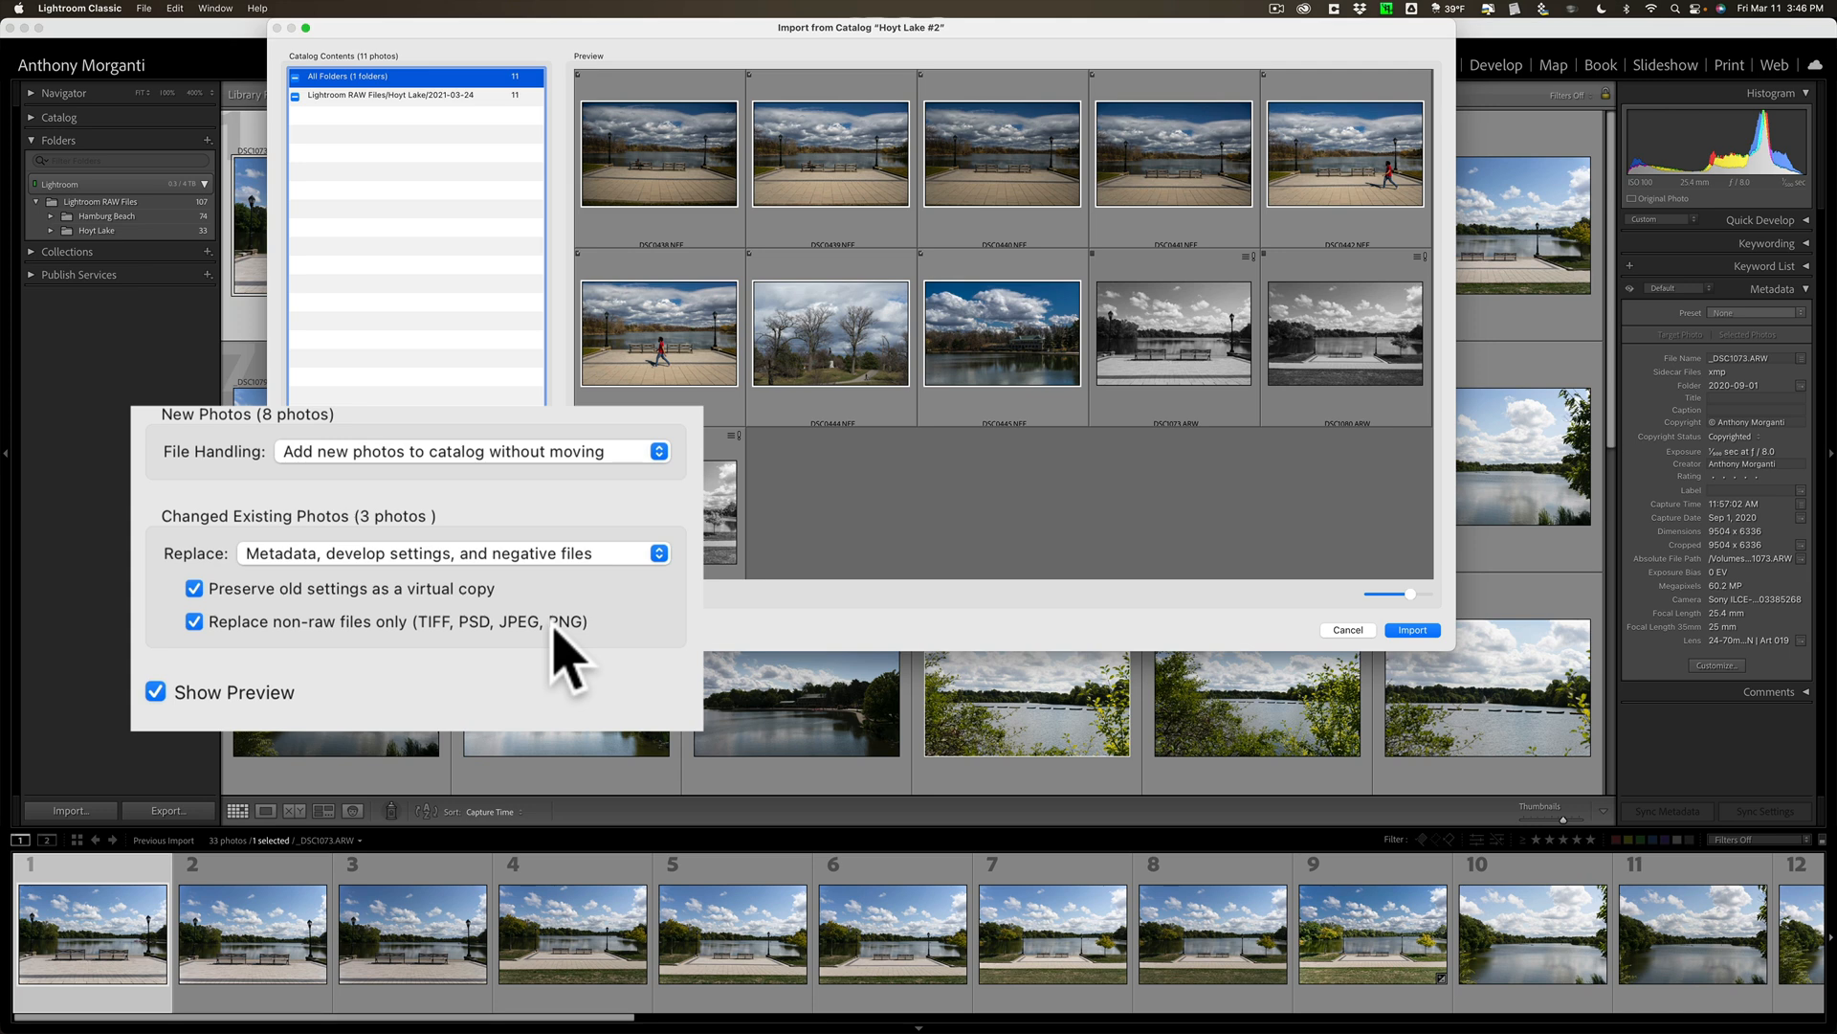
Untick 'Replace non-raw files only' and set Replace to 'Metadata and develop settings only'.
click(195, 622)
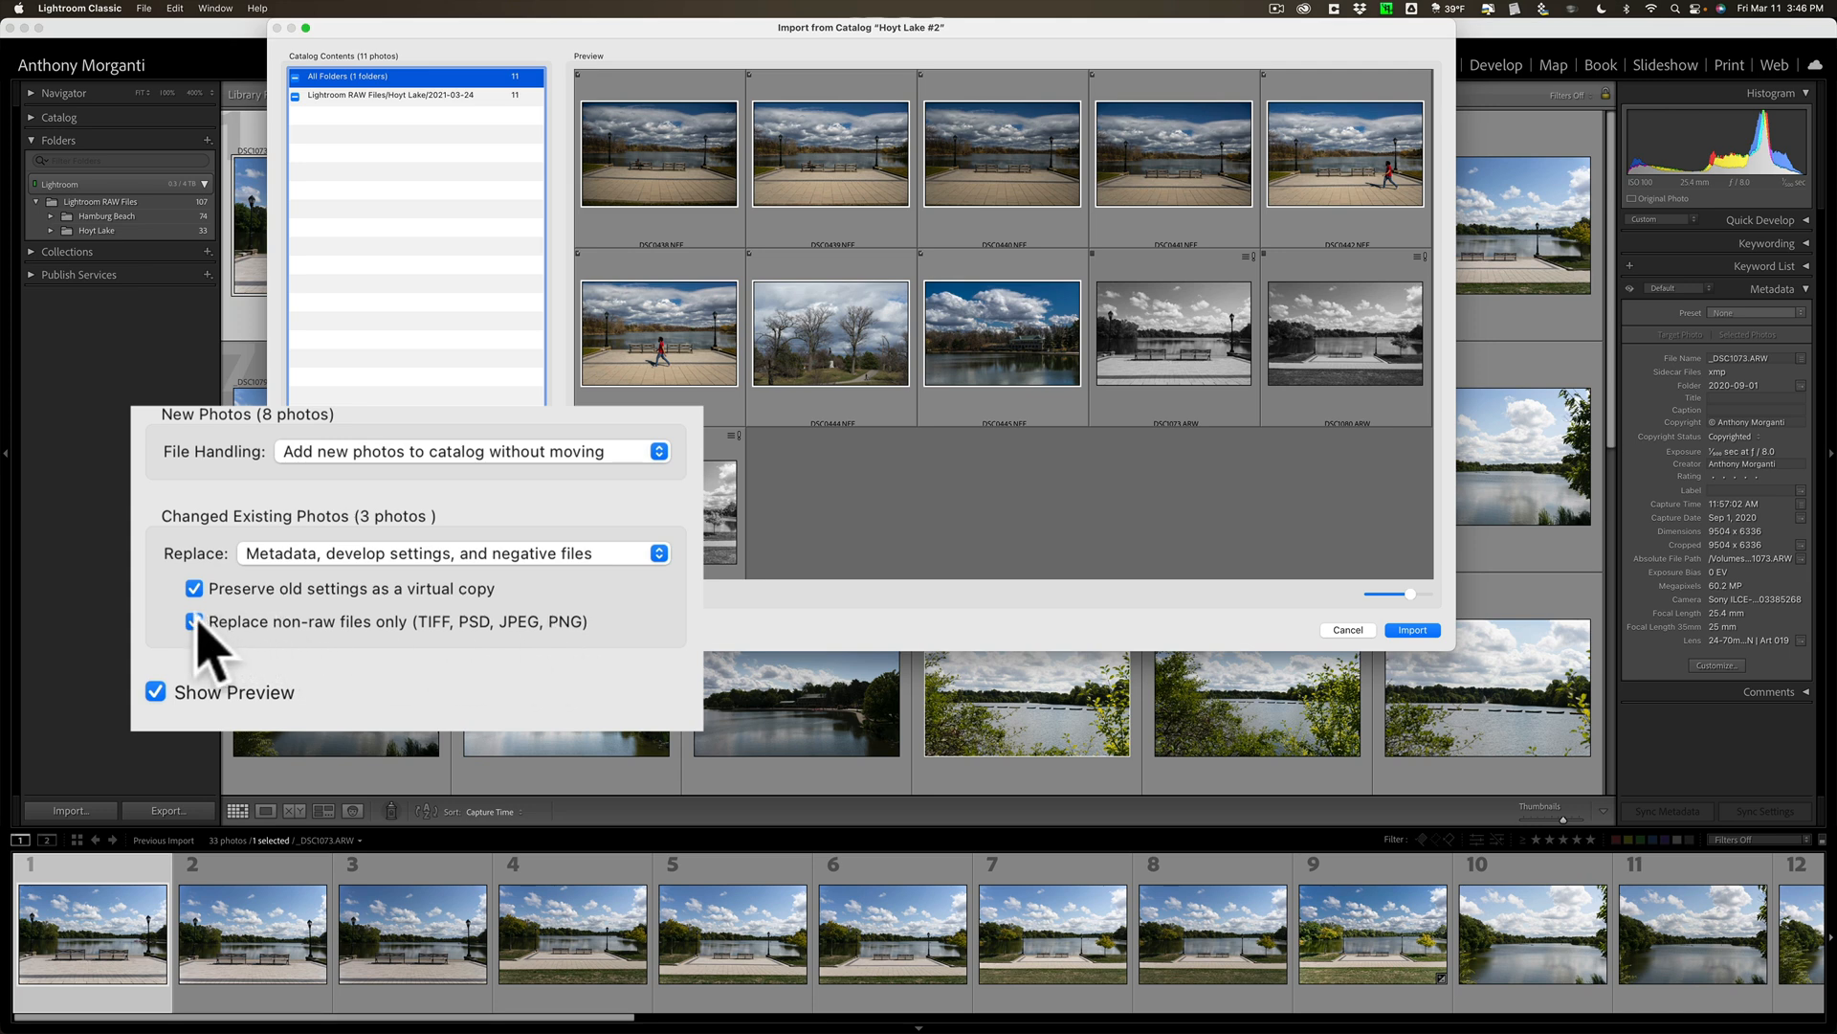
click(193, 621)
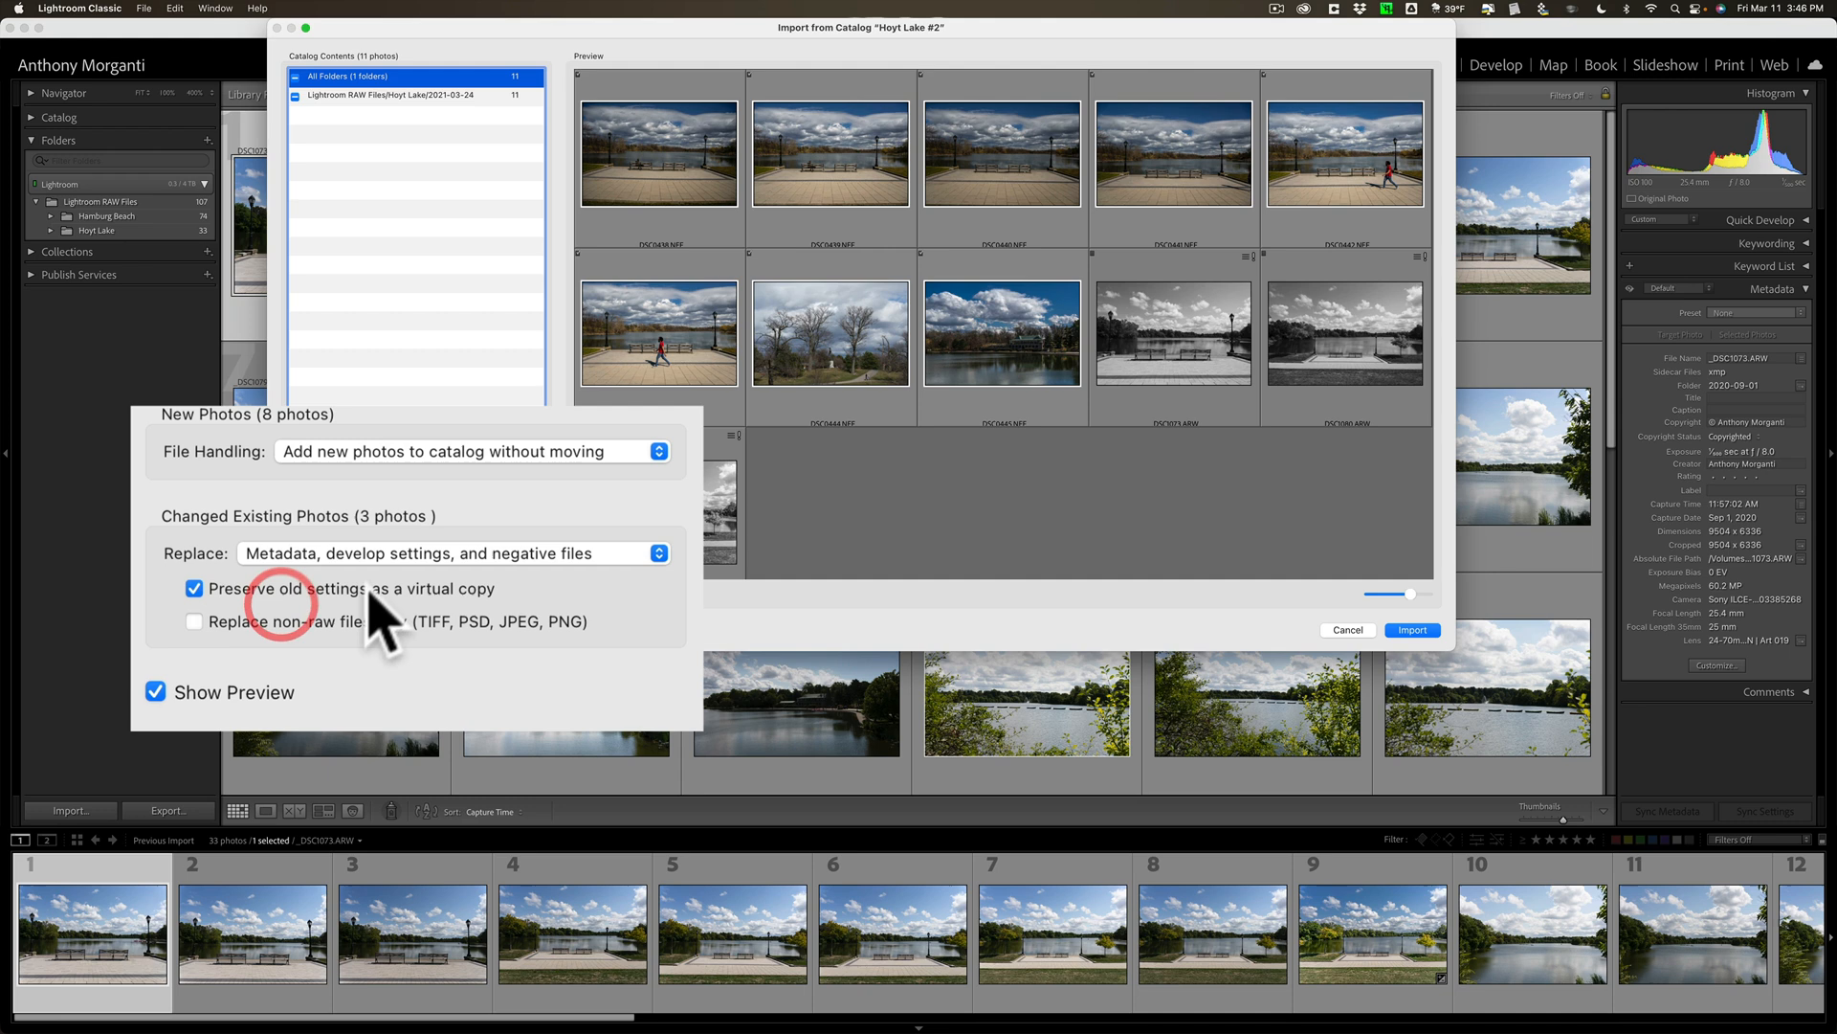
click(458, 552)
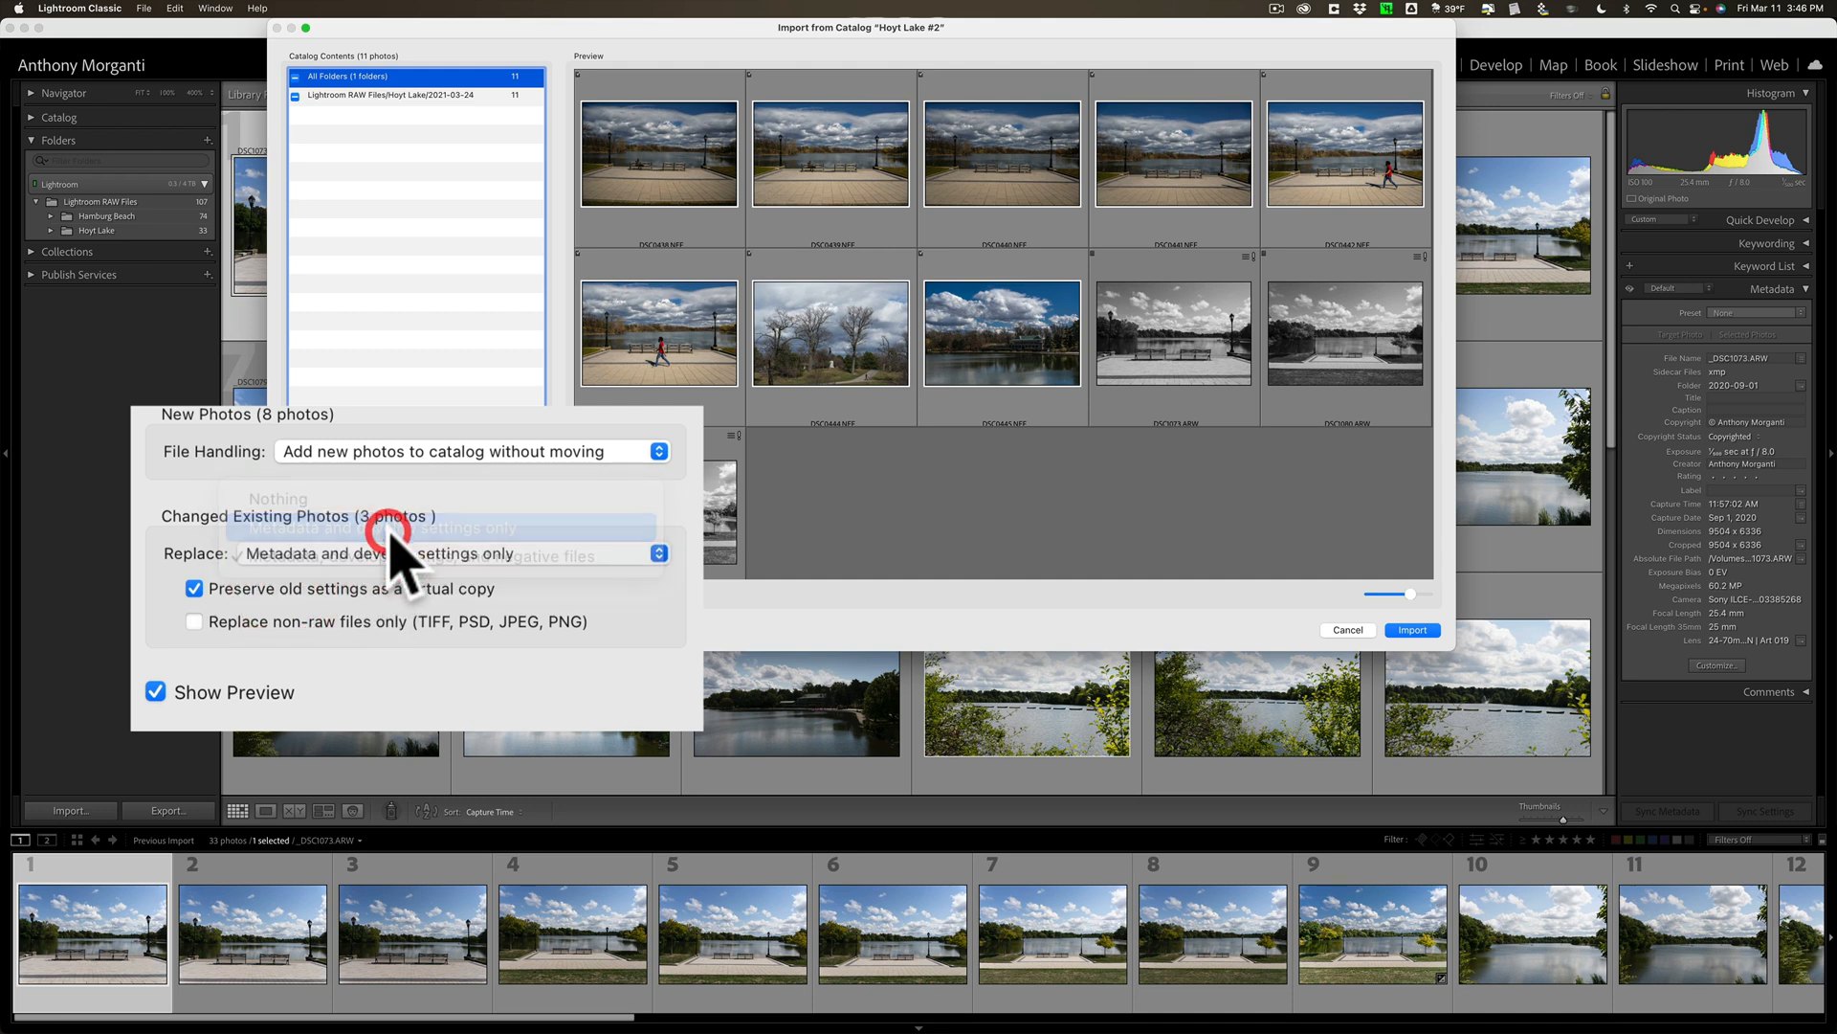
click(445, 526)
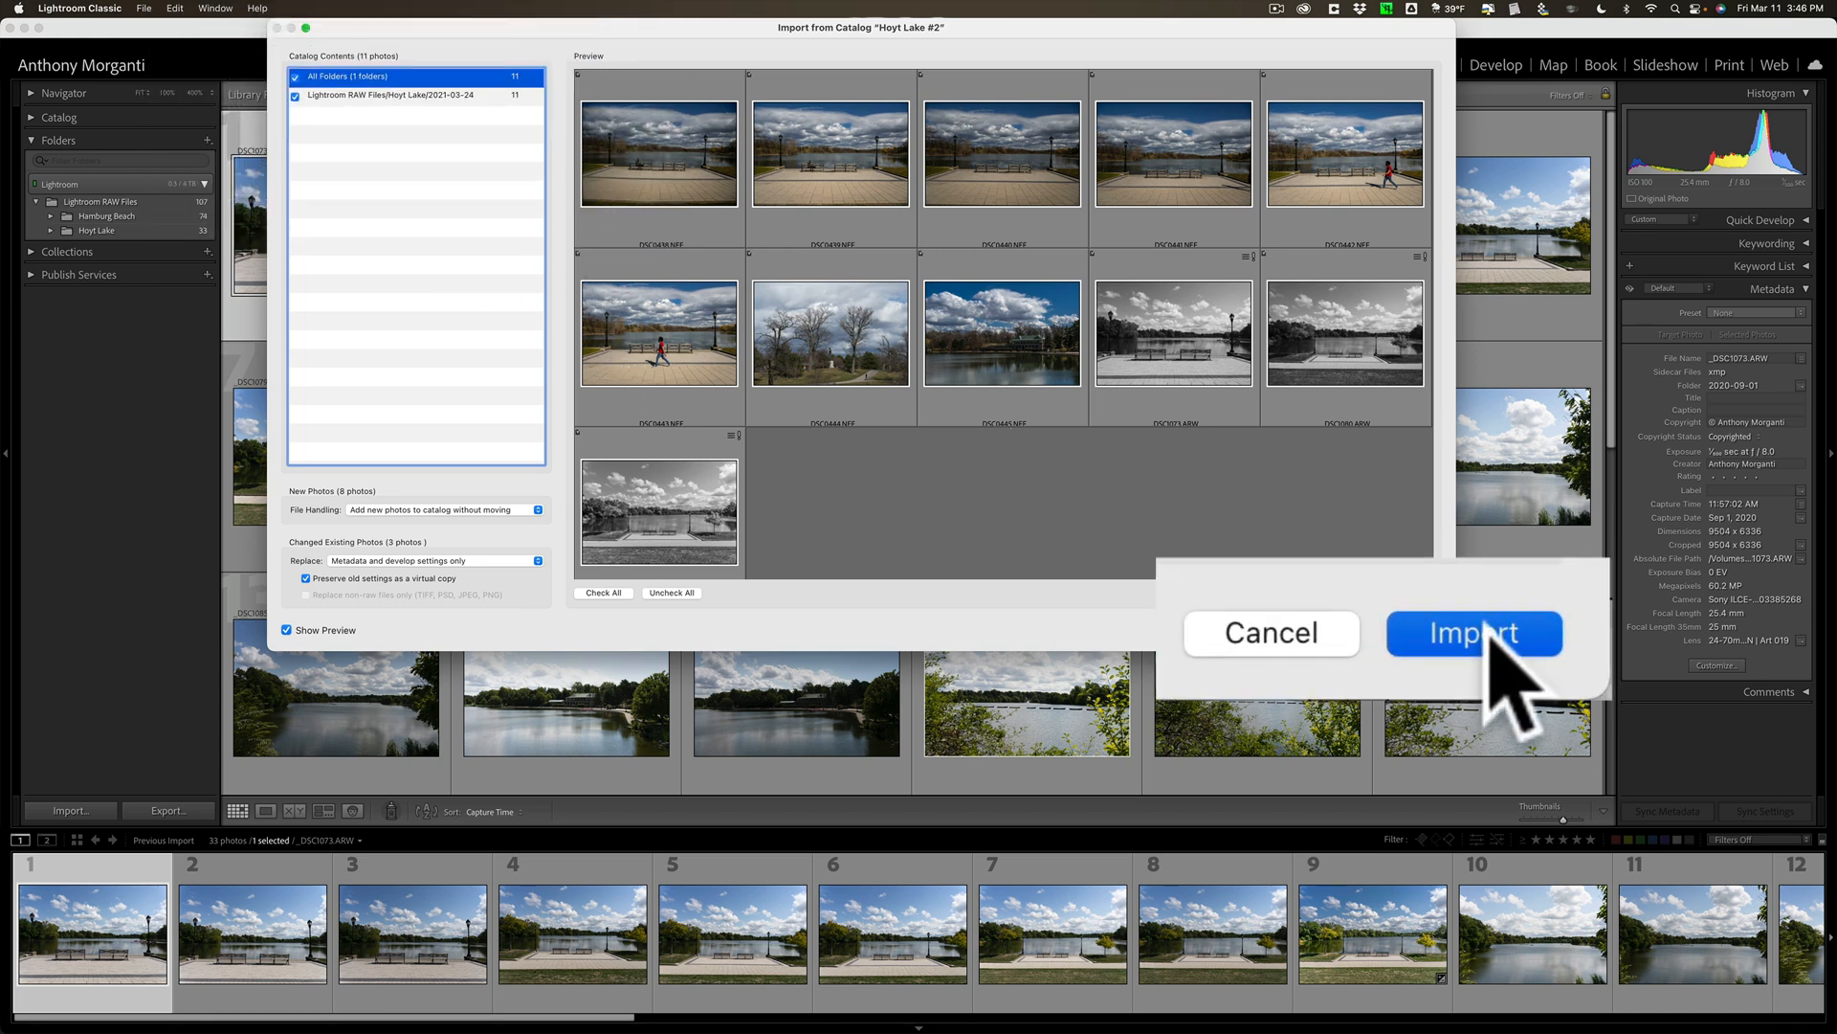
Import the Hoyt Lake #2 photos, then view the 2021-03-24 and 2020-09-01 subfolders.
click(1474, 633)
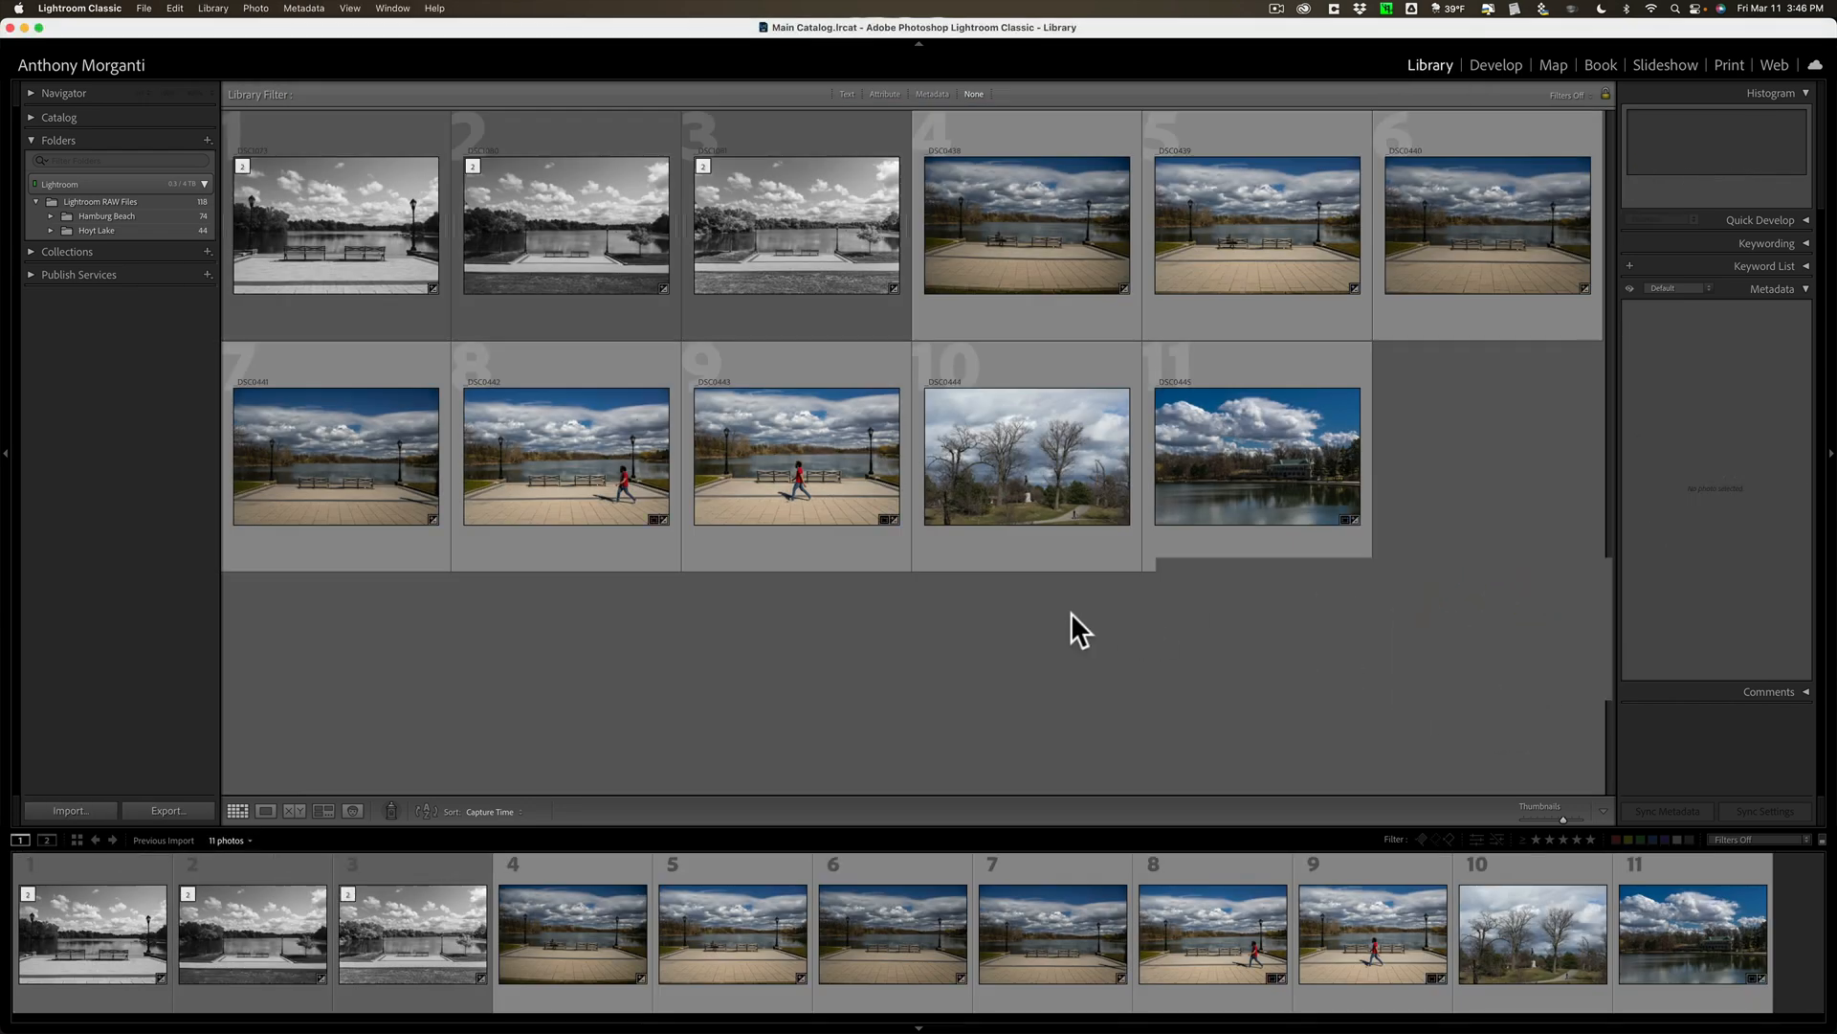
mouse_move(124, 246)
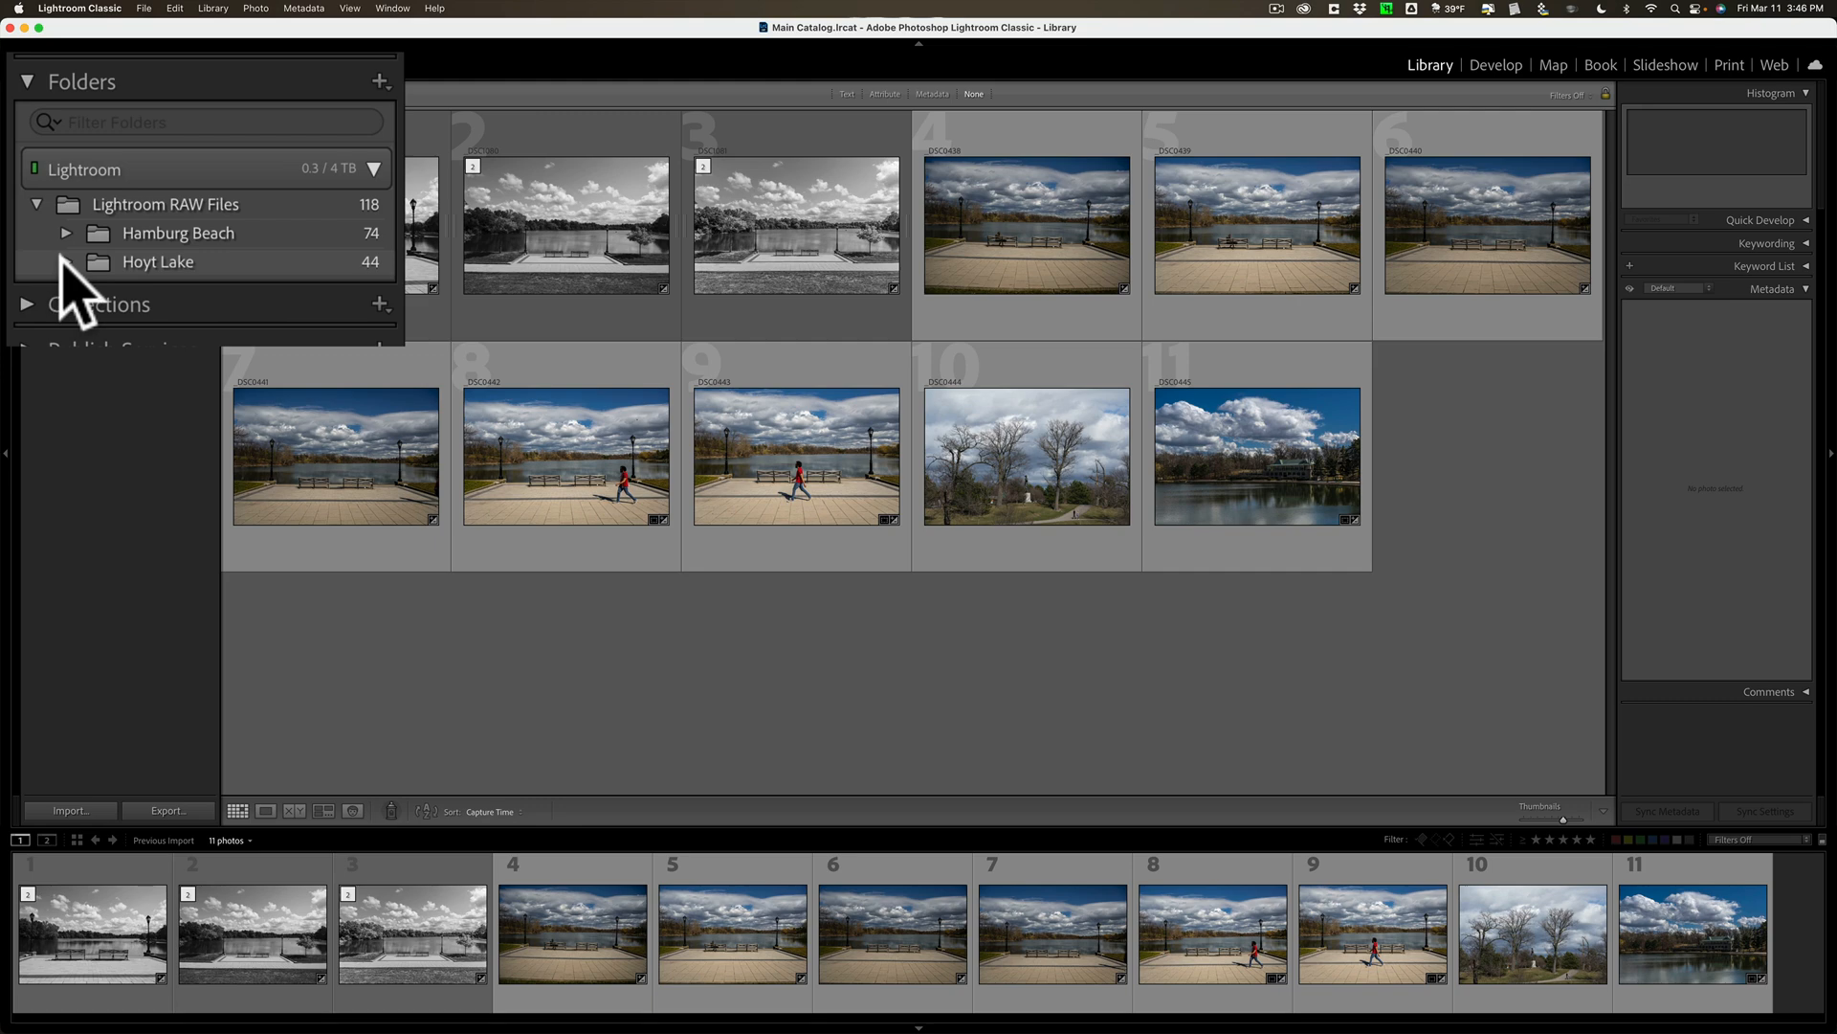
click(67, 231)
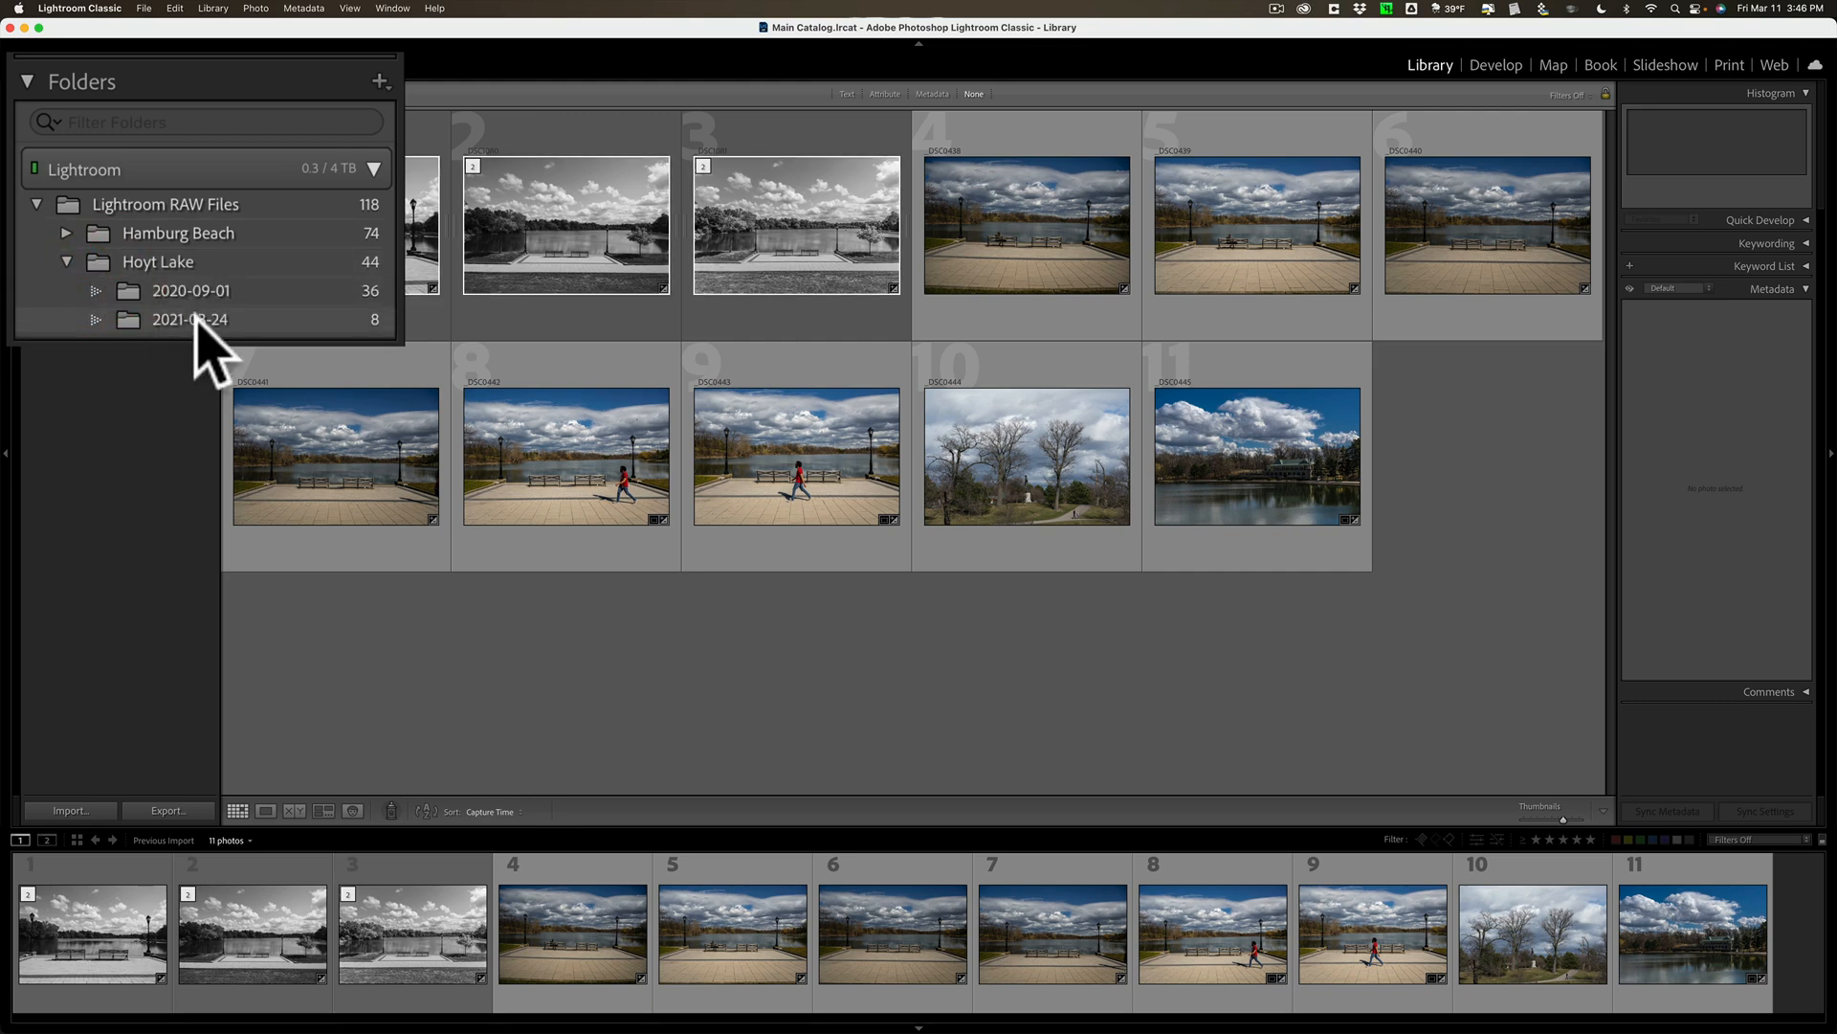
click(190, 318)
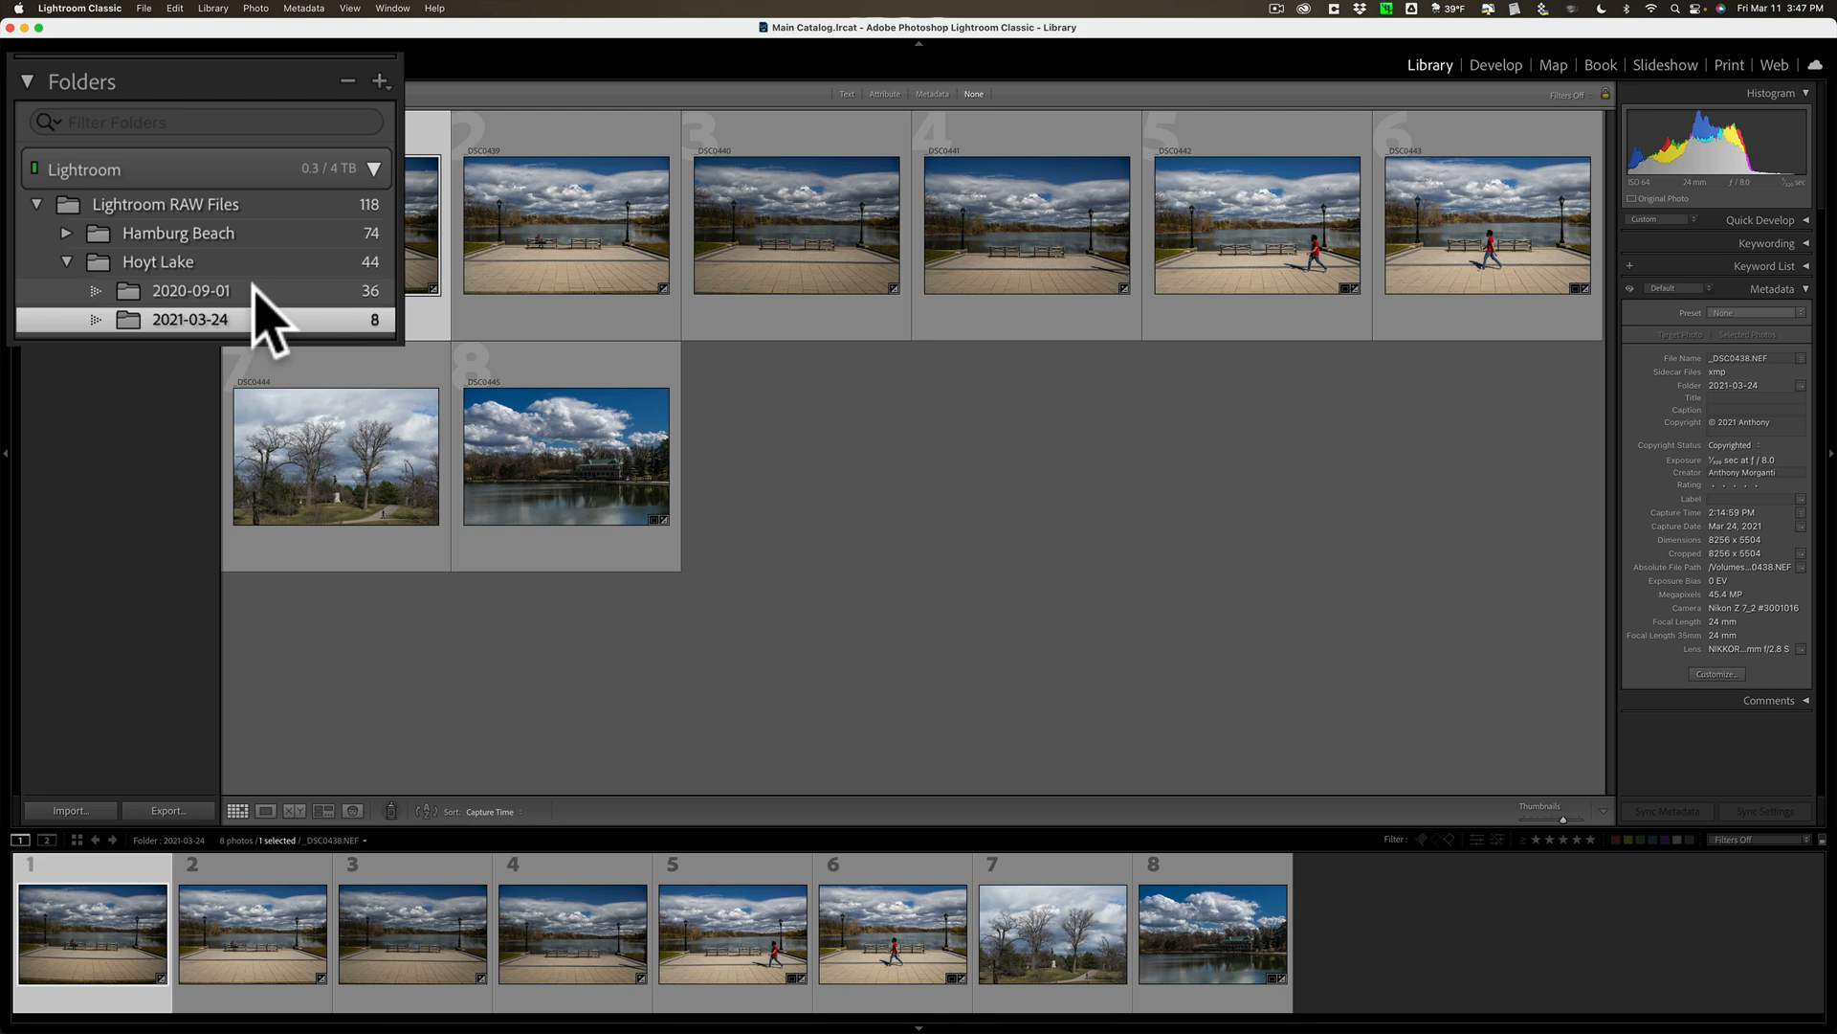
click(191, 289)
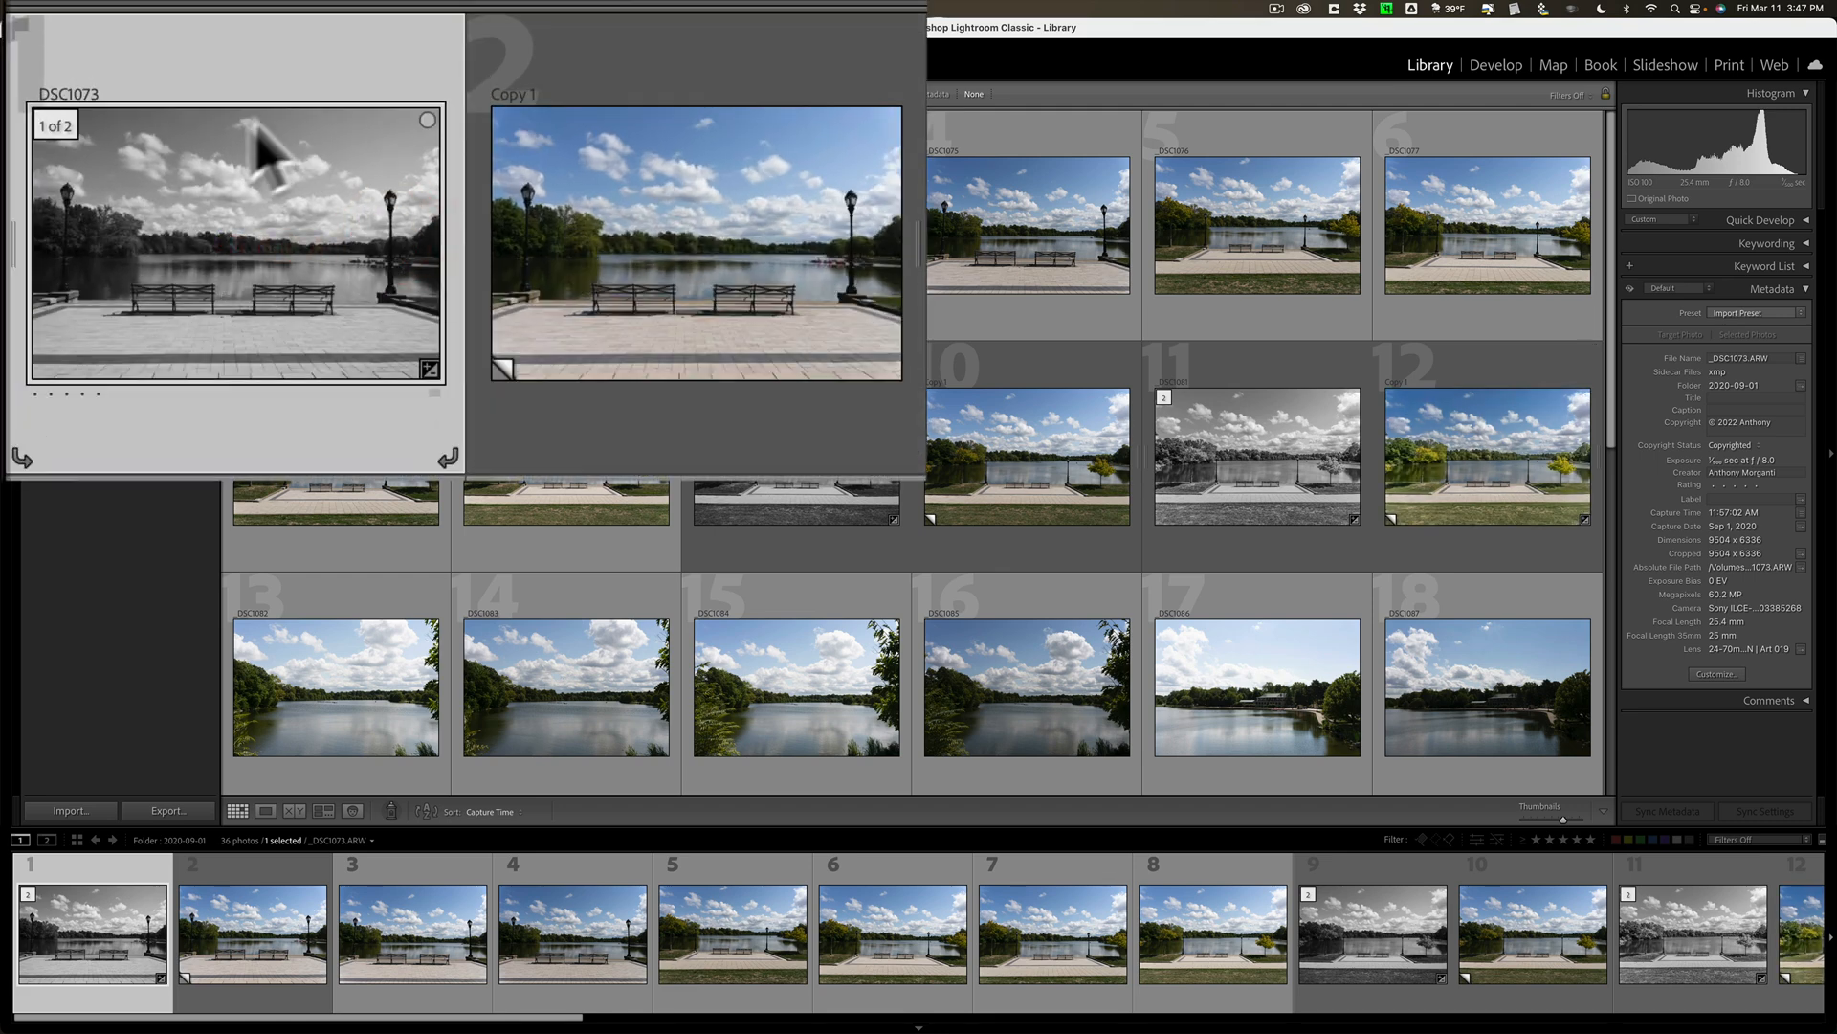
Open the 2020-09-01 folder to compare black-and-white originals with their colour Copy 1 virtual copies.
click(695, 246)
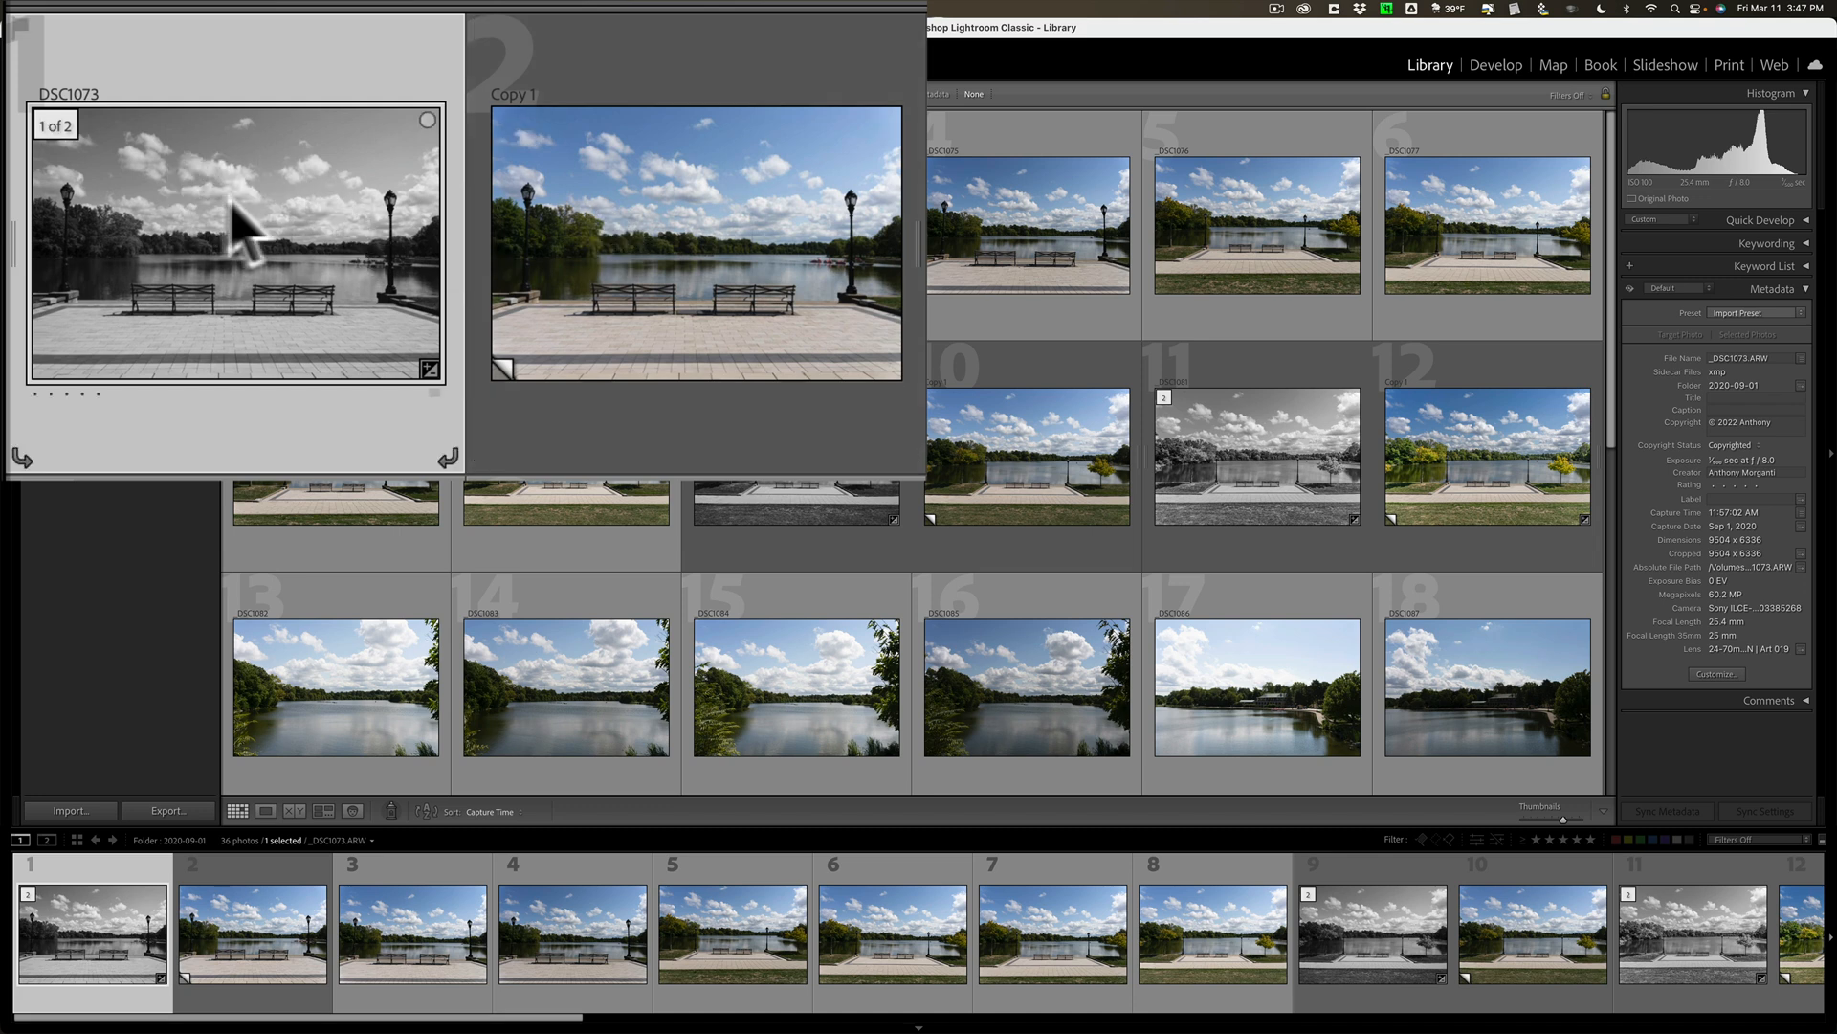
mouse_move(256, 223)
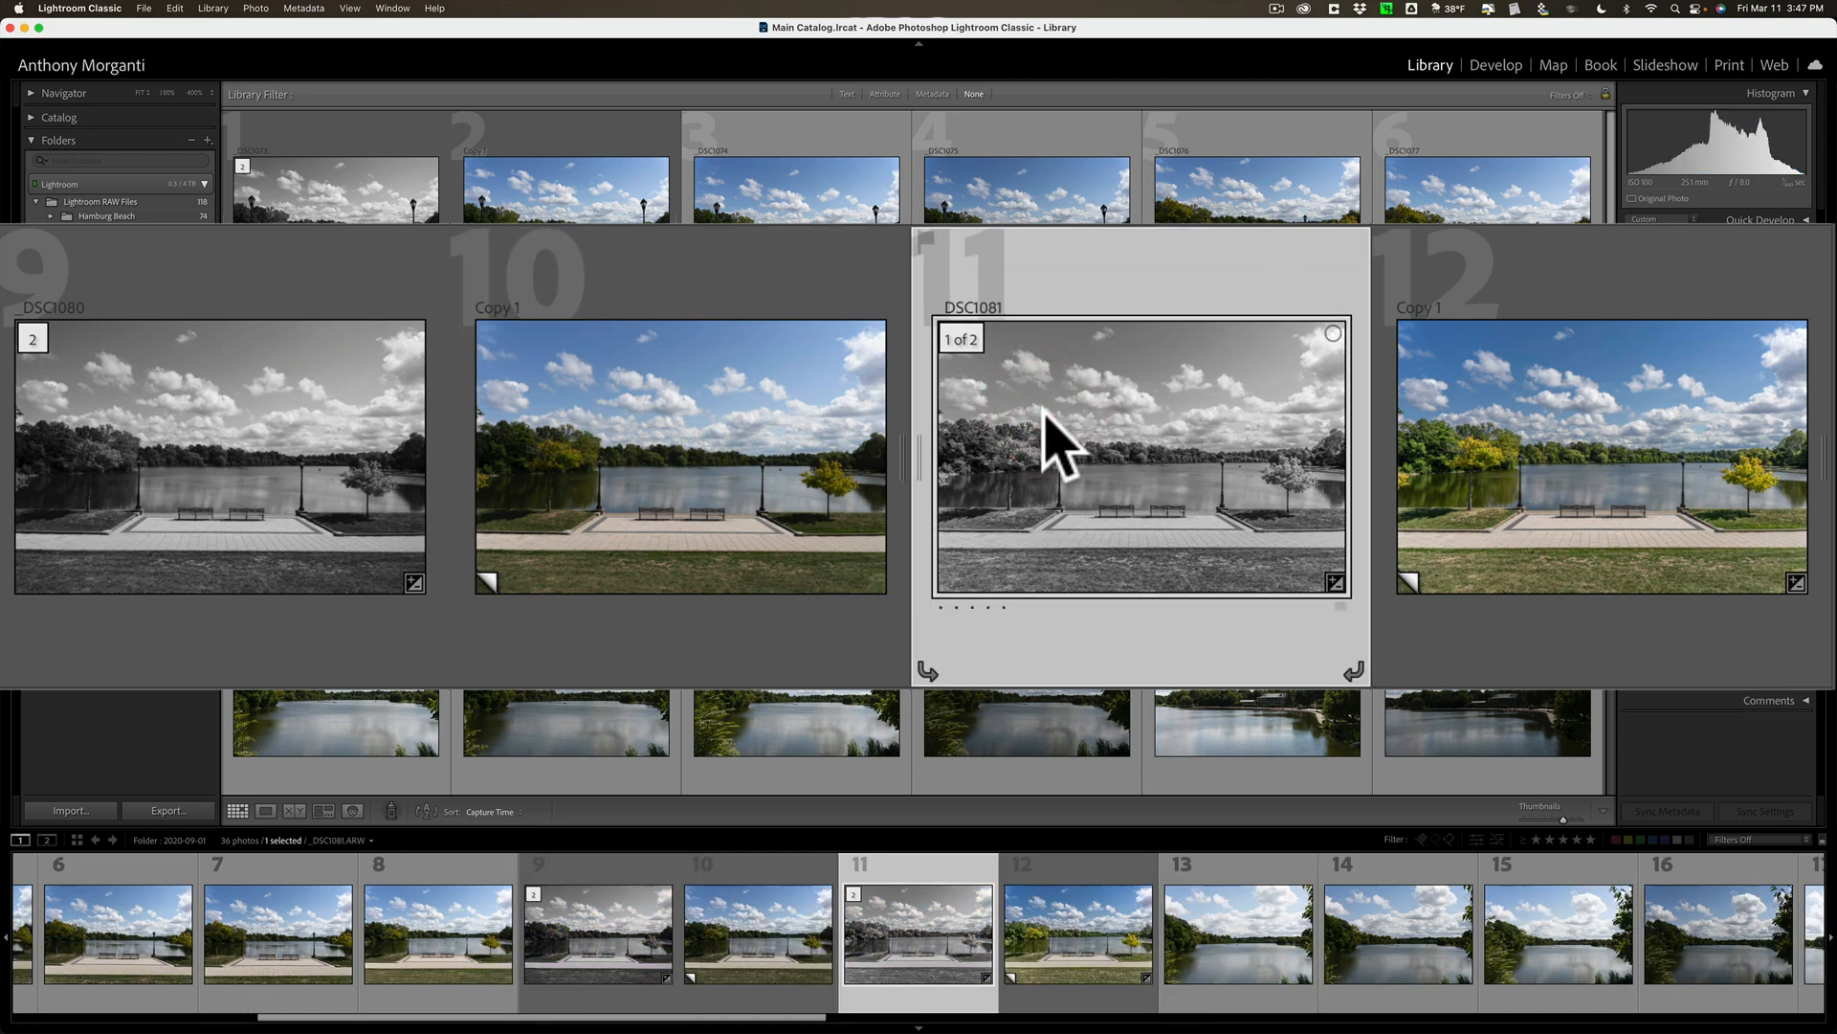
mouse_move(1061, 439)
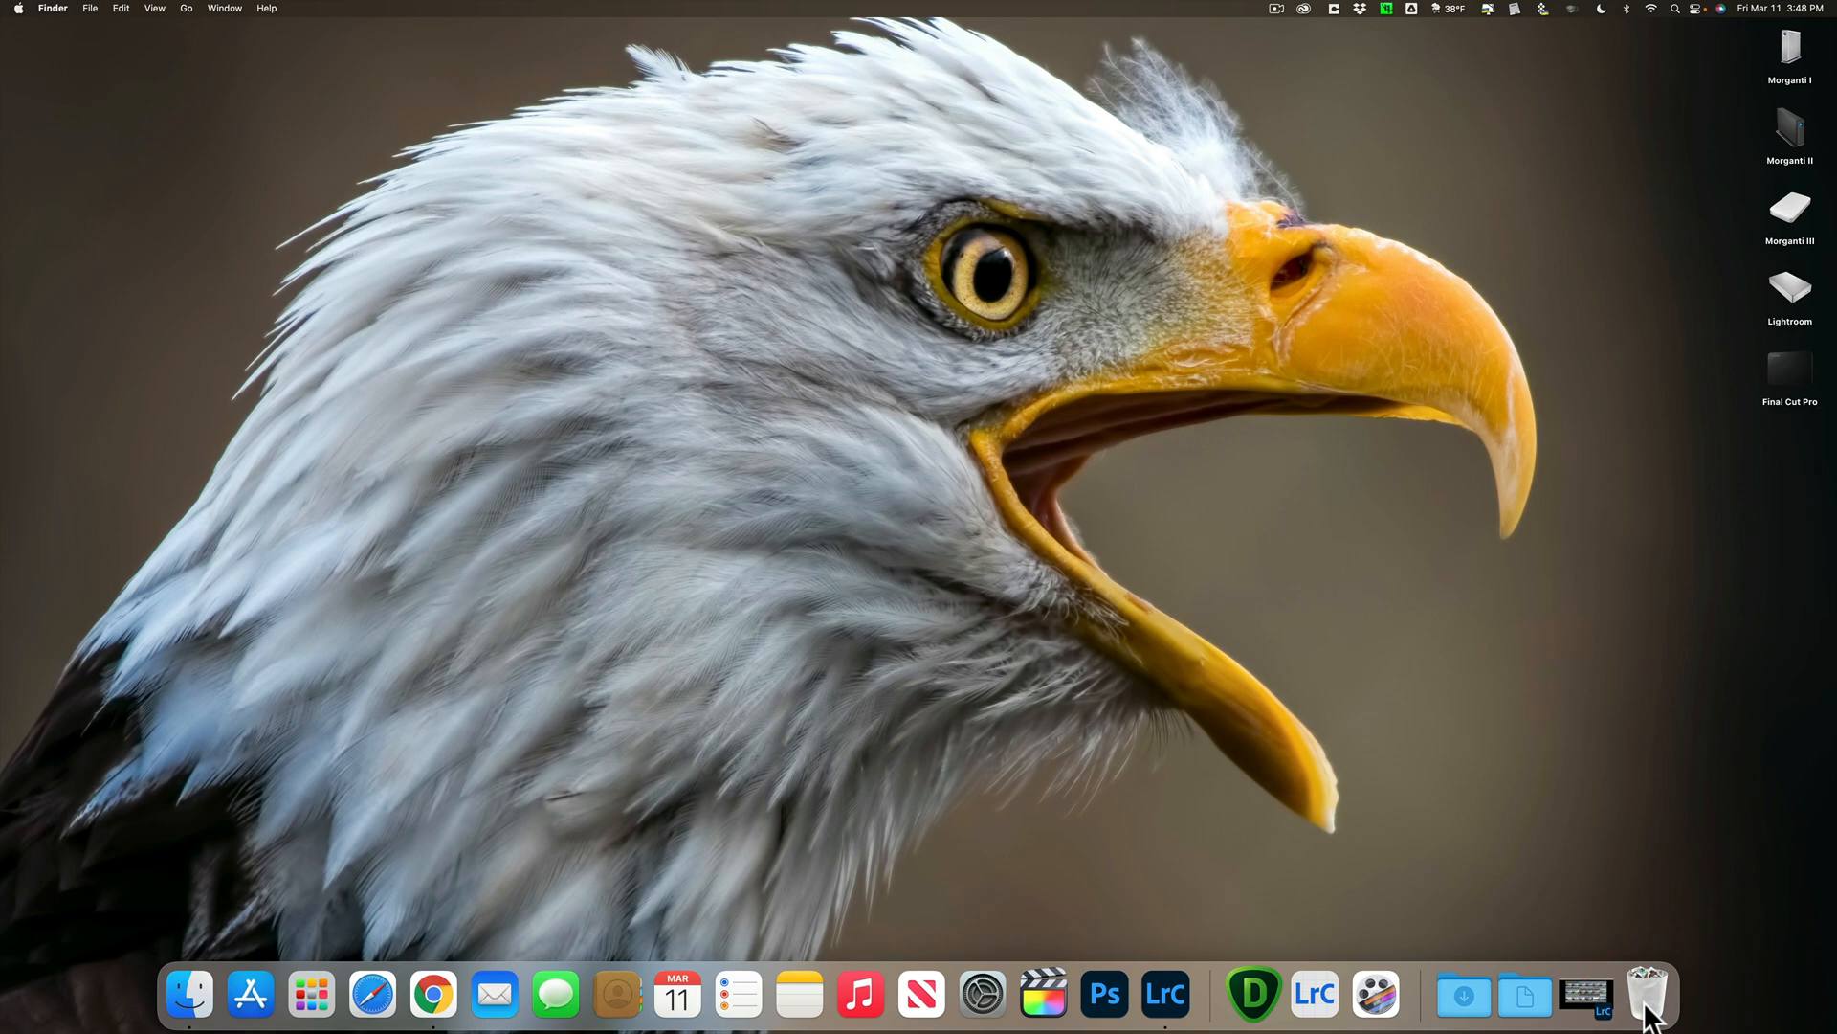
Switch back to Lightroom Classic from the Dock to show the 2020-09-01 grid.
click(1314, 995)
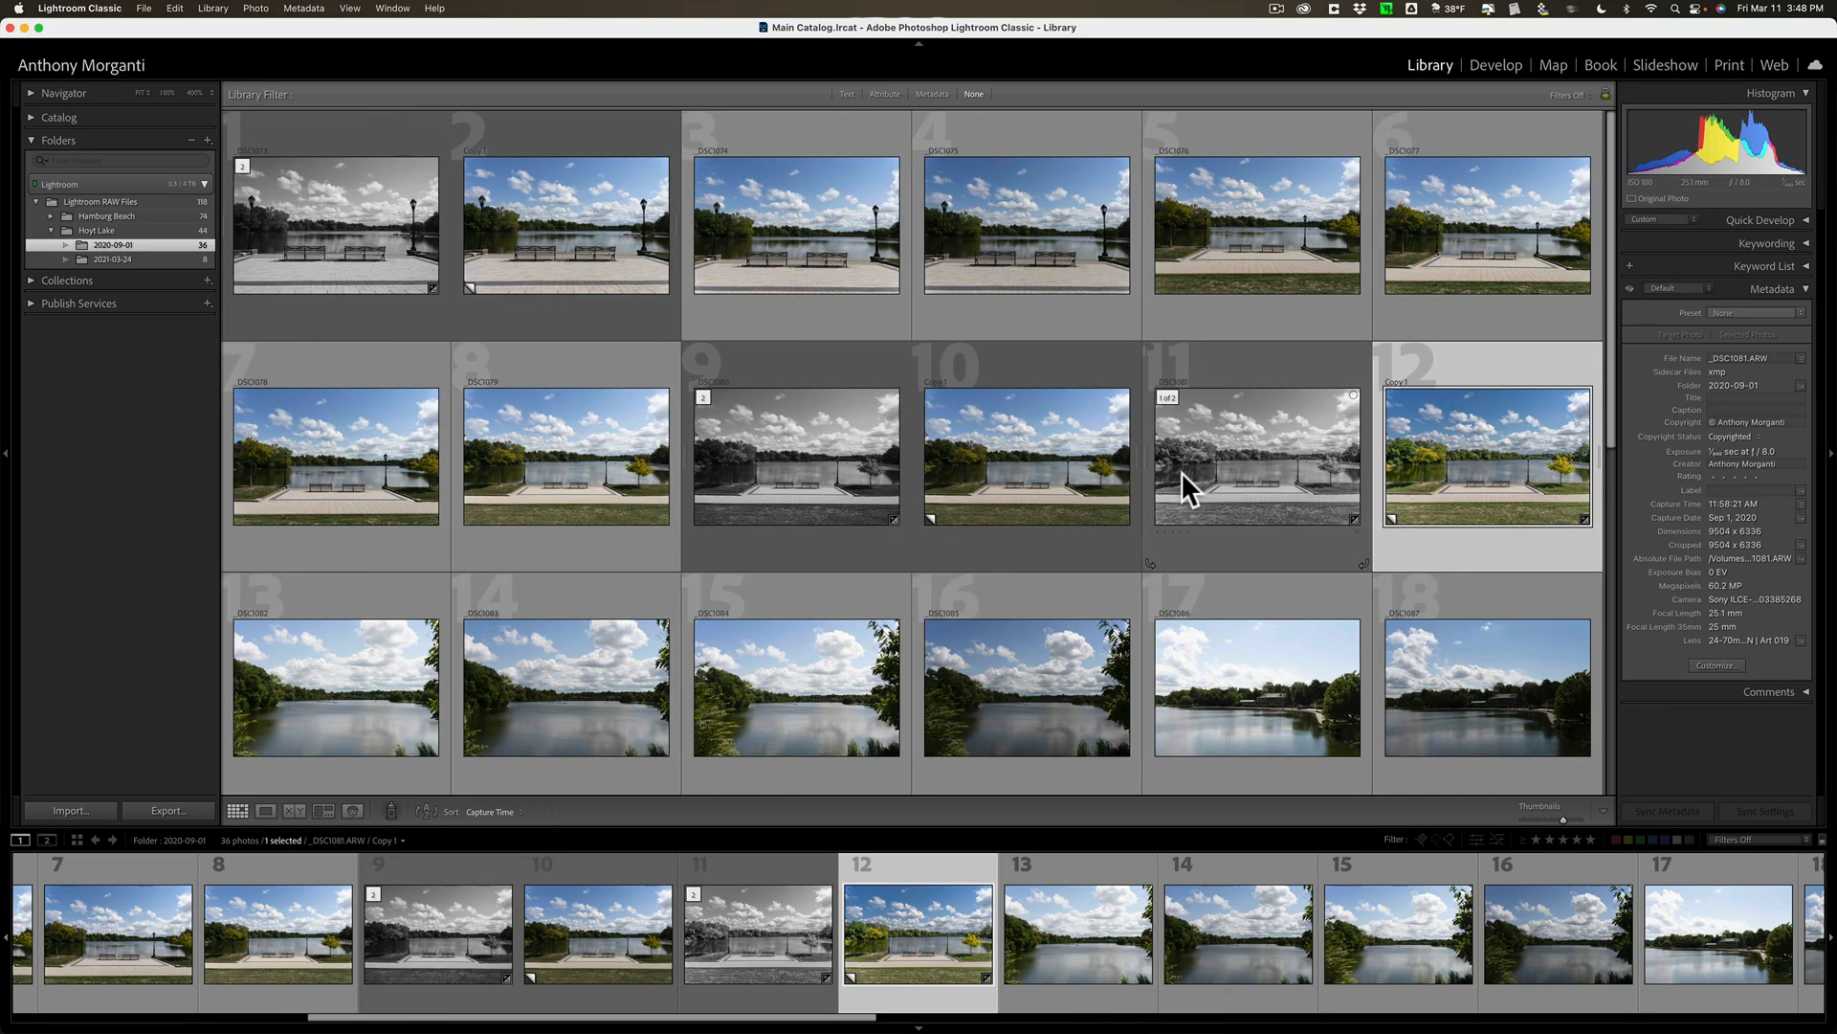
mouse_move(1189, 487)
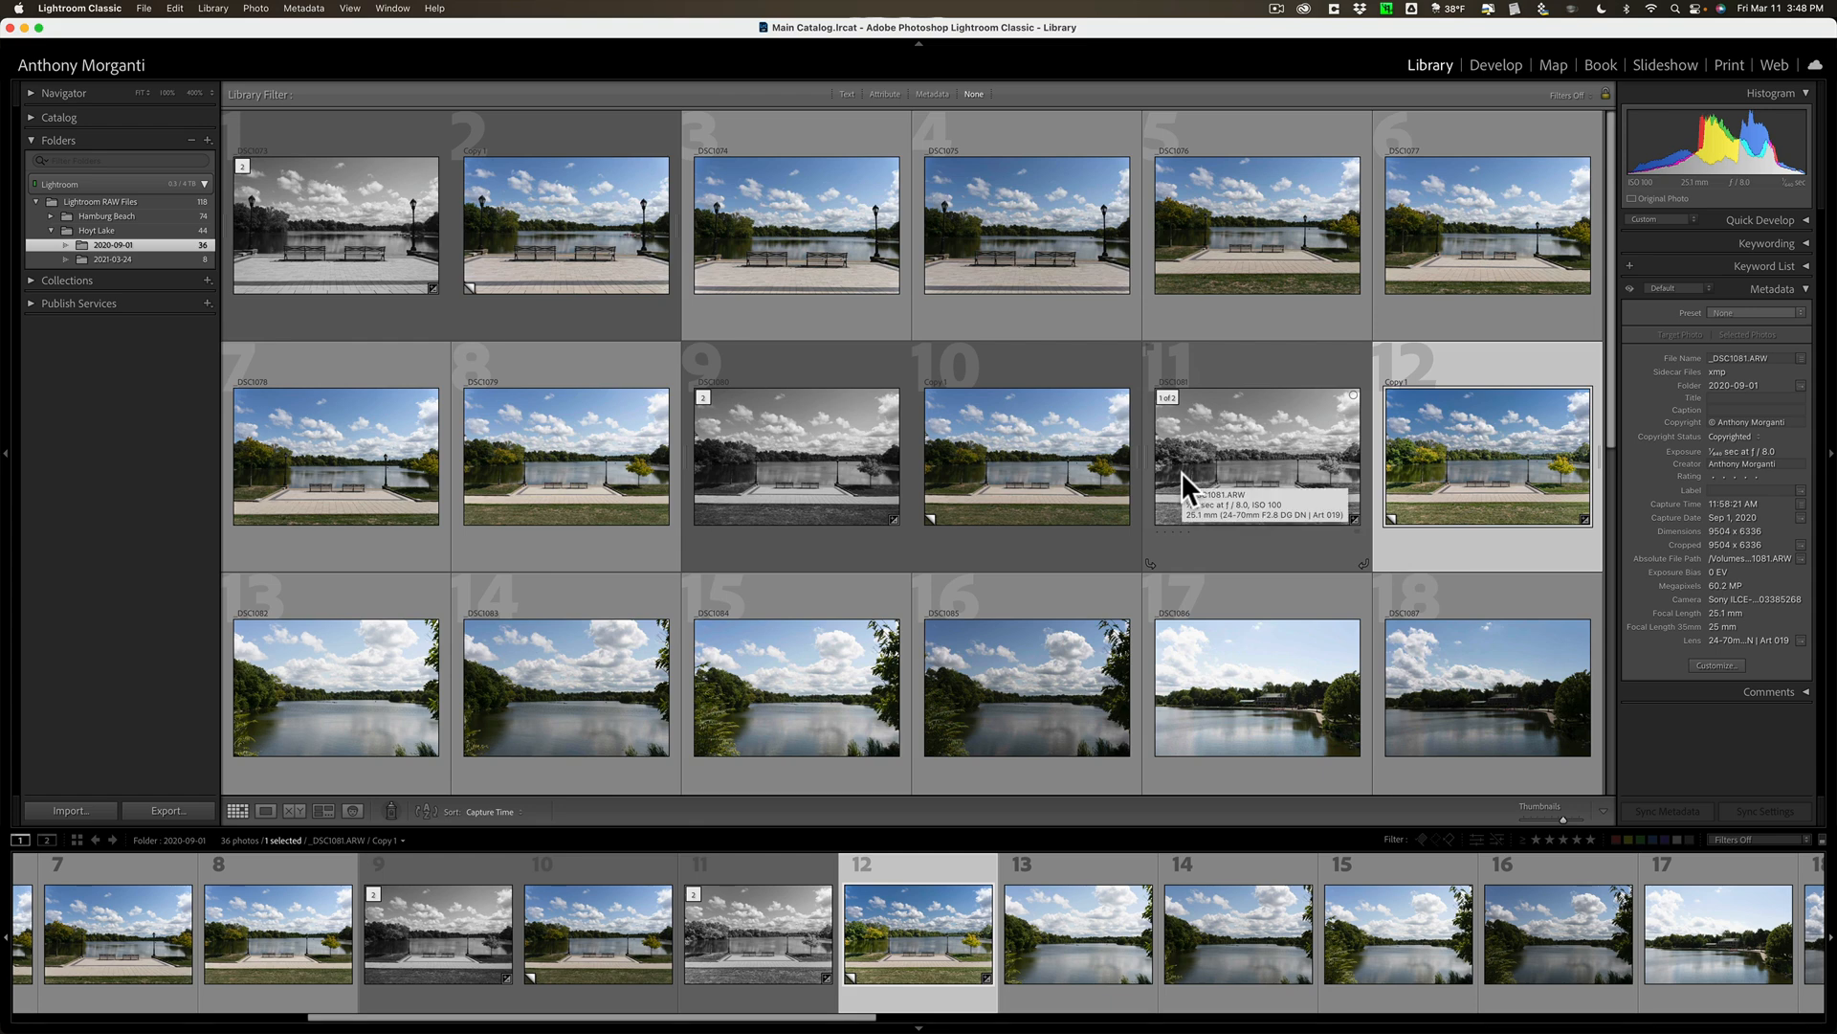